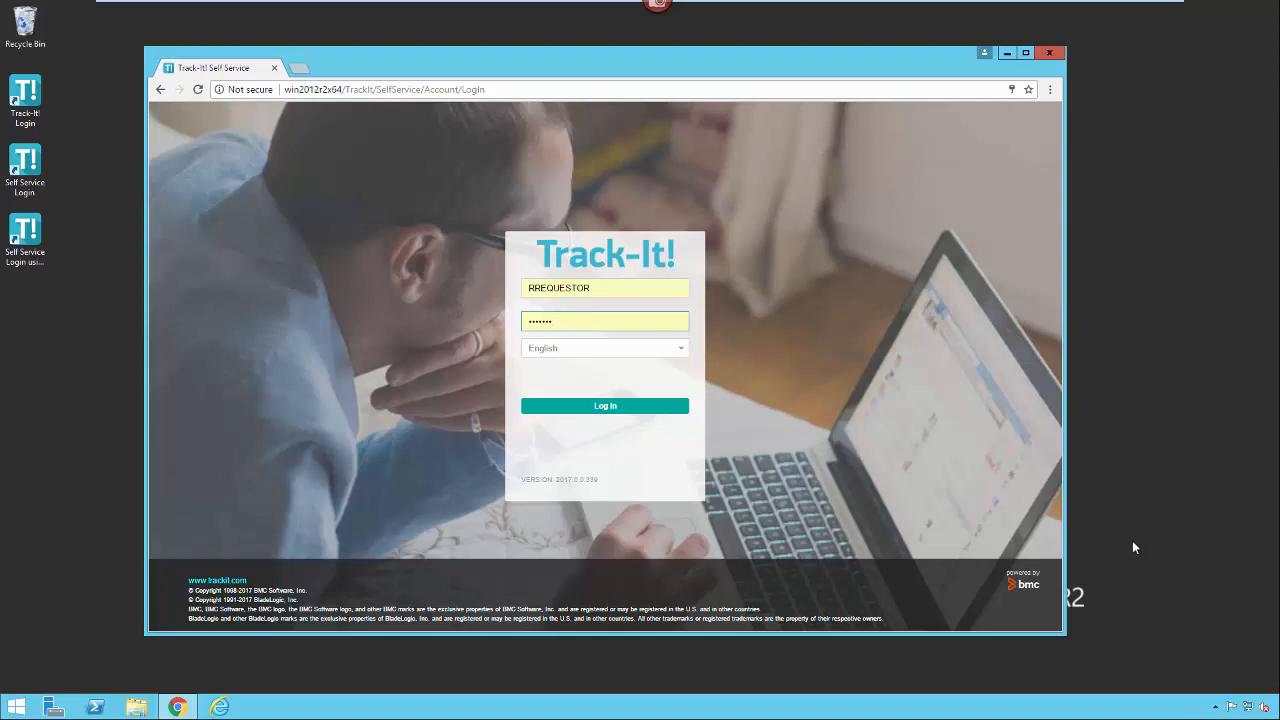
pyautogui.moveTo(1147, 570)
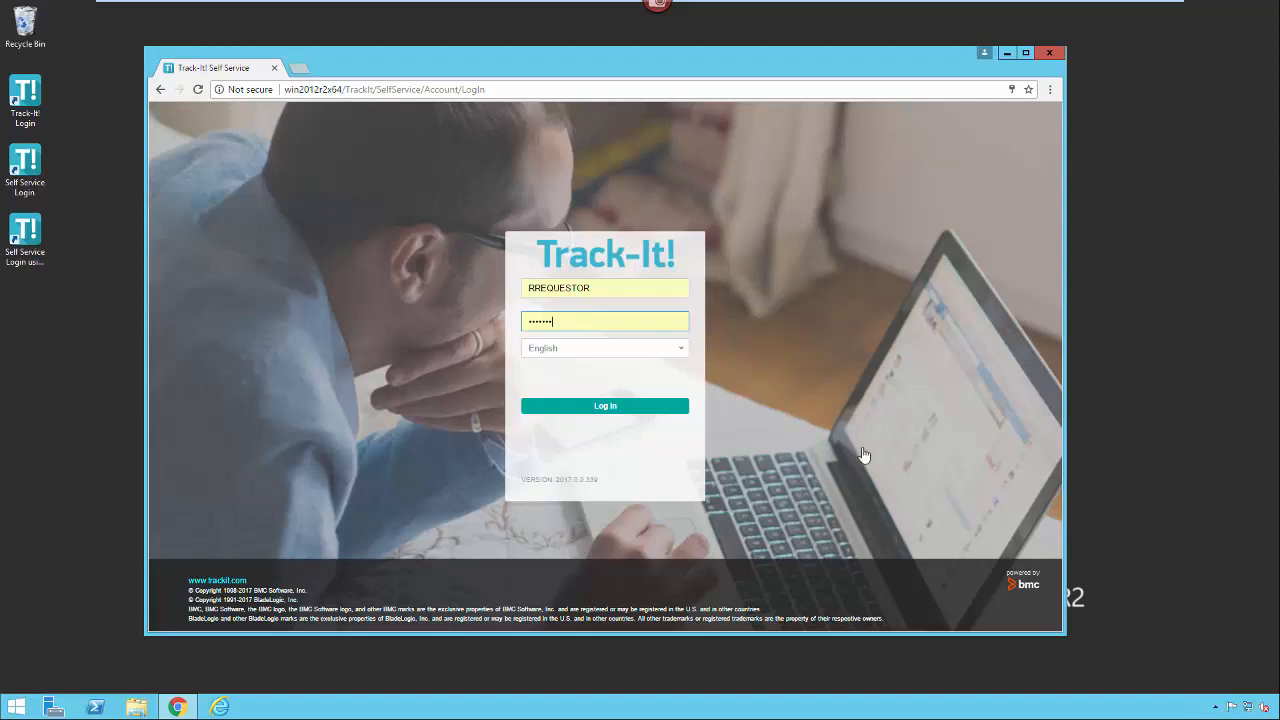
pyautogui.moveTo(457, 232)
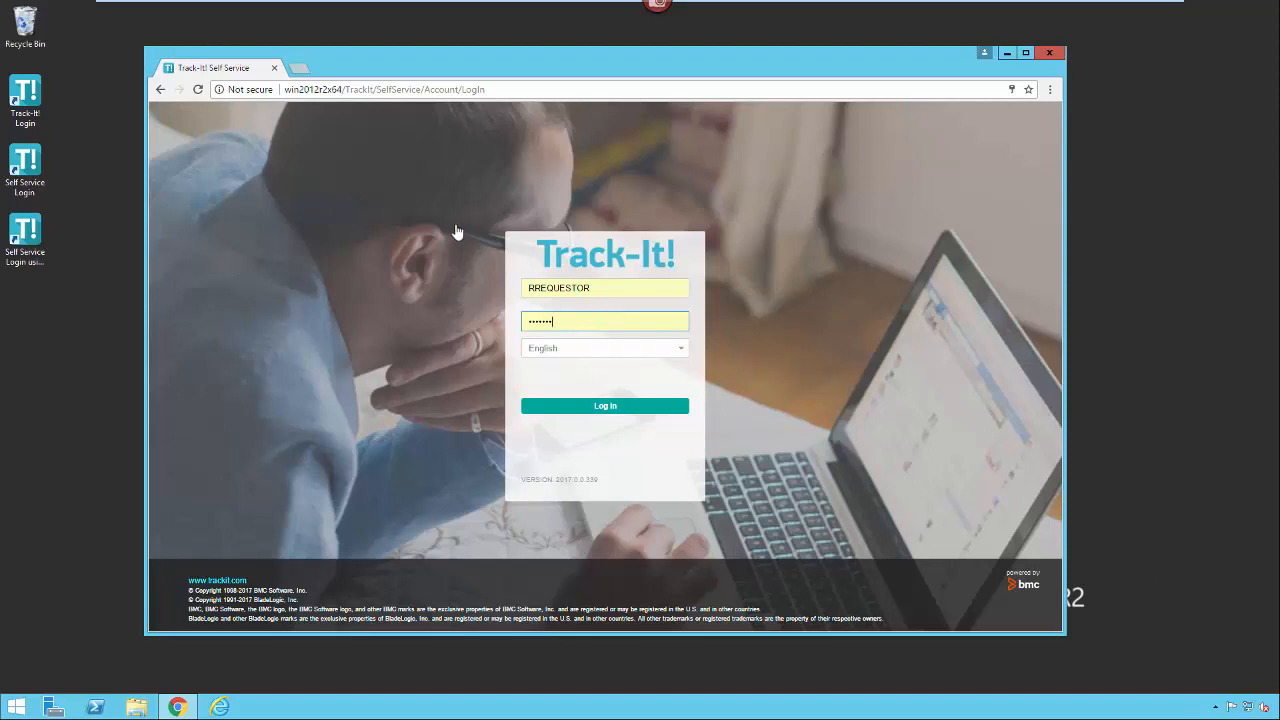
pyautogui.moveTo(292, 100)
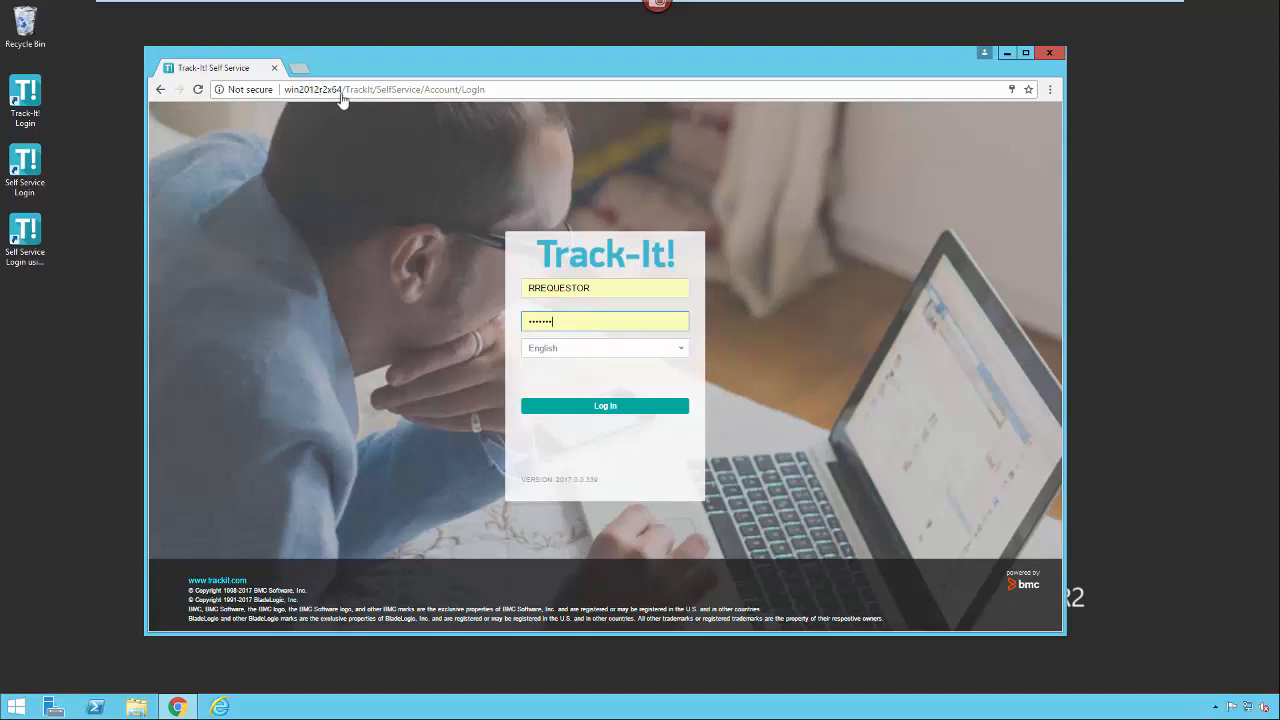
pyautogui.moveTo(373, 102)
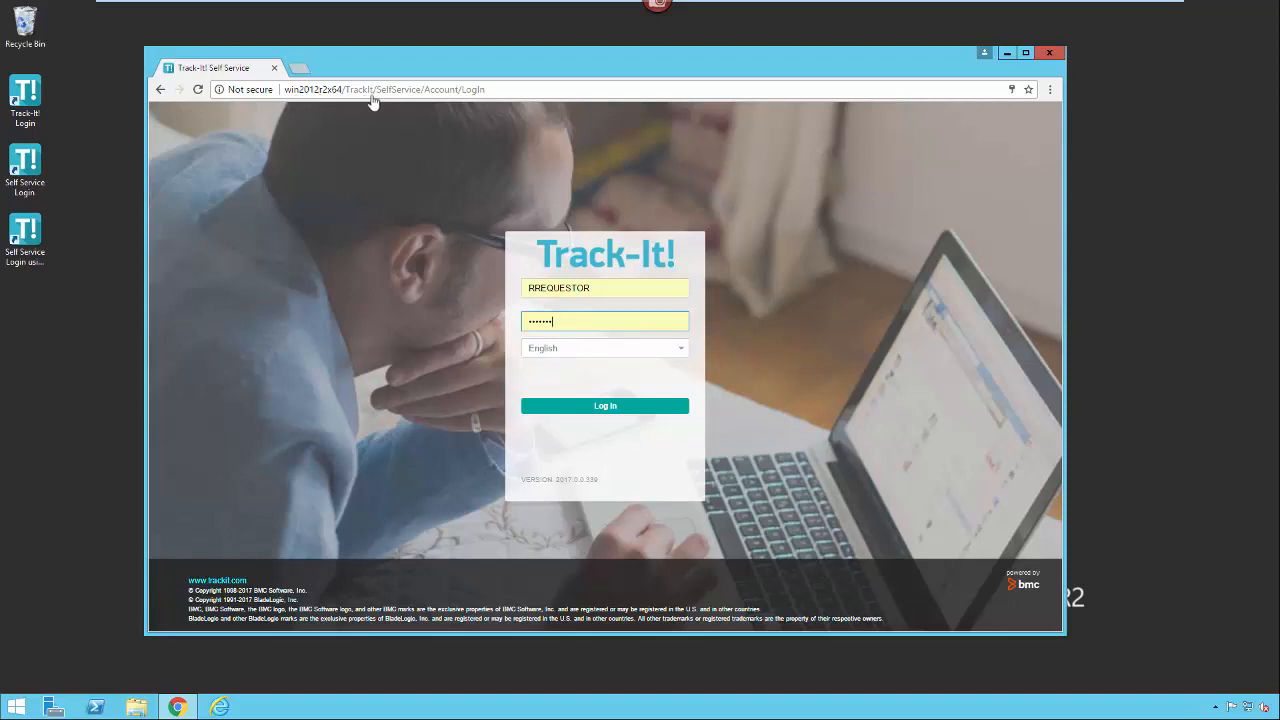
pyautogui.moveTo(420, 105)
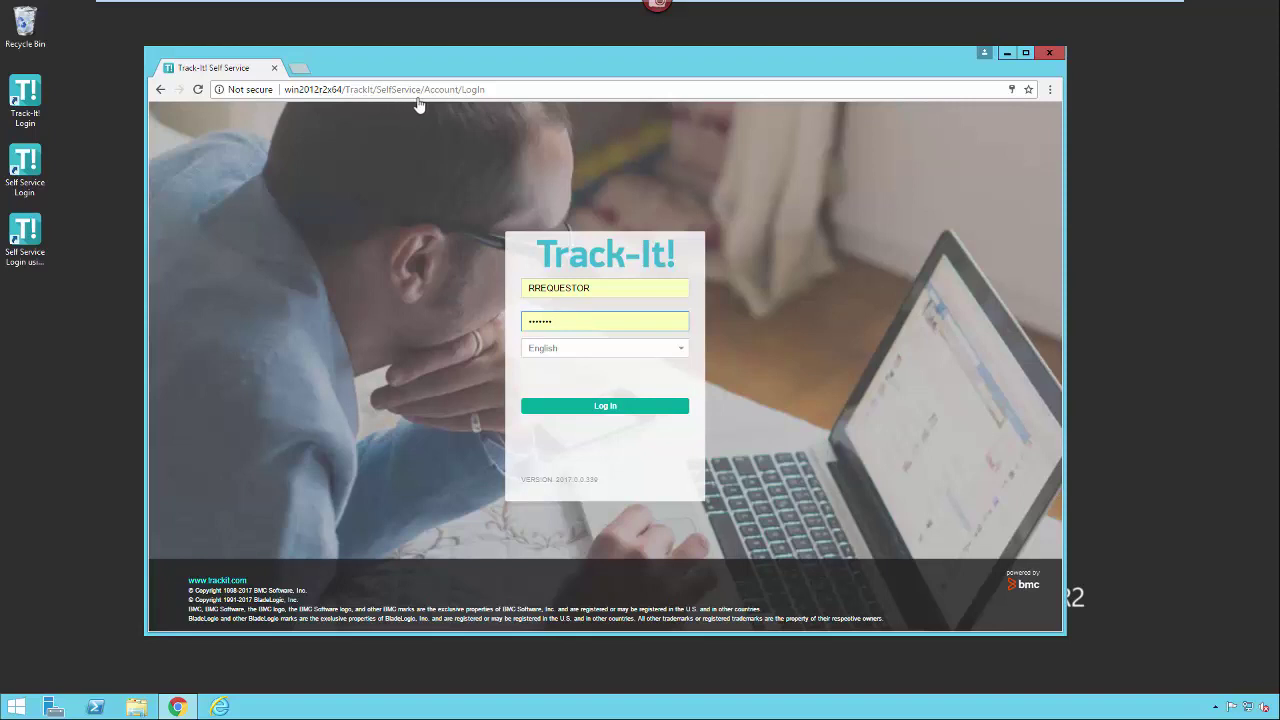
pyautogui.moveTo(407, 100)
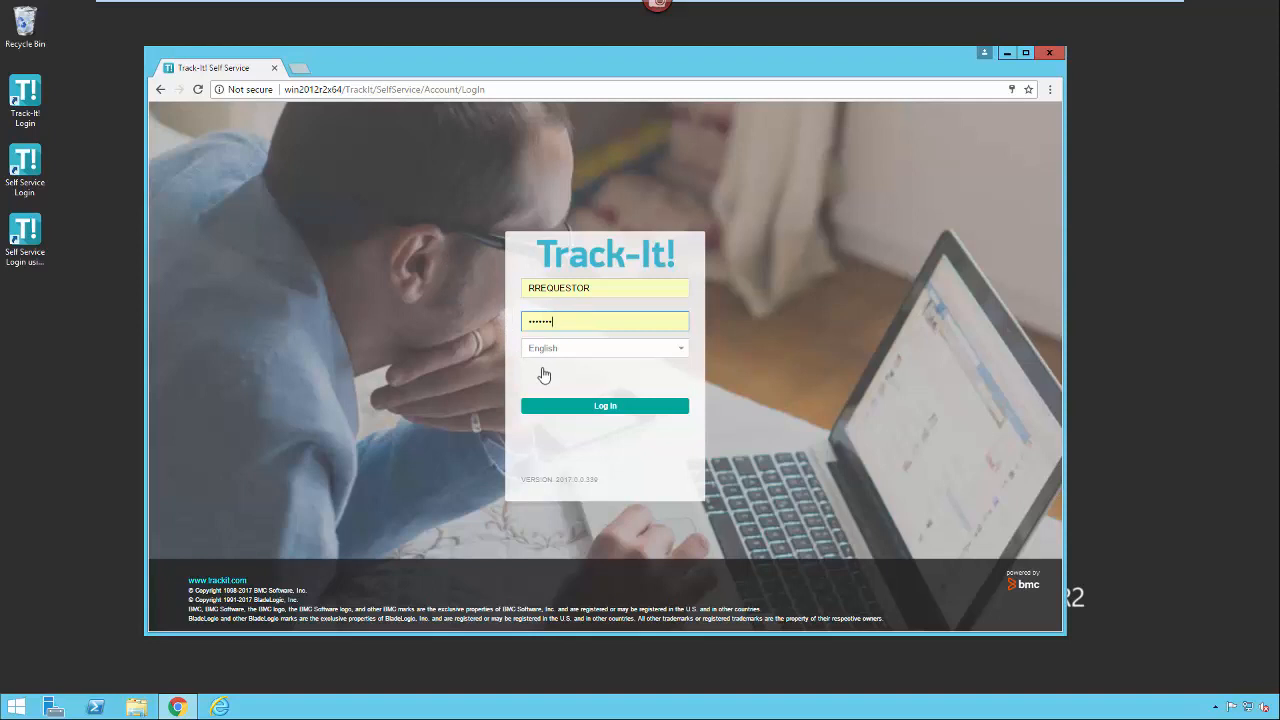
pyautogui.moveTo(560, 378)
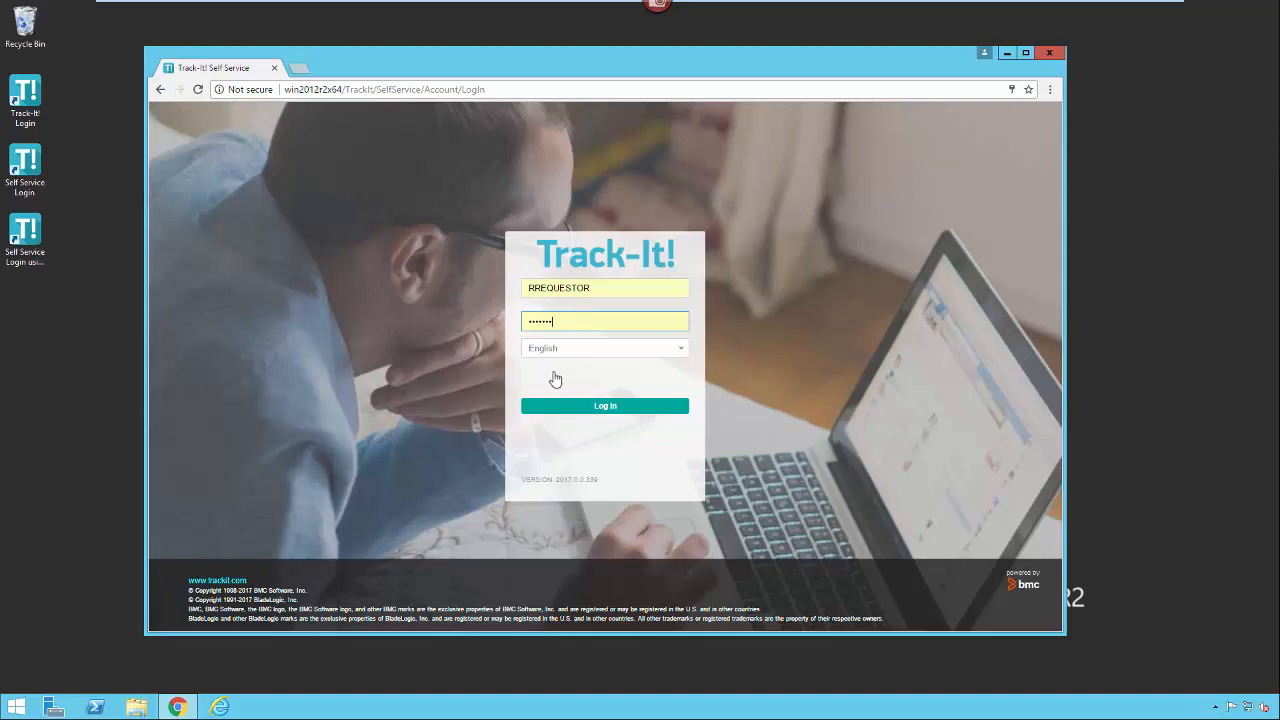
pyautogui.moveTo(583, 348)
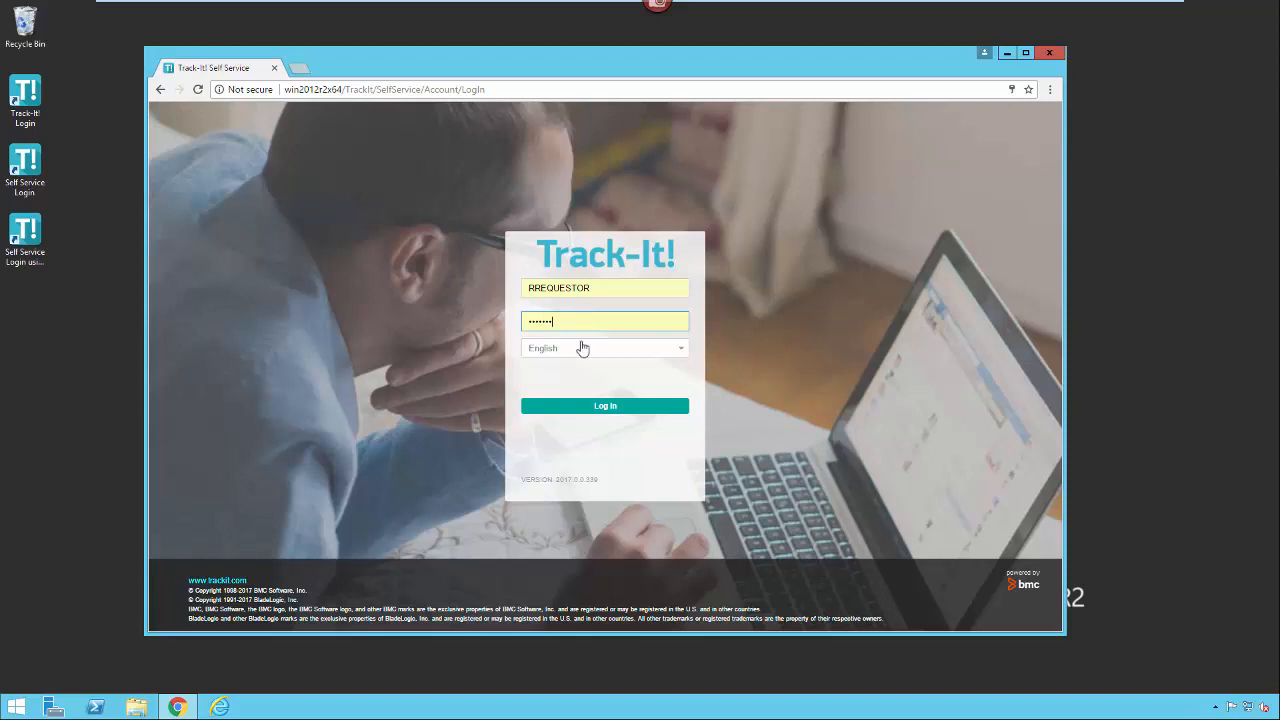
pyautogui.moveTo(533, 303)
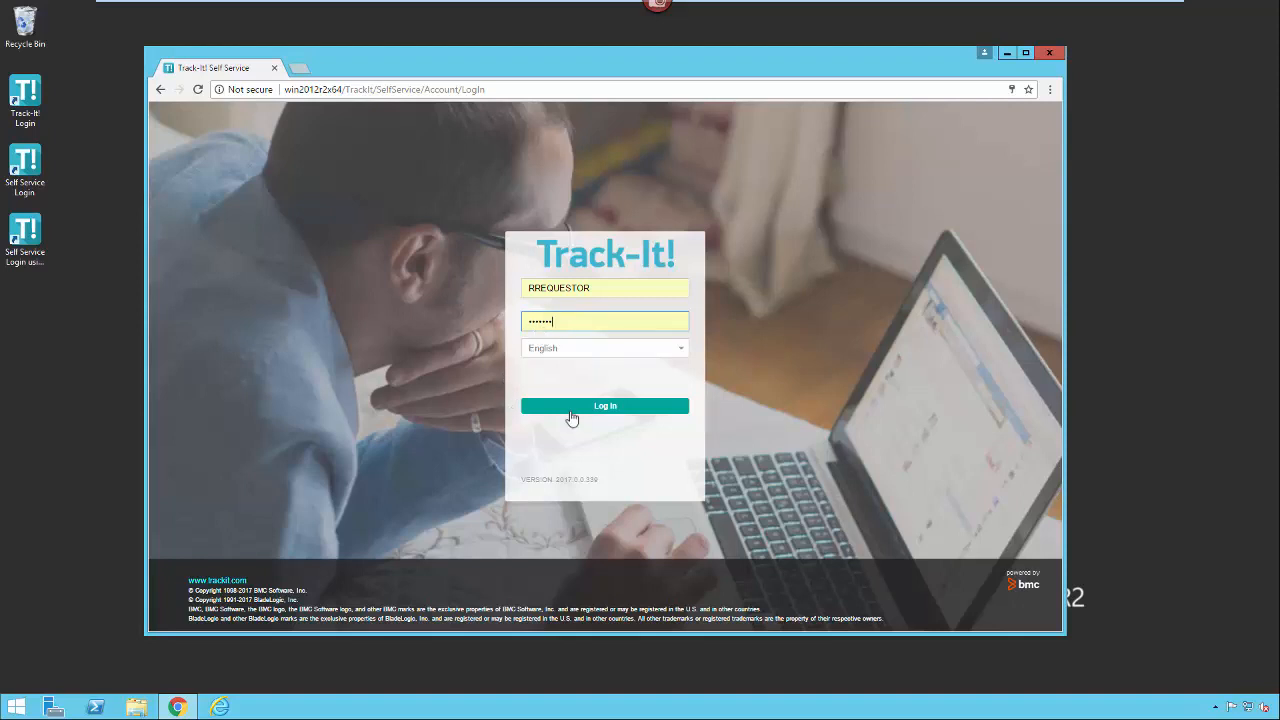
pyautogui.moveTo(533, 428)
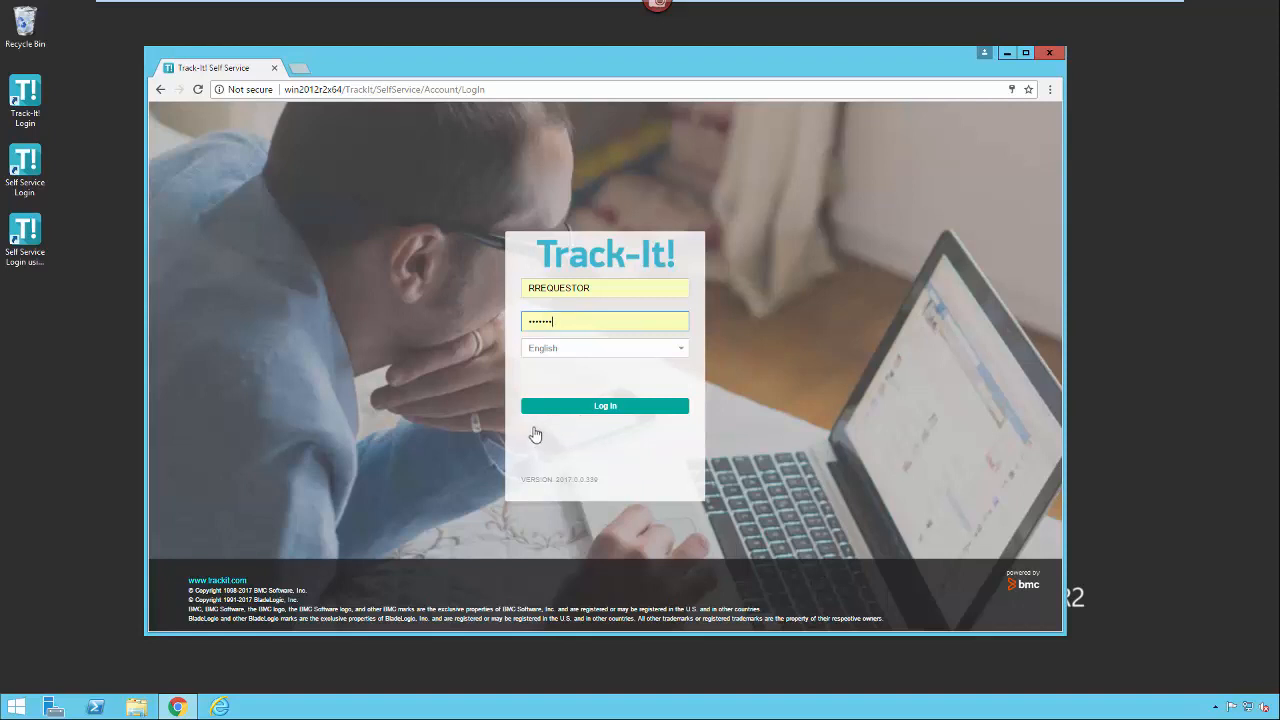
pyautogui.moveTo(565, 429)
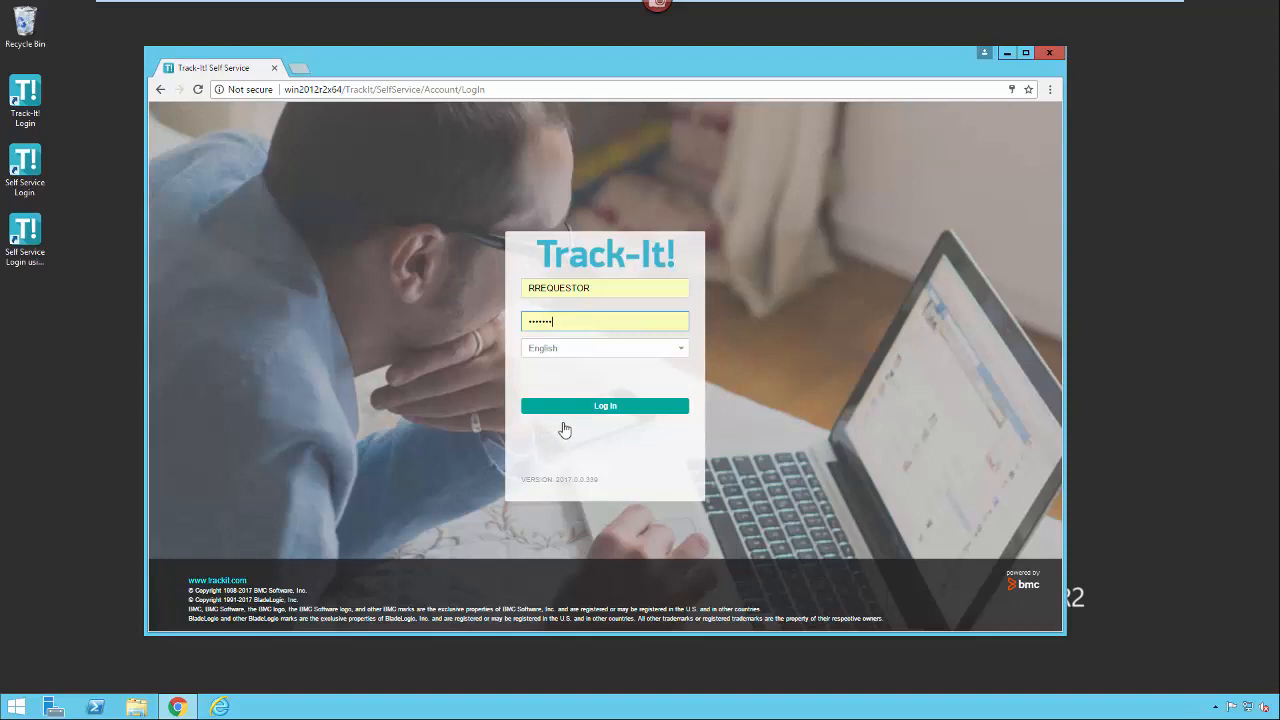
pyautogui.moveTo(532, 388)
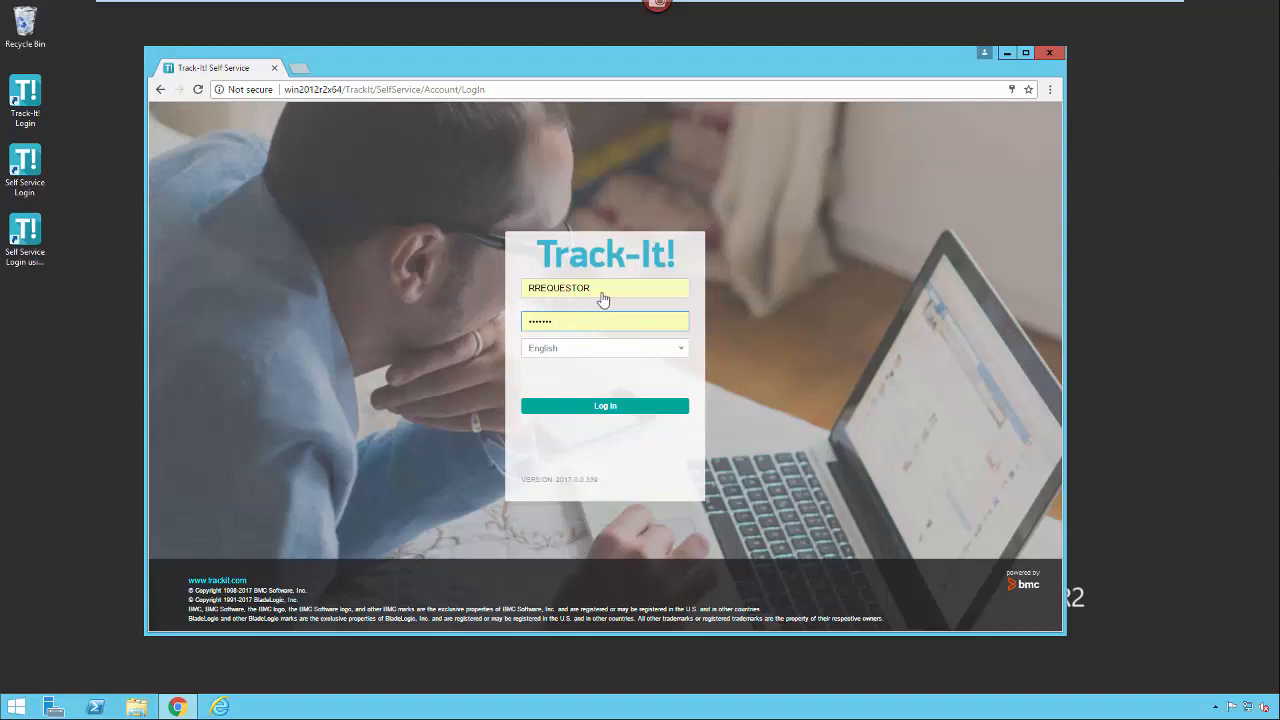
pyautogui.moveTo(592, 358)
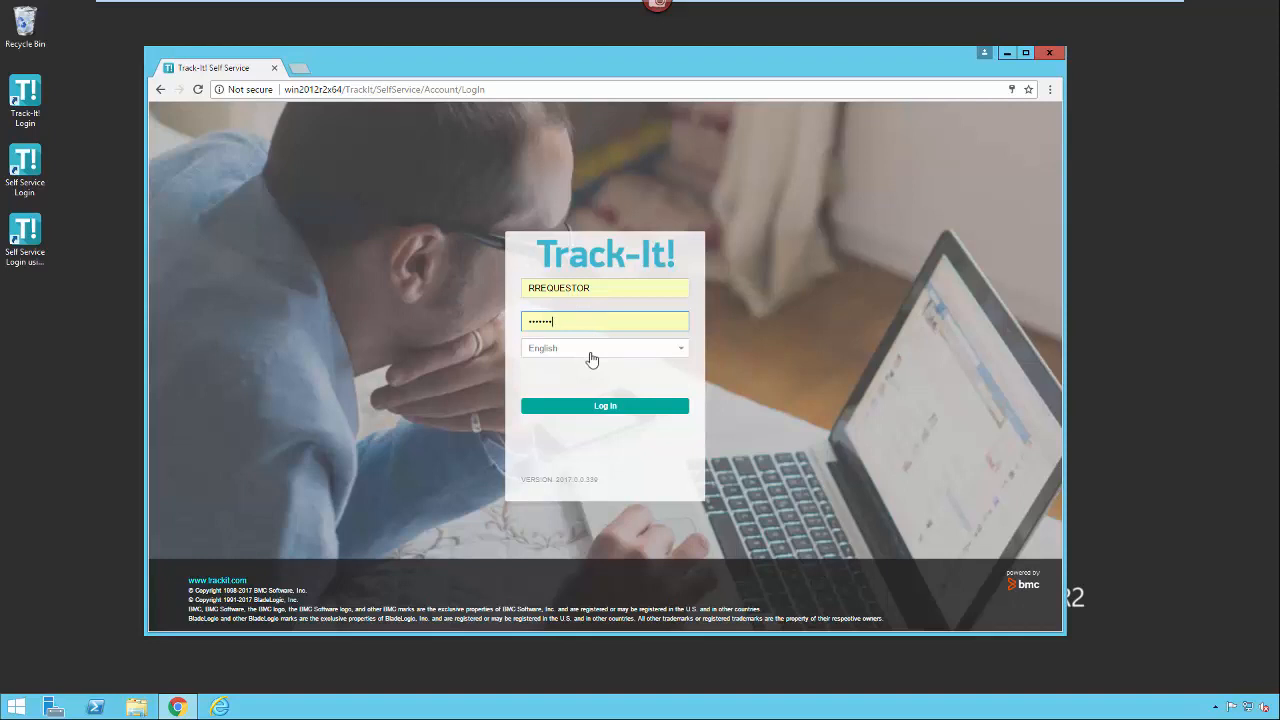
pyautogui.moveTo(355, 137)
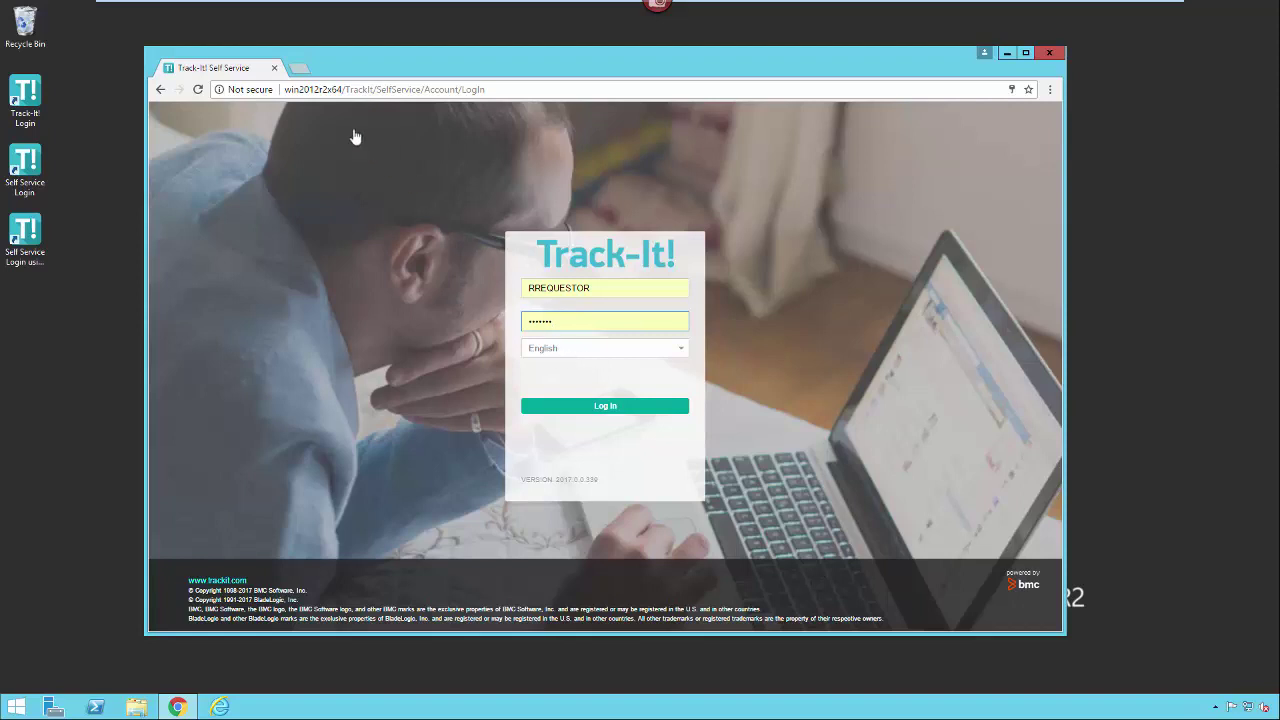
pyautogui.moveTo(357, 103)
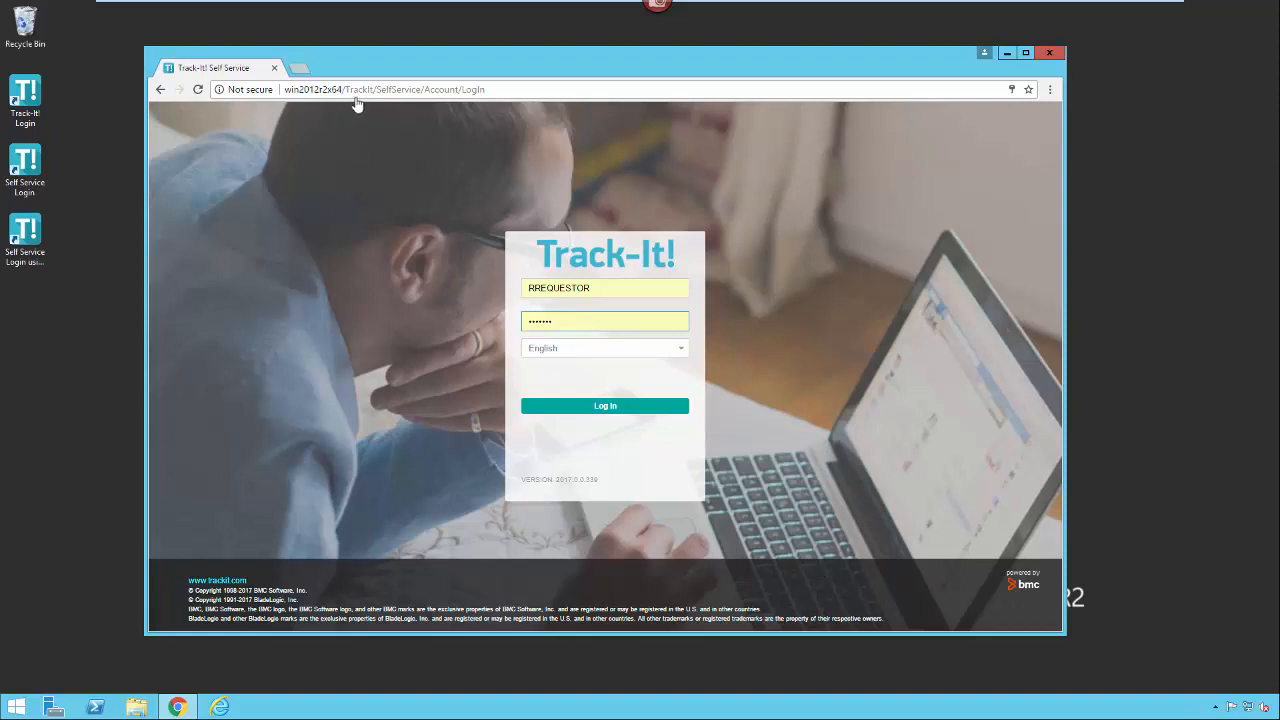
pyautogui.moveTo(410, 108)
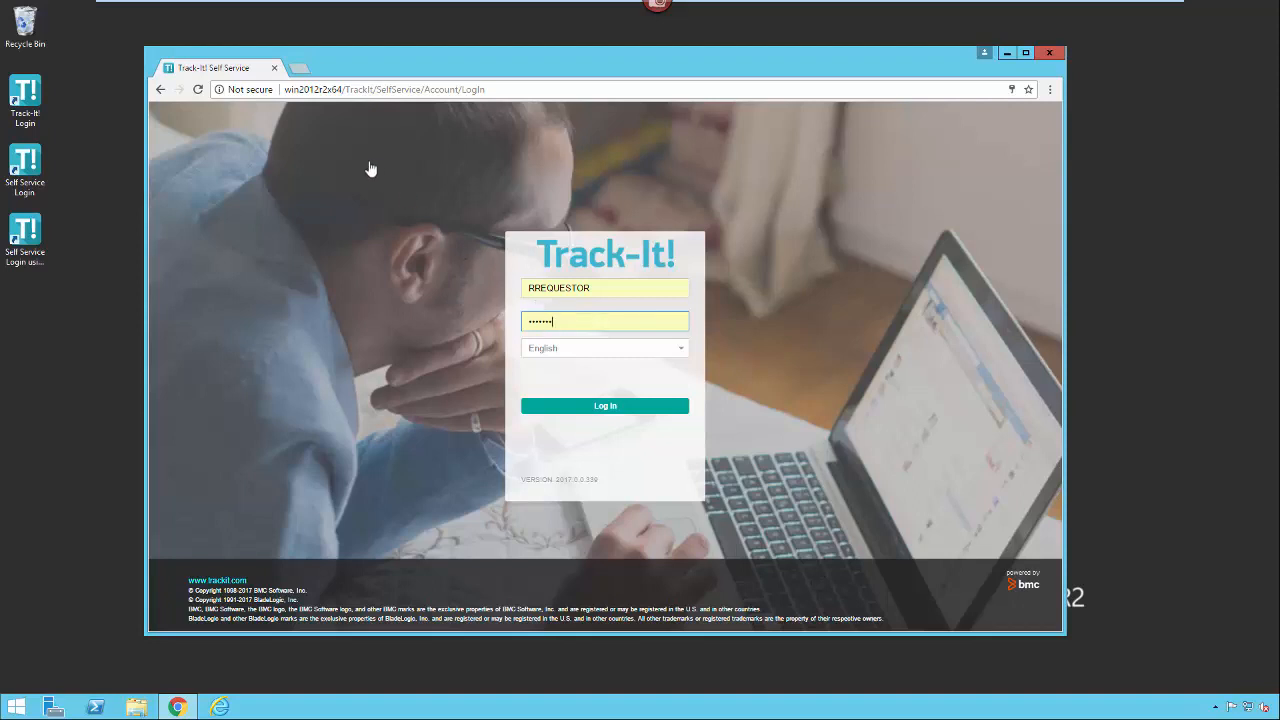
pyautogui.moveTo(350, 114)
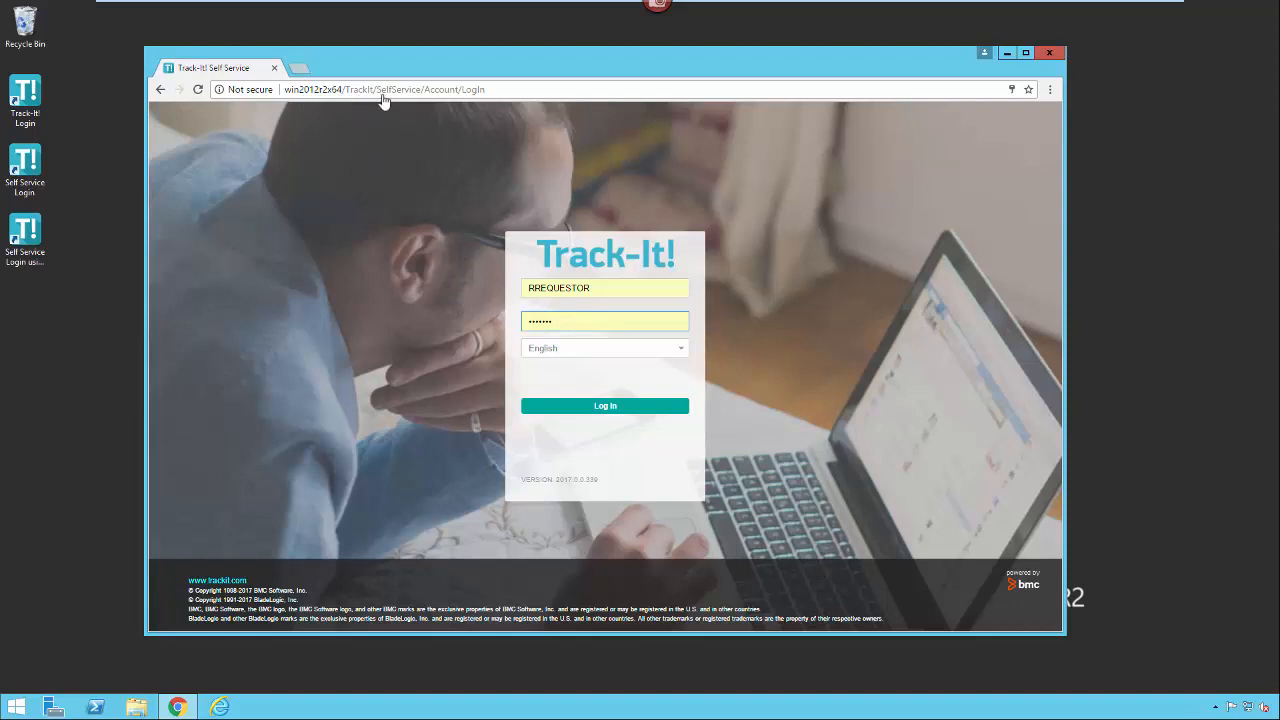
pyautogui.moveTo(304, 196)
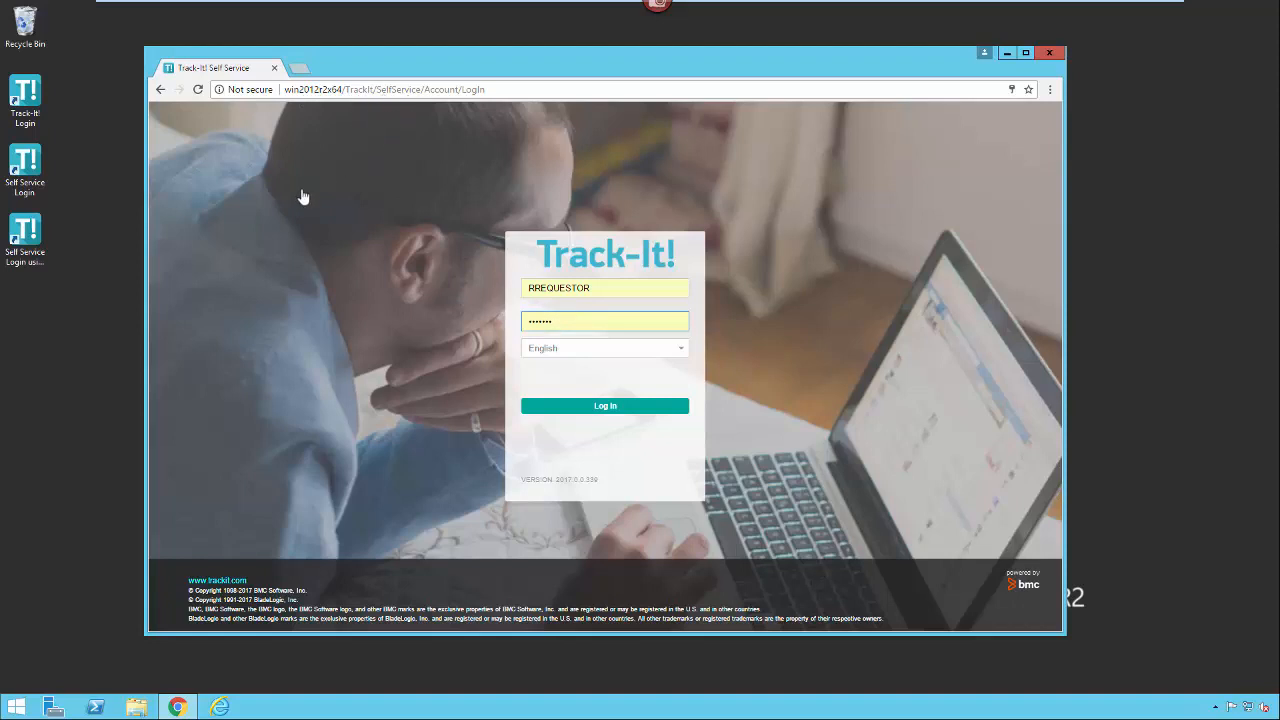
# Log in as Rita Requestor to reach the Self Service Home page
pyautogui.click(420, 89)
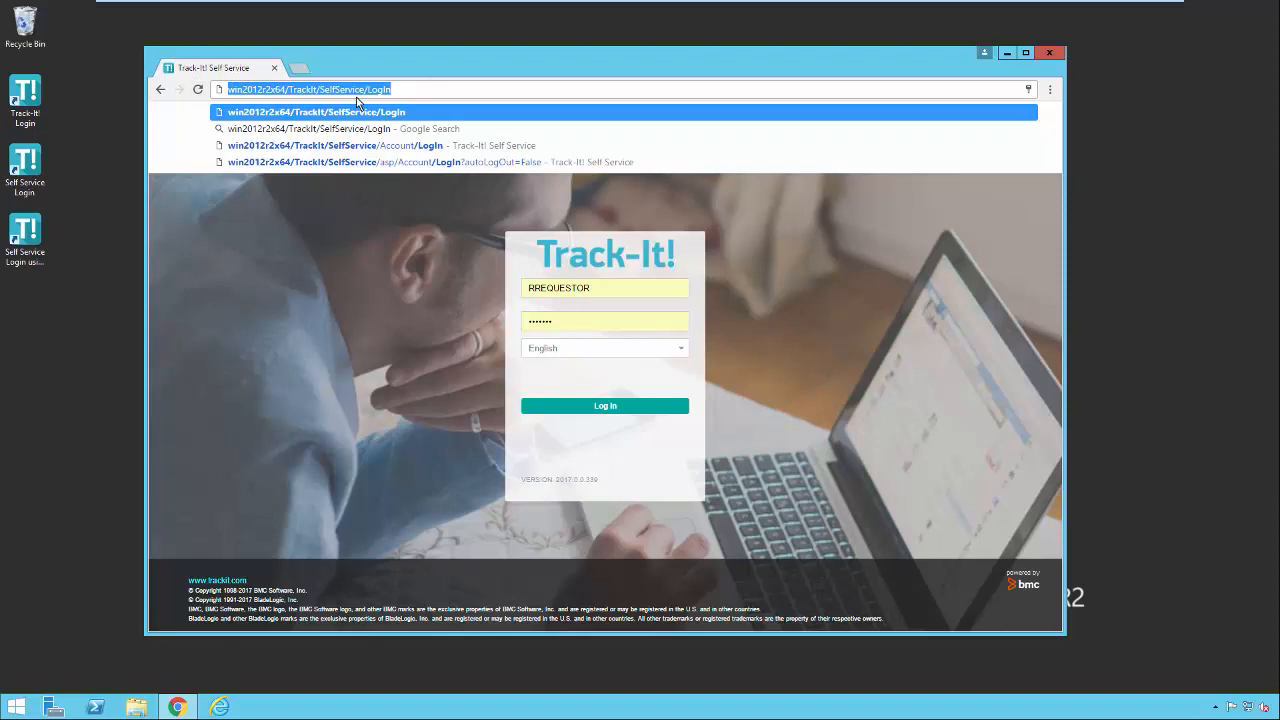
pyautogui.moveTo(543, 261)
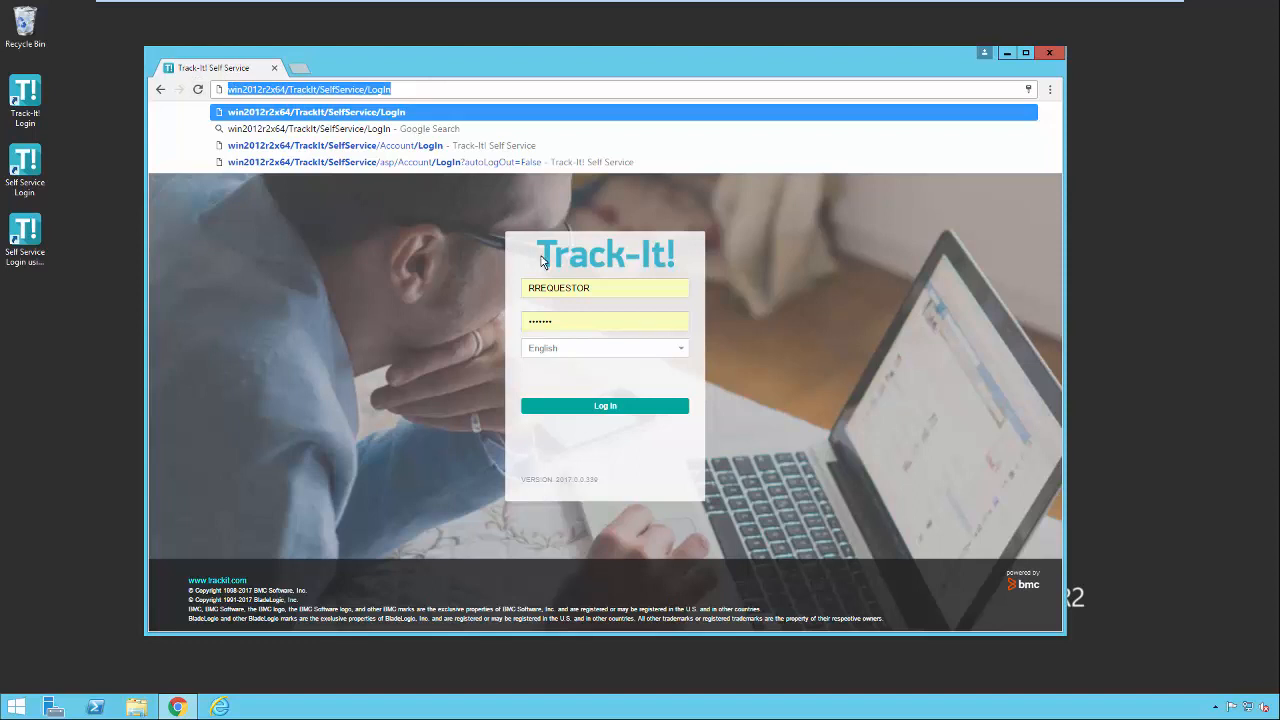
pyautogui.click(342, 145)
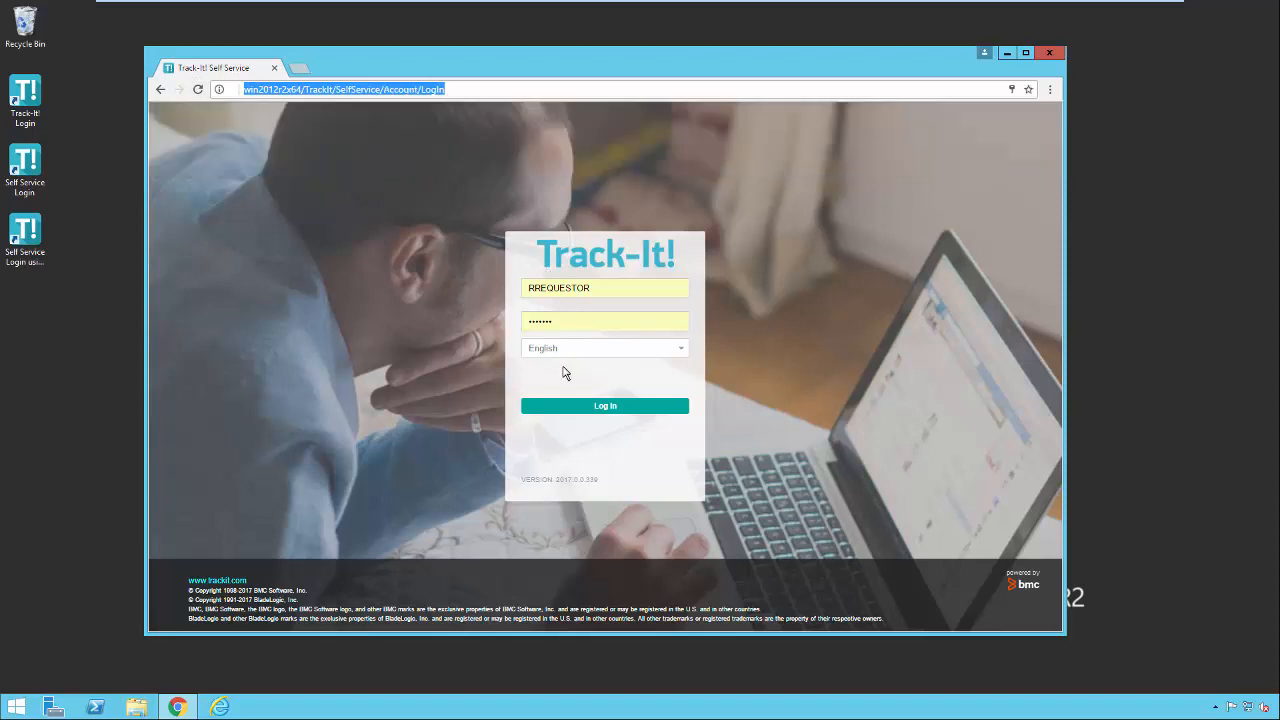
pyautogui.click(590, 288)
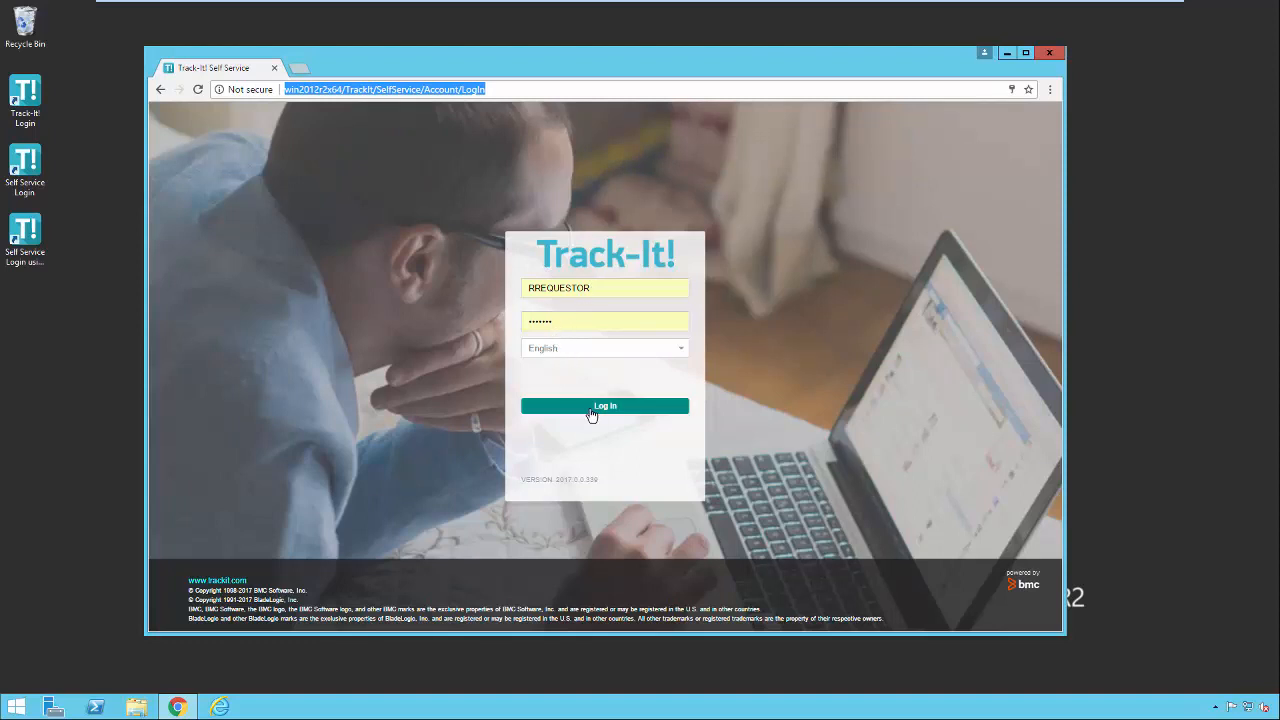
pyautogui.click(604, 406)
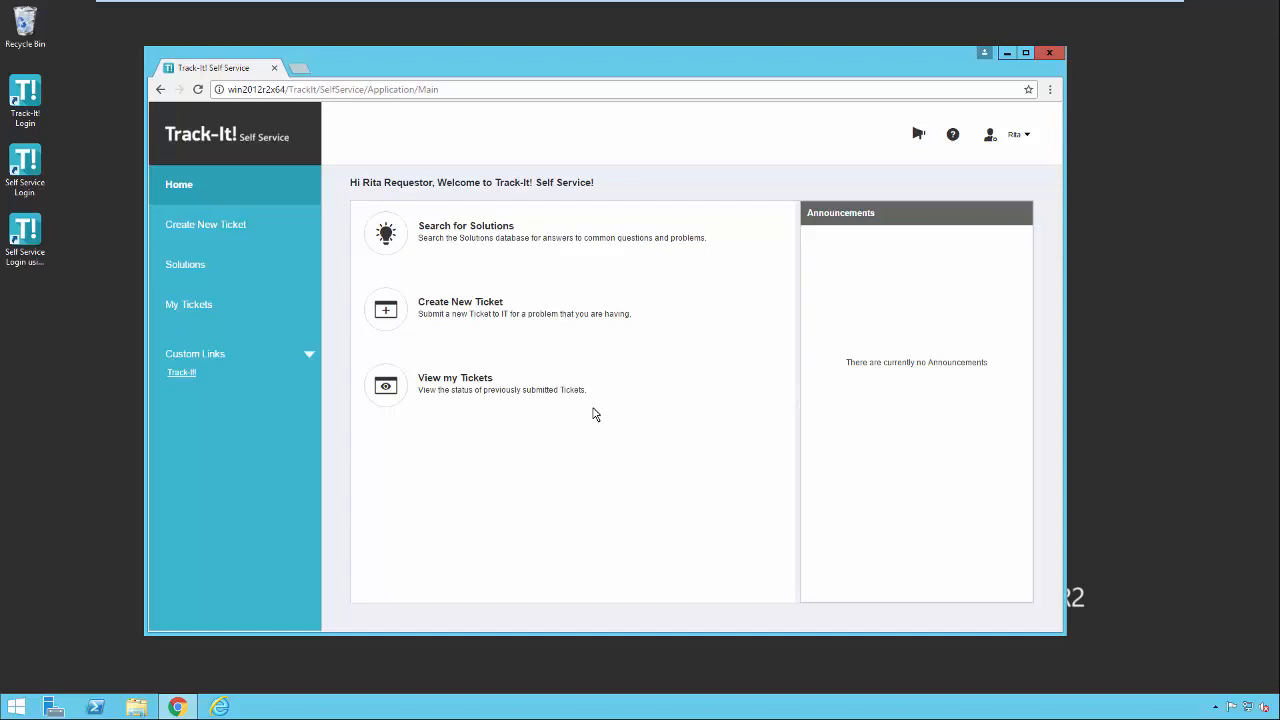
pyautogui.moveTo(697, 382)
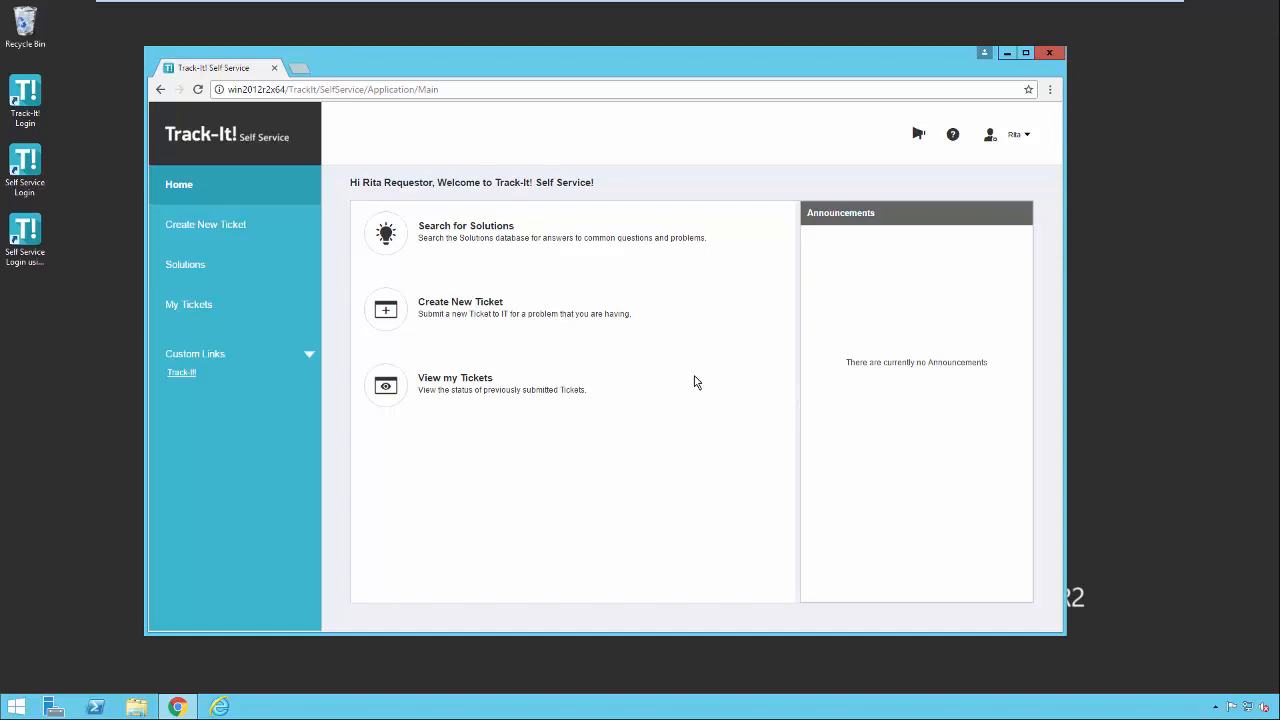
pyautogui.moveTo(495, 354)
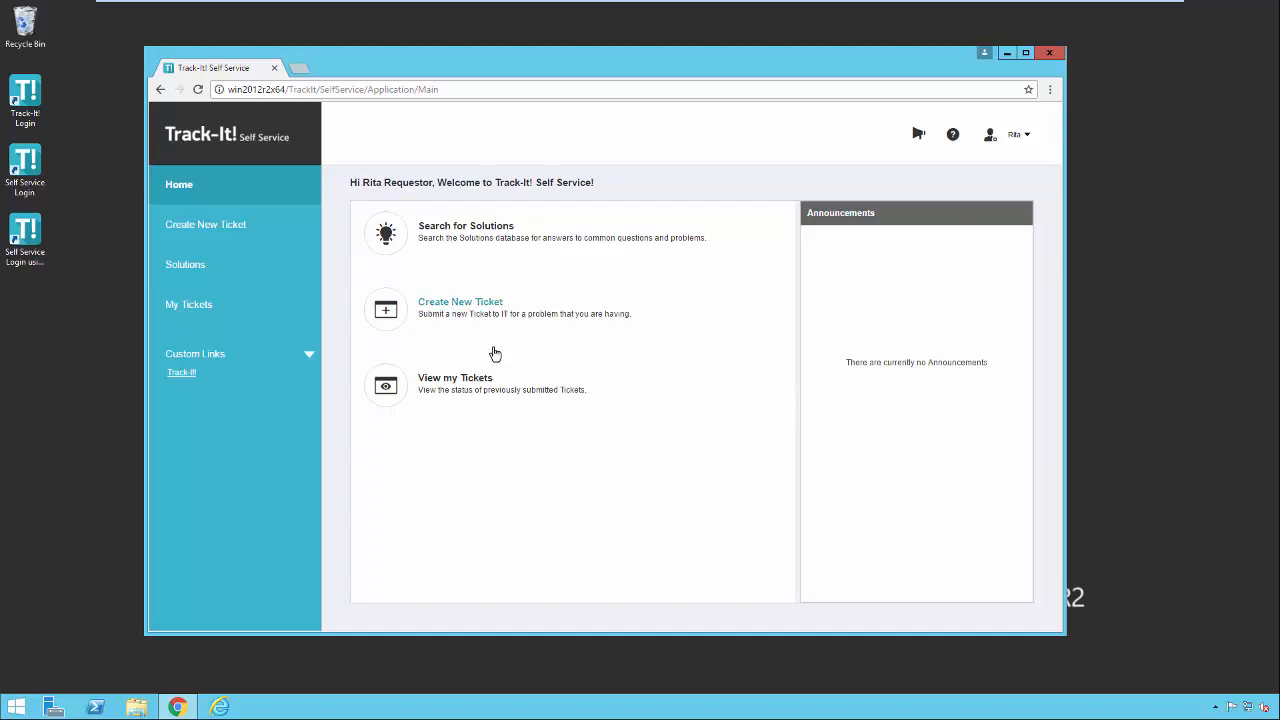
pyautogui.moveTo(883, 180)
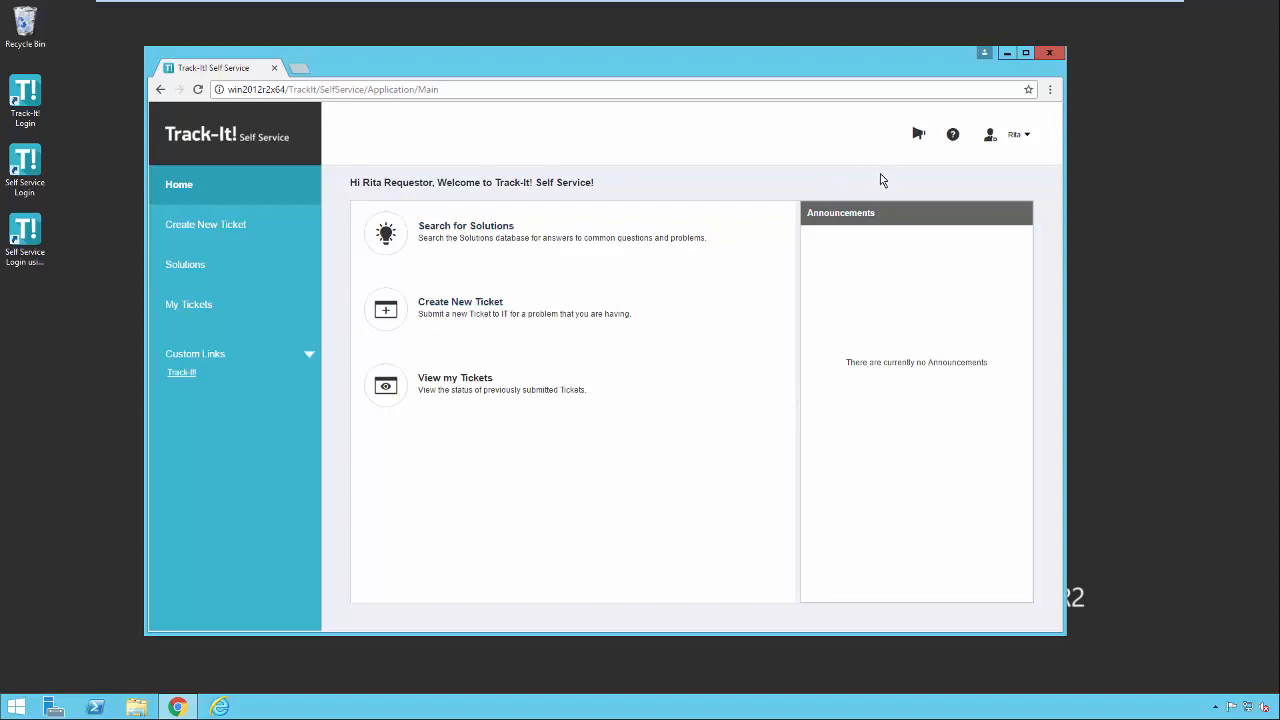
pyautogui.moveTo(977, 160)
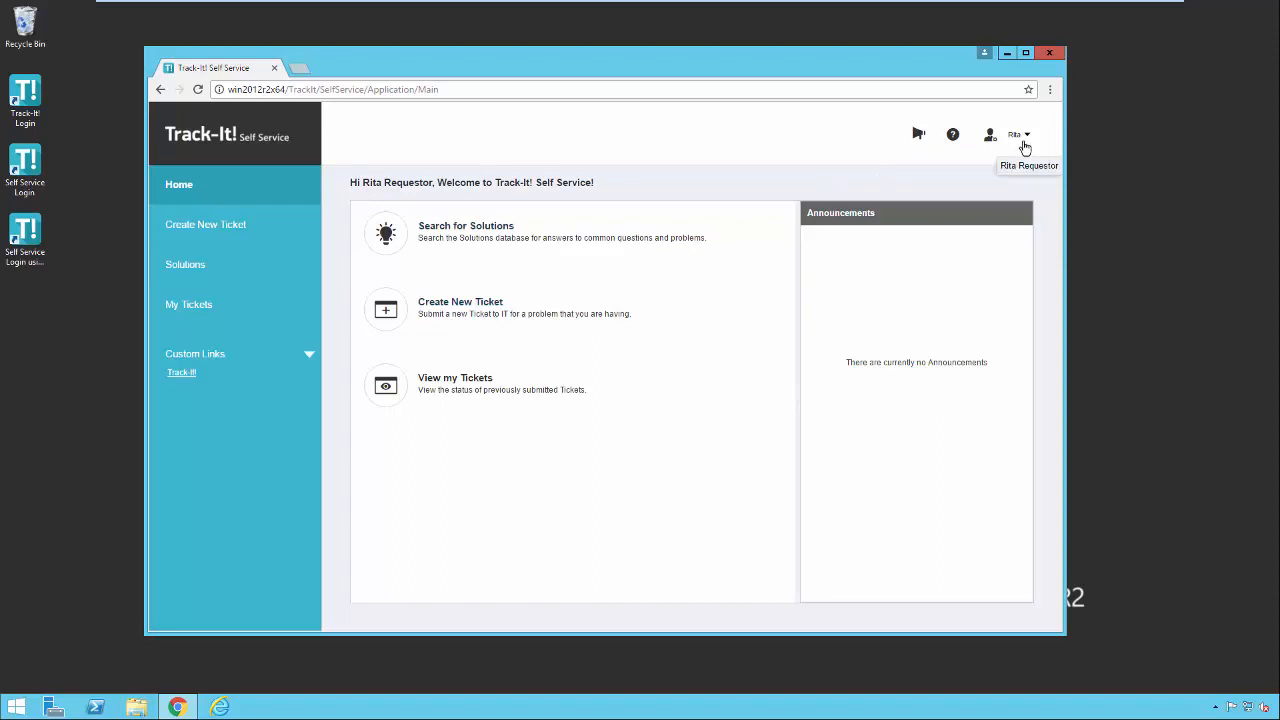
pyautogui.click(1018, 134)
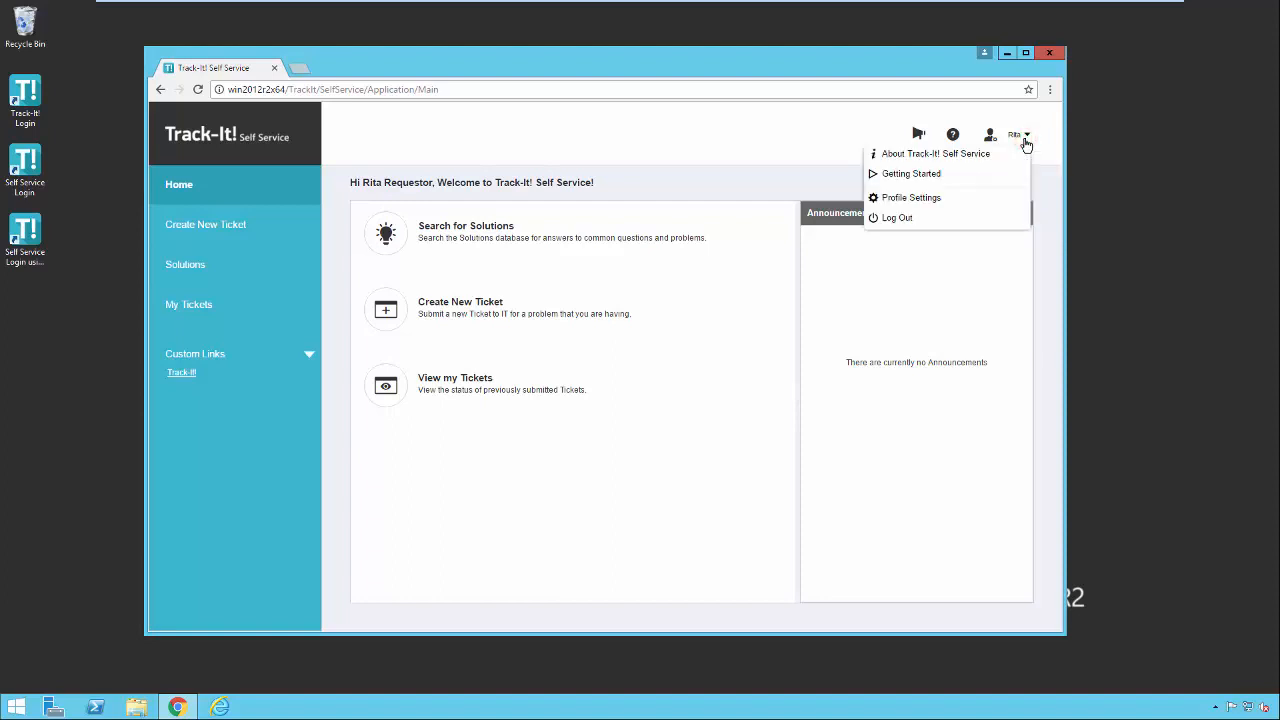
pyautogui.moveTo(1012, 161)
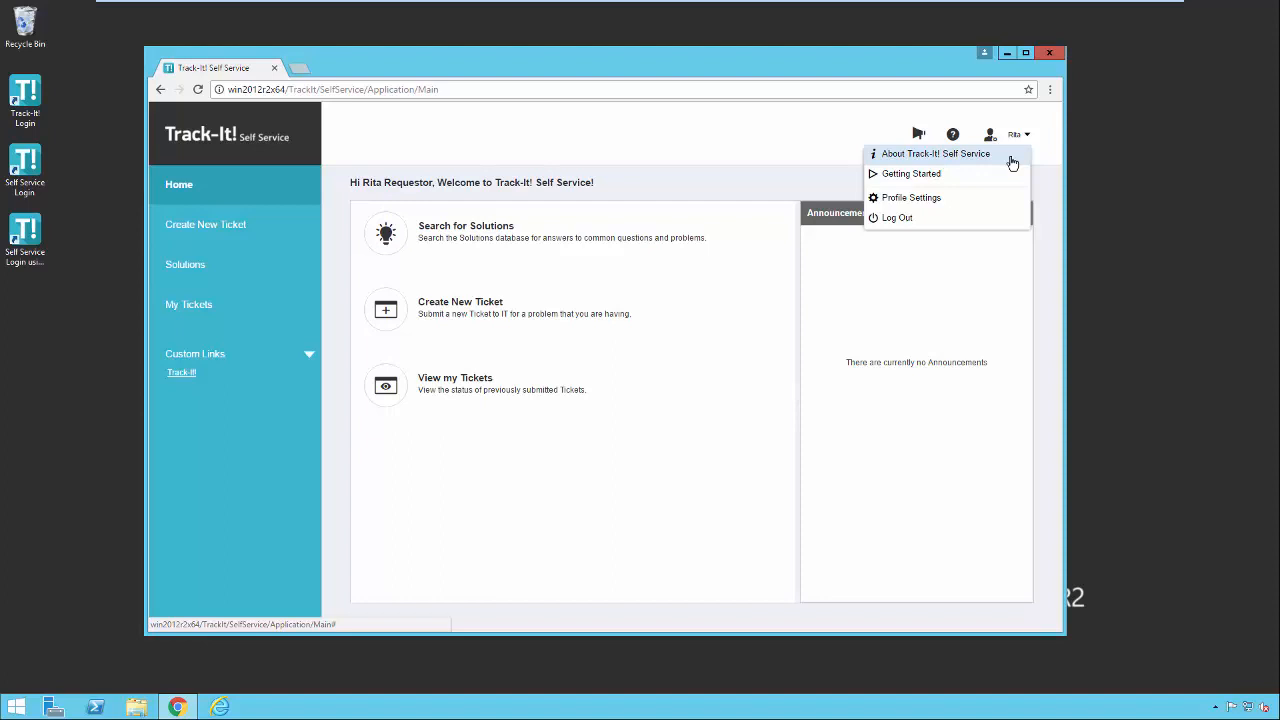
pyautogui.moveTo(985, 190)
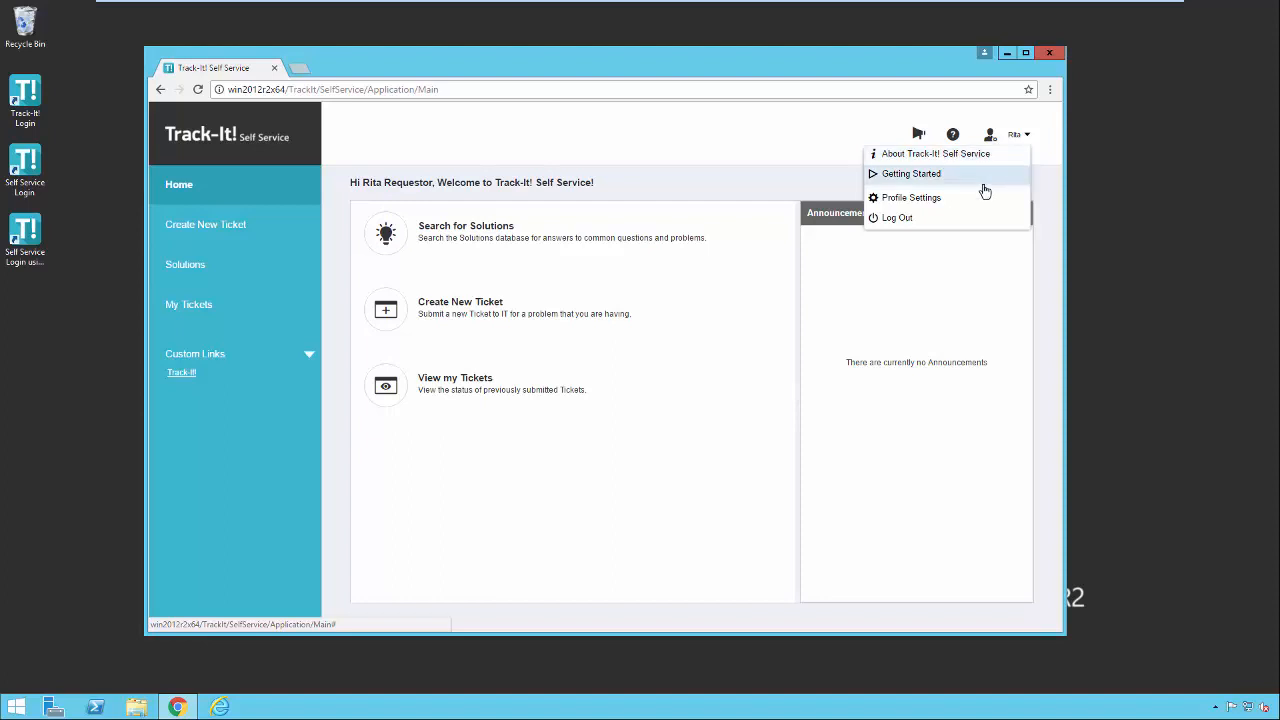
pyautogui.moveTo(970, 200)
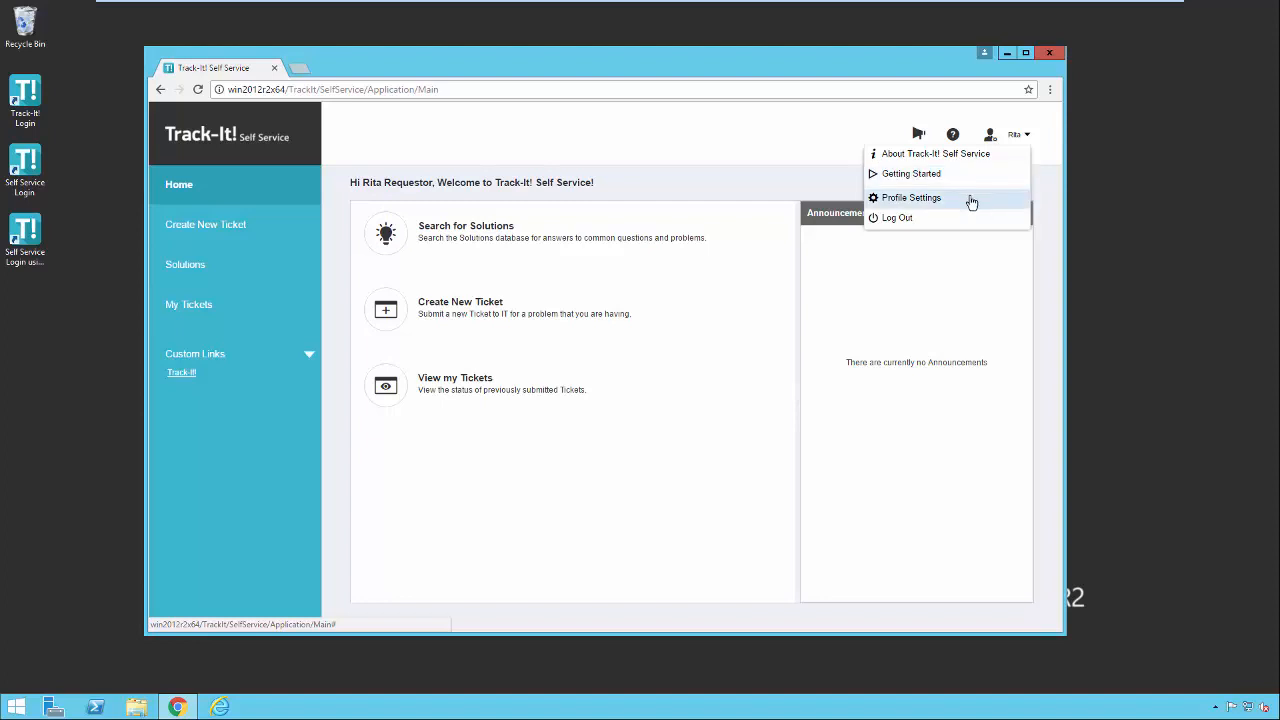
# View Rita's Profile Settings page with name, phones, email and department
pyautogui.click(910, 197)
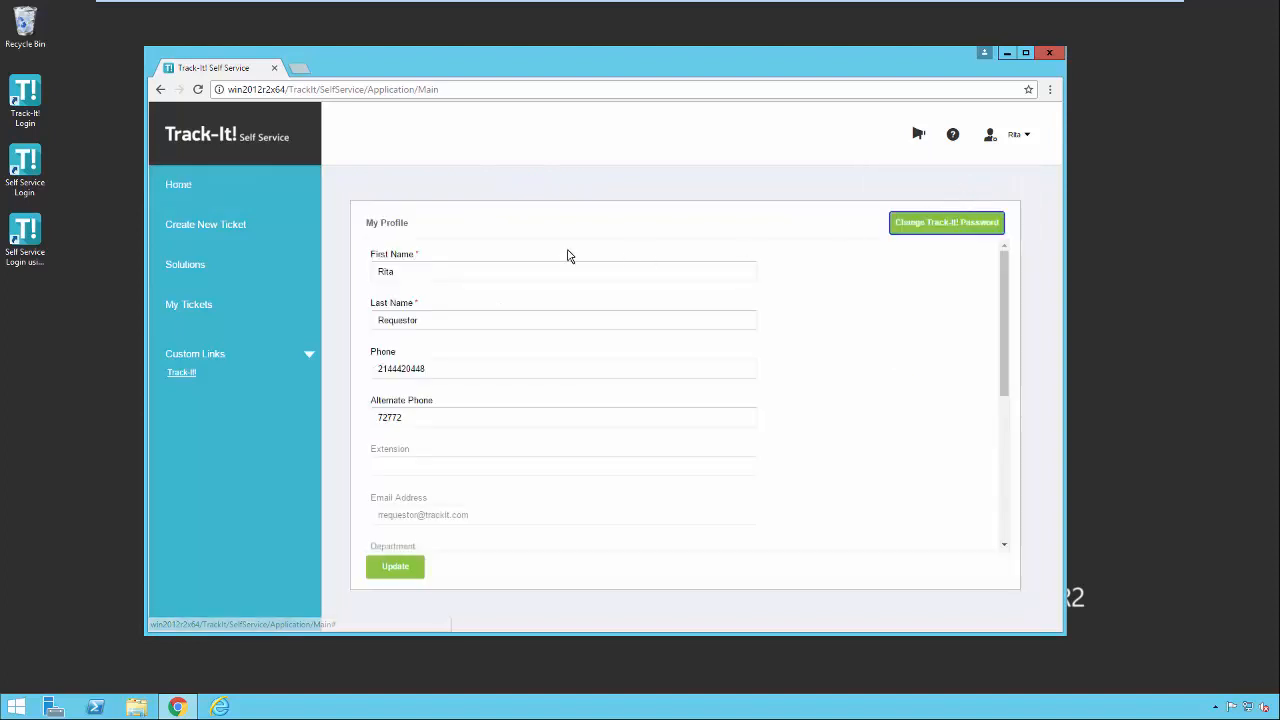
pyautogui.scroll(-3)
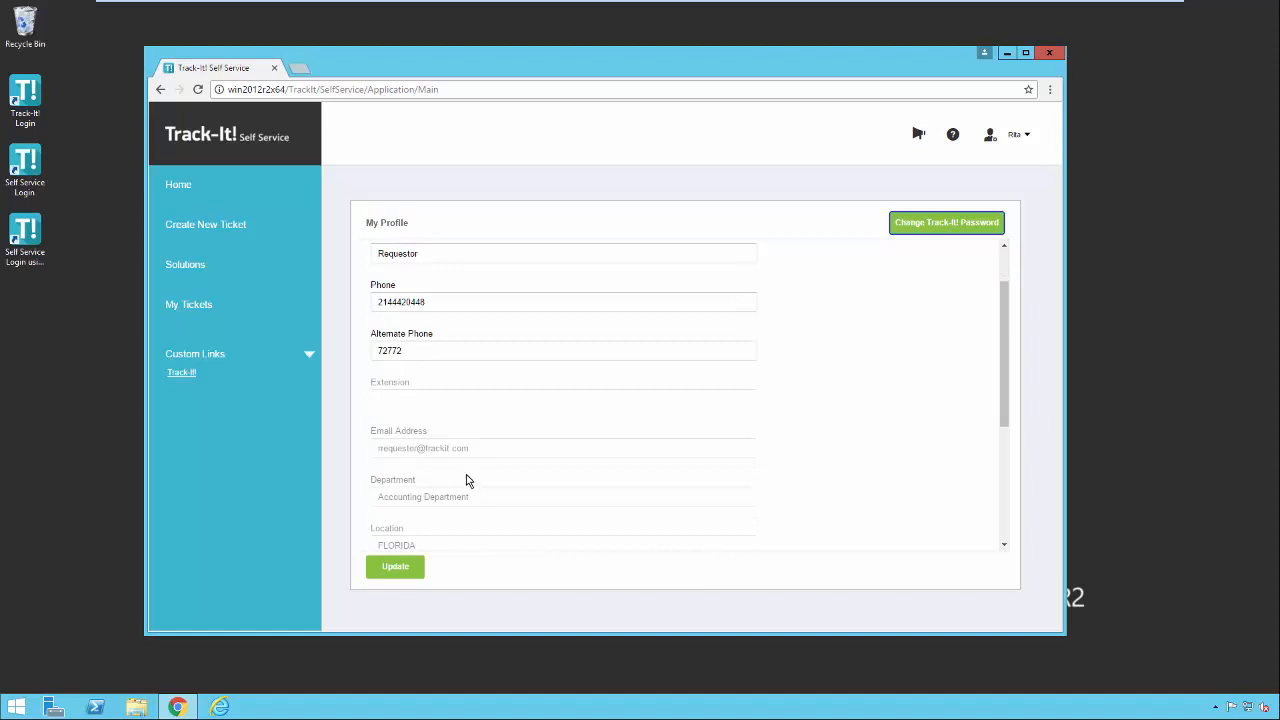
pyautogui.click(989, 134)
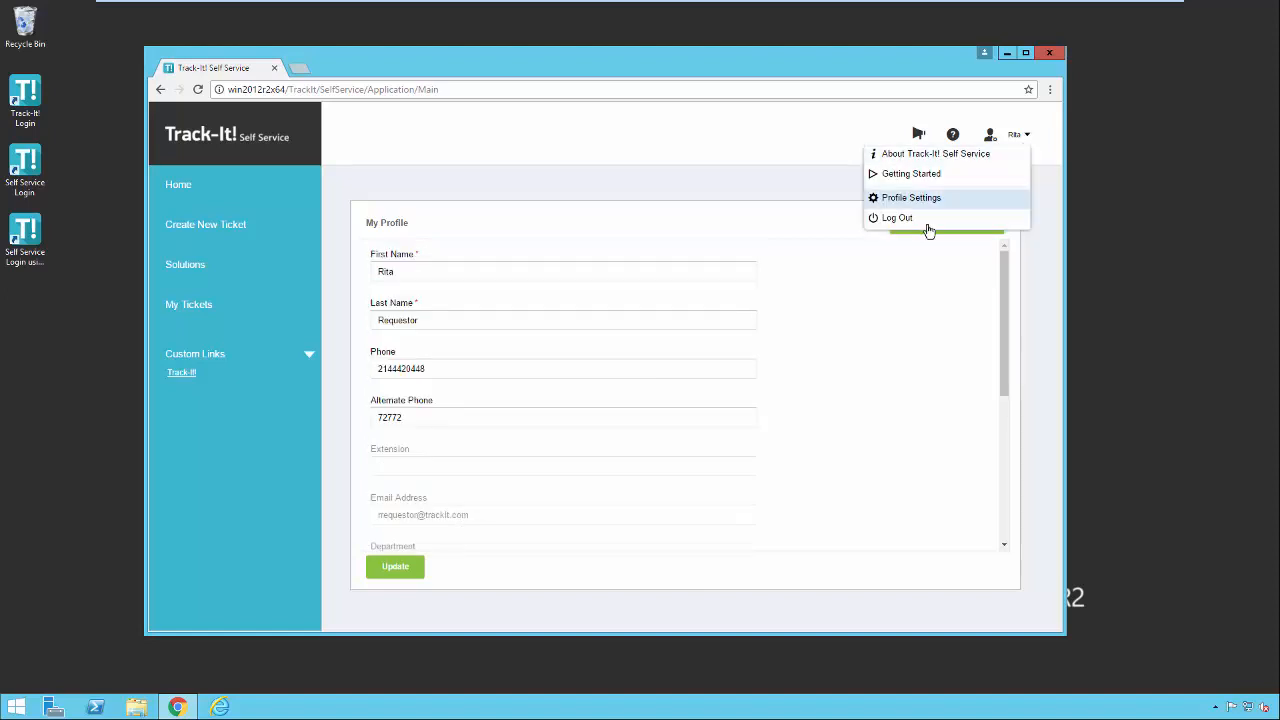
pyautogui.click(911, 197)
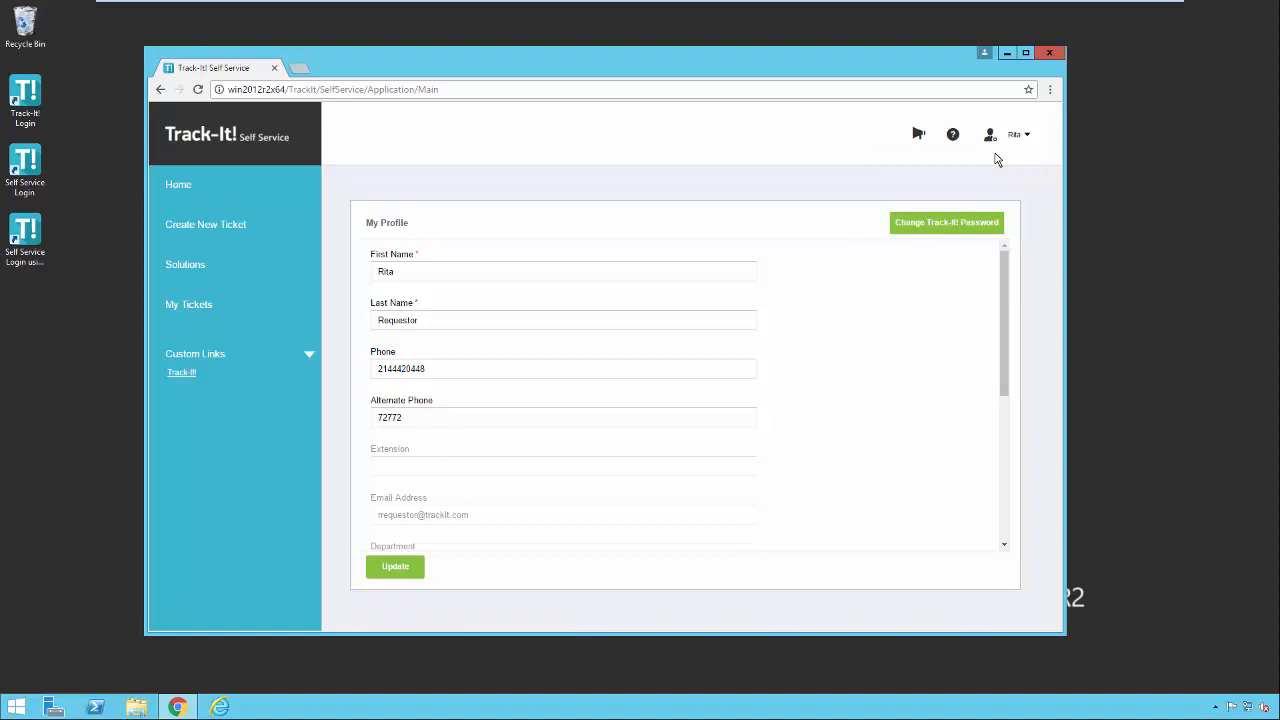
pyautogui.moveTo(952, 134)
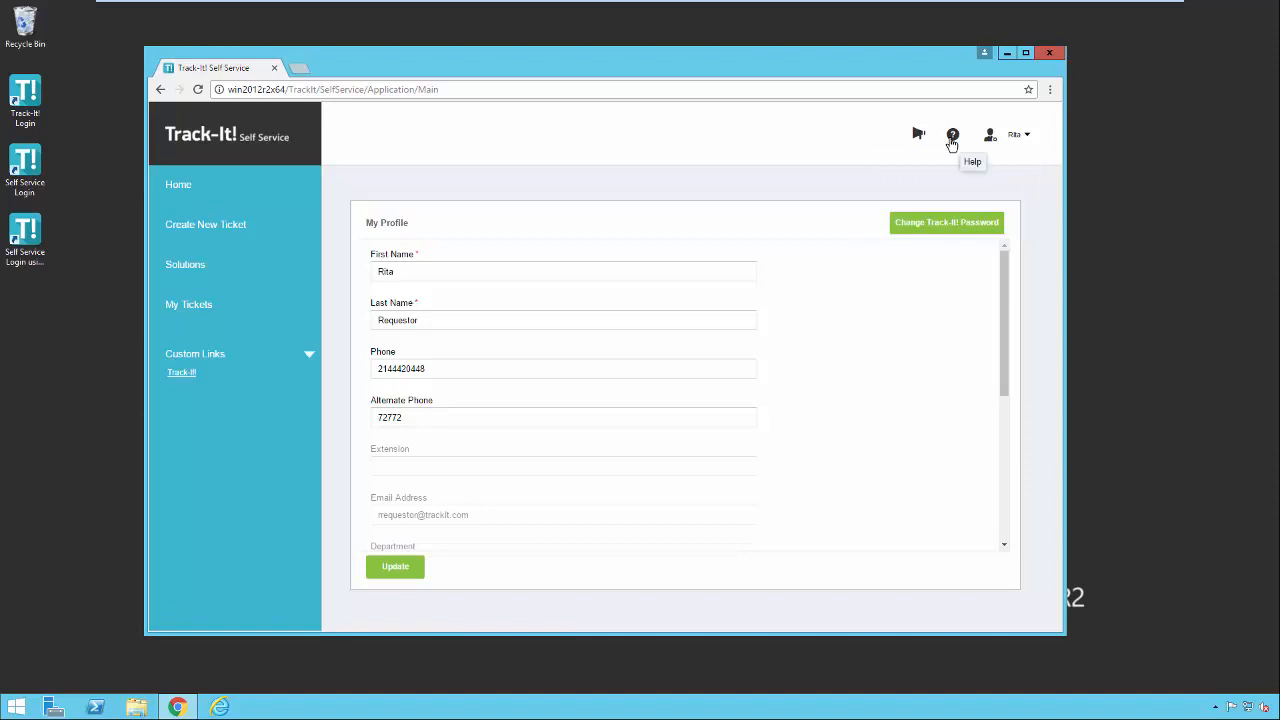
# Open the 'Managing requestor profile' article through the Help icon
pyautogui.click(952, 135)
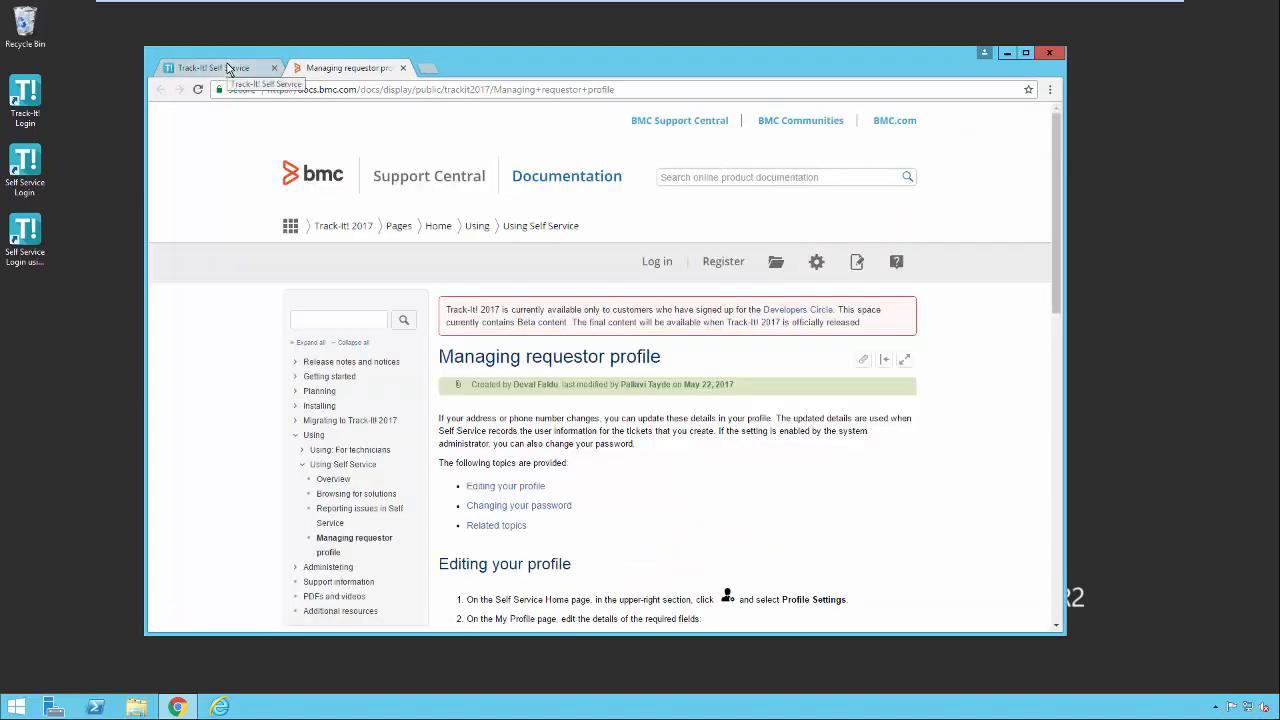
# Return to the Self Service tab and show Announcements, which lists none
pyautogui.click(210, 67)
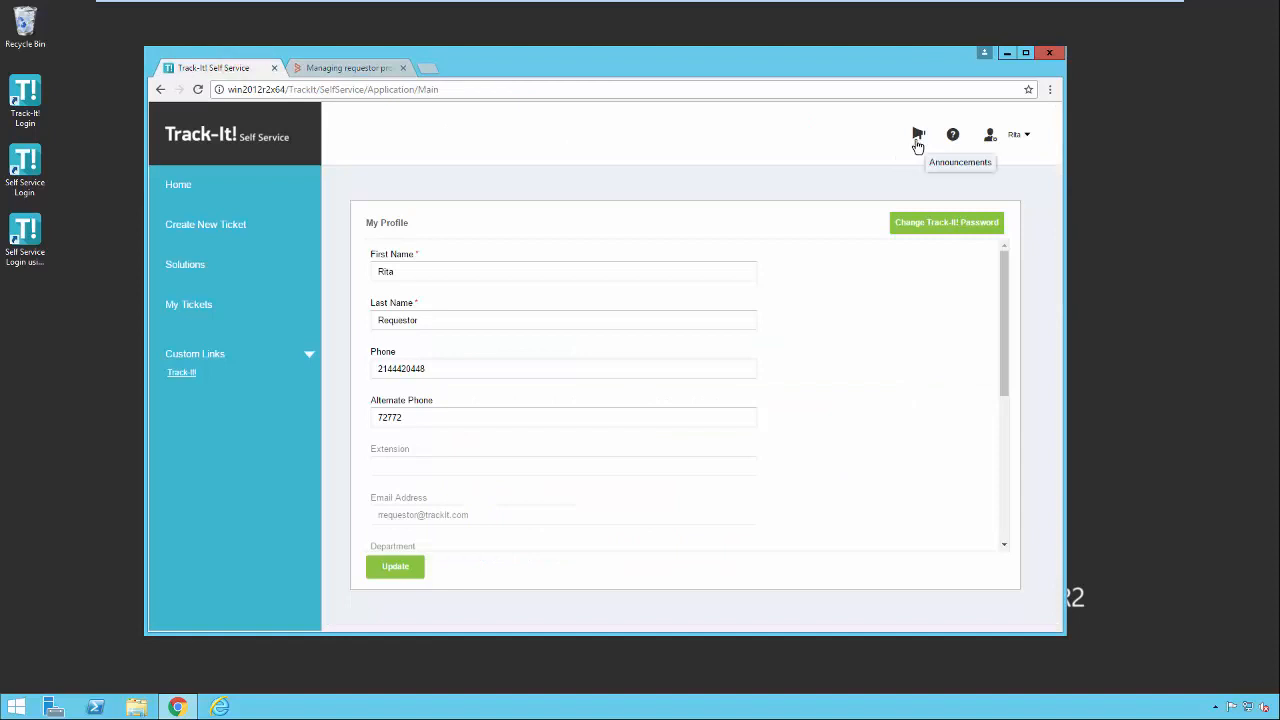
pyautogui.moveTo(918, 147)
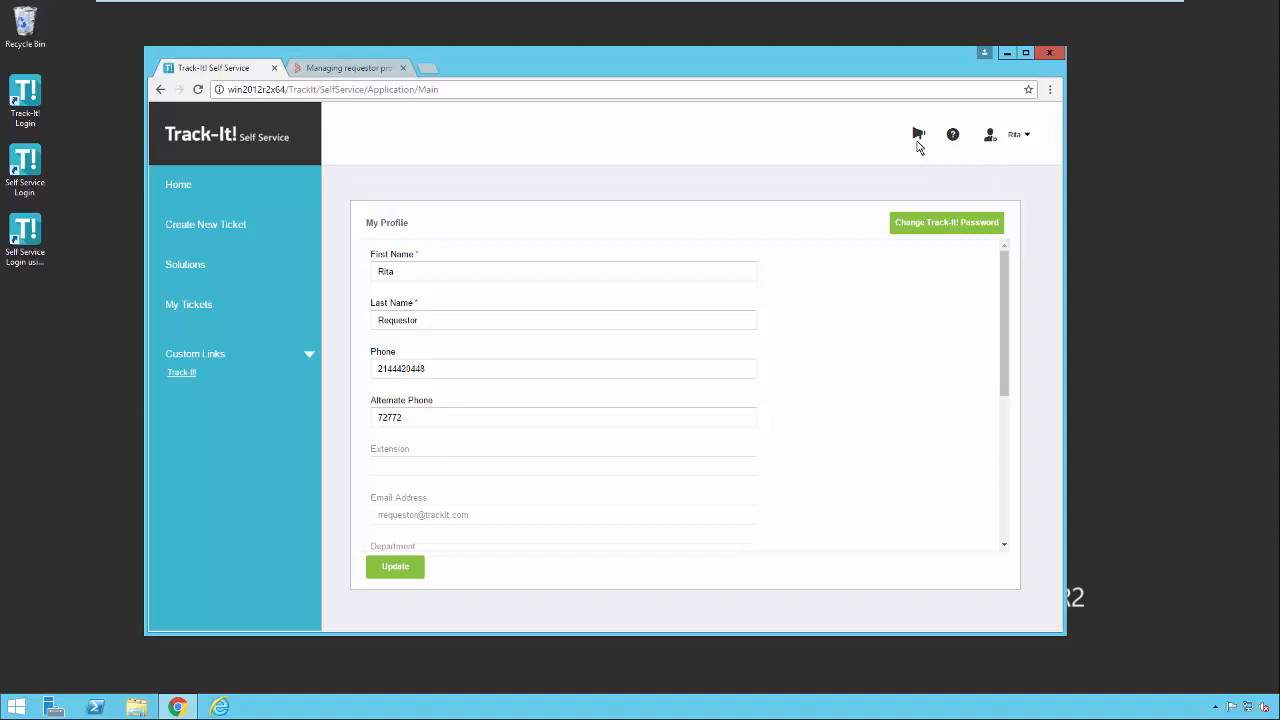
pyautogui.moveTo(916, 134)
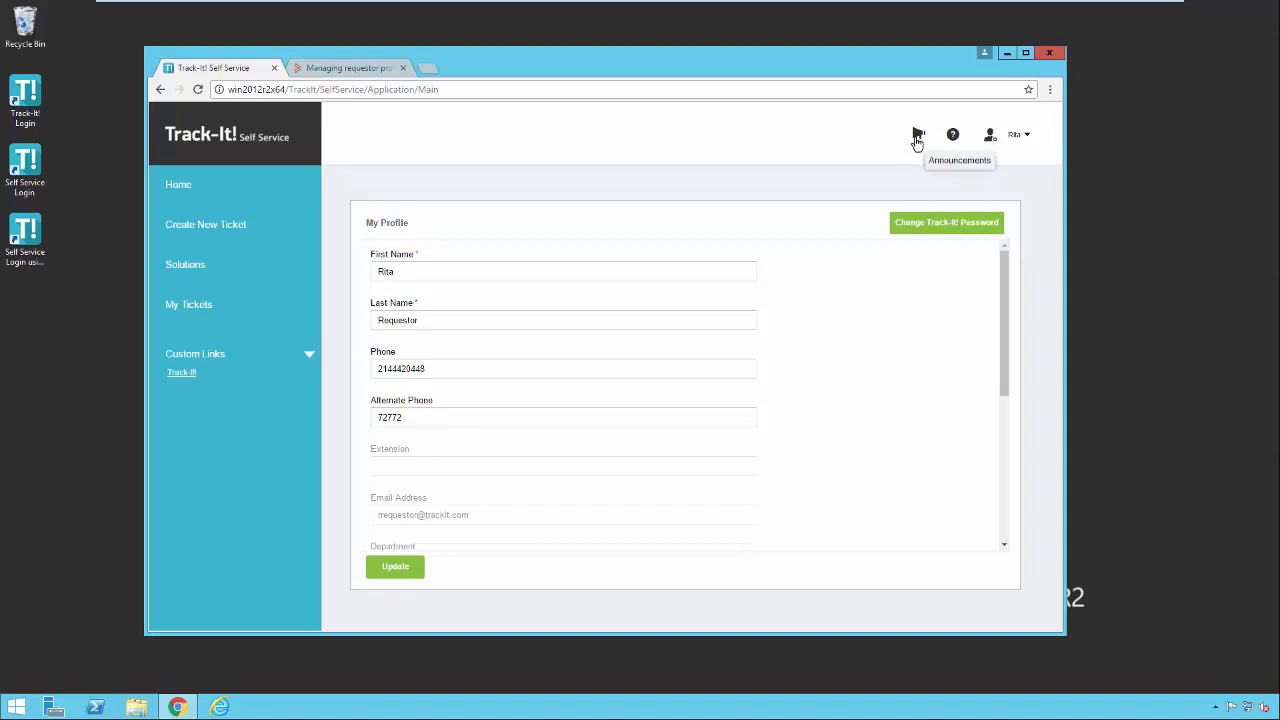
pyautogui.click(916, 134)
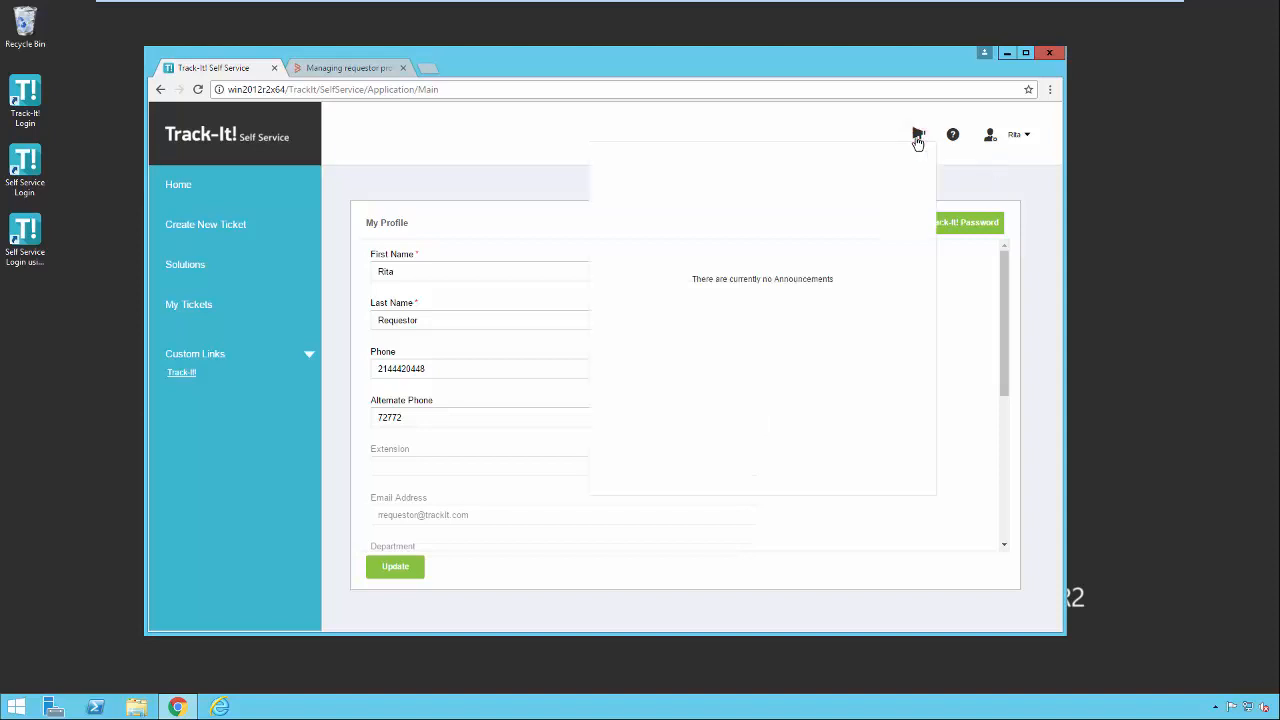
pyautogui.moveTo(904, 175)
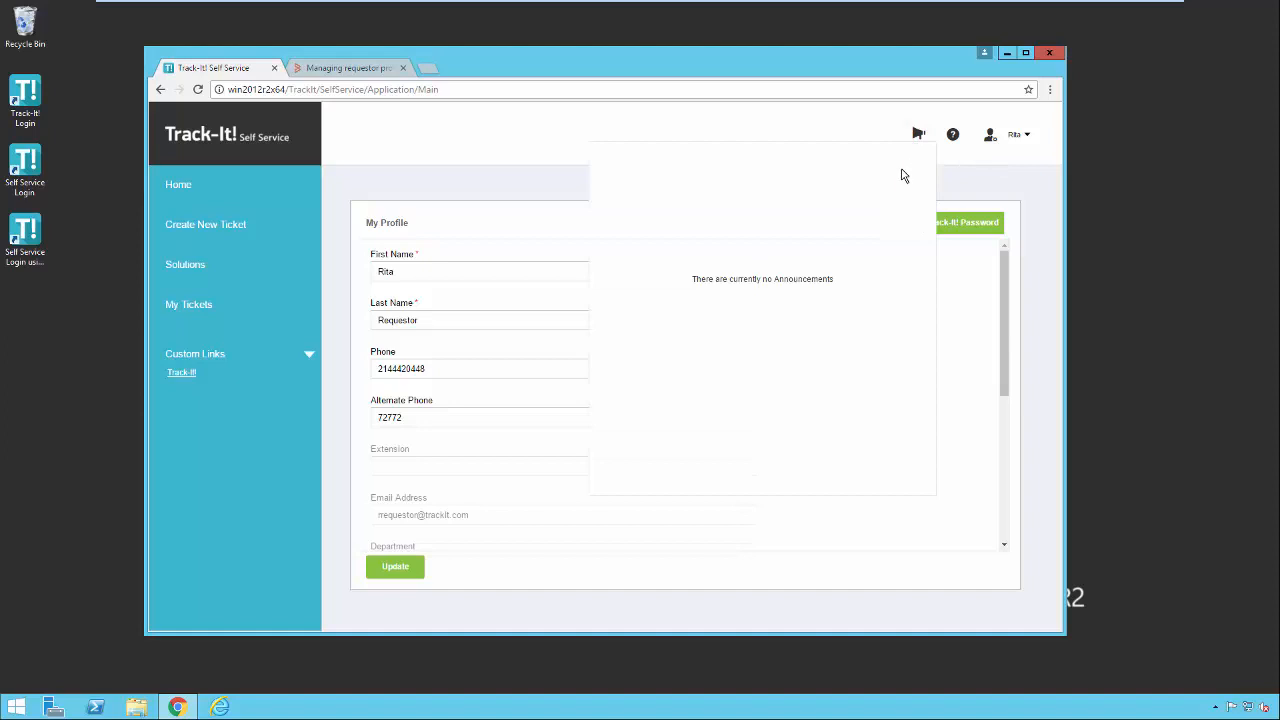
pyautogui.moveTo(225, 189)
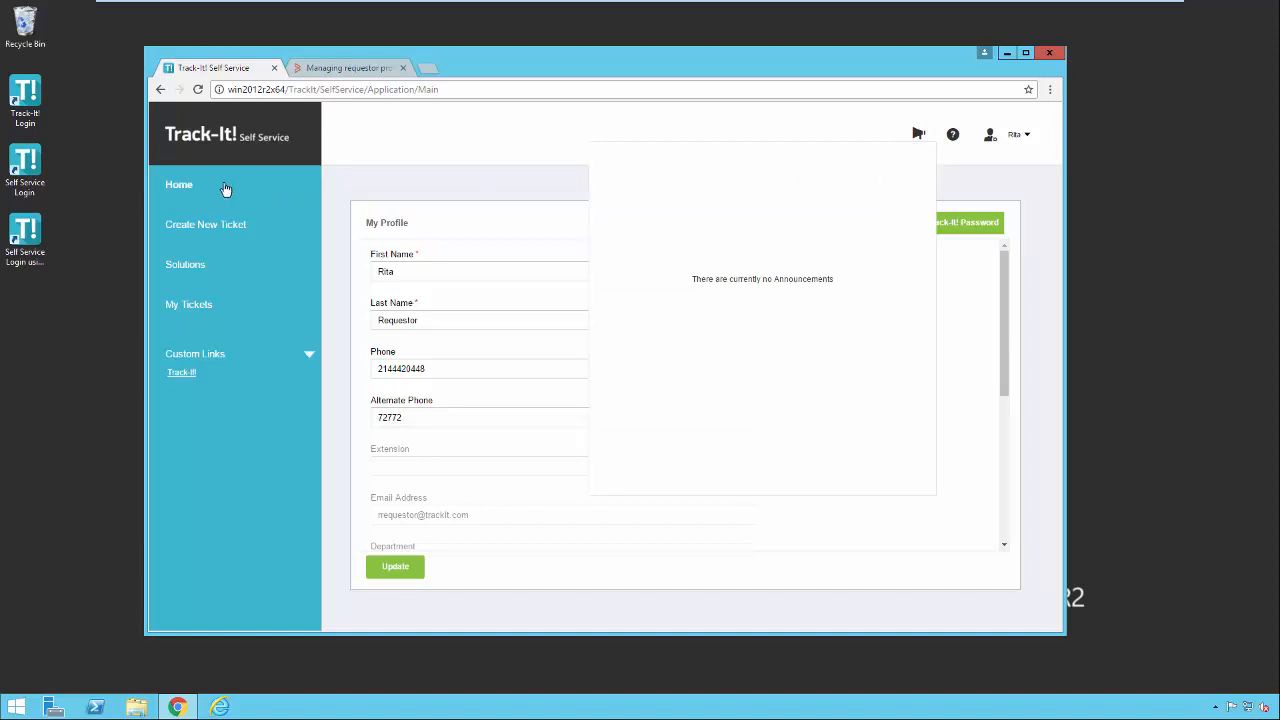
# Return to Rita's welcome Home page from the left navigation
pyautogui.click(179, 184)
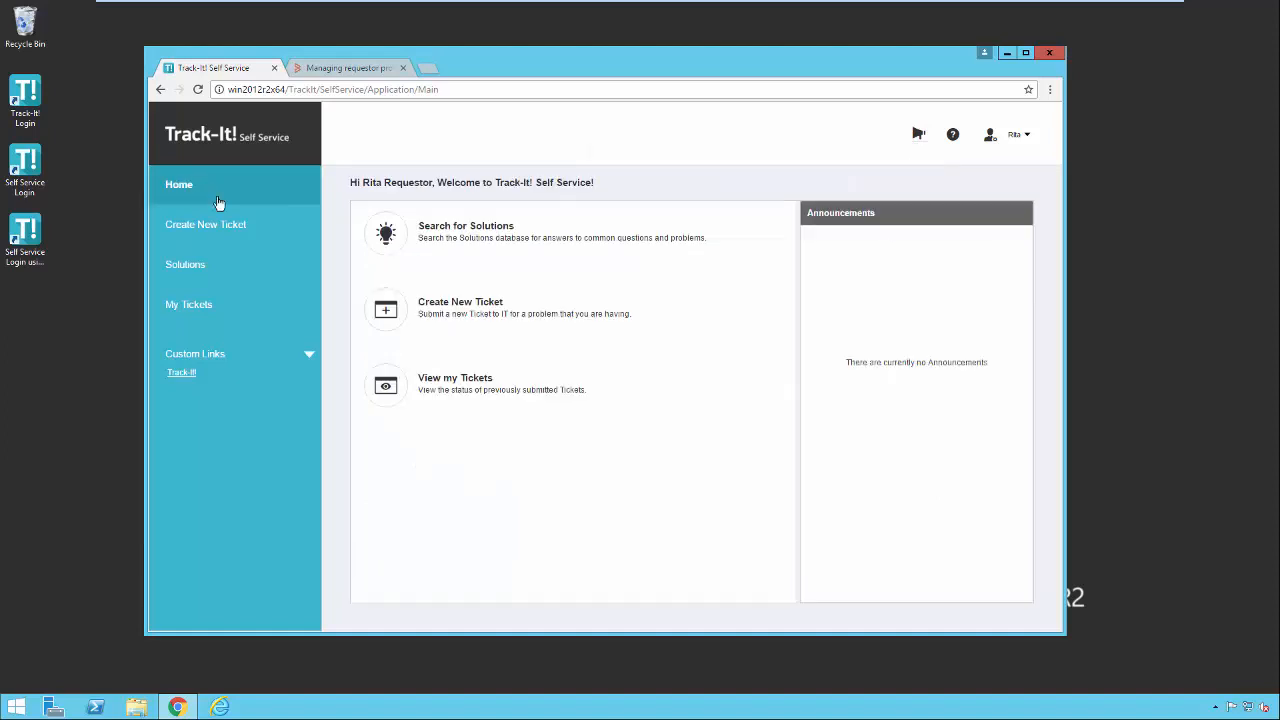
pyautogui.moveTo(938, 331)
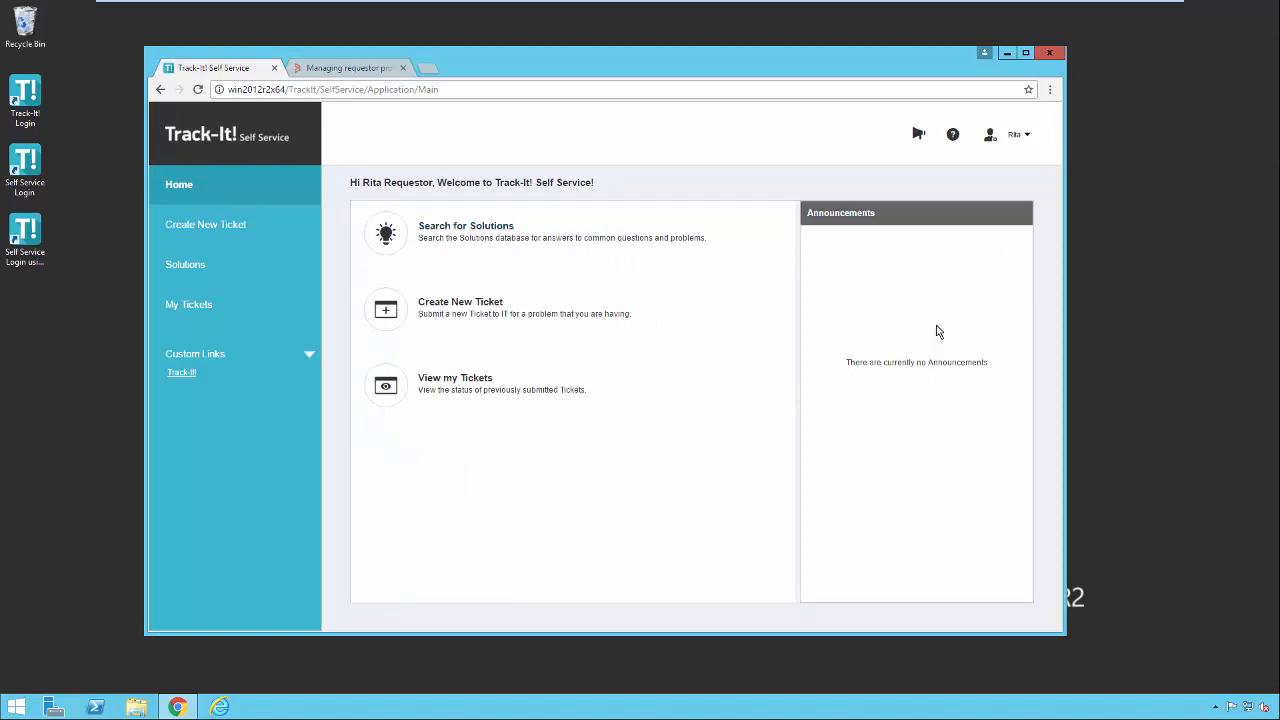
pyautogui.moveTo(862, 357)
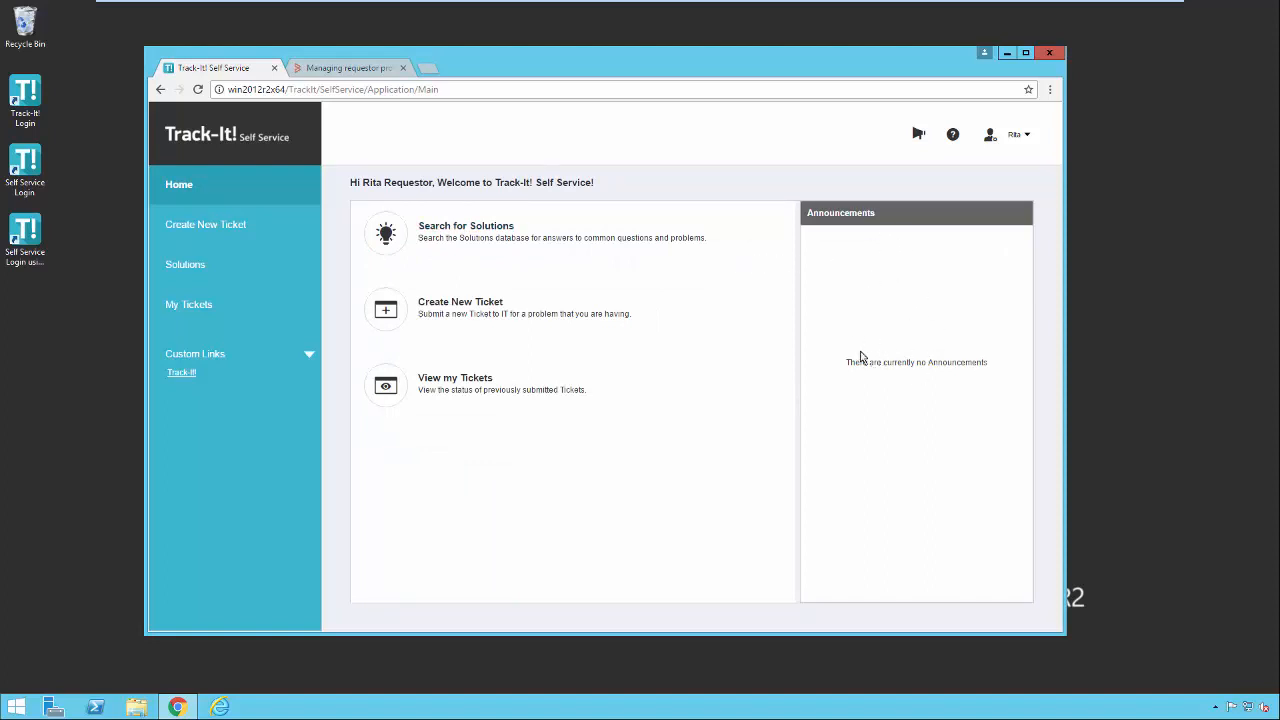
pyautogui.moveTo(886, 367)
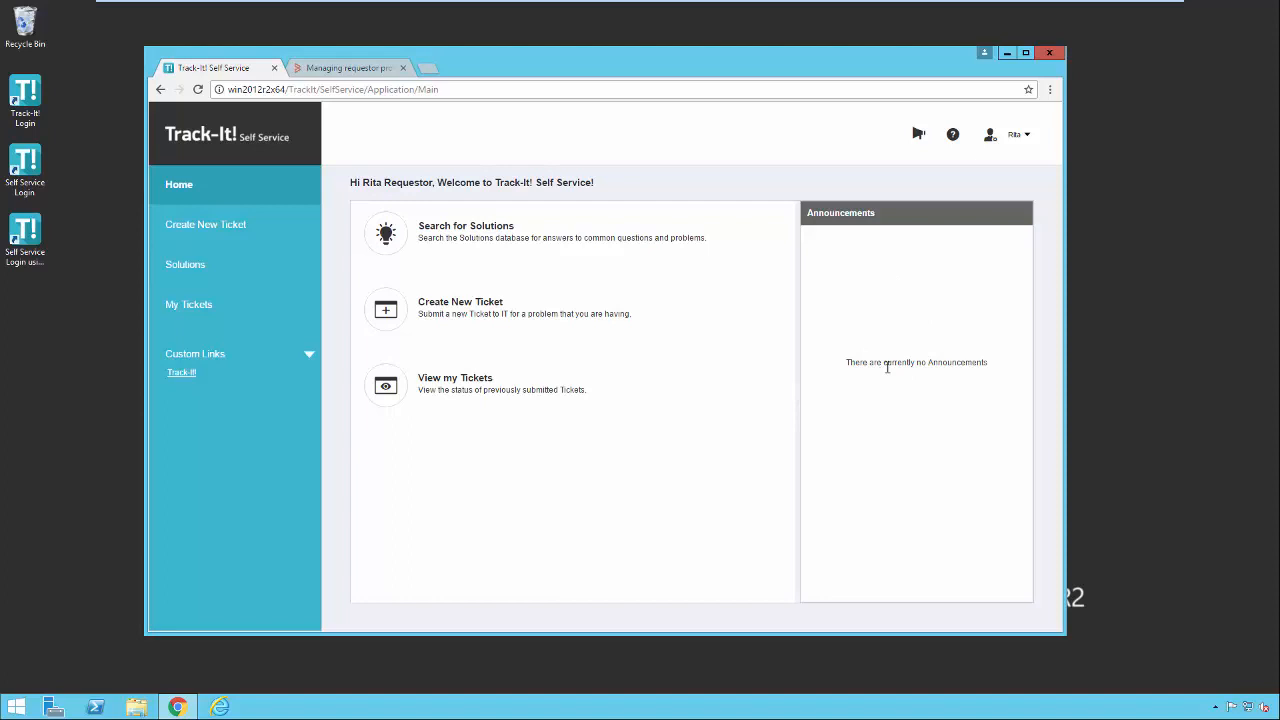
pyautogui.moveTo(520, 277)
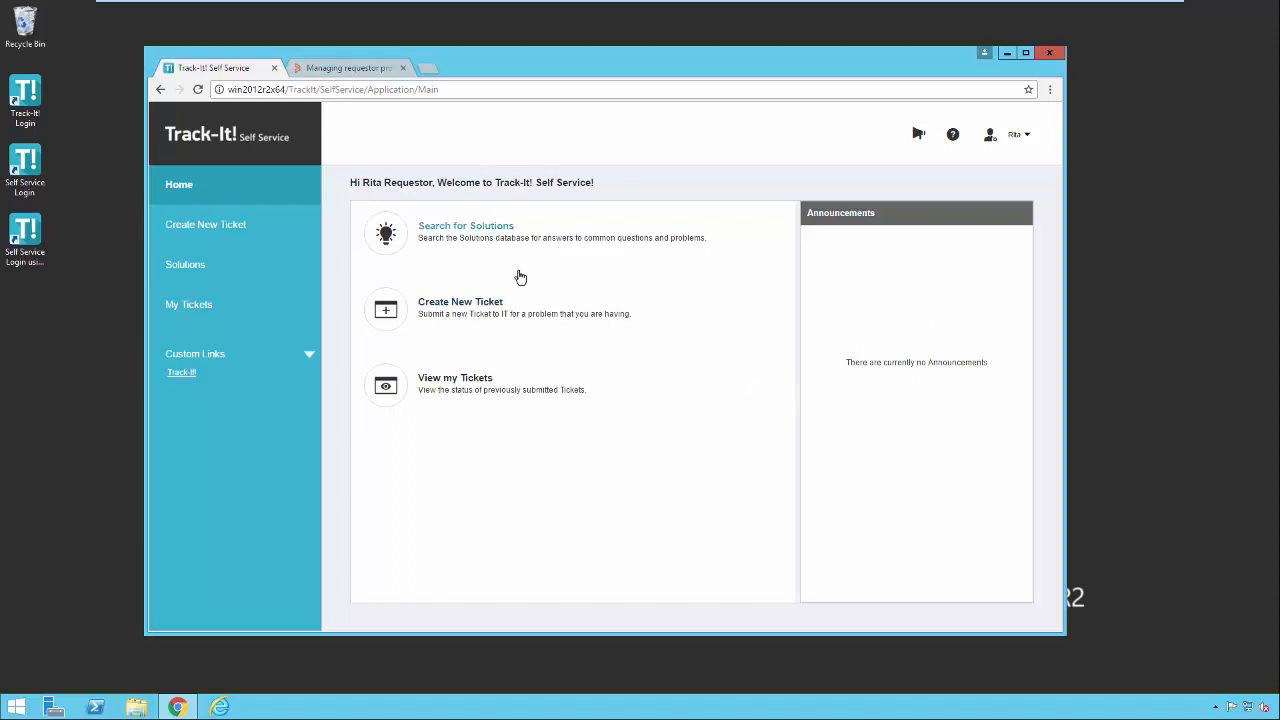
pyautogui.moveTo(450, 267)
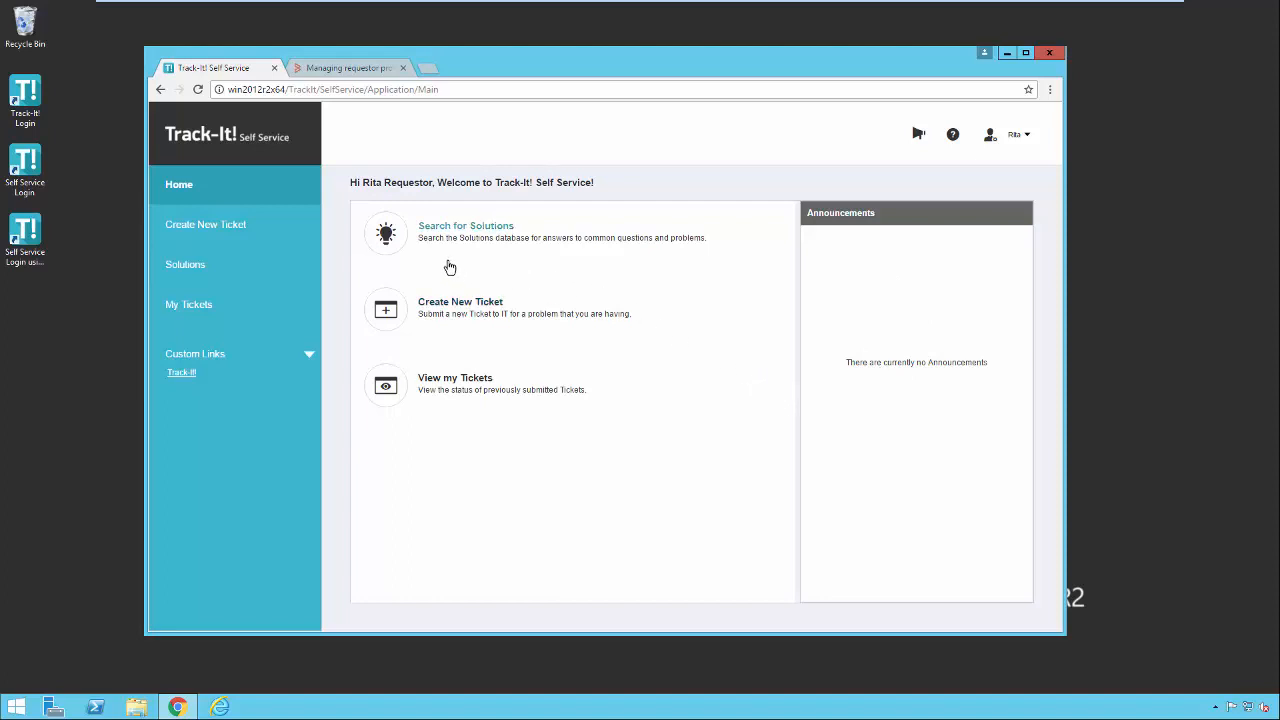
pyautogui.moveTo(450, 288)
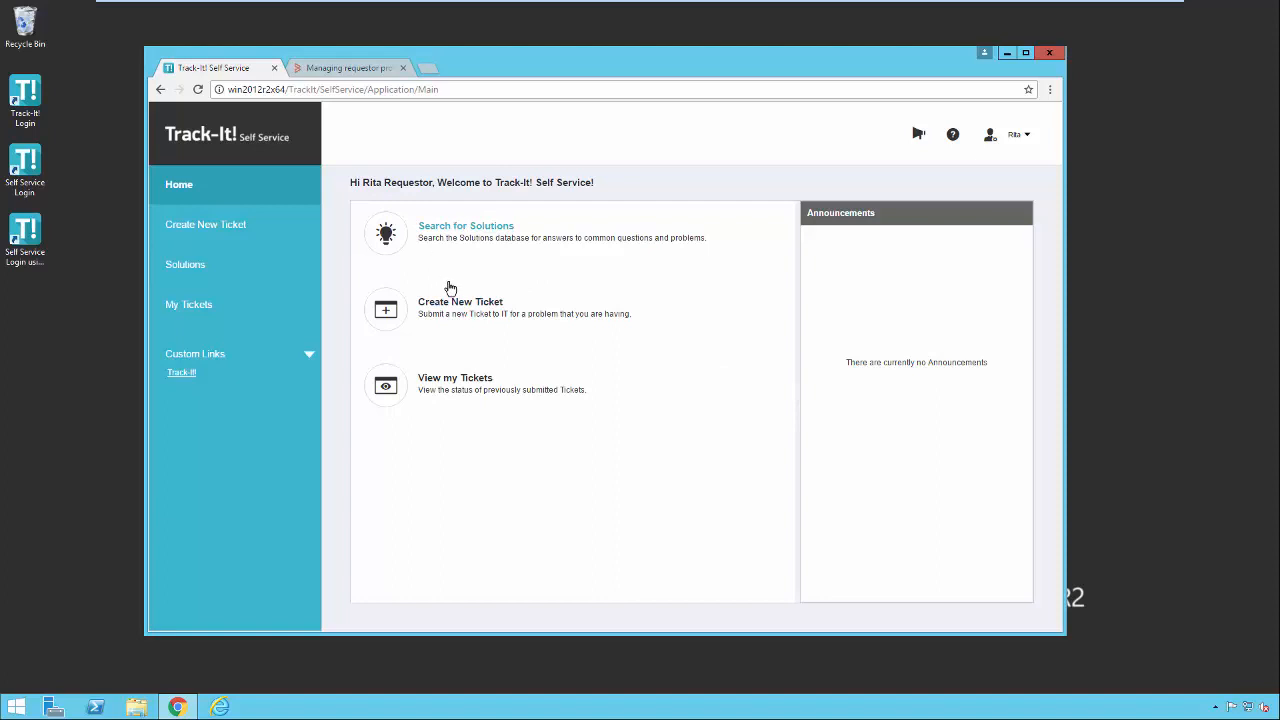
pyautogui.moveTo(448, 404)
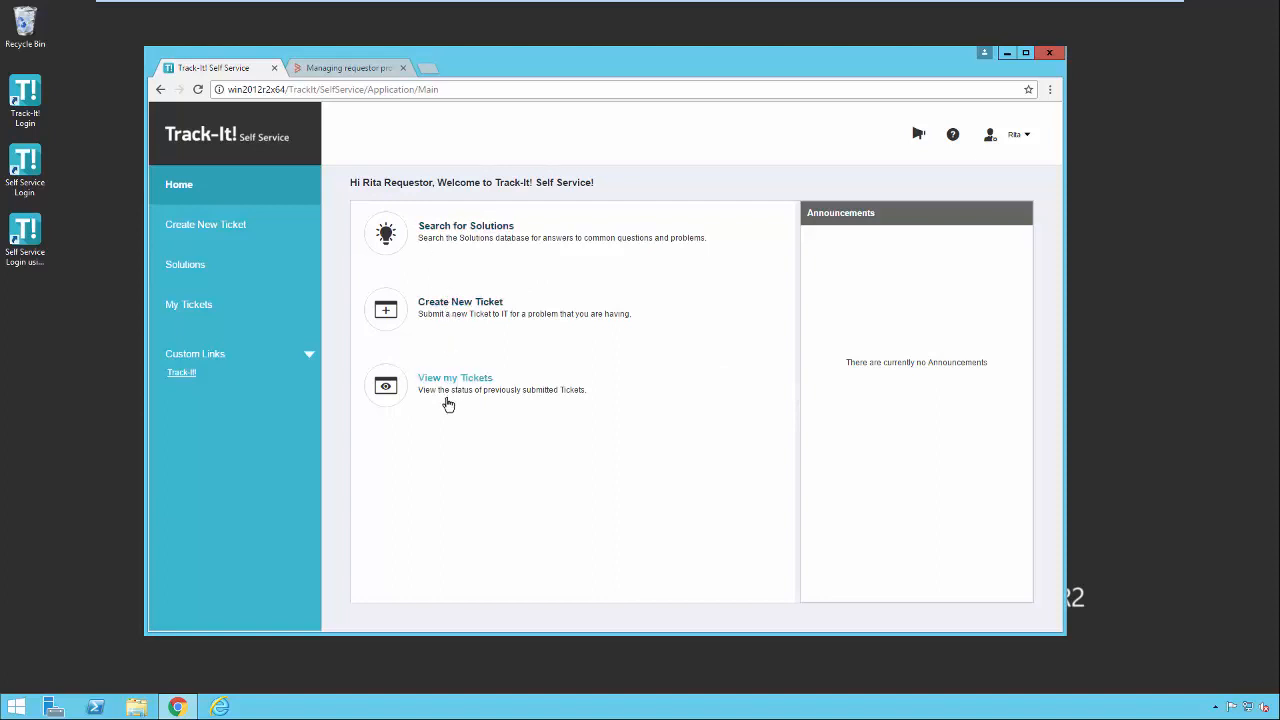
pyautogui.moveTo(386, 315)
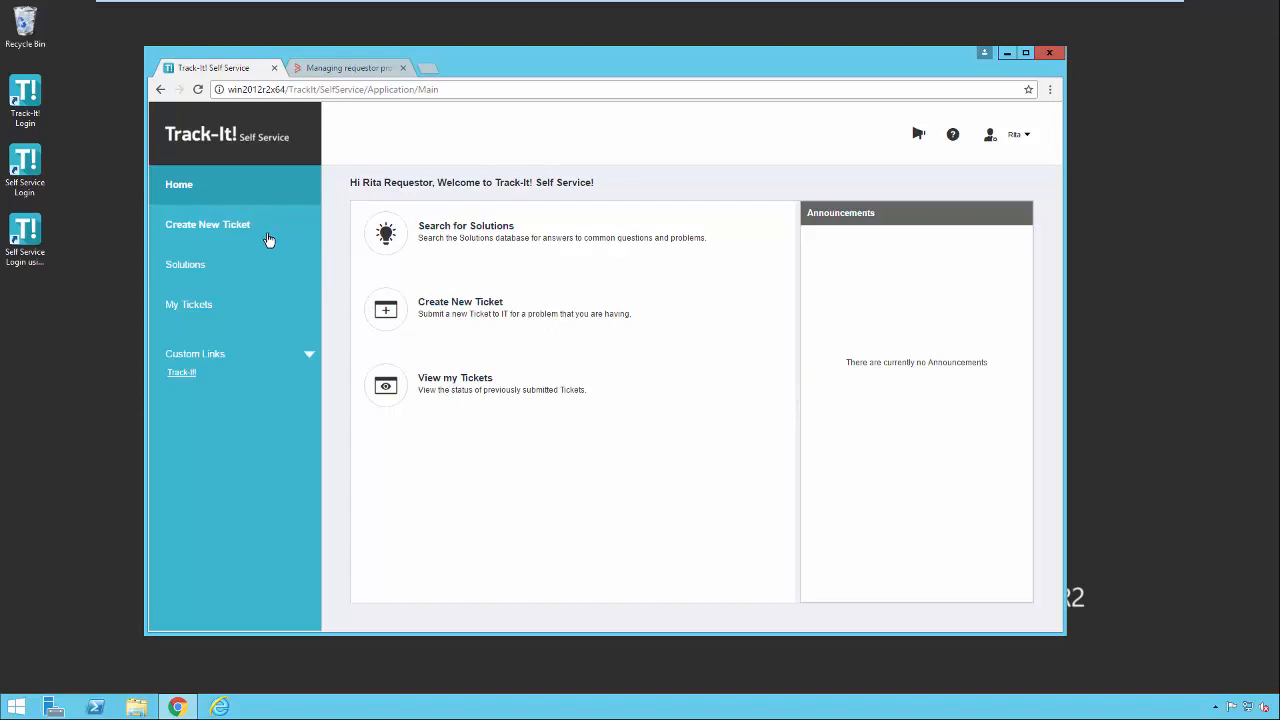
pyautogui.moveTo(248, 310)
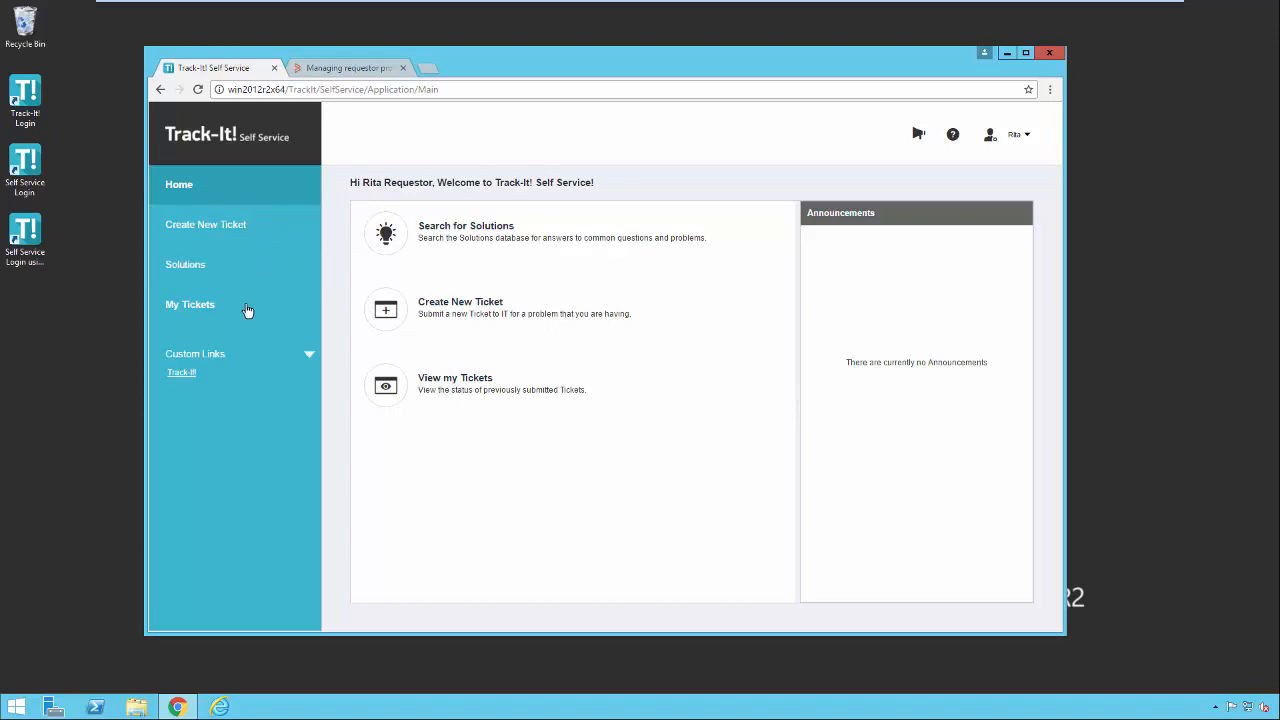
pyautogui.moveTo(218, 366)
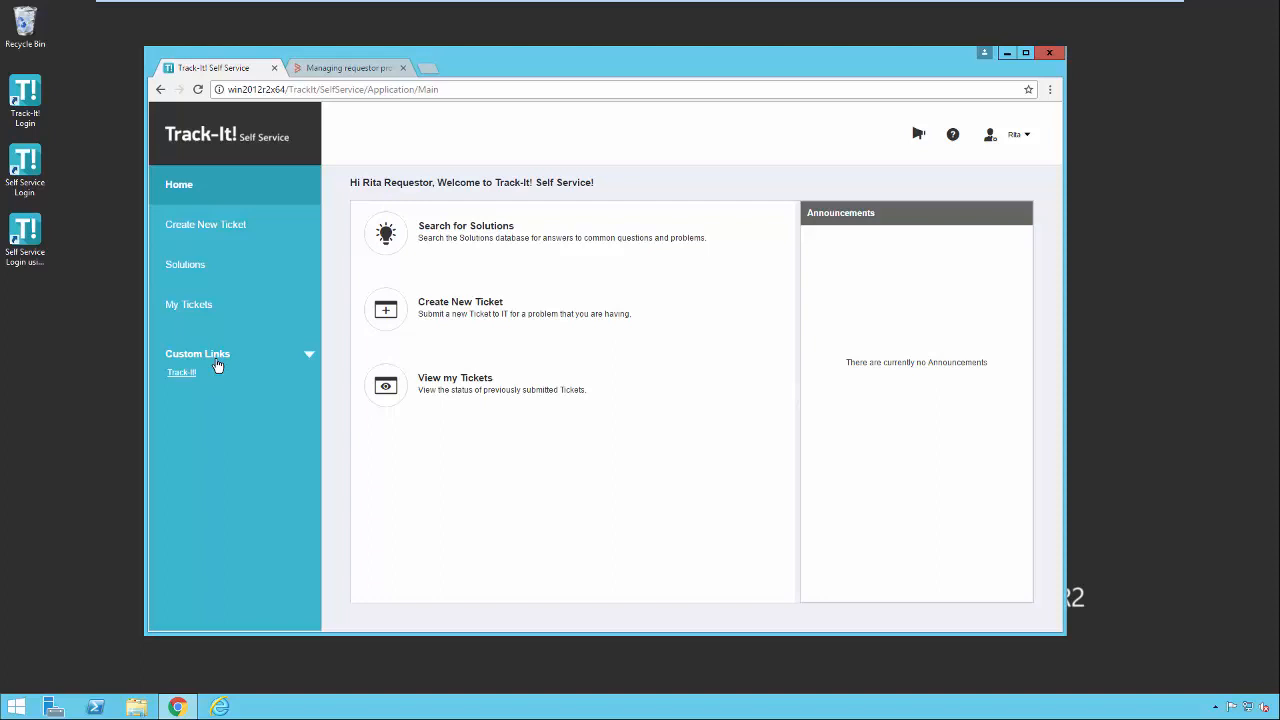
pyautogui.moveTo(183, 374)
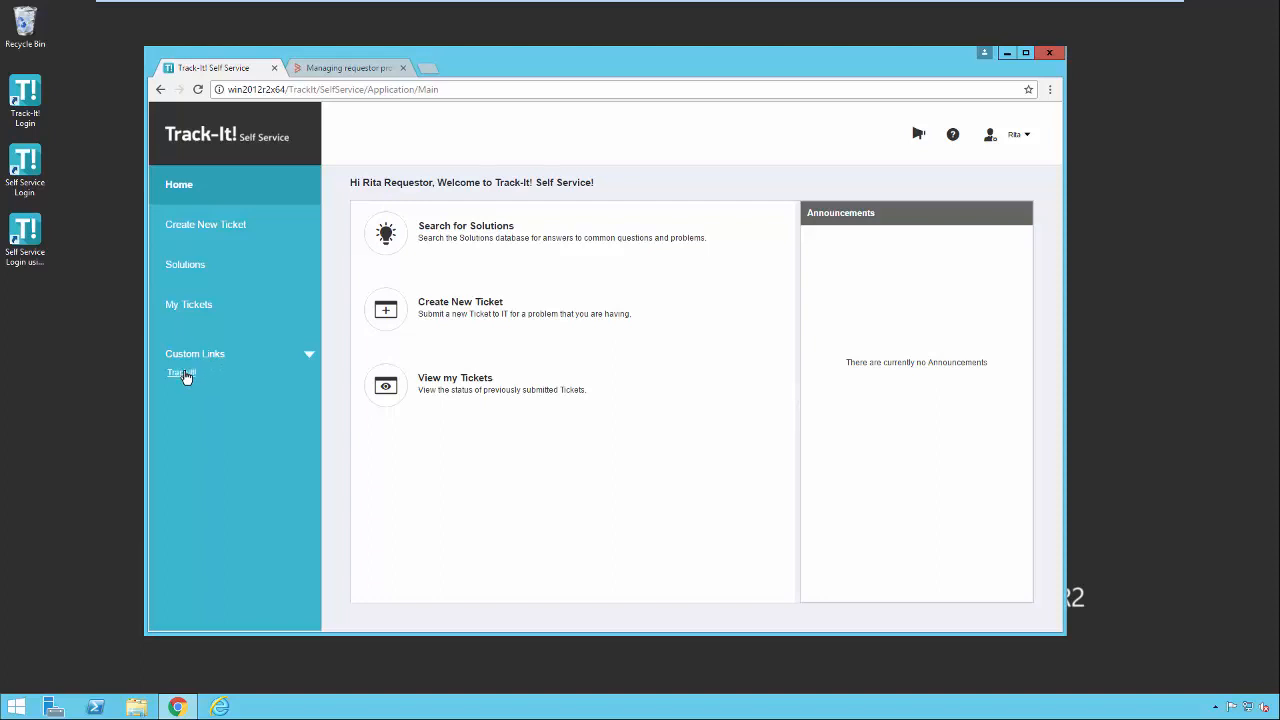
pyautogui.moveTo(182, 372)
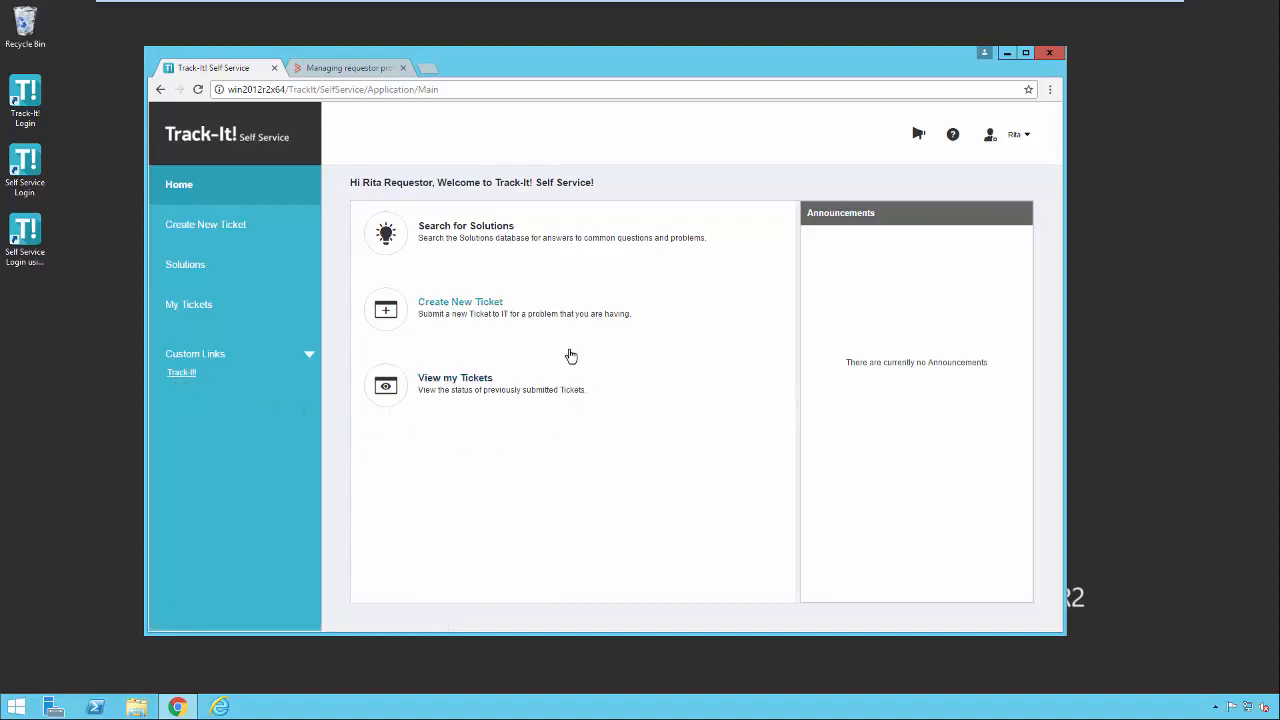
pyautogui.moveTo(457, 234)
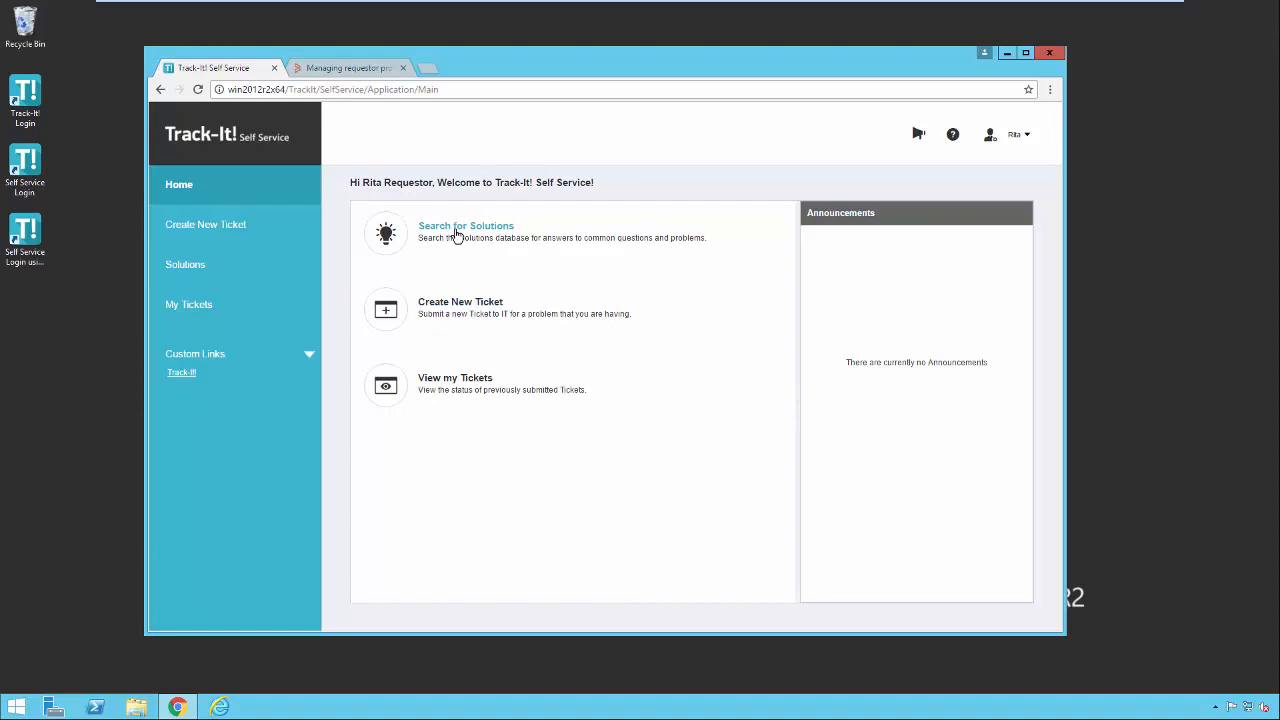
pyautogui.moveTo(450, 236)
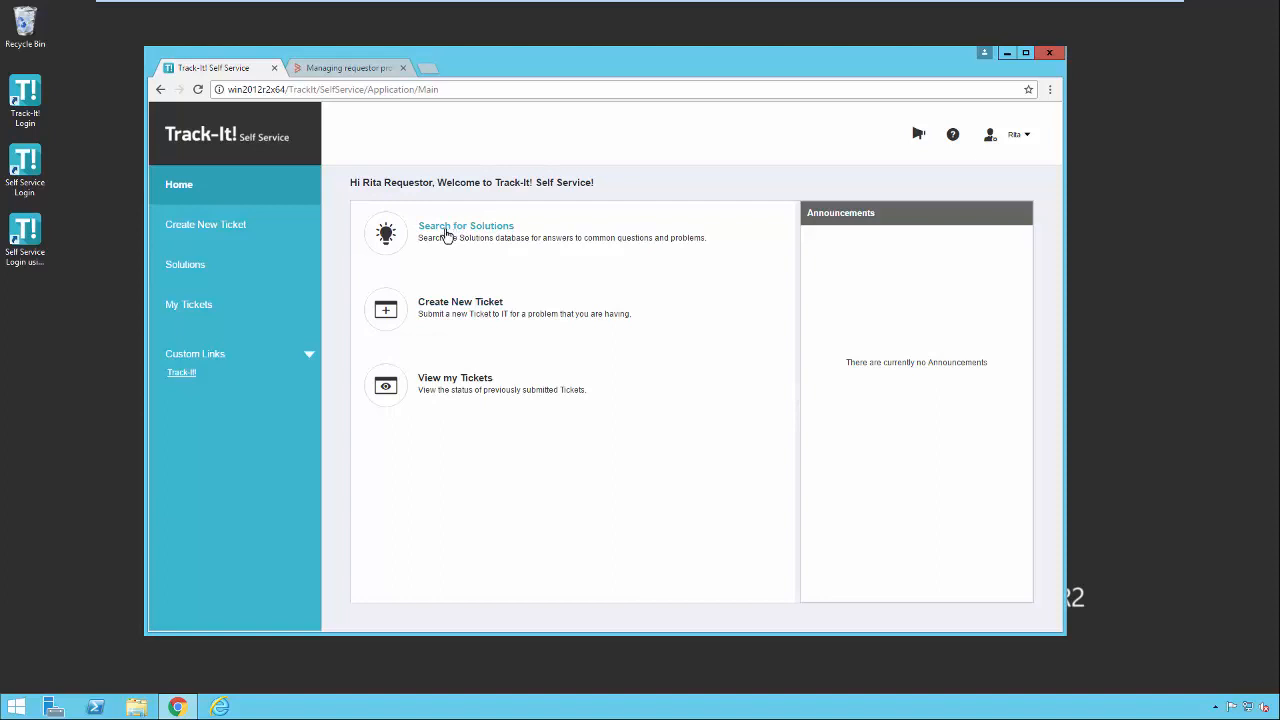
# Search solutions for 'print' and select the Troubleshooting Outlook result
pyautogui.click(466, 226)
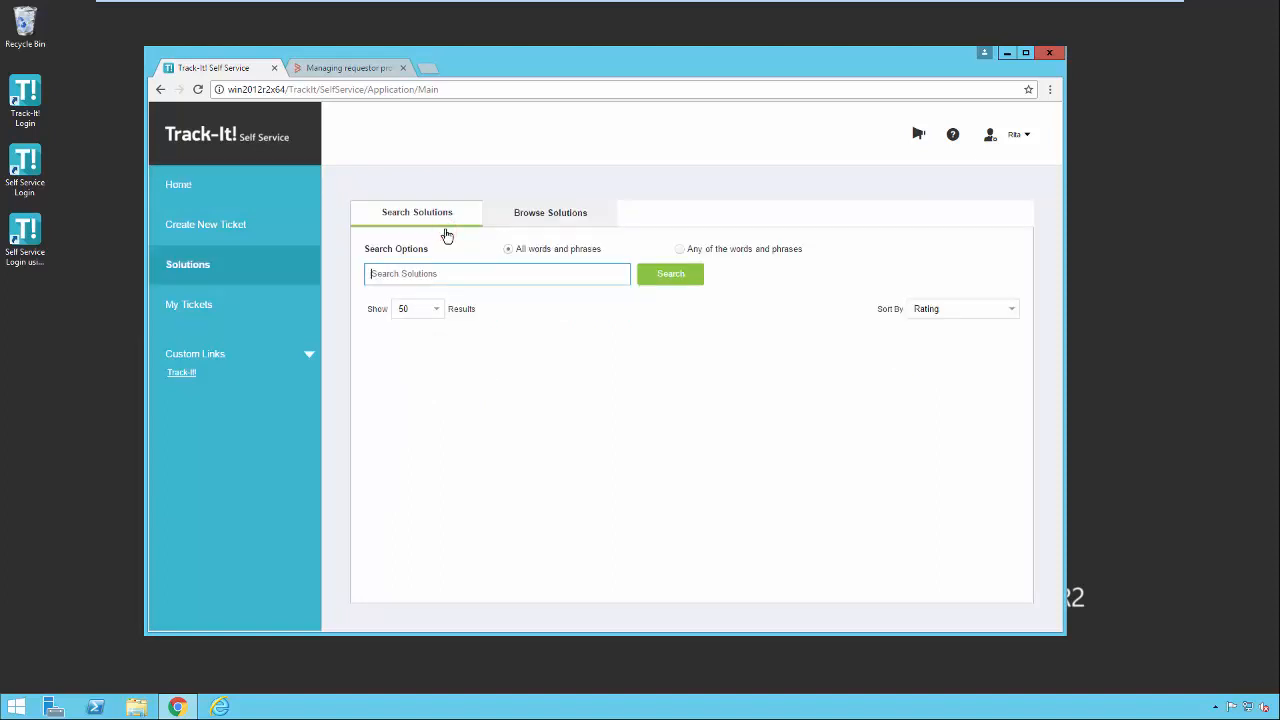
pyautogui.click(497, 273)
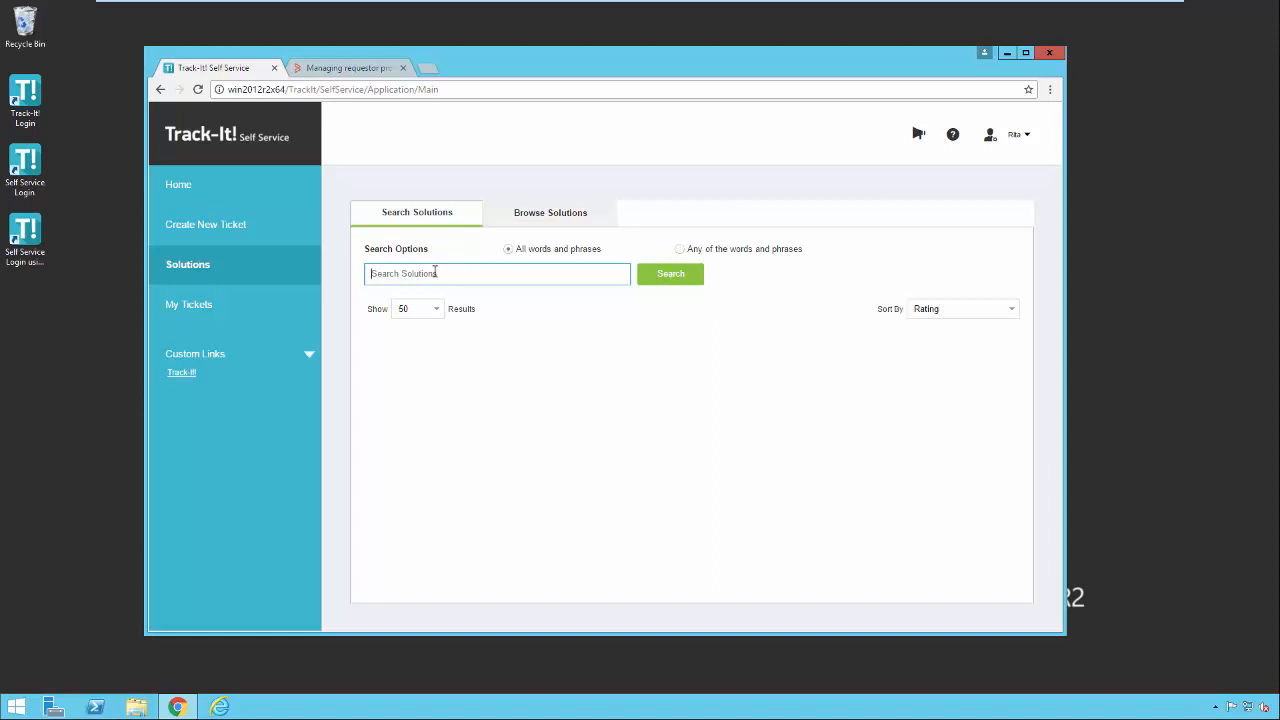
pyautogui.write('prin')
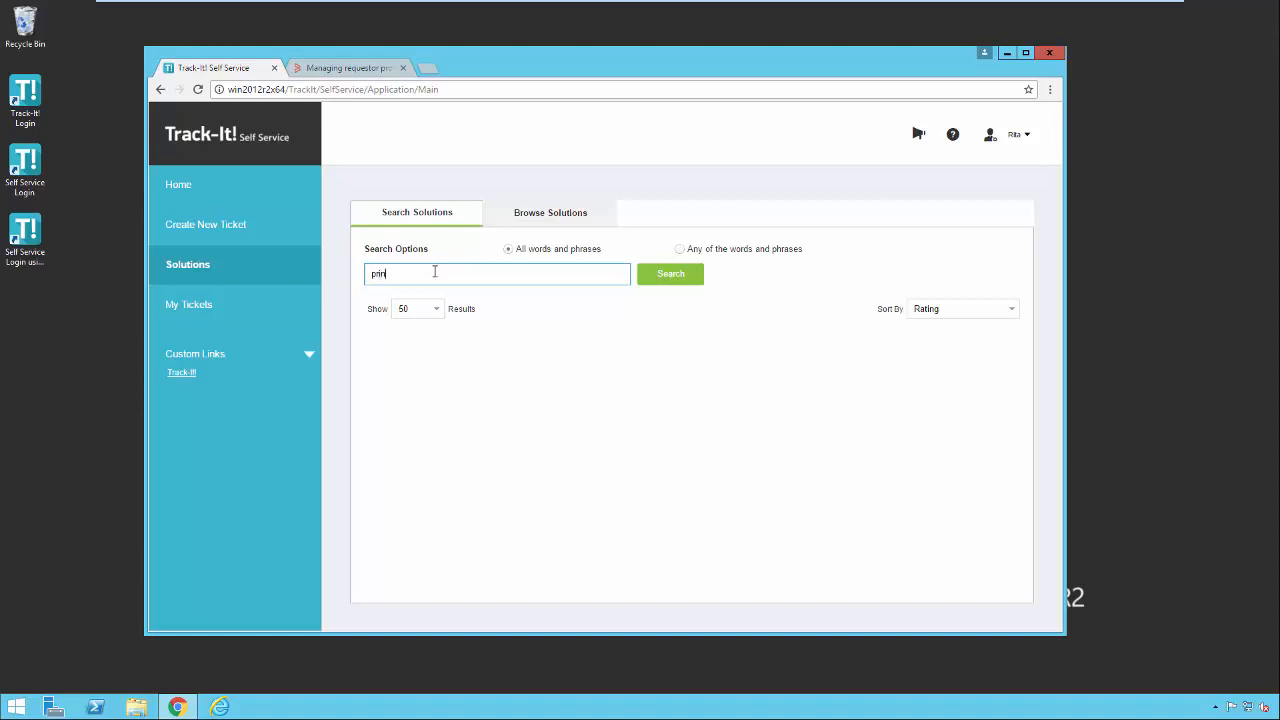
pyautogui.click(670, 274)
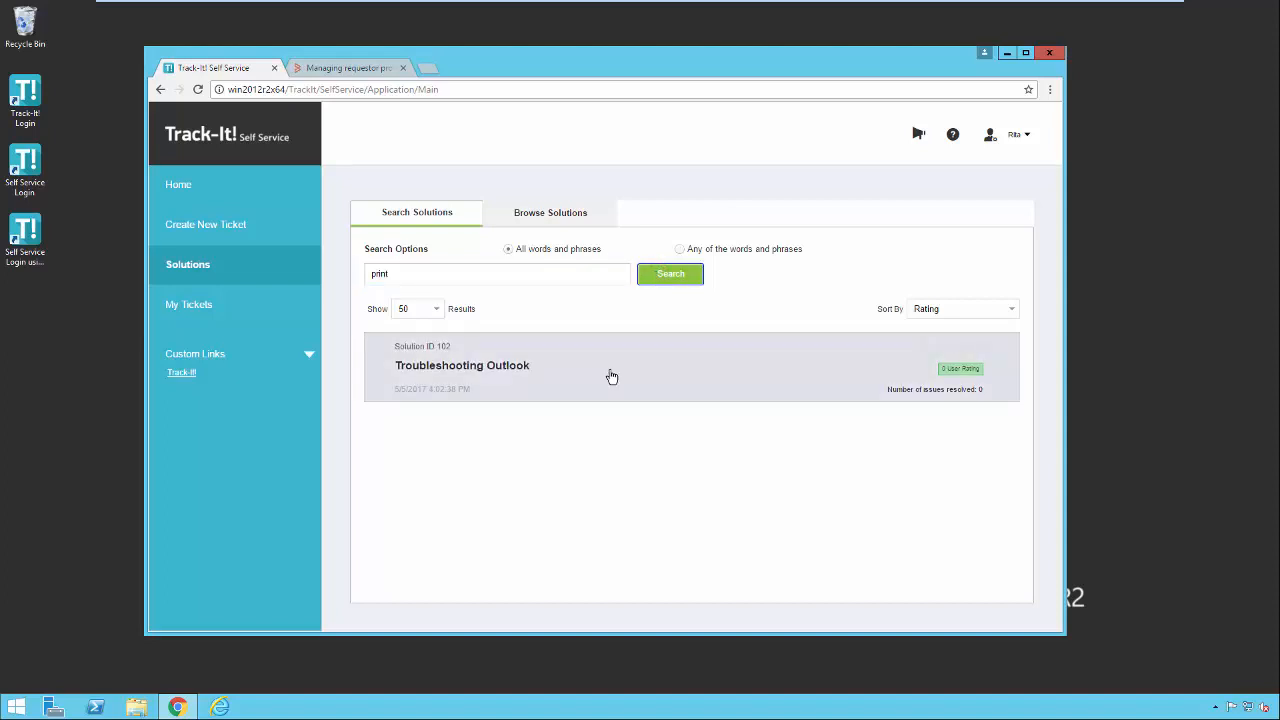
pyautogui.moveTo(633, 381)
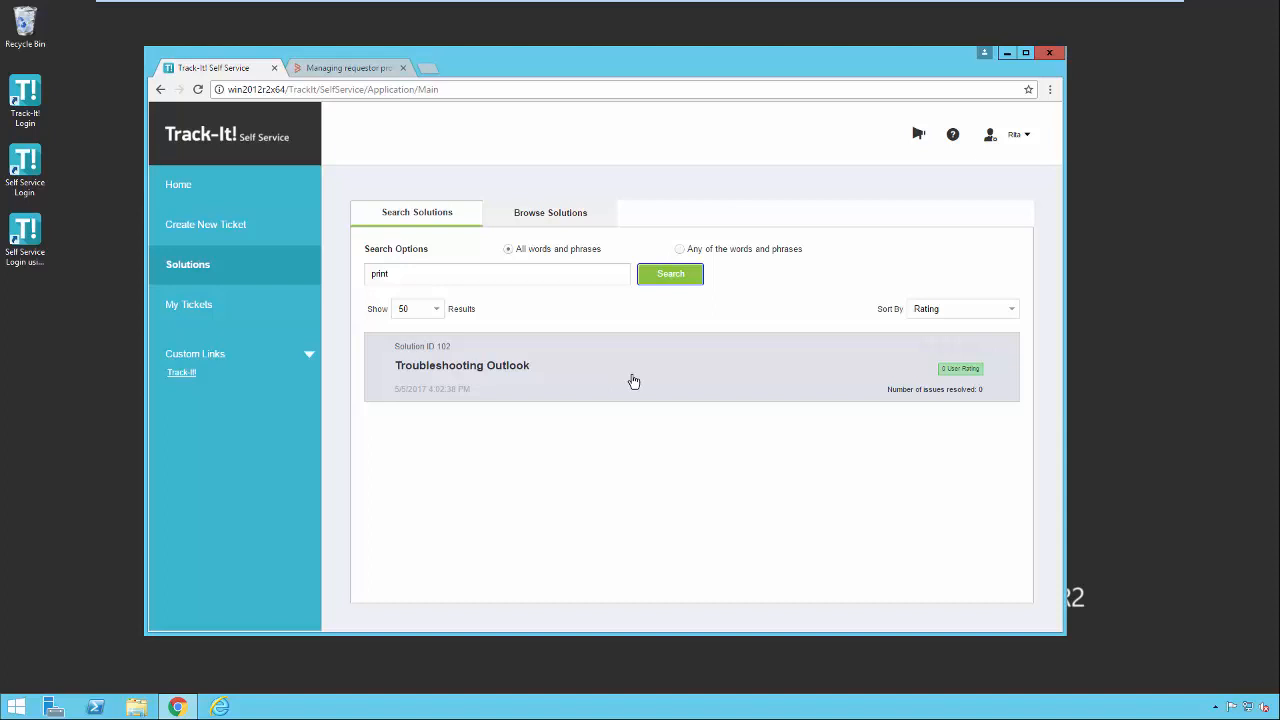
pyautogui.moveTo(980, 445)
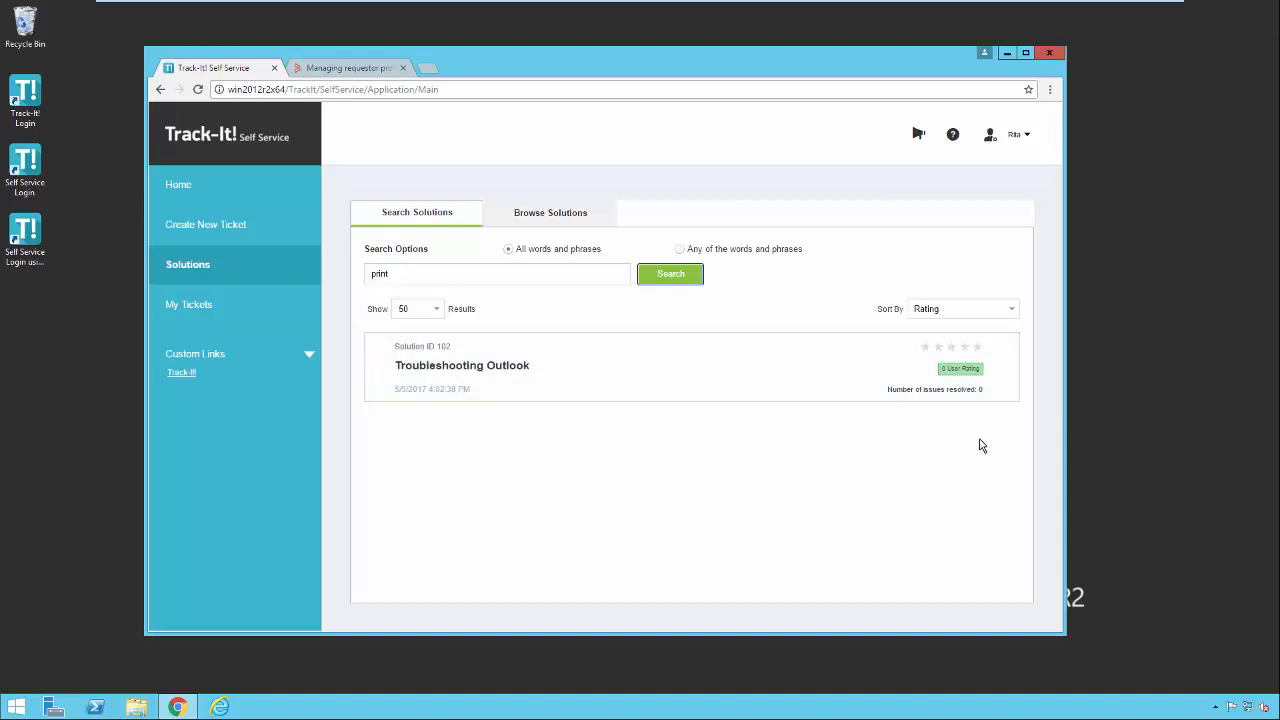
pyautogui.moveTo(981, 414)
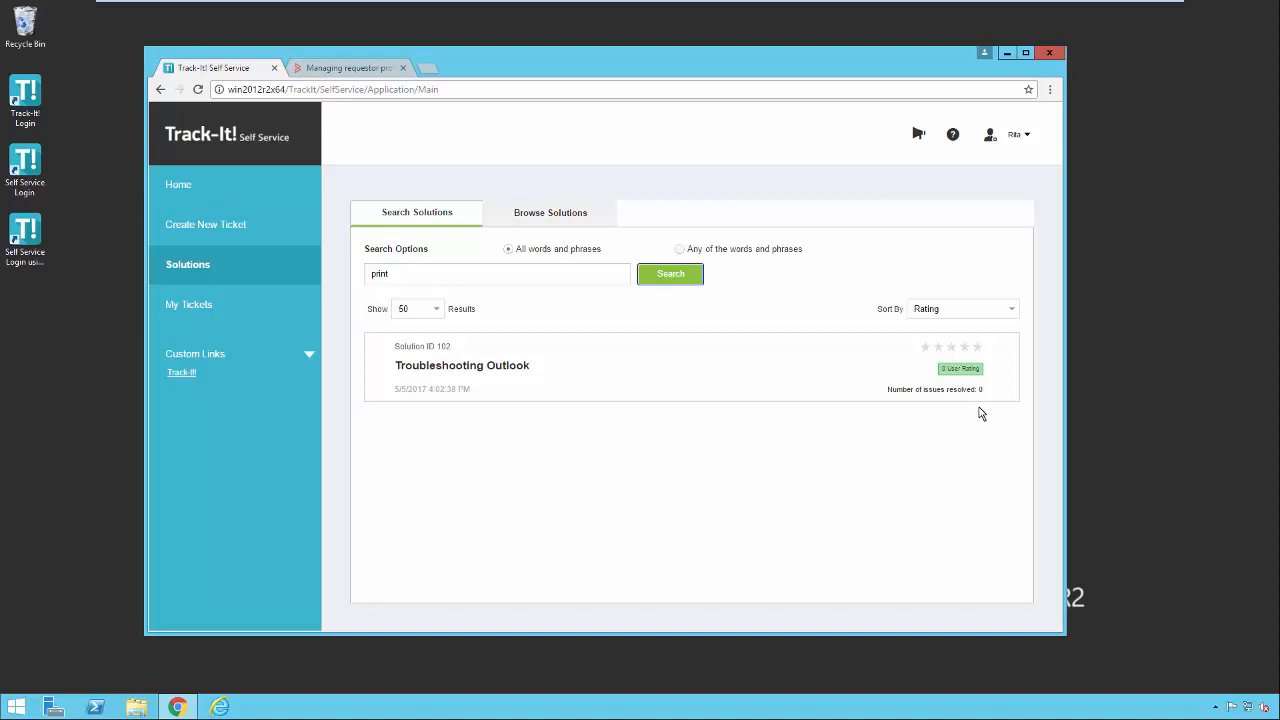
pyautogui.moveTo(976, 414)
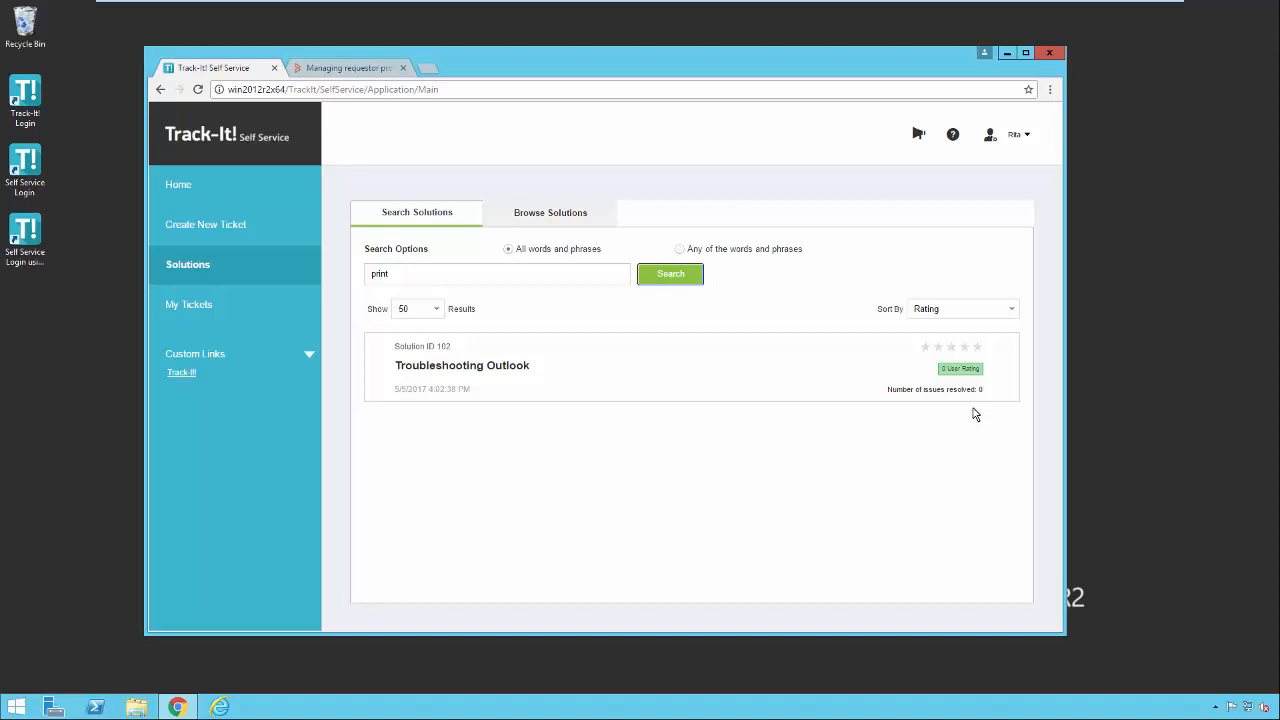
pyautogui.moveTo(955, 427)
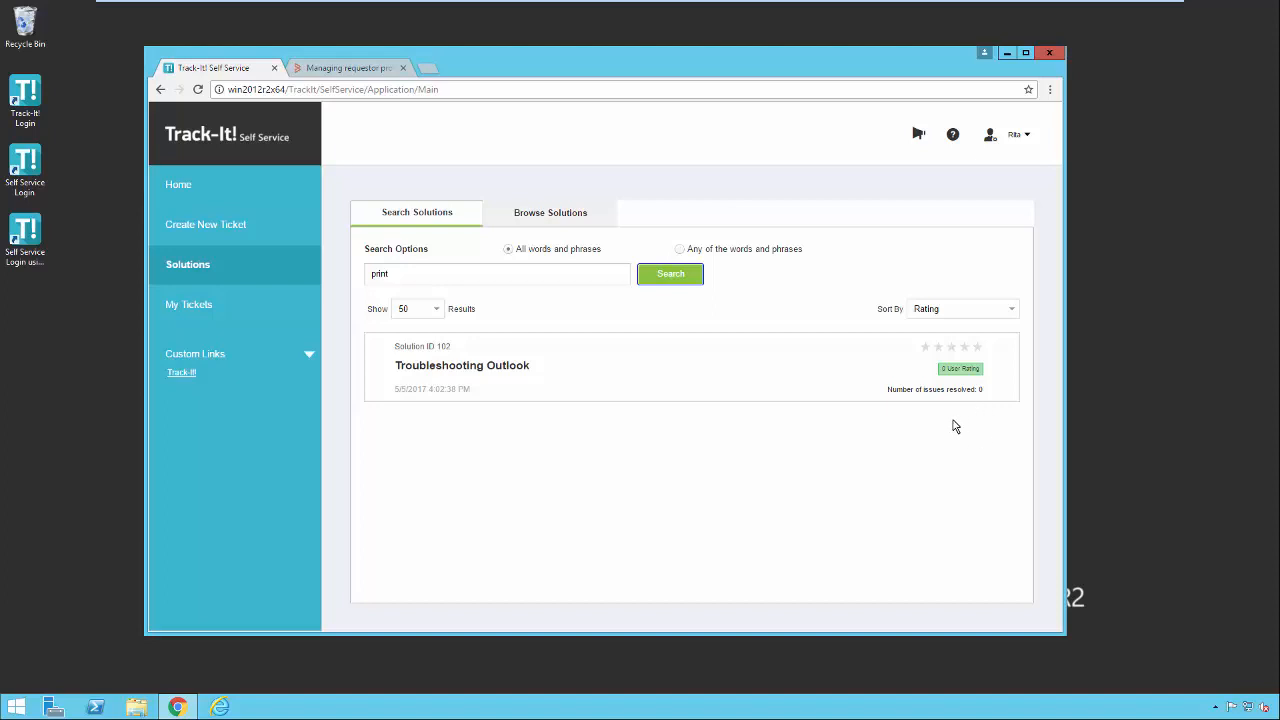
pyautogui.moveTo(978, 419)
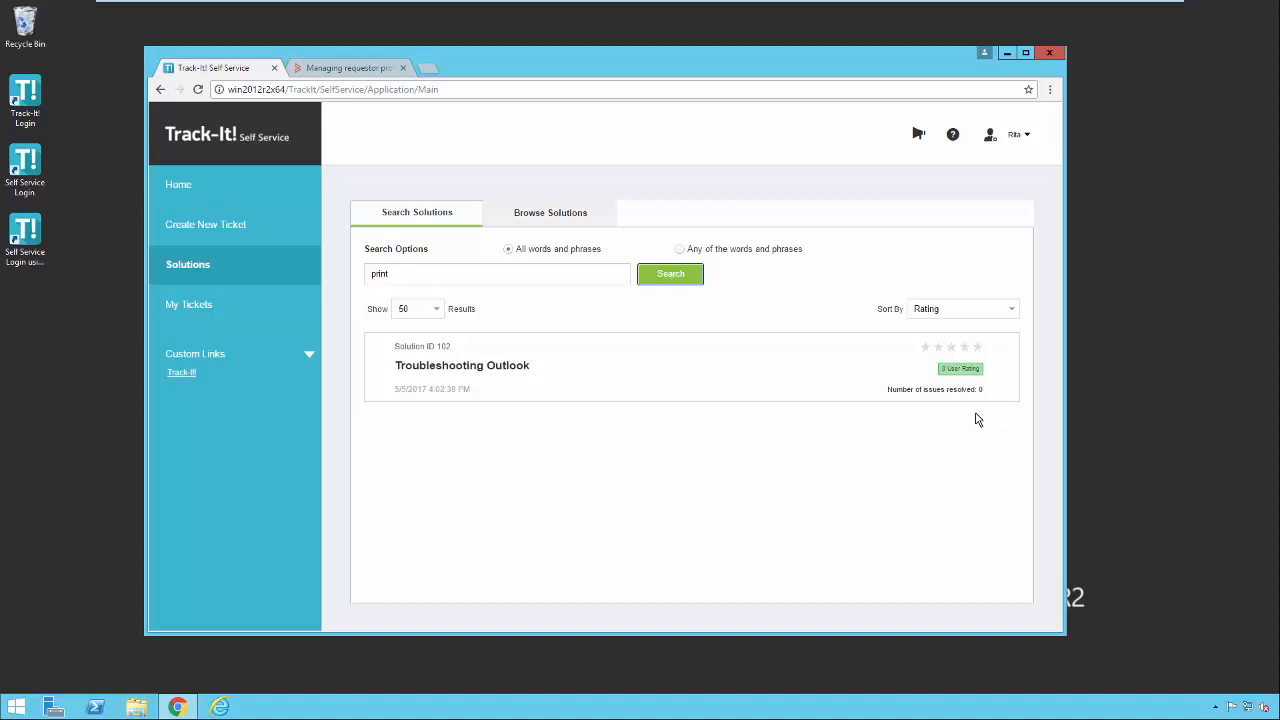
pyautogui.moveTo(983, 417)
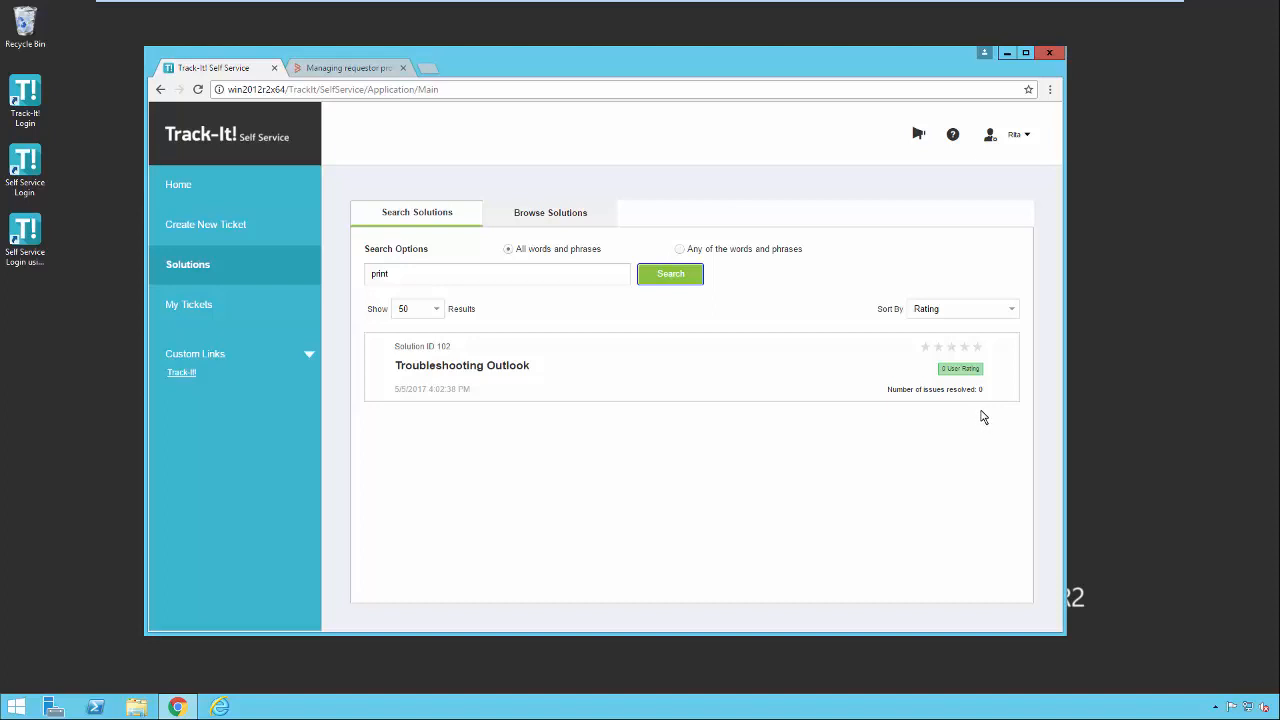
pyautogui.moveTo(985, 413)
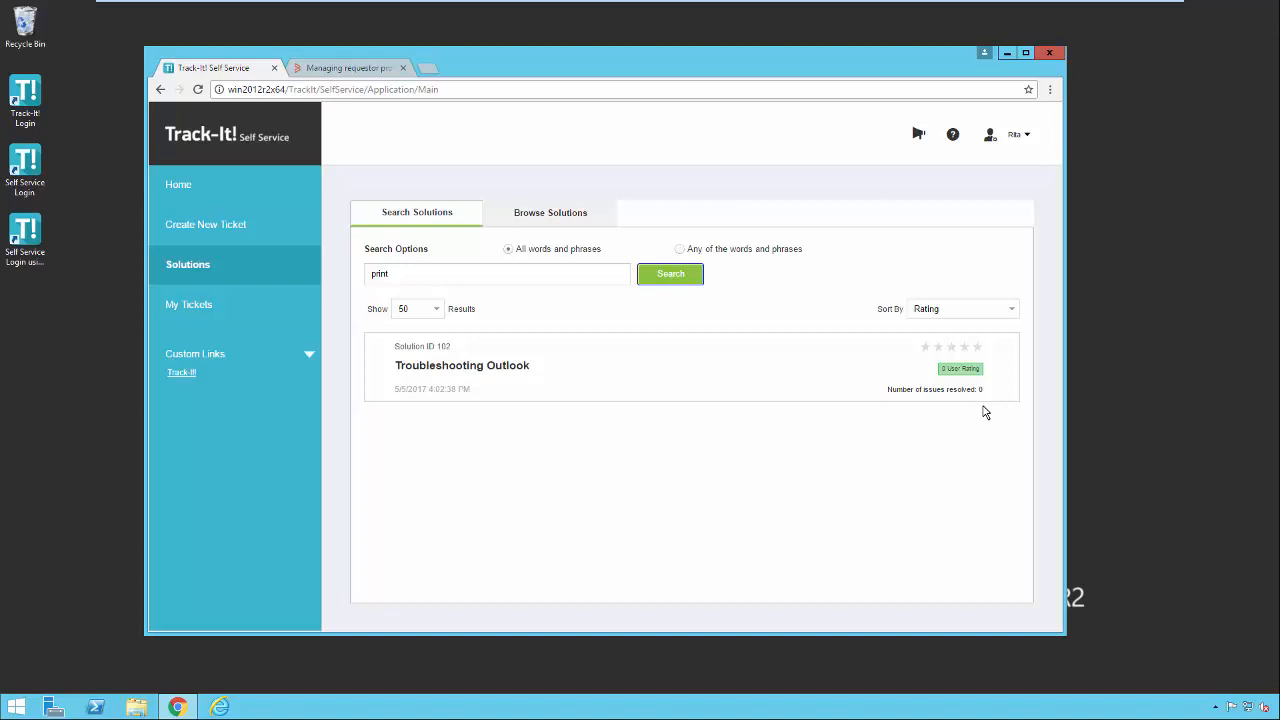
pyautogui.moveTo(953, 450)
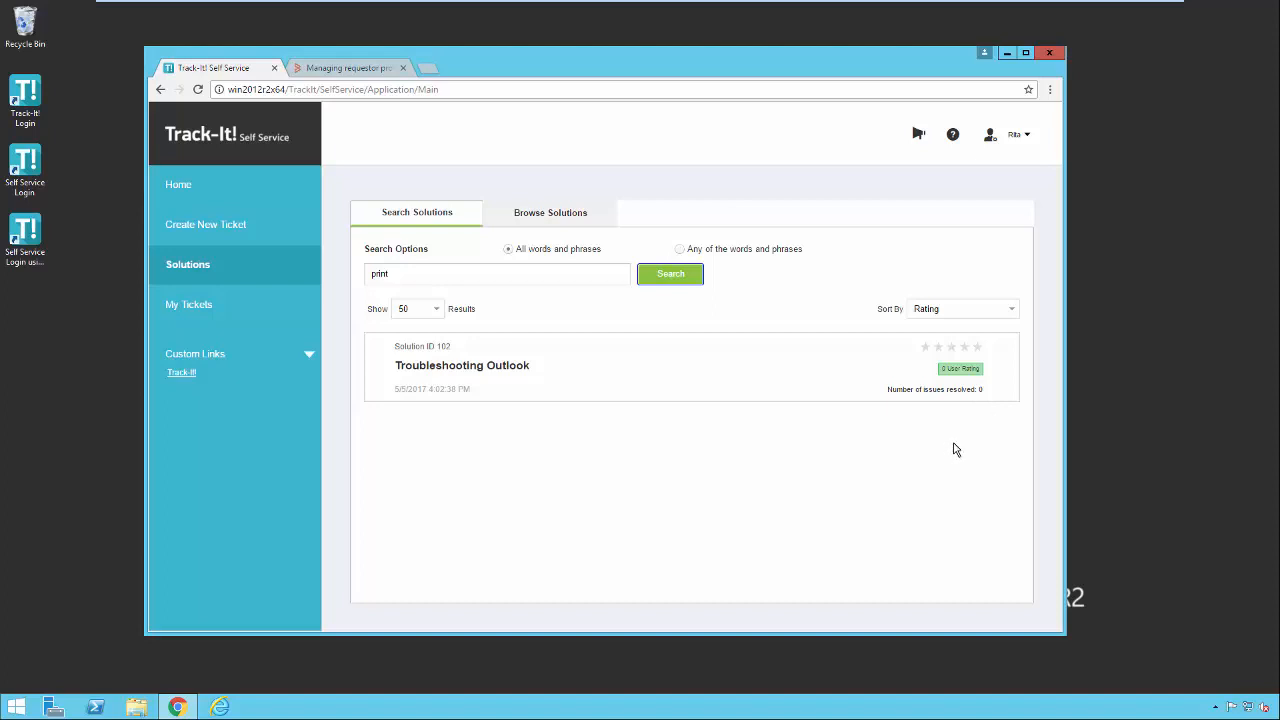
pyautogui.click(710, 365)
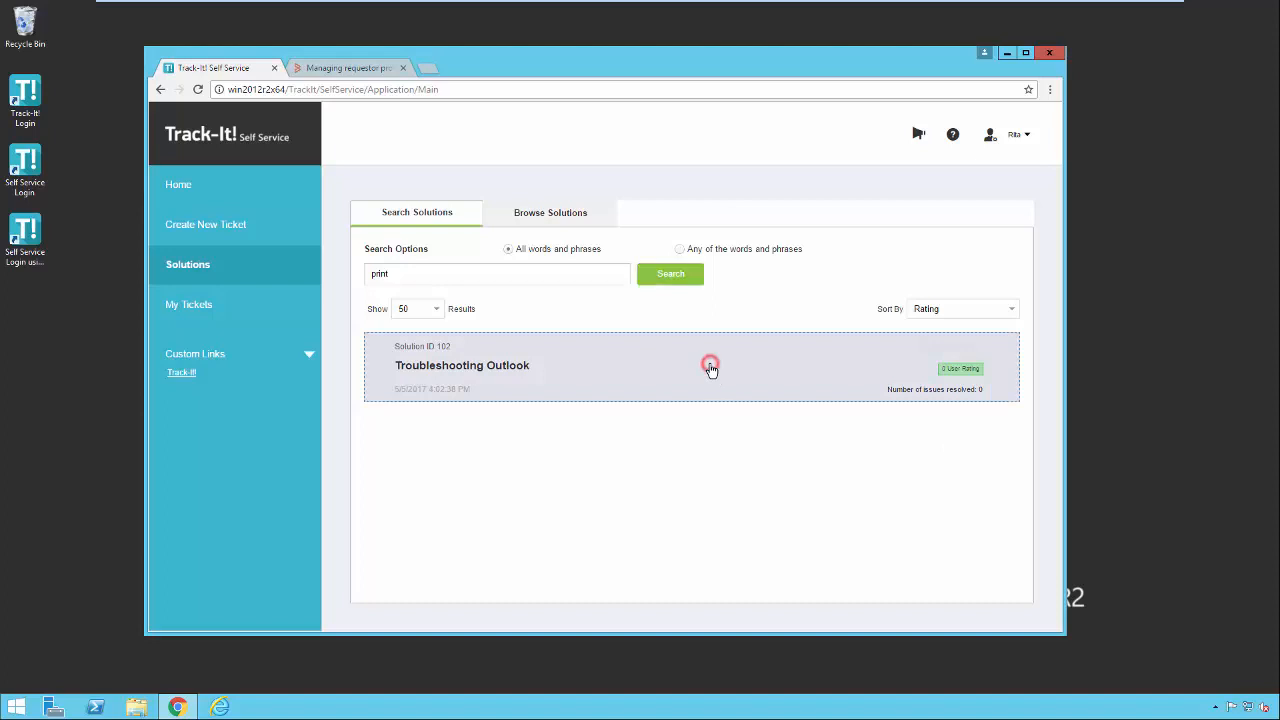
# Rate Solution 102 five stars with the comment 'This is great'
pyautogui.click(462, 365)
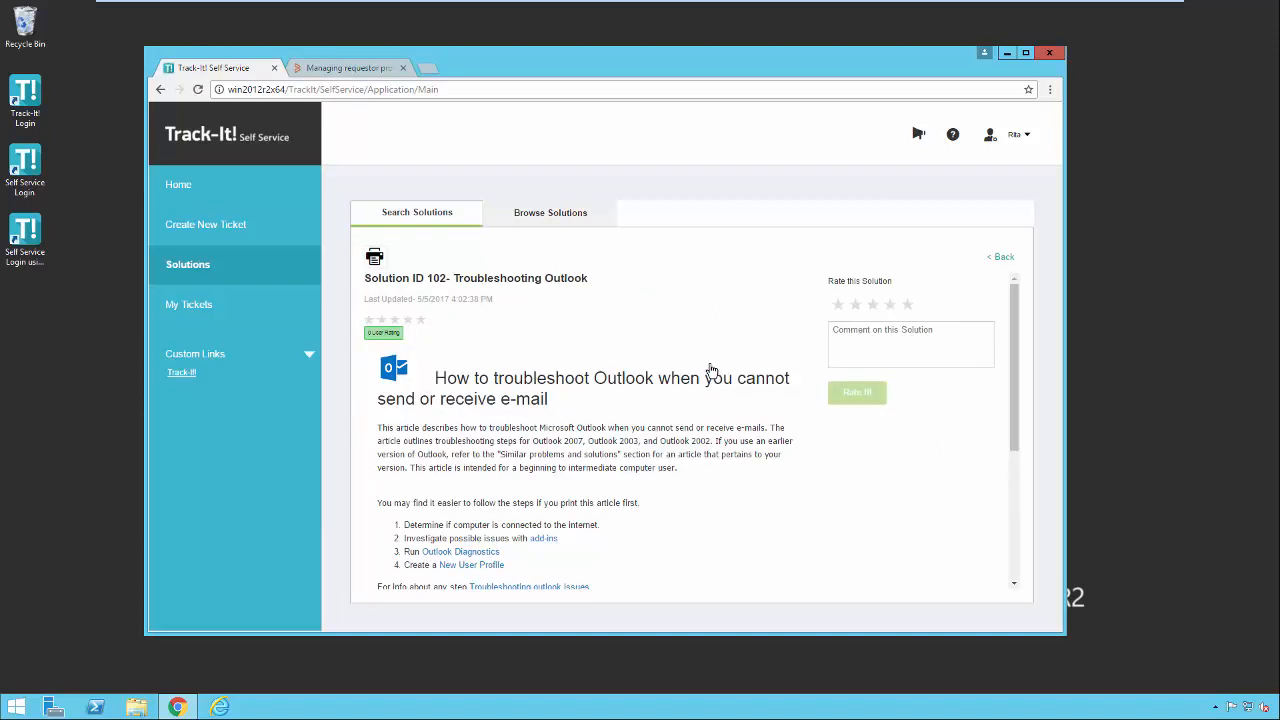
pyautogui.moveTo(697, 452)
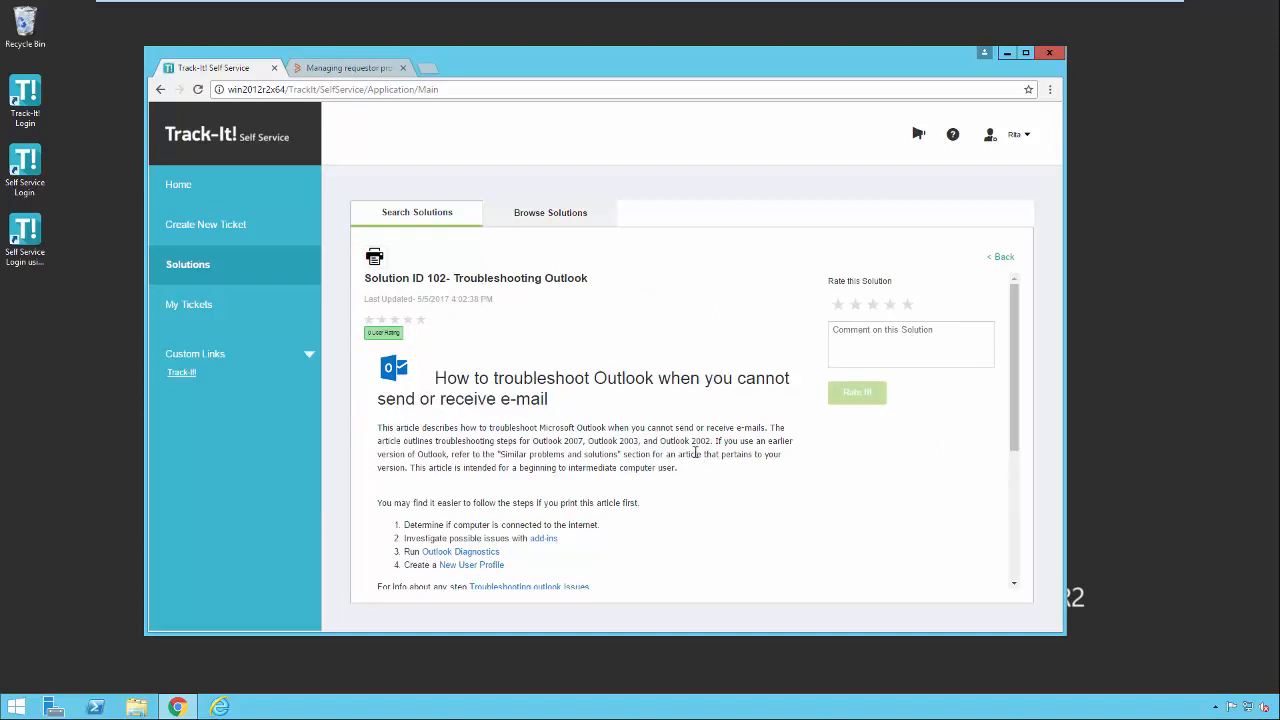
pyautogui.moveTo(718, 404)
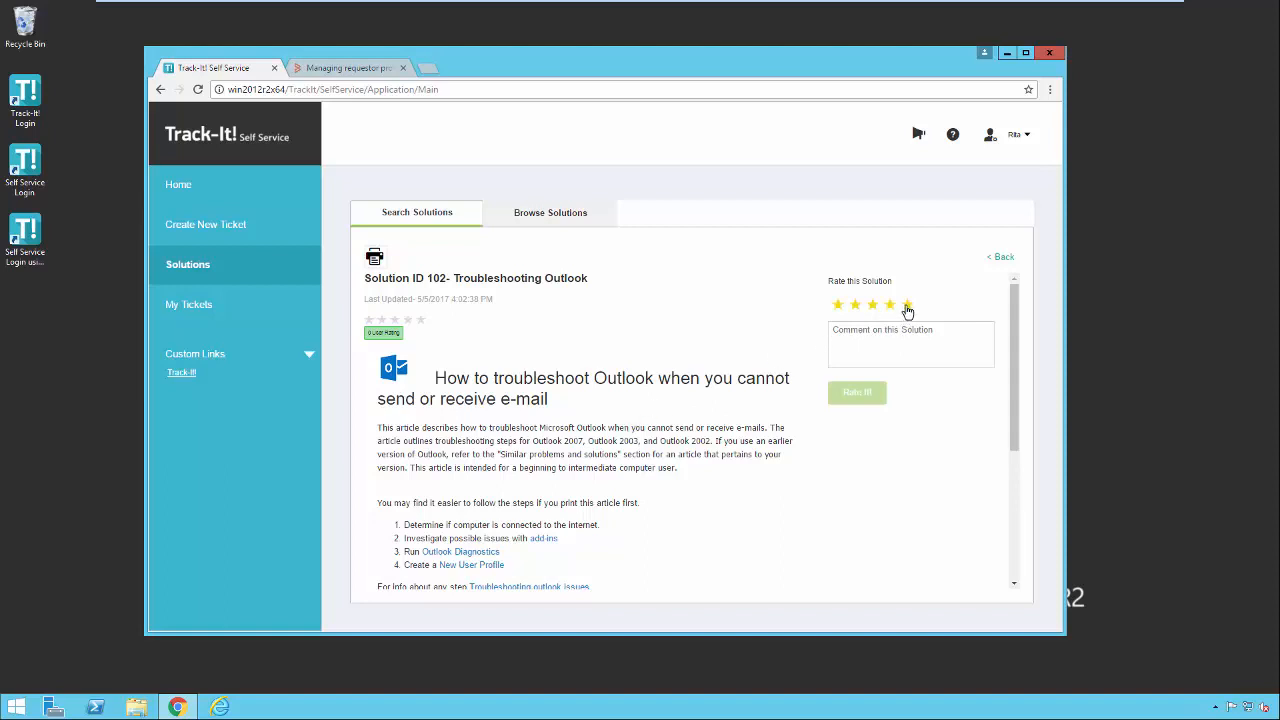
pyautogui.click(907, 305)
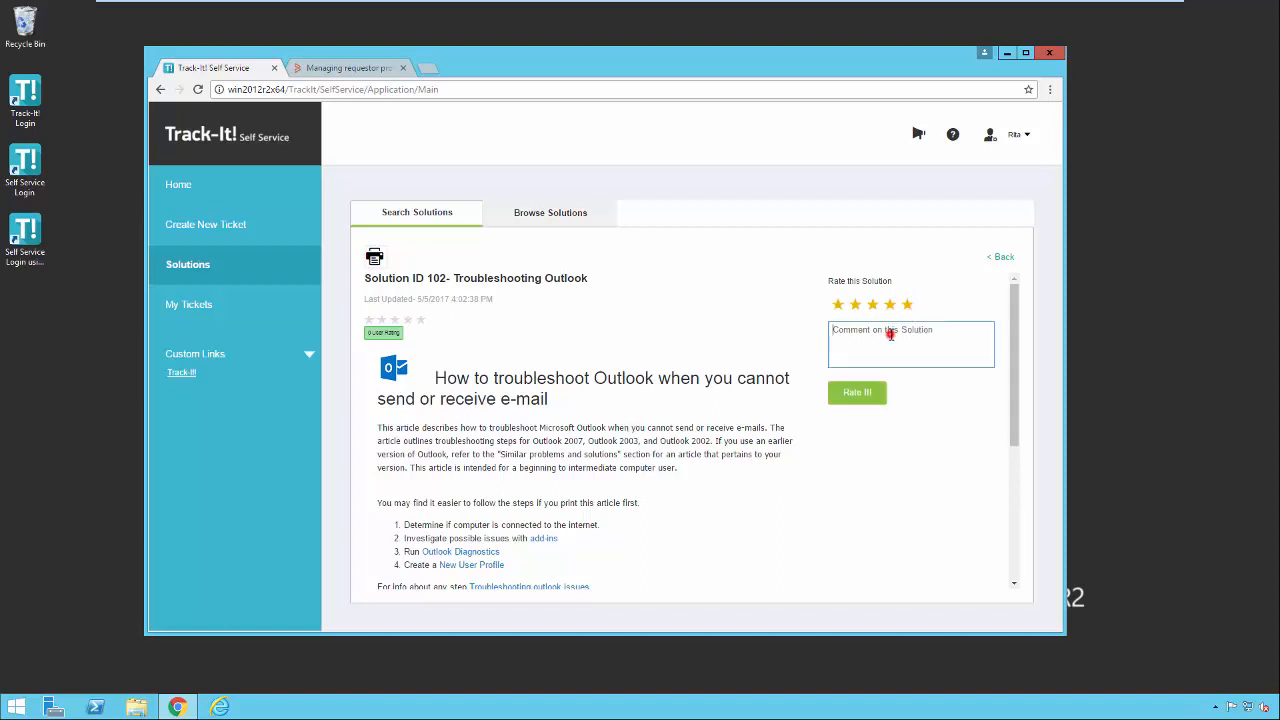
pyautogui.write('This is')
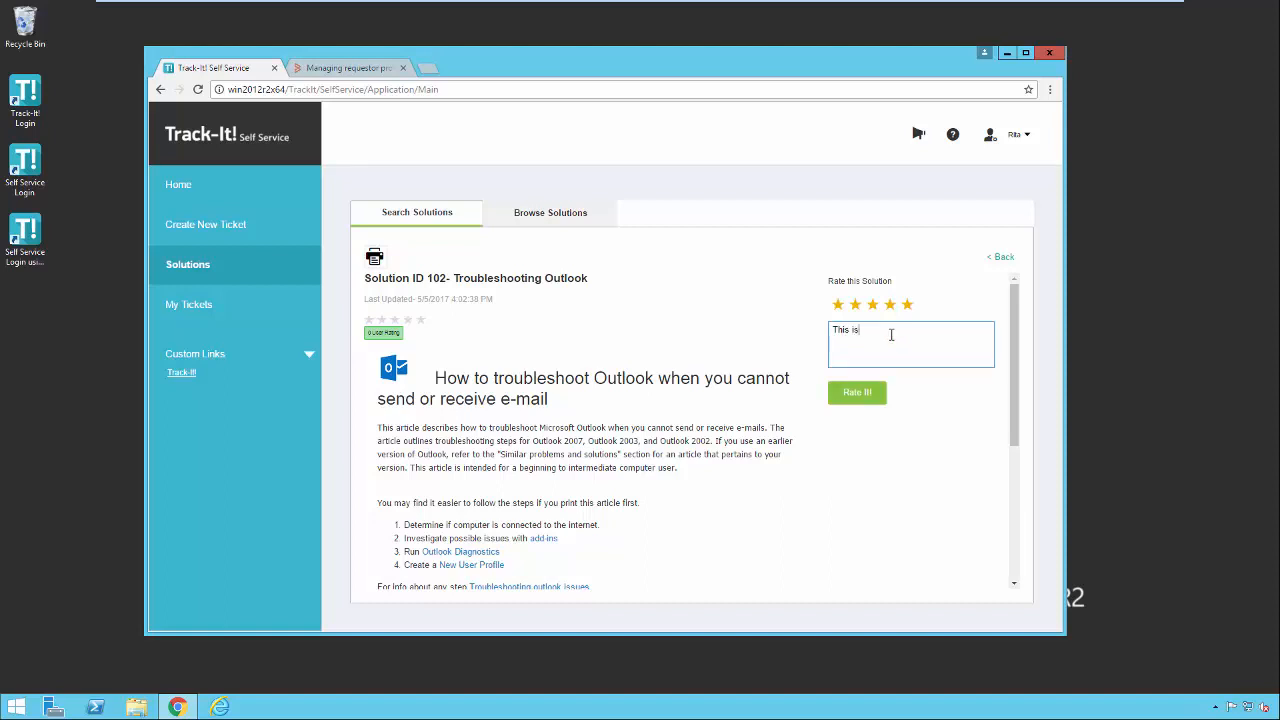
pyautogui.write('great')
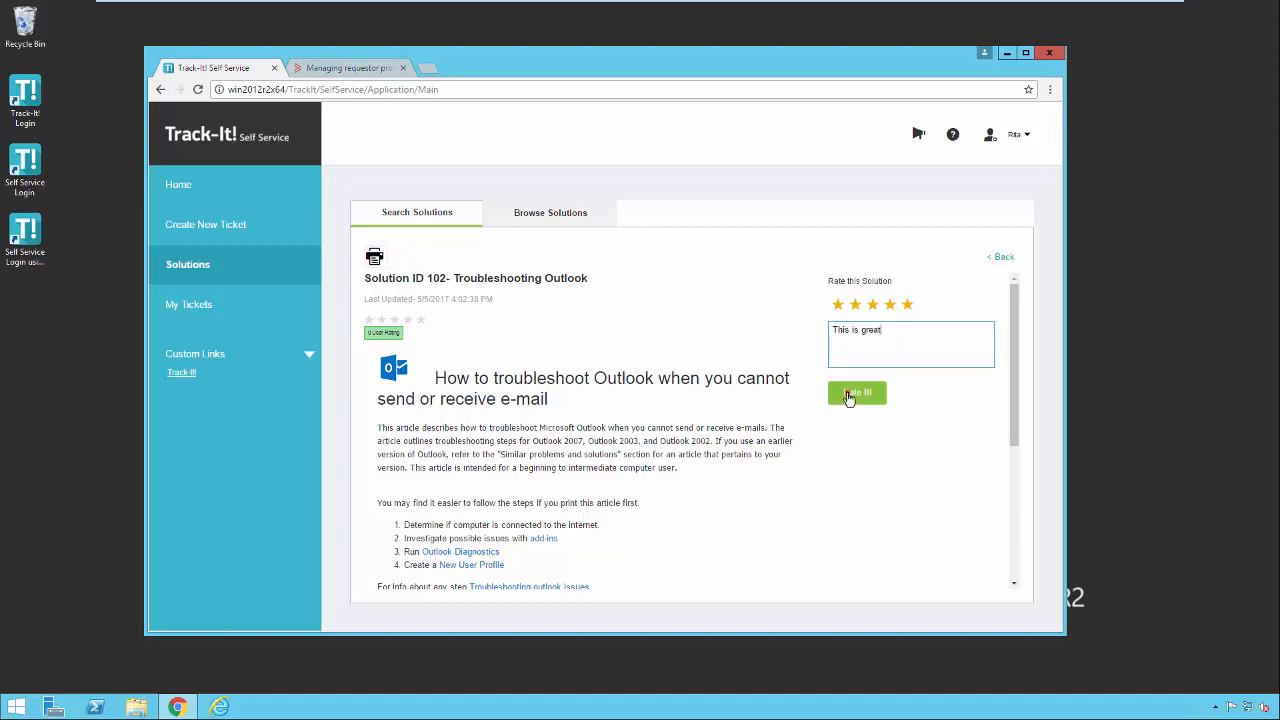
pyautogui.click(856, 392)
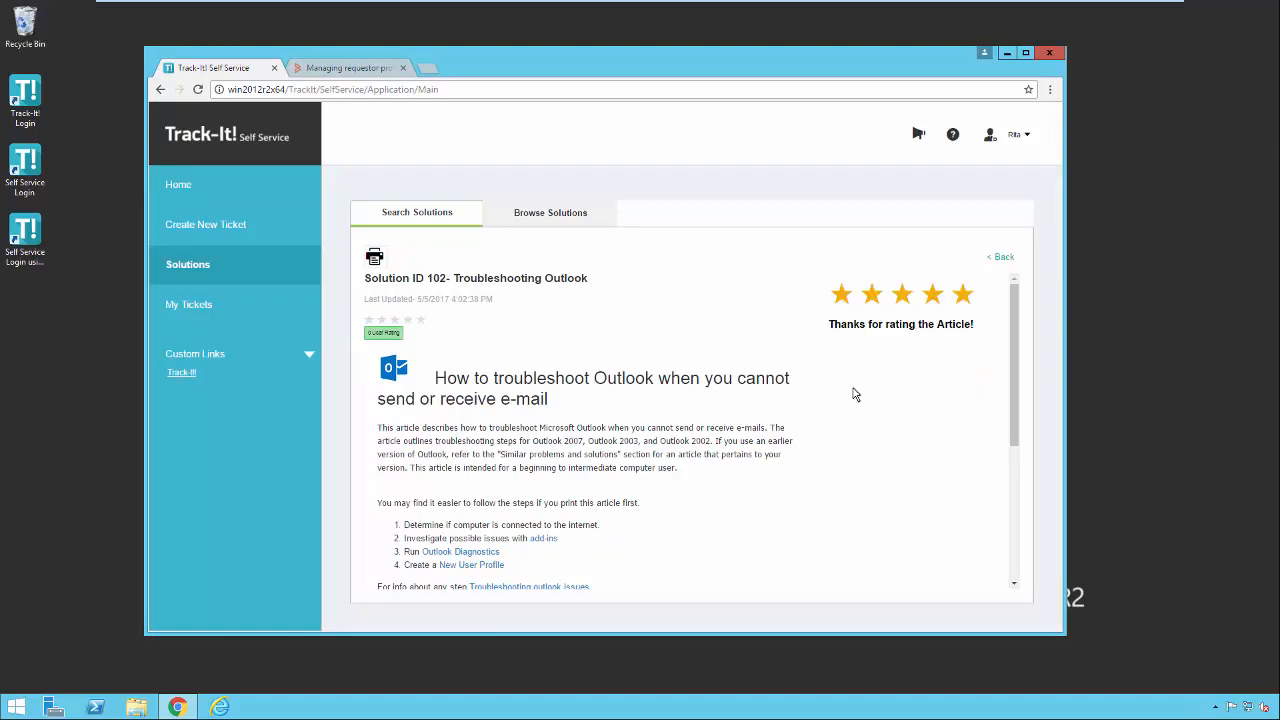
pyautogui.moveTo(948, 338)
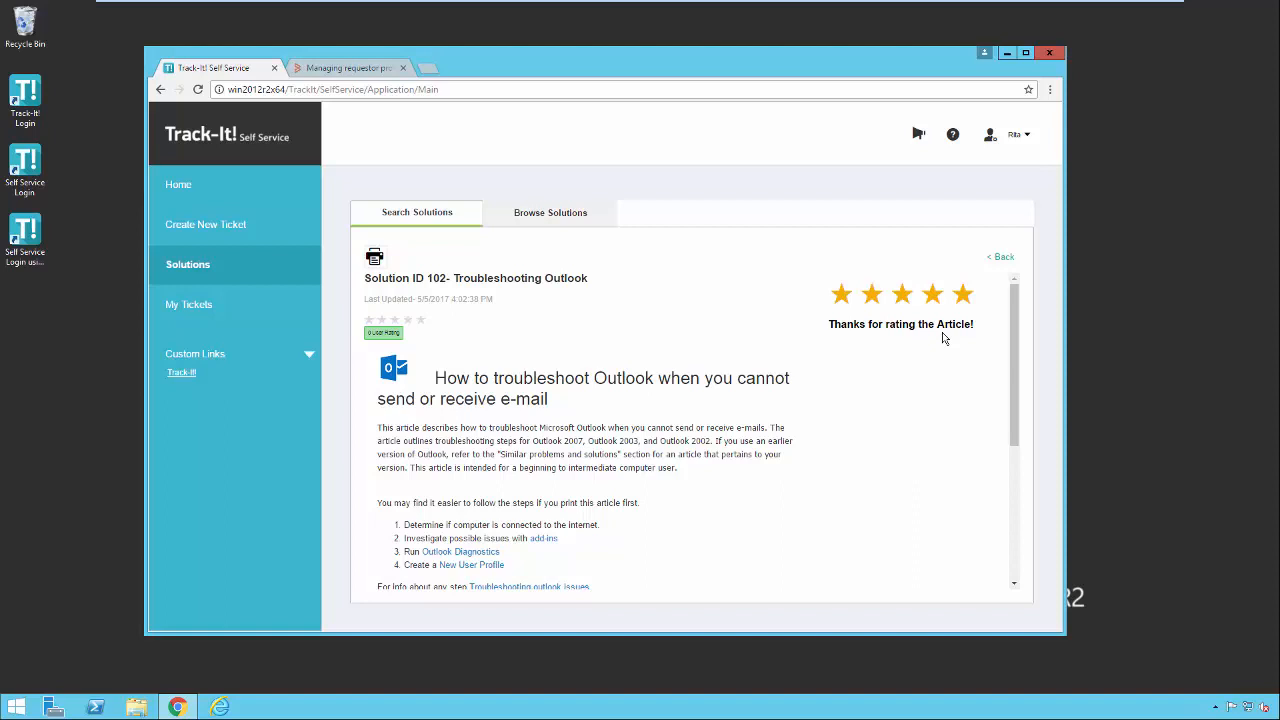
# Go back to the 'print' results, now showing five stars and one rating
pyautogui.click(448, 213)
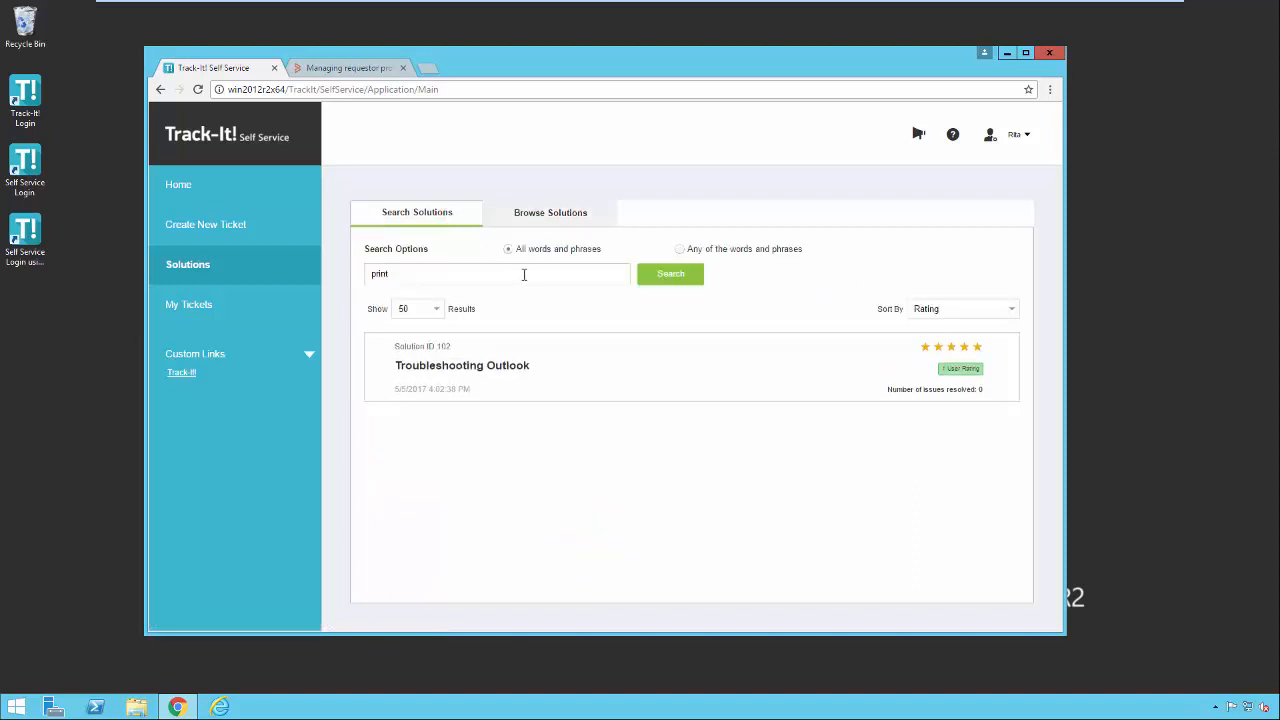
pyautogui.moveTo(561, 264)
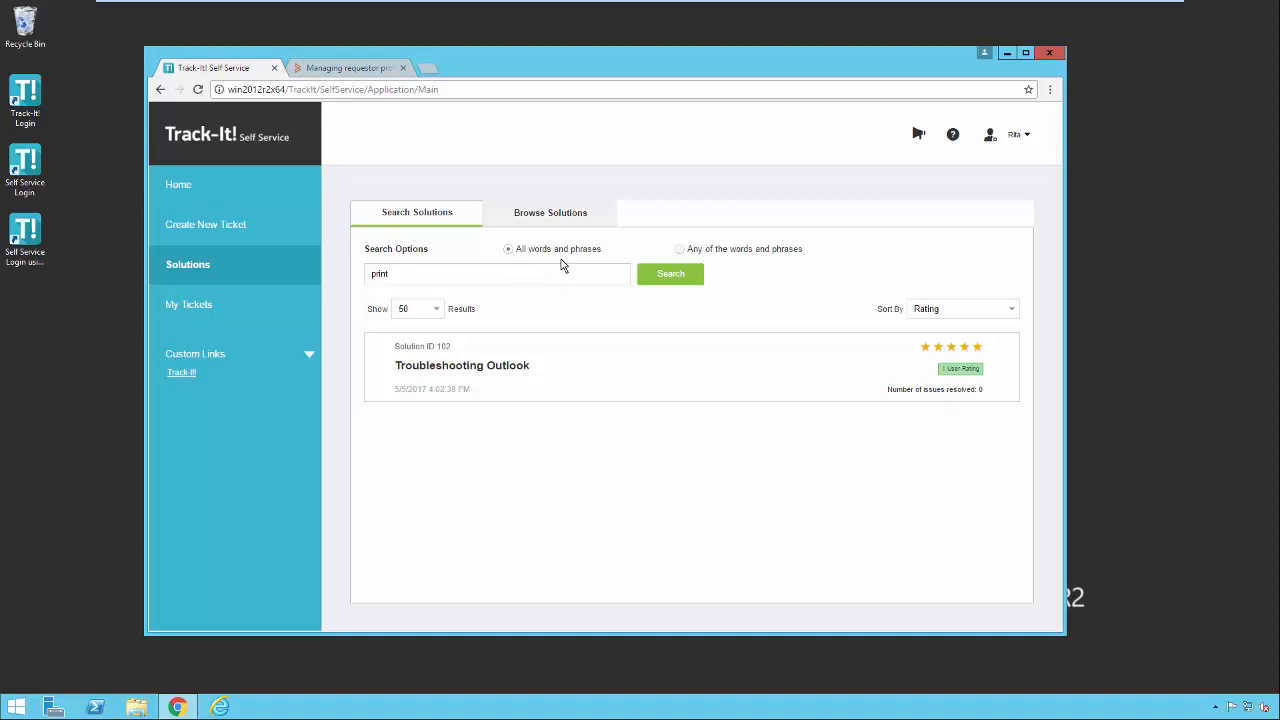
pyautogui.moveTo(499, 275)
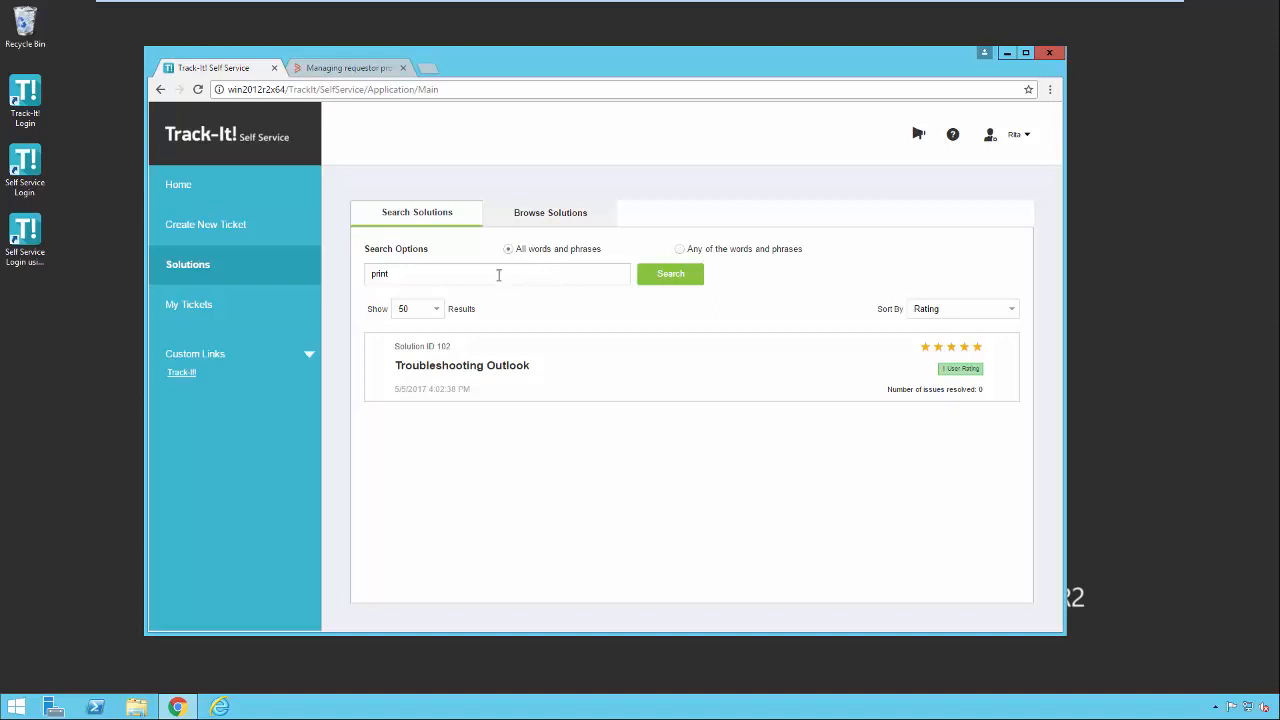
pyautogui.moveTo(476, 274)
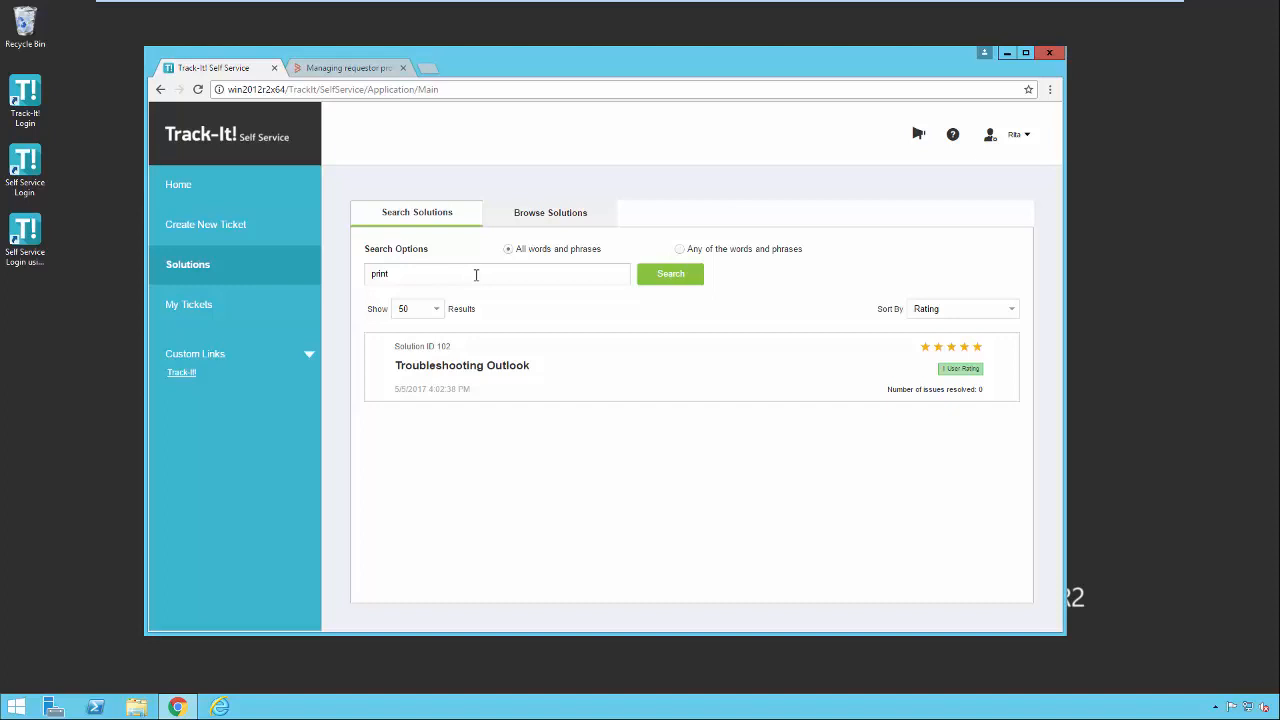
pyautogui.moveTo(532, 369)
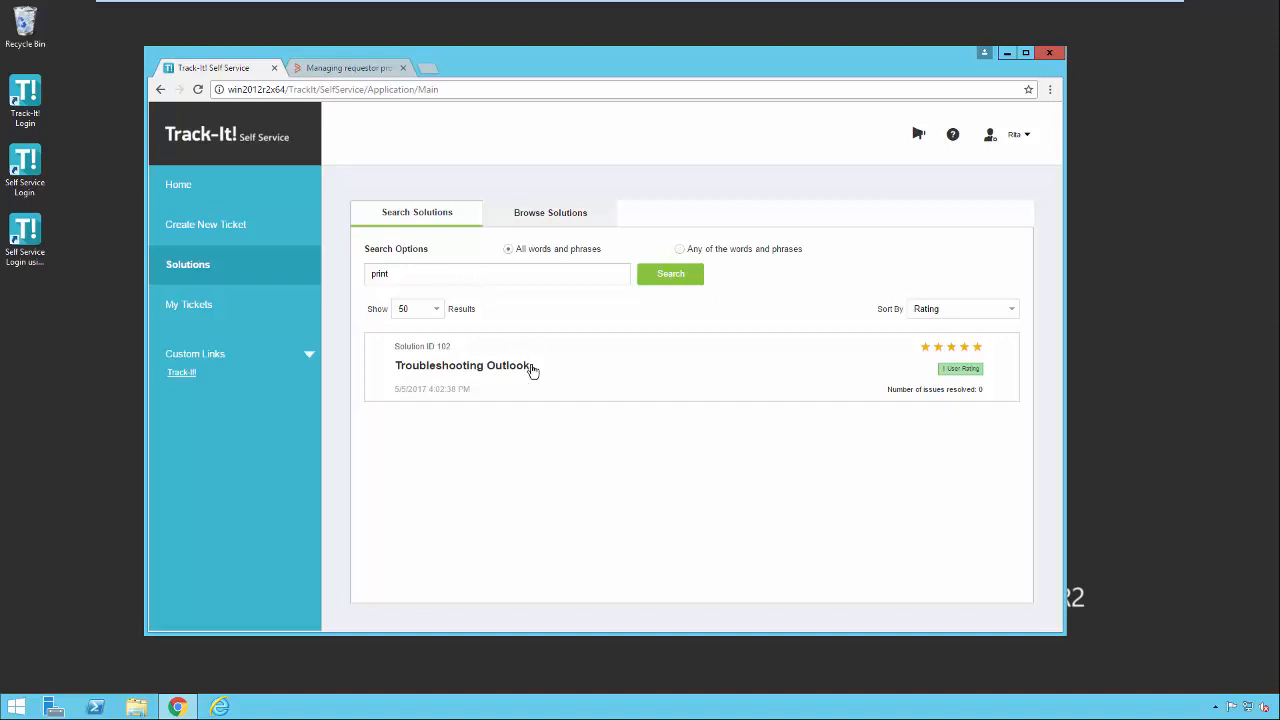
pyautogui.moveTo(718, 272)
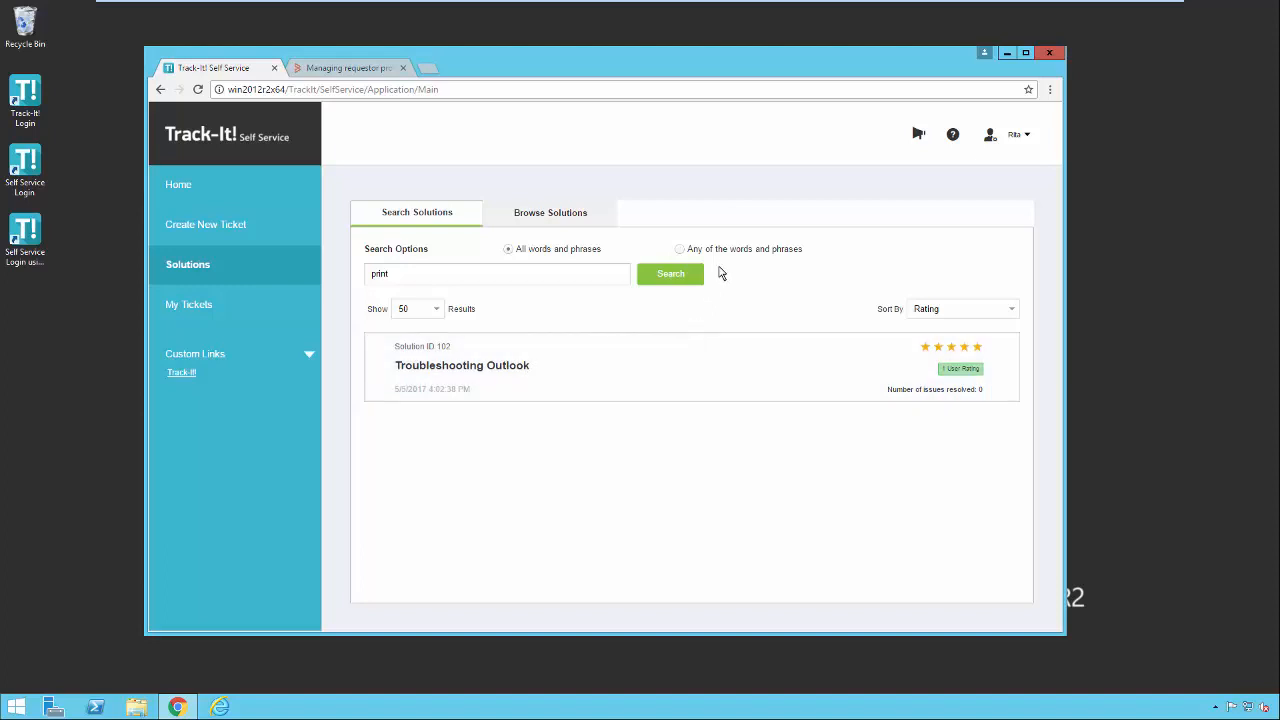
pyautogui.moveTo(756, 261)
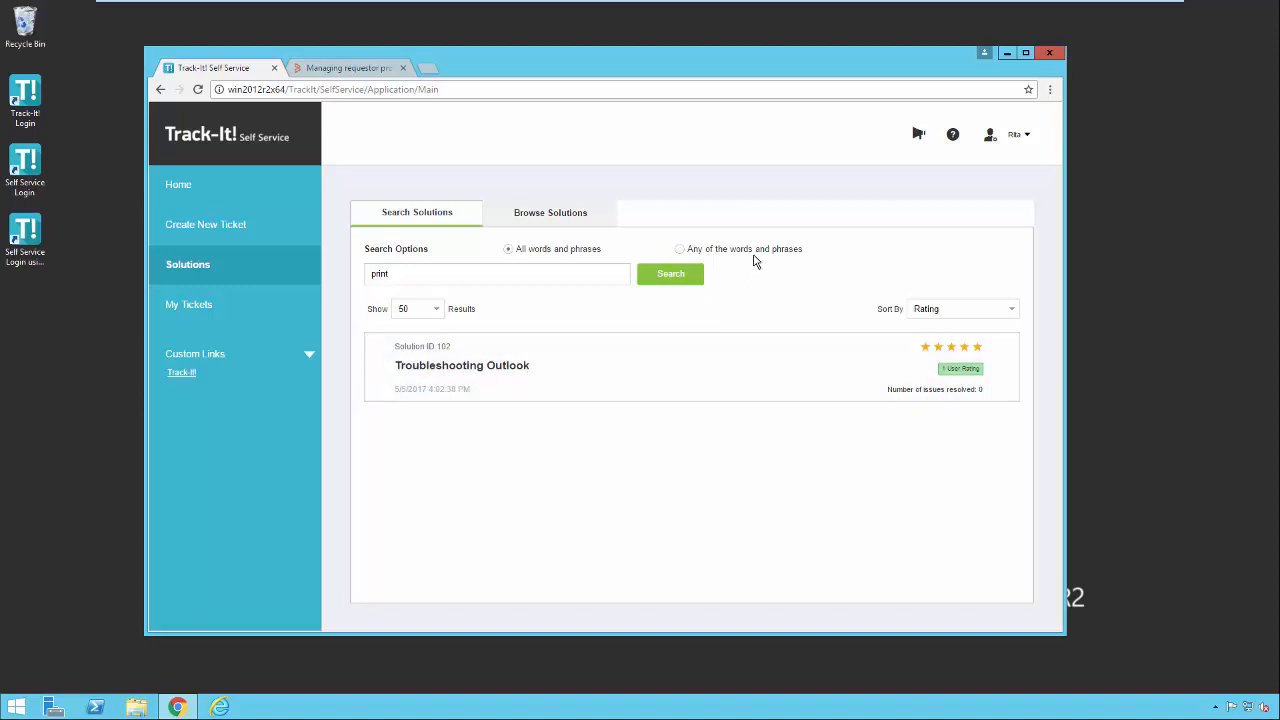
pyautogui.moveTo(535, 278)
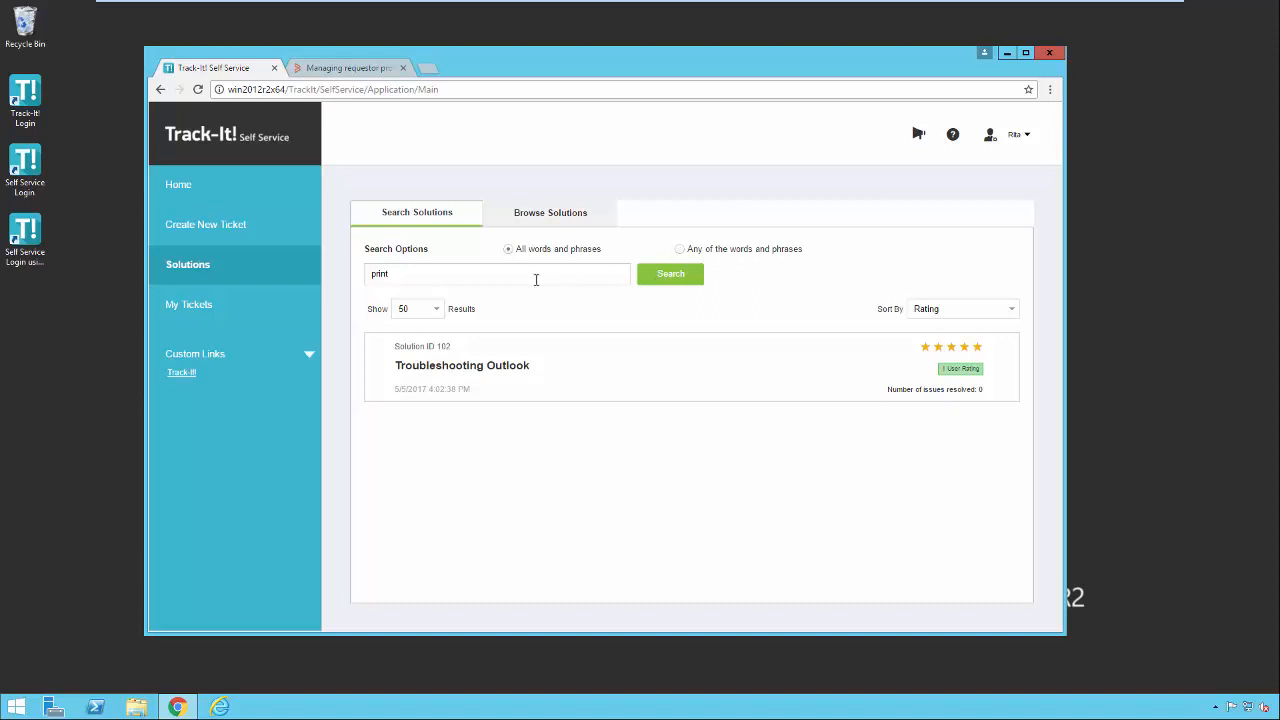
pyautogui.moveTo(543, 305)
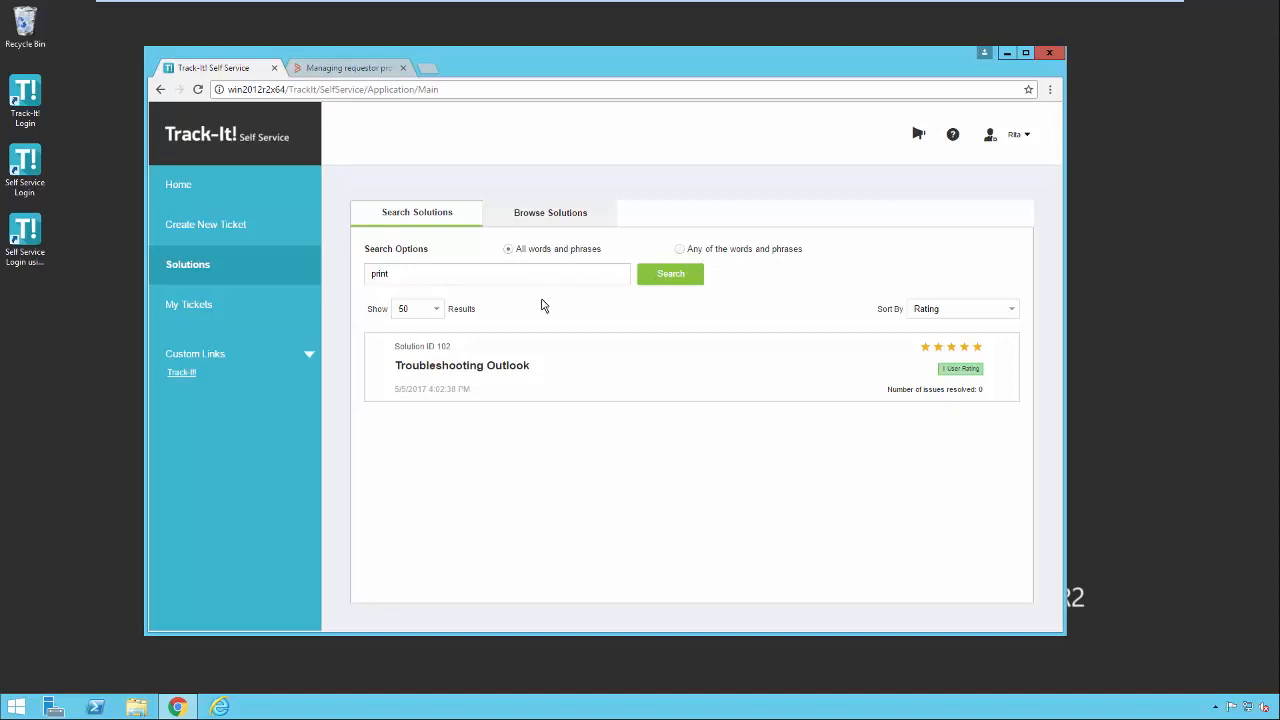
pyautogui.moveTo(483, 305)
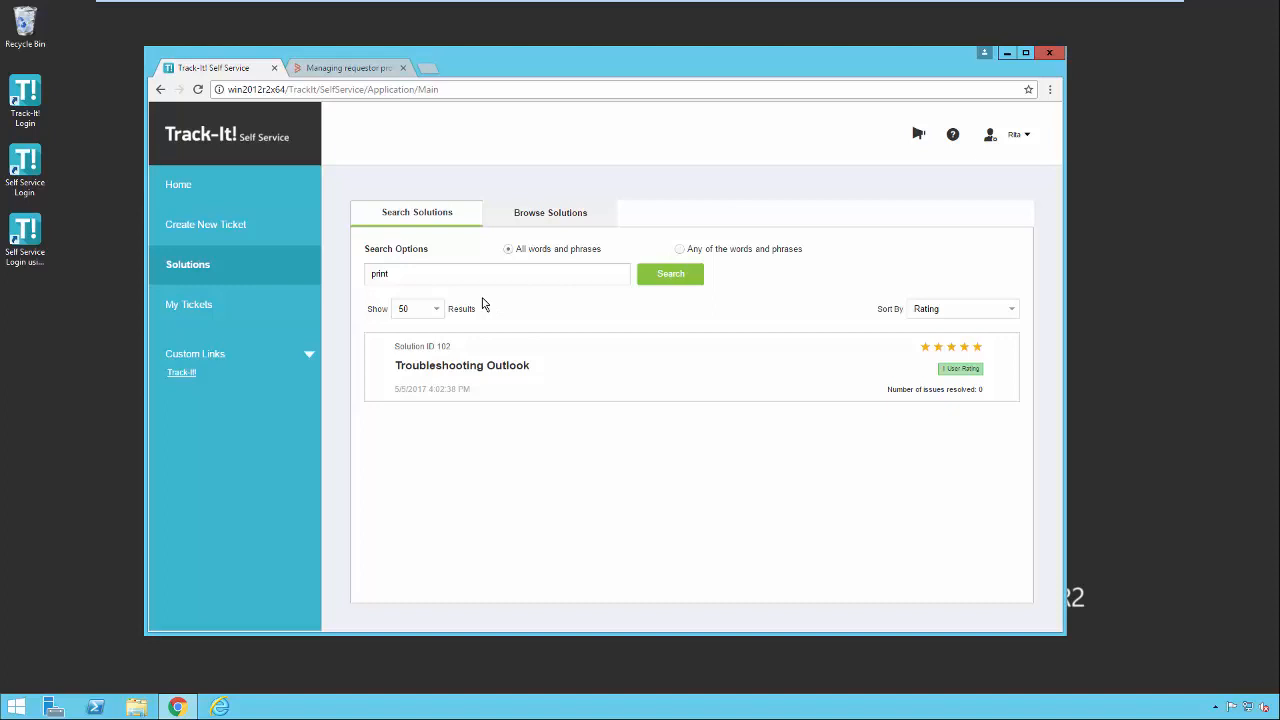
pyautogui.moveTo(407, 274)
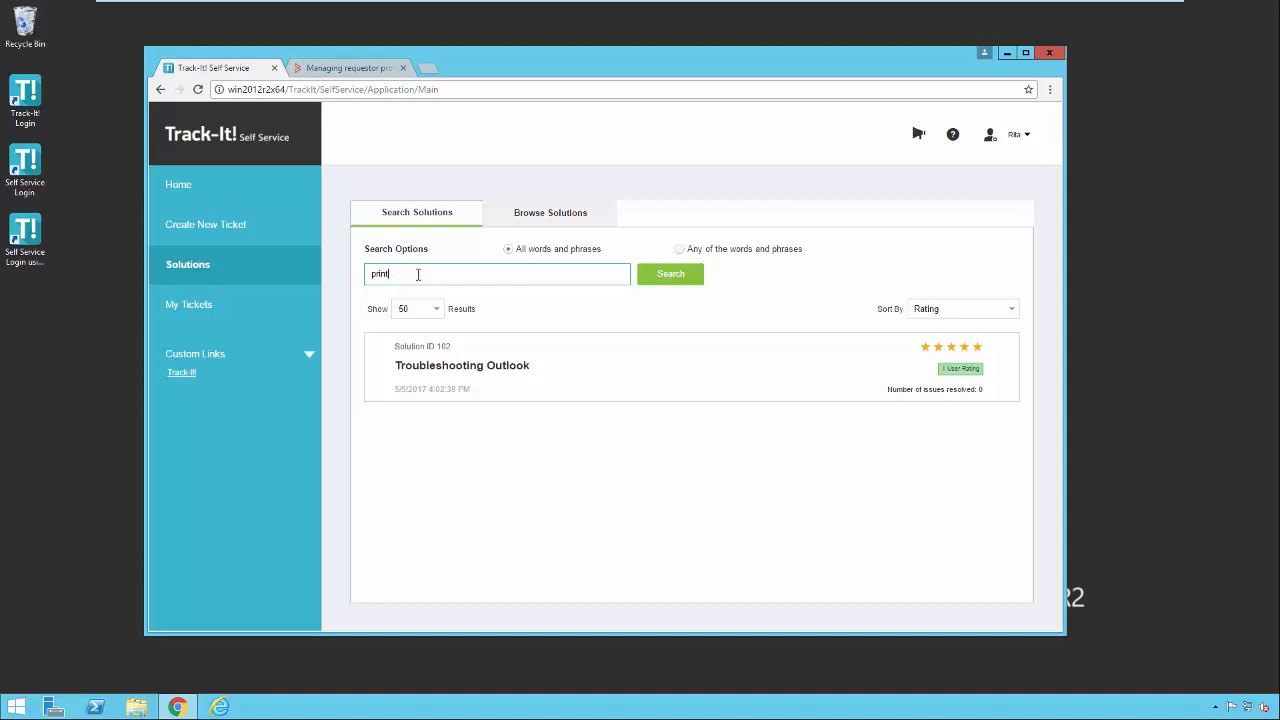
# Search "print outlook" "password reset" with any-phrase matching, returning Solution 101
pyautogui.write('out')
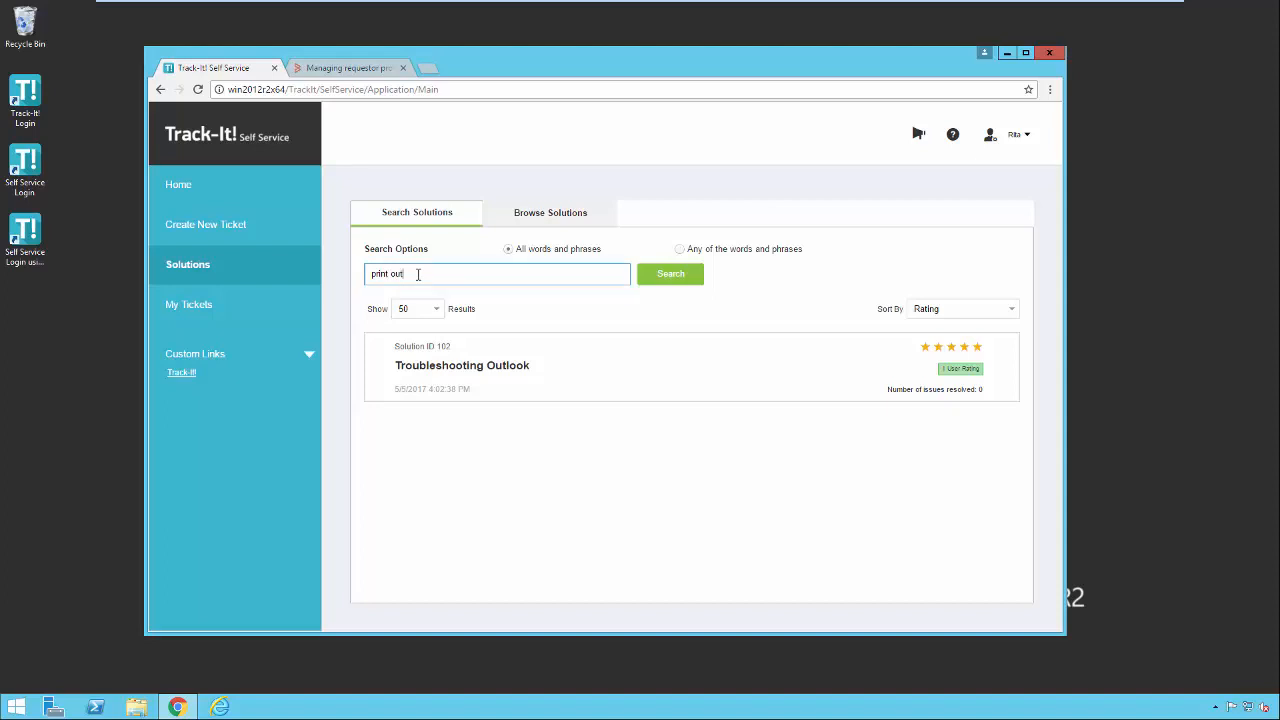
pyautogui.write('outlook')
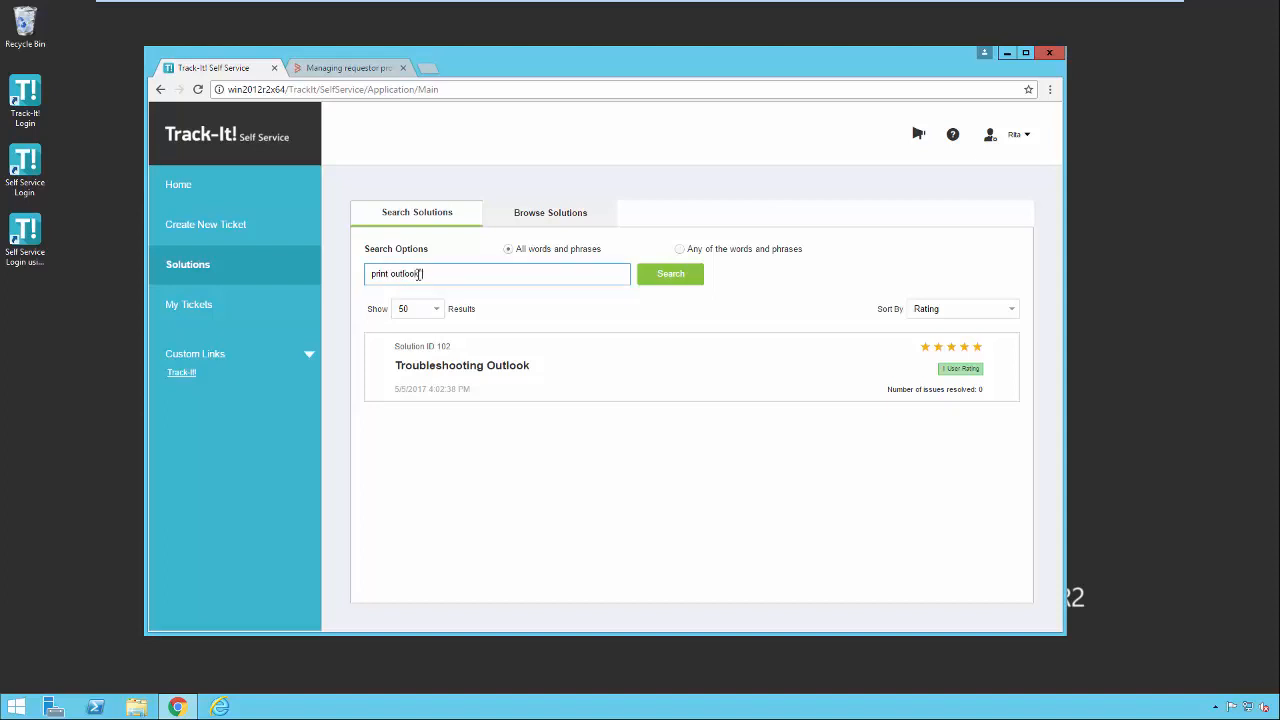
pyautogui.write('"print outlook "')
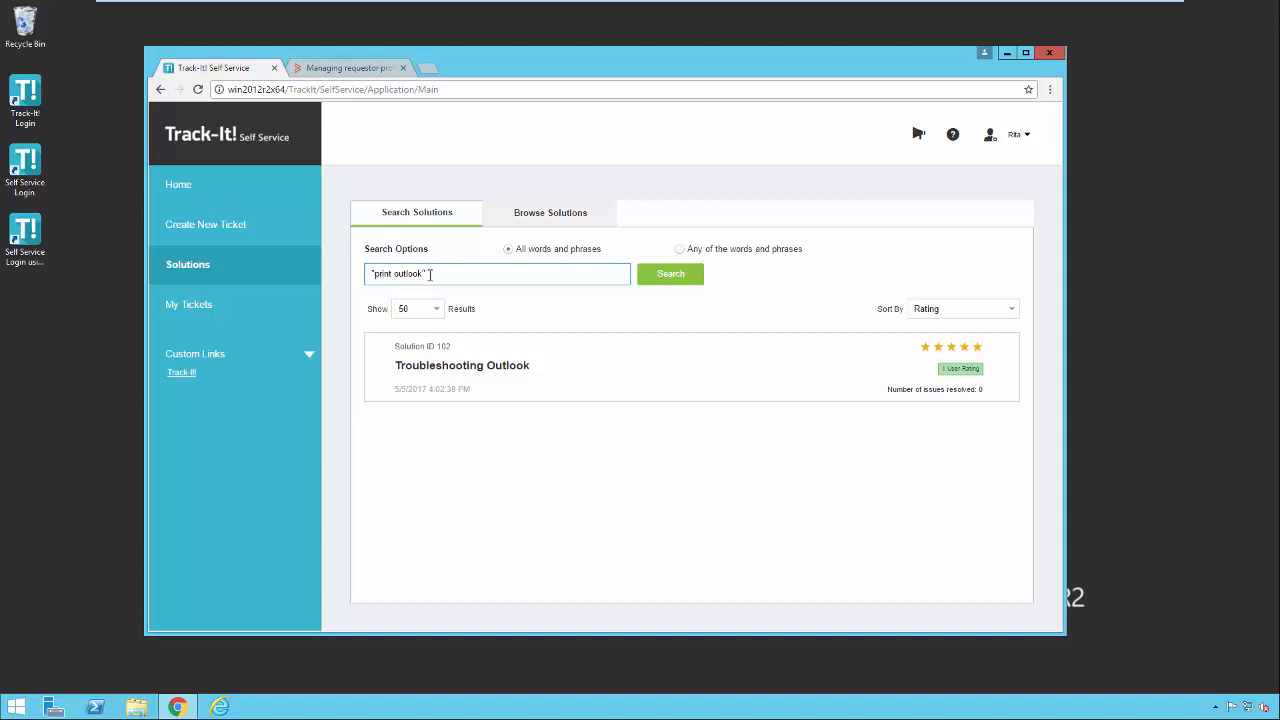
pyautogui.moveTo(455, 274)
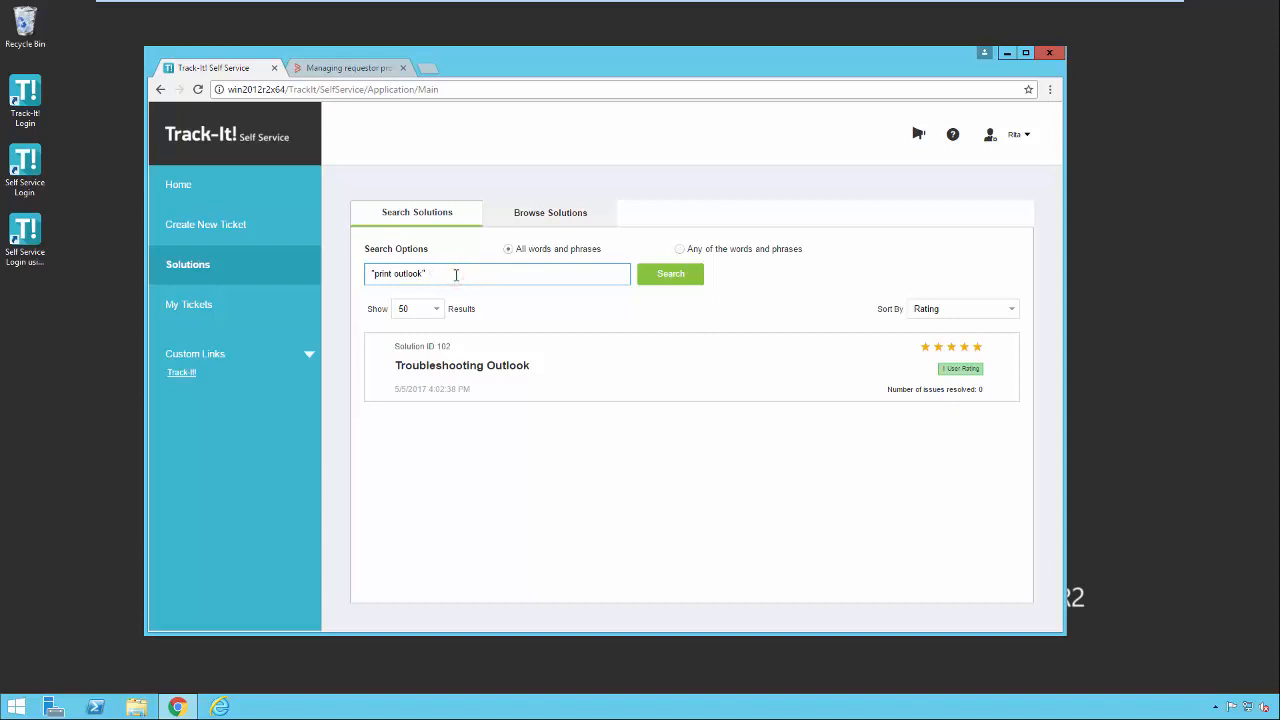
pyautogui.write('"pas')
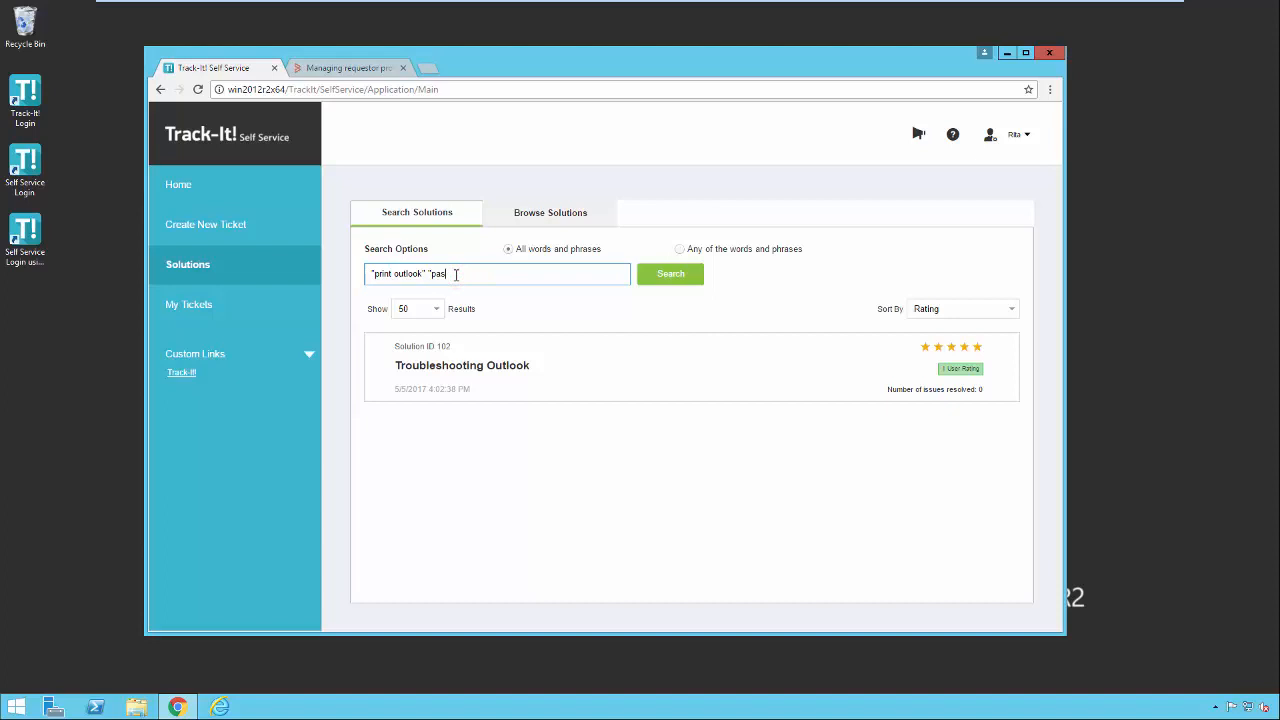
pyautogui.write('sword re')
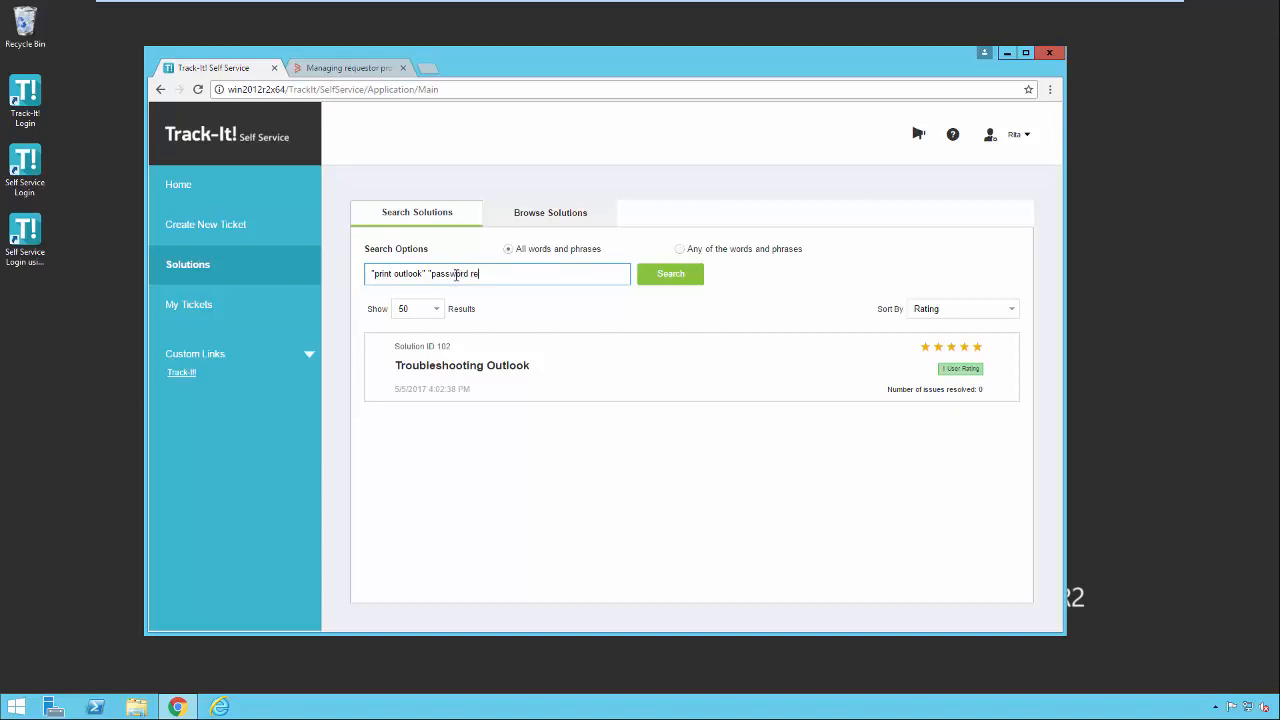
pyautogui.write('set"')
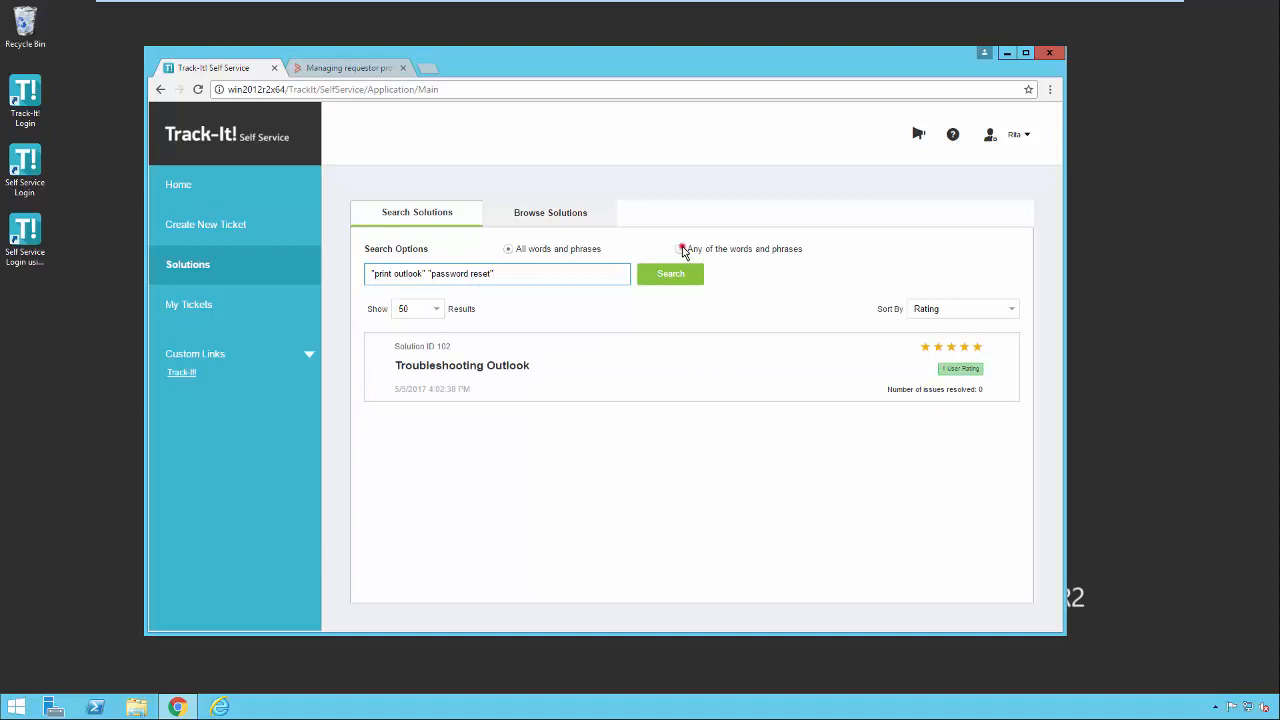
pyautogui.click(680, 249)
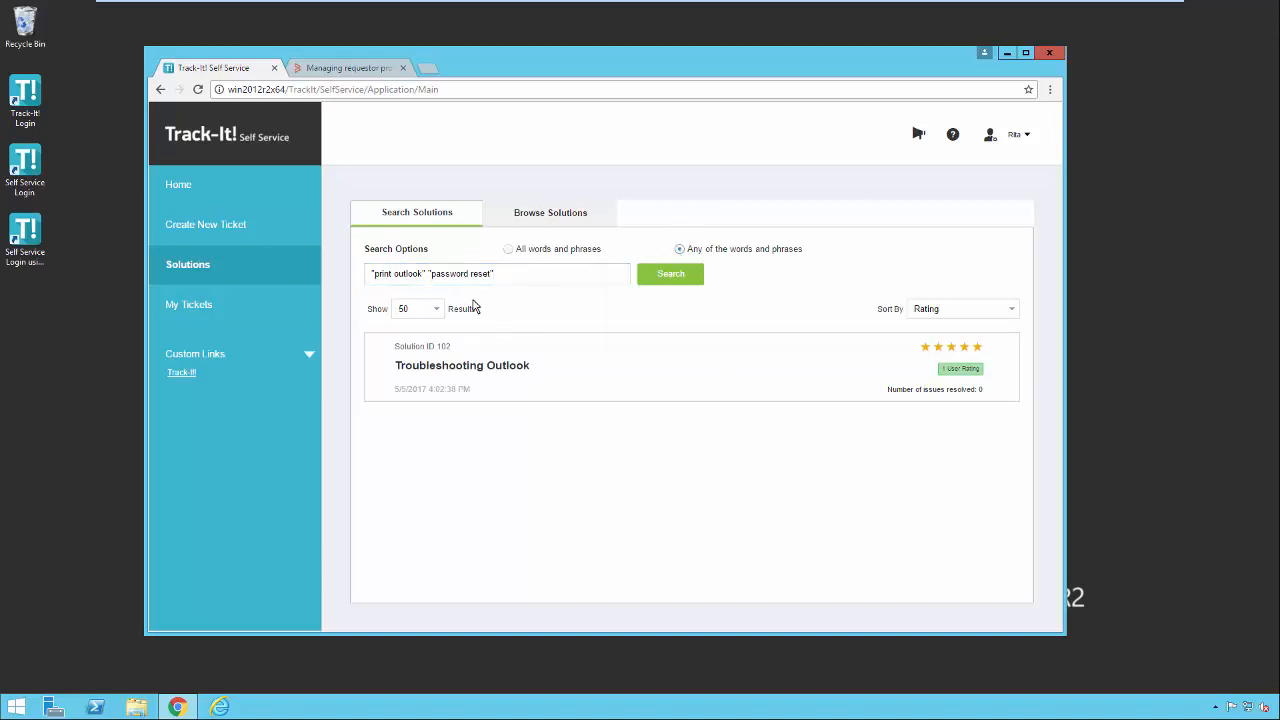
pyautogui.moveTo(501, 307)
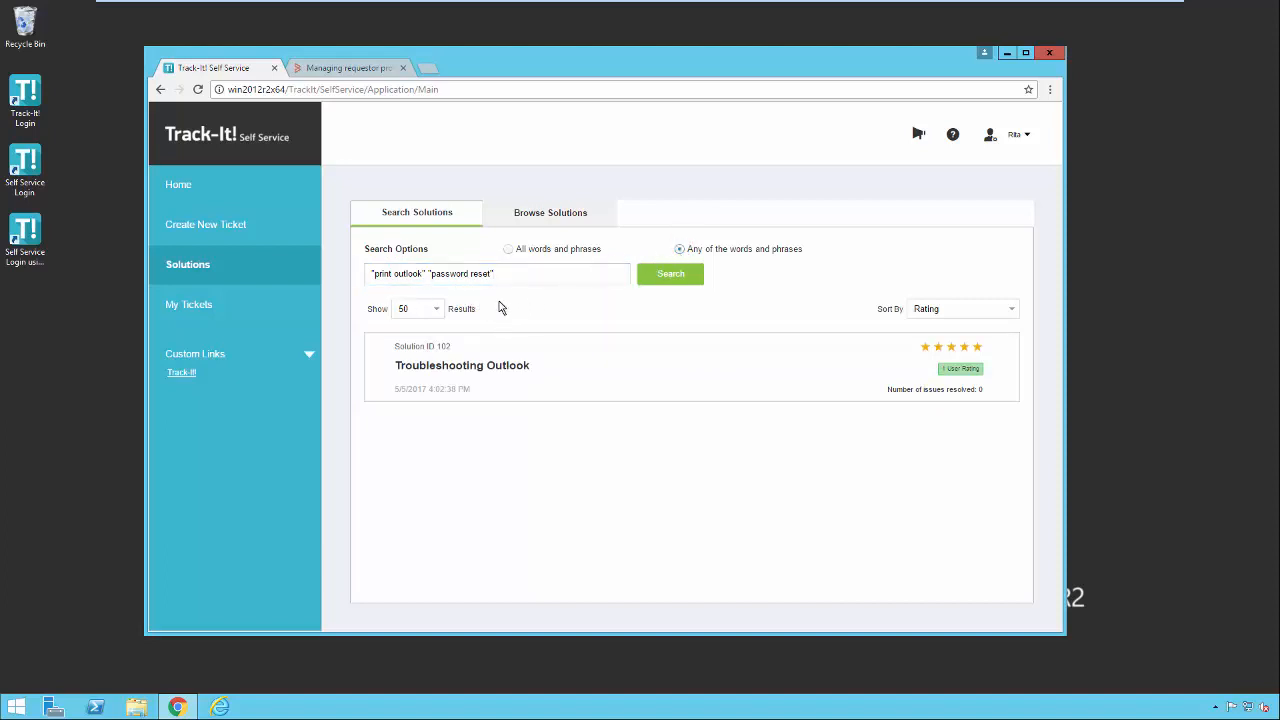
pyautogui.click(670, 274)
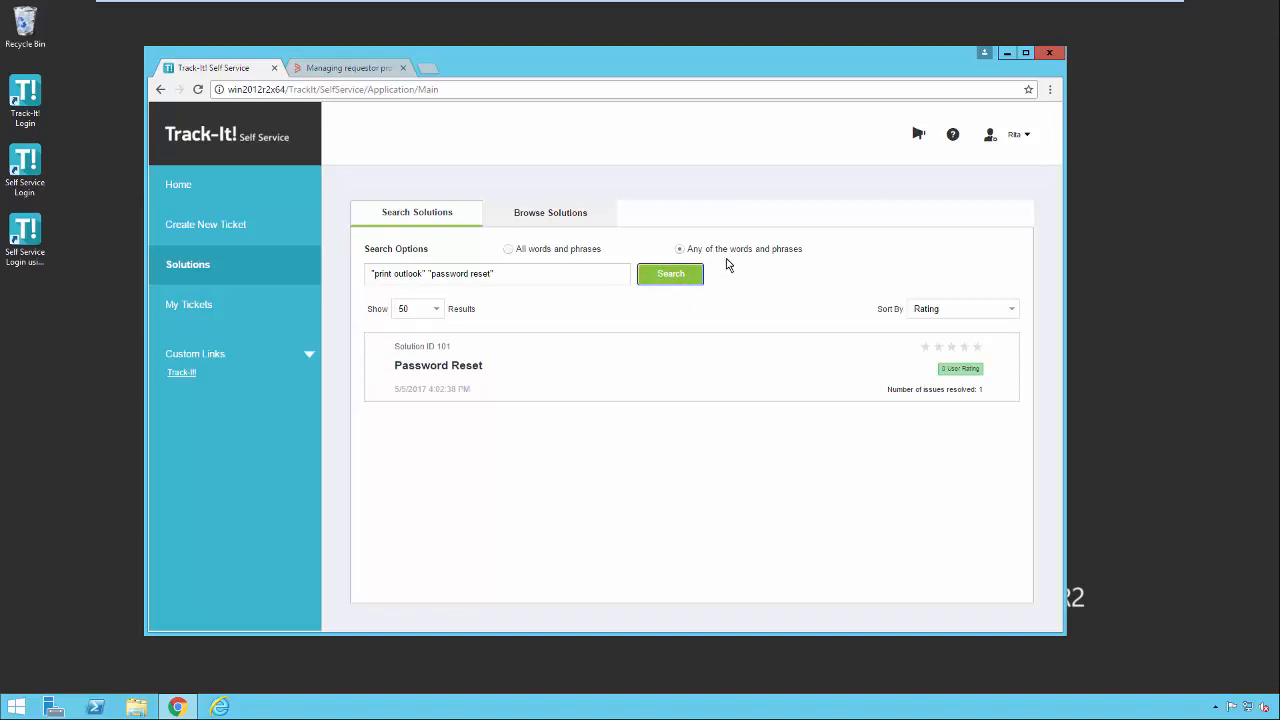
pyautogui.moveTo(625, 338)
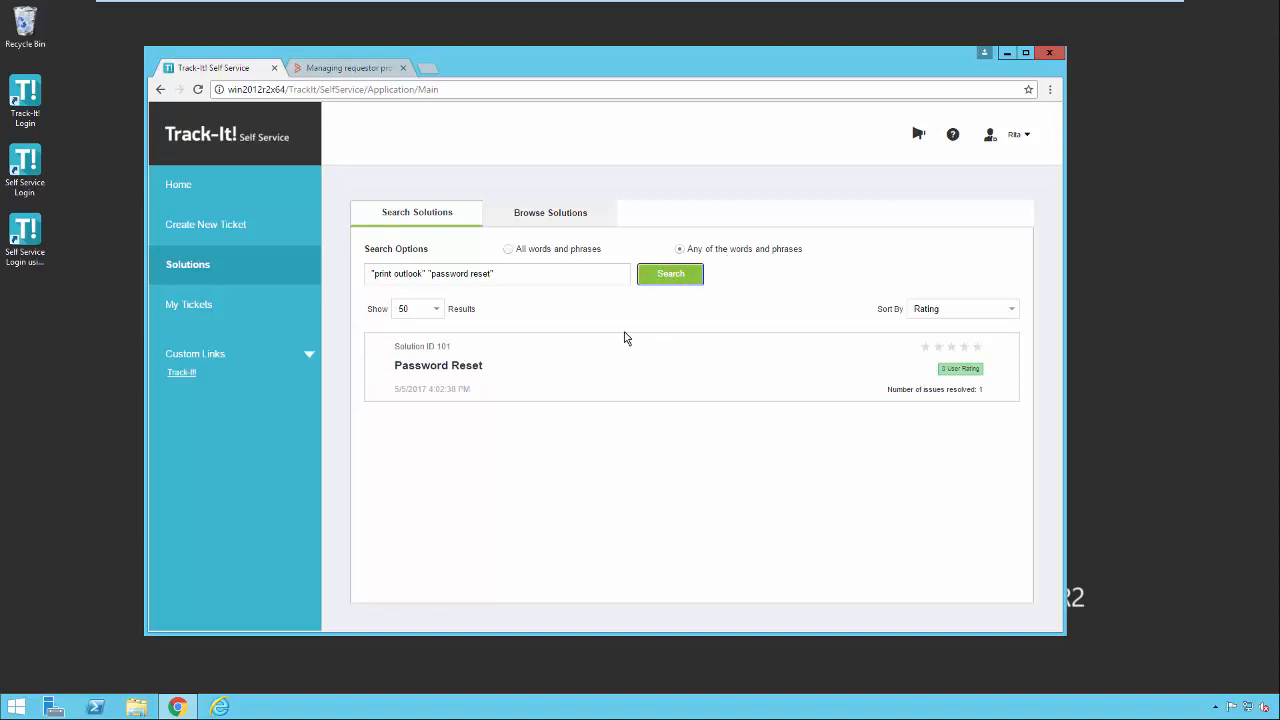
pyautogui.moveTo(505, 256)
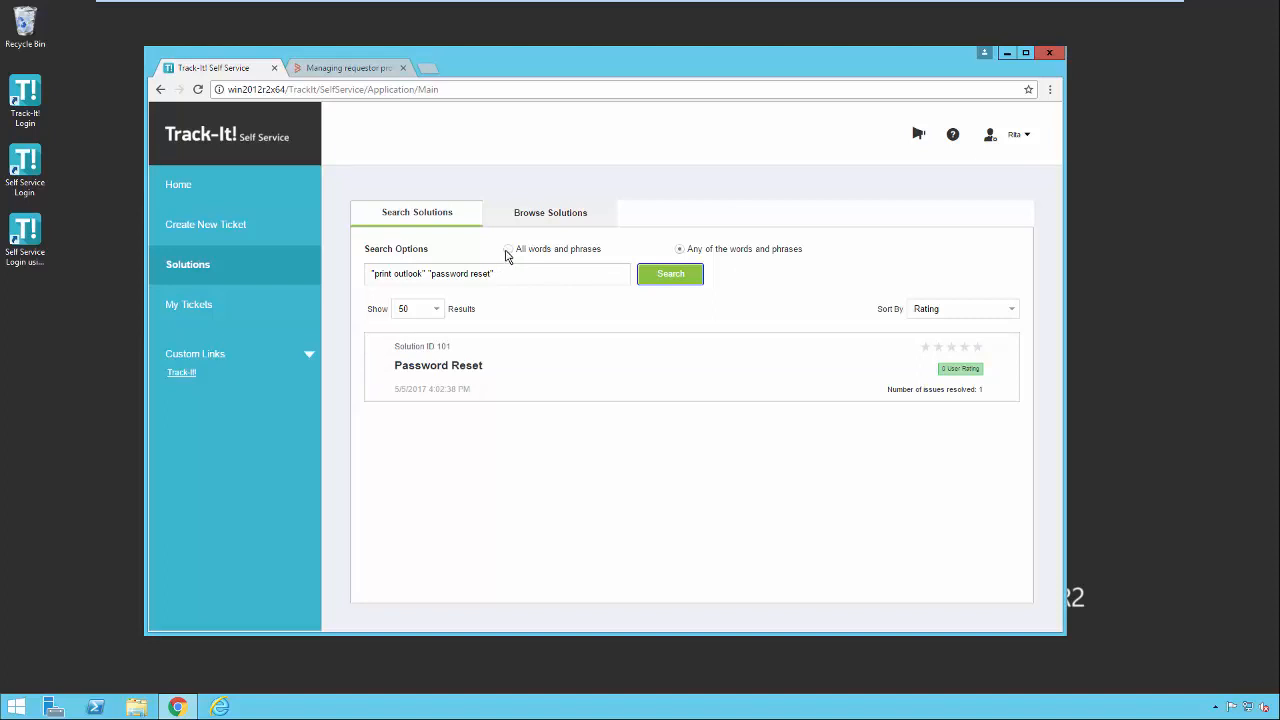
# Rerun the search requiring all words and phrases, which finds no records
pyautogui.click(670, 274)
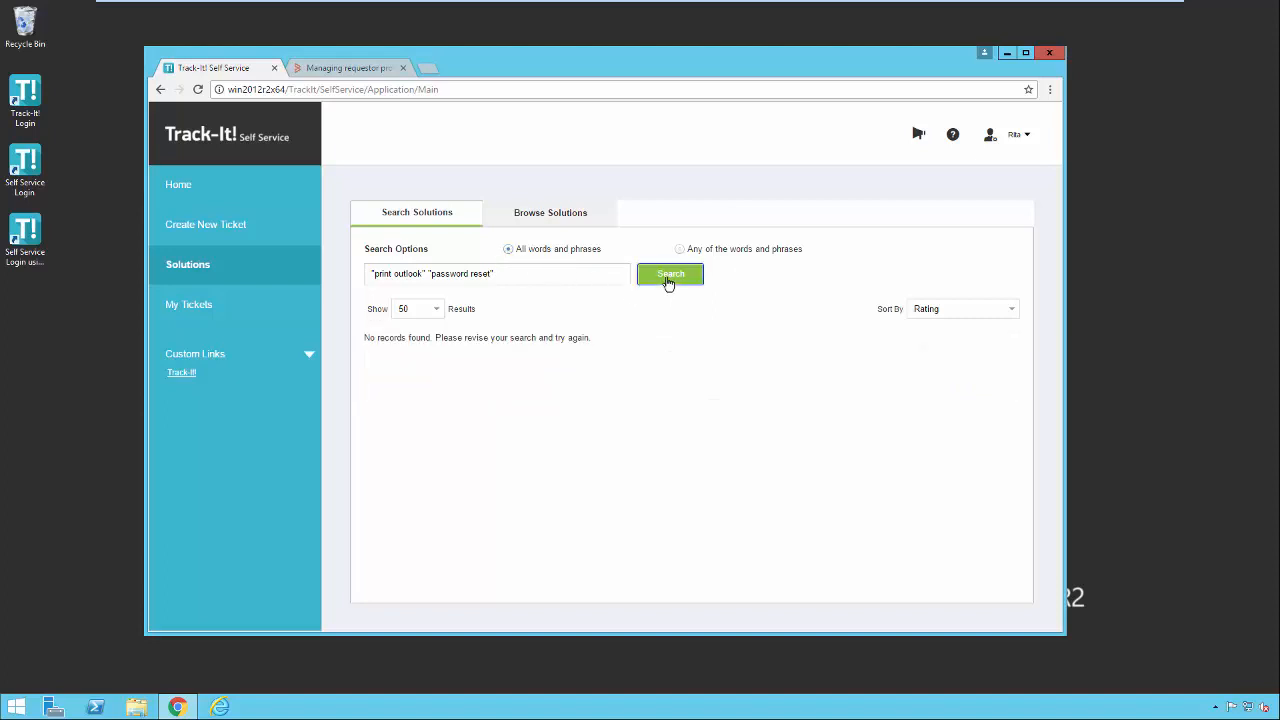
pyautogui.moveTo(501, 308)
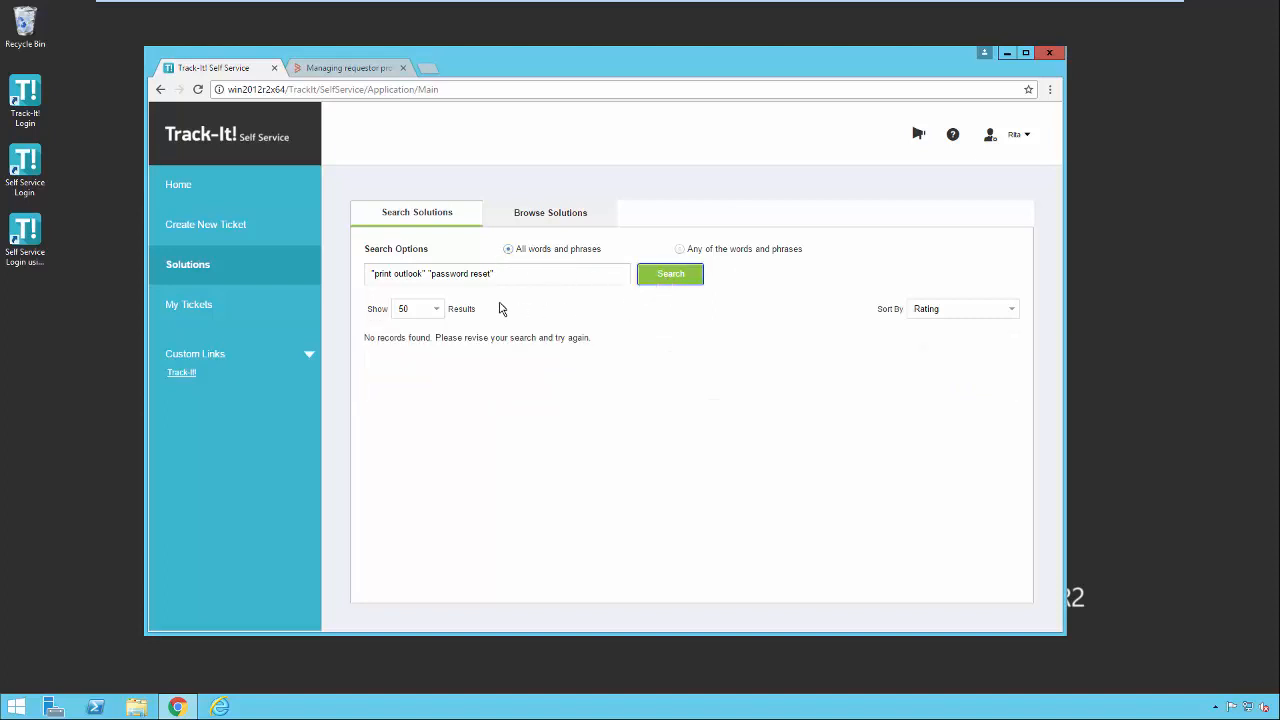
pyautogui.moveTo(403, 292)
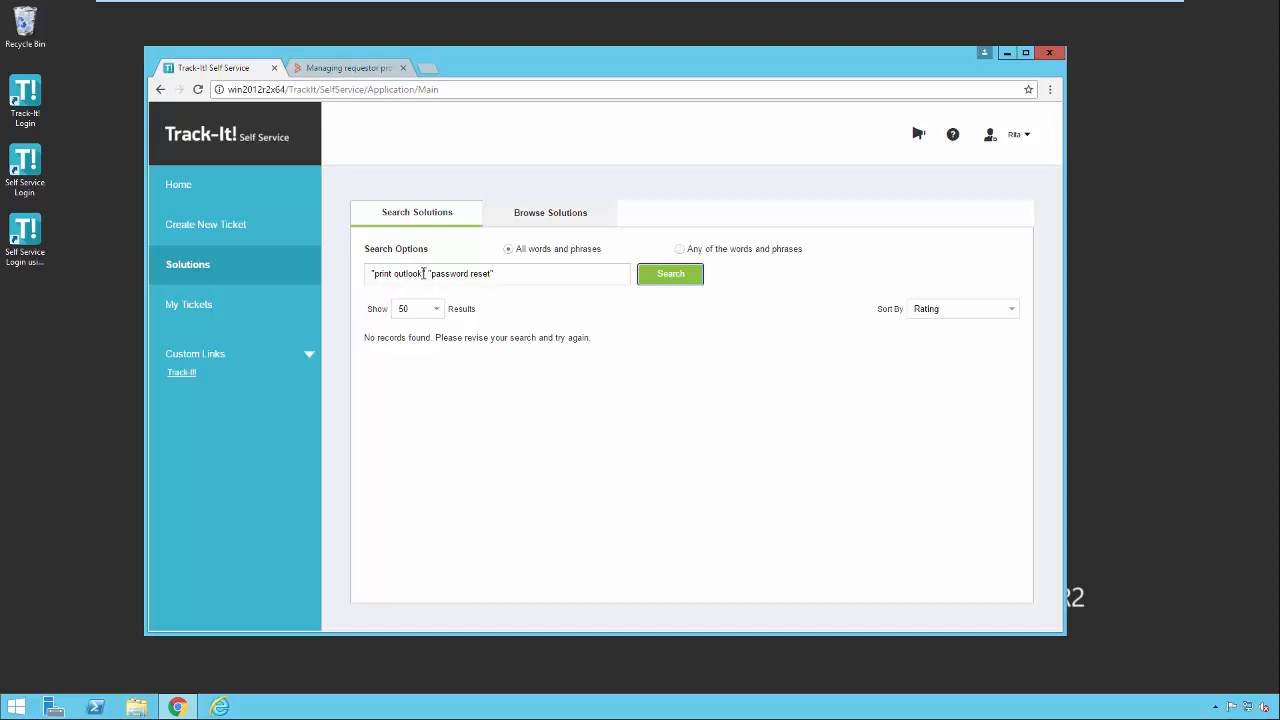
# Remove 'print' from the query and search outlook "password reset" matching any of the words
pyautogui.click(497, 273)
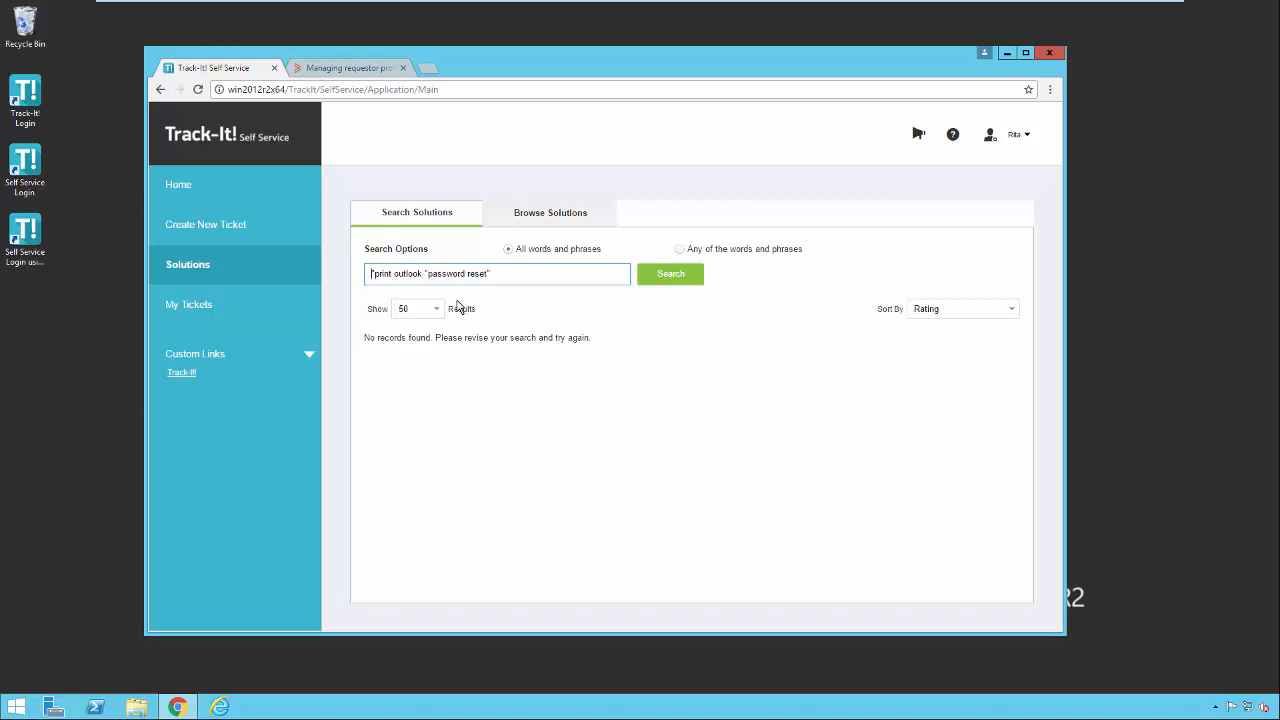
pyautogui.press('Backspace')
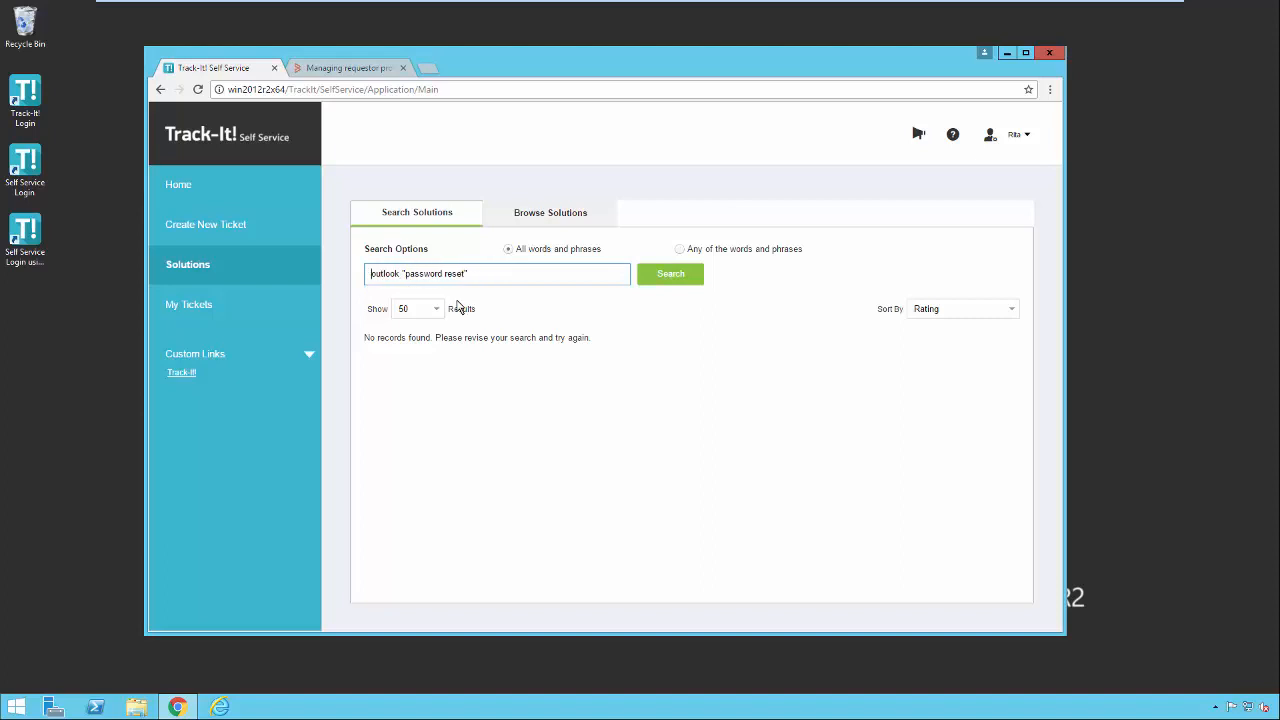
pyautogui.moveTo(670, 280)
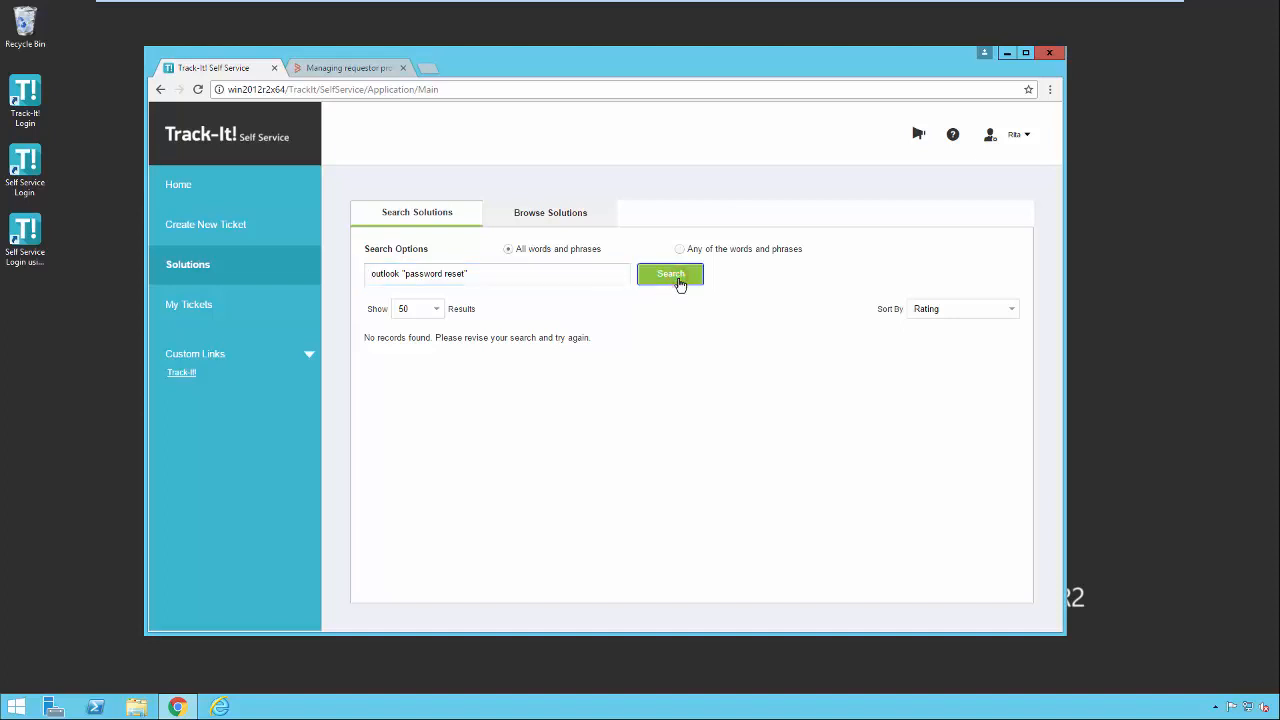
pyautogui.click(680, 249)
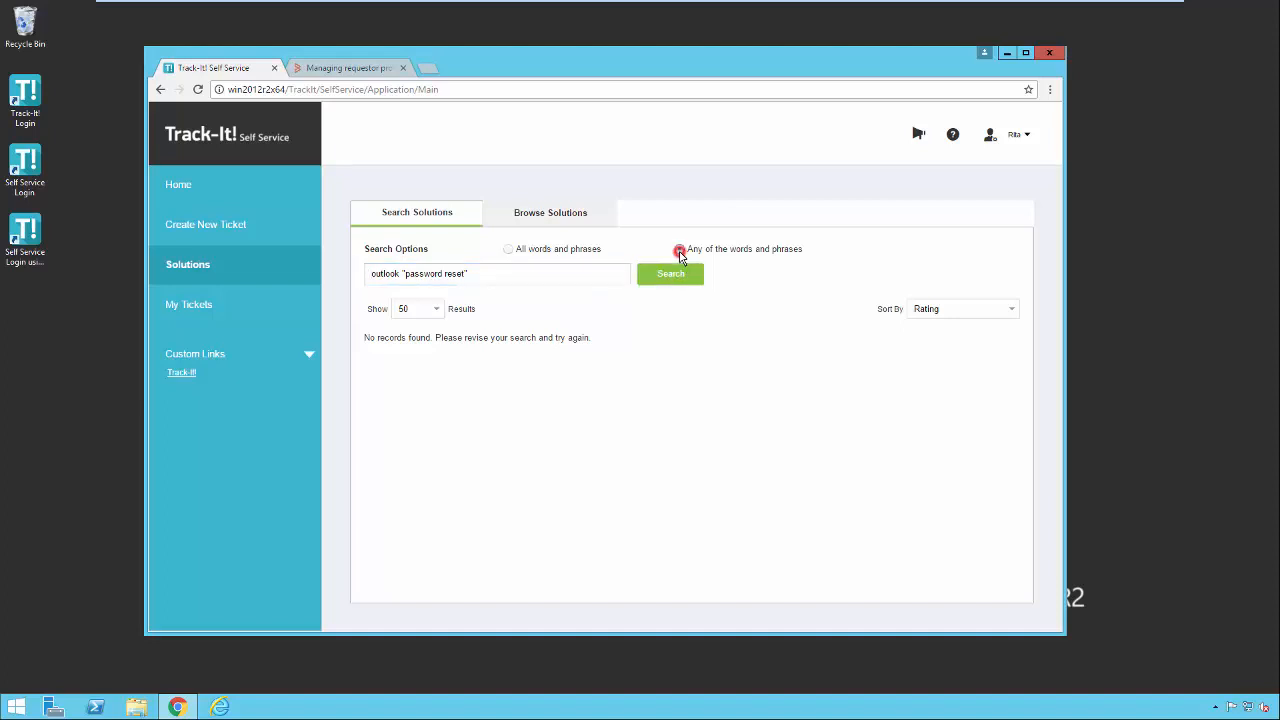
pyautogui.click(670, 274)
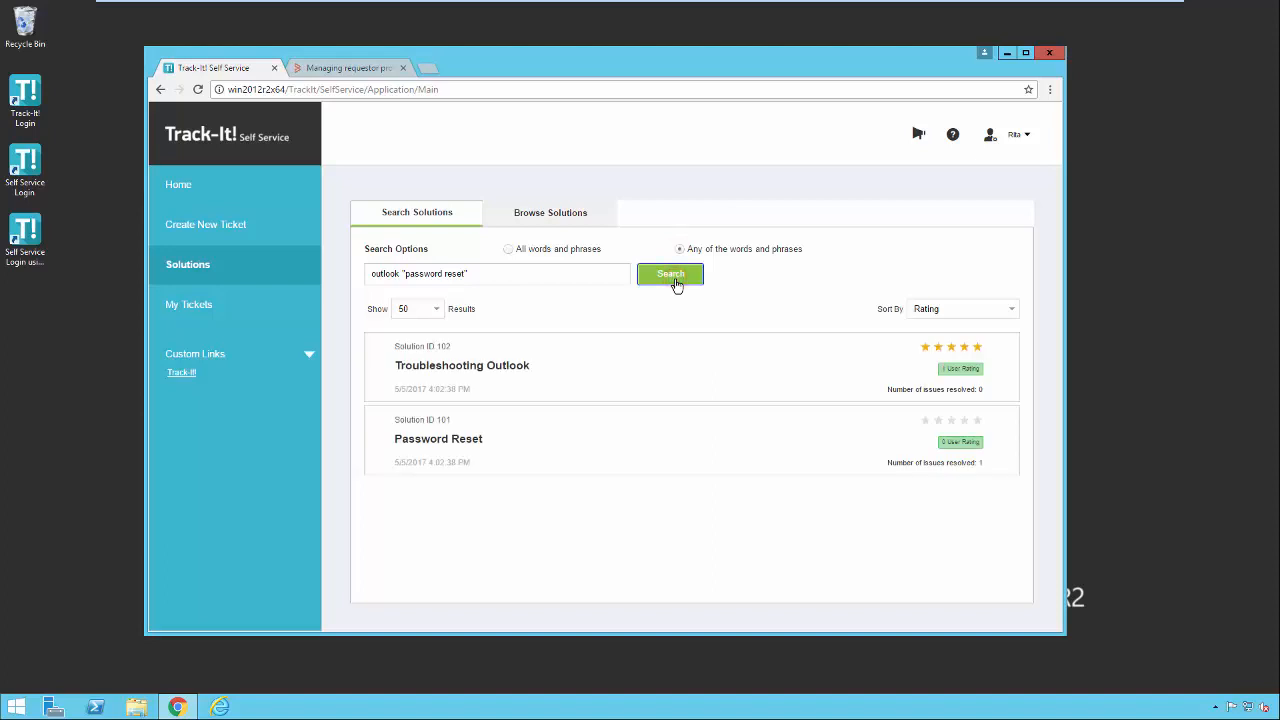
pyautogui.moveTo(636, 378)
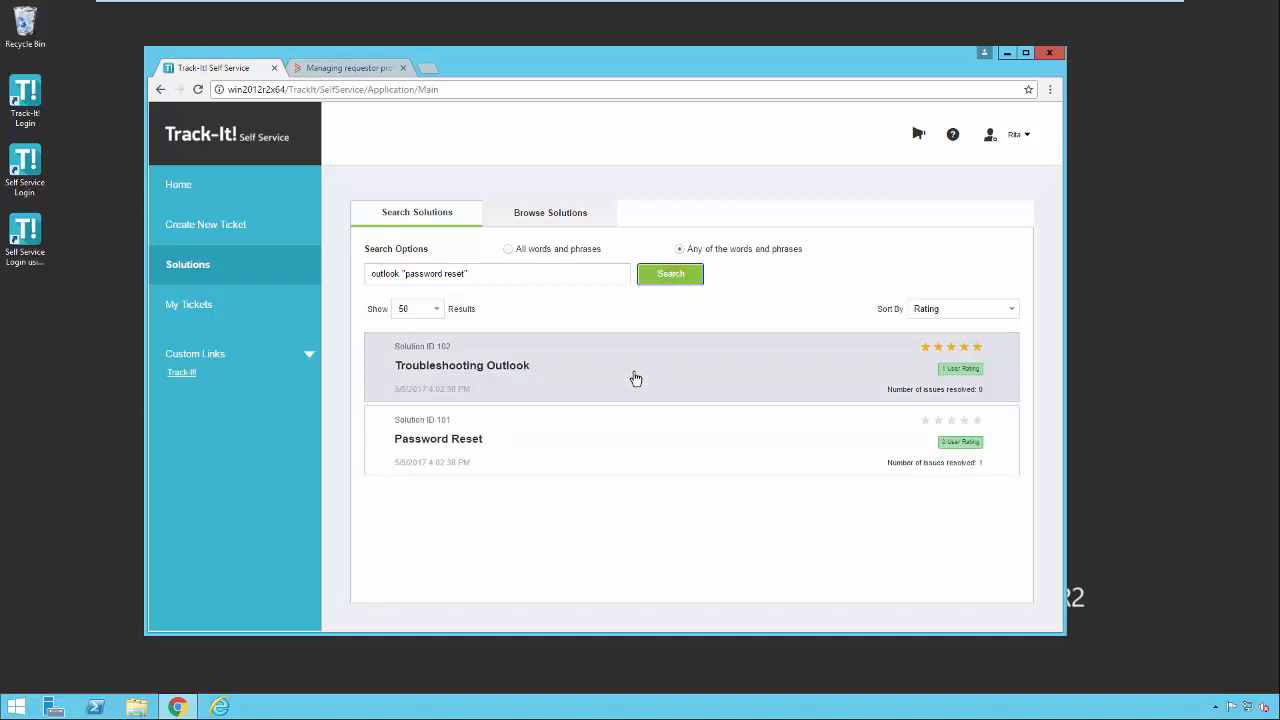
pyautogui.moveTo(485, 365)
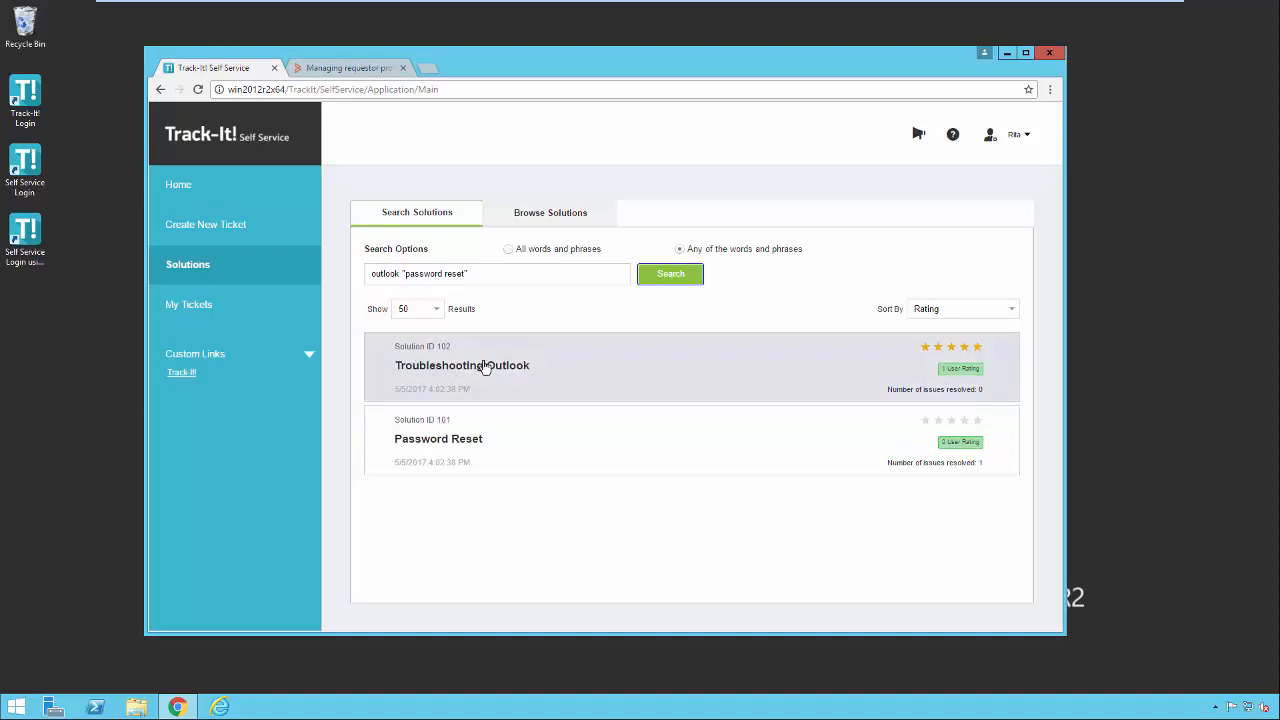
pyautogui.moveTo(490, 448)
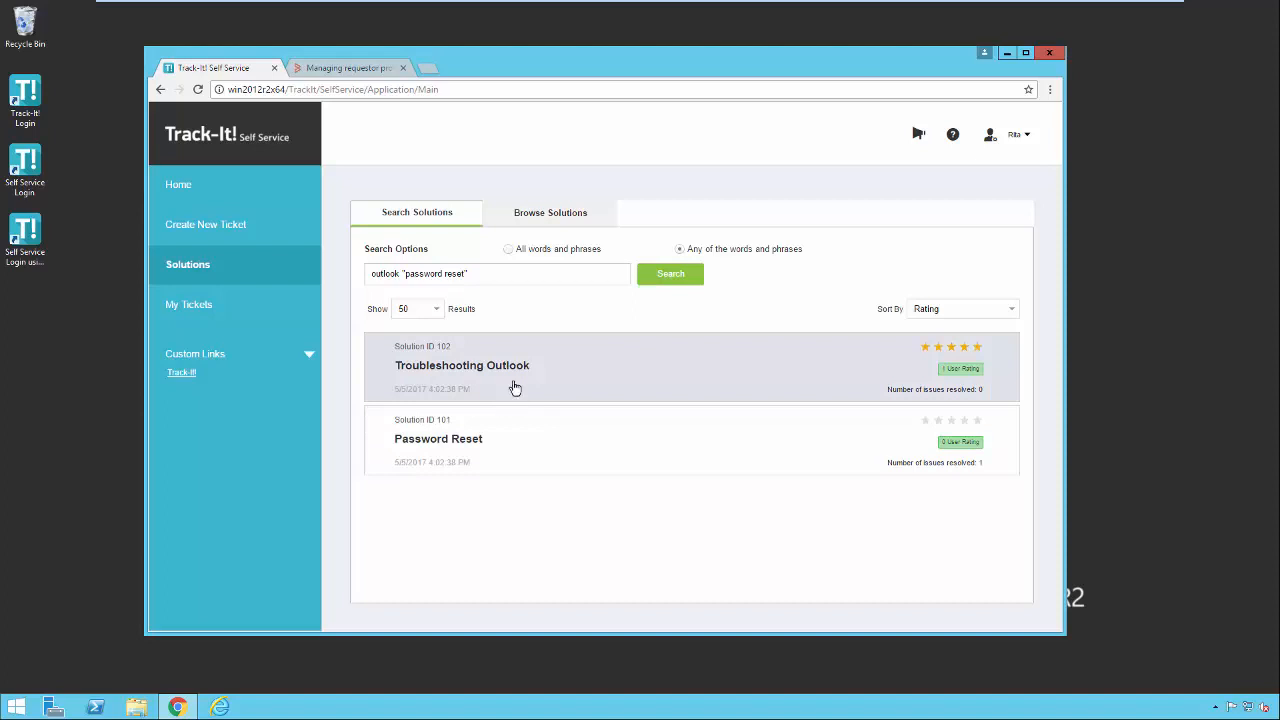
pyautogui.moveTo(547, 220)
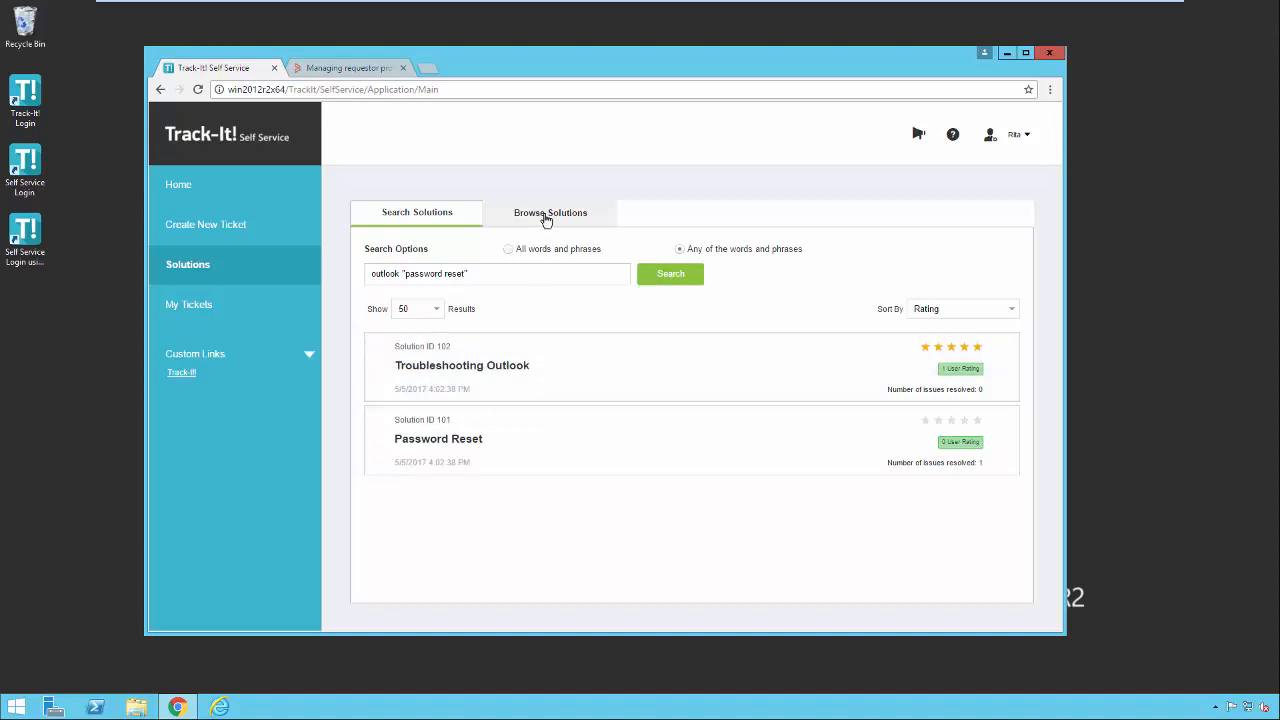
# Browse solutions by topic, selecting Active Directory with Sort By on Rating
pyautogui.click(550, 212)
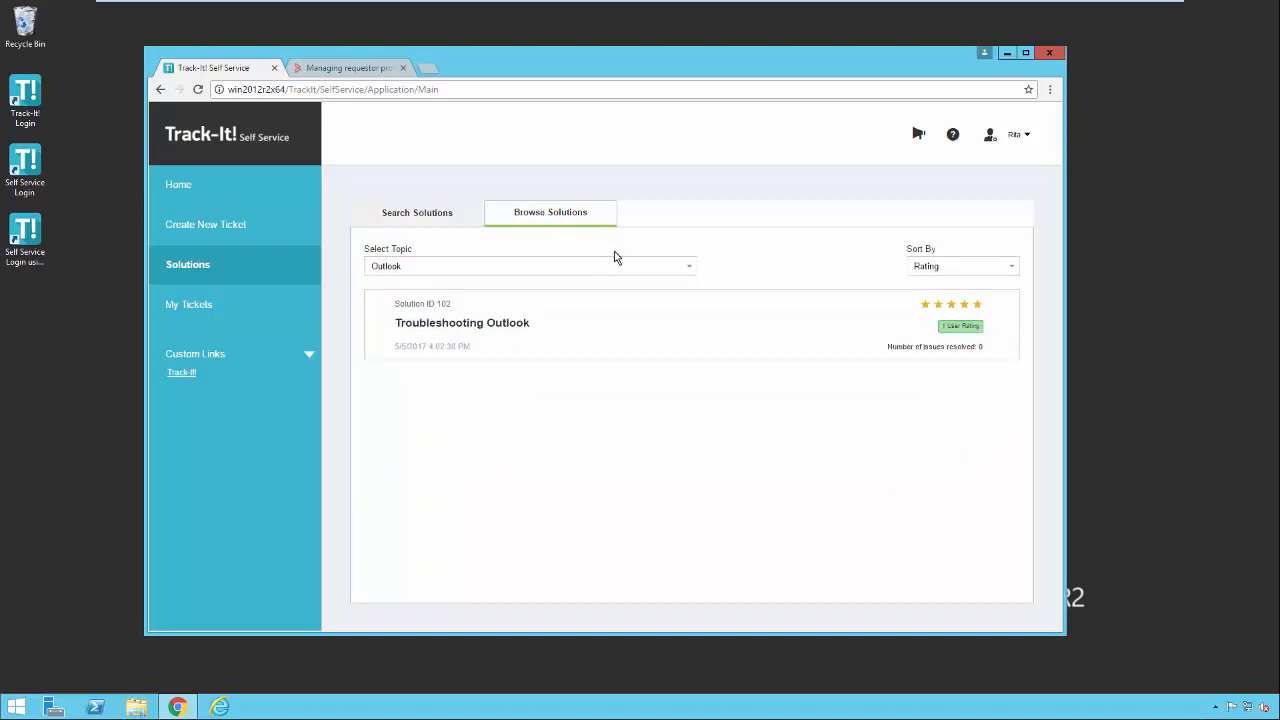
pyautogui.click(688, 265)
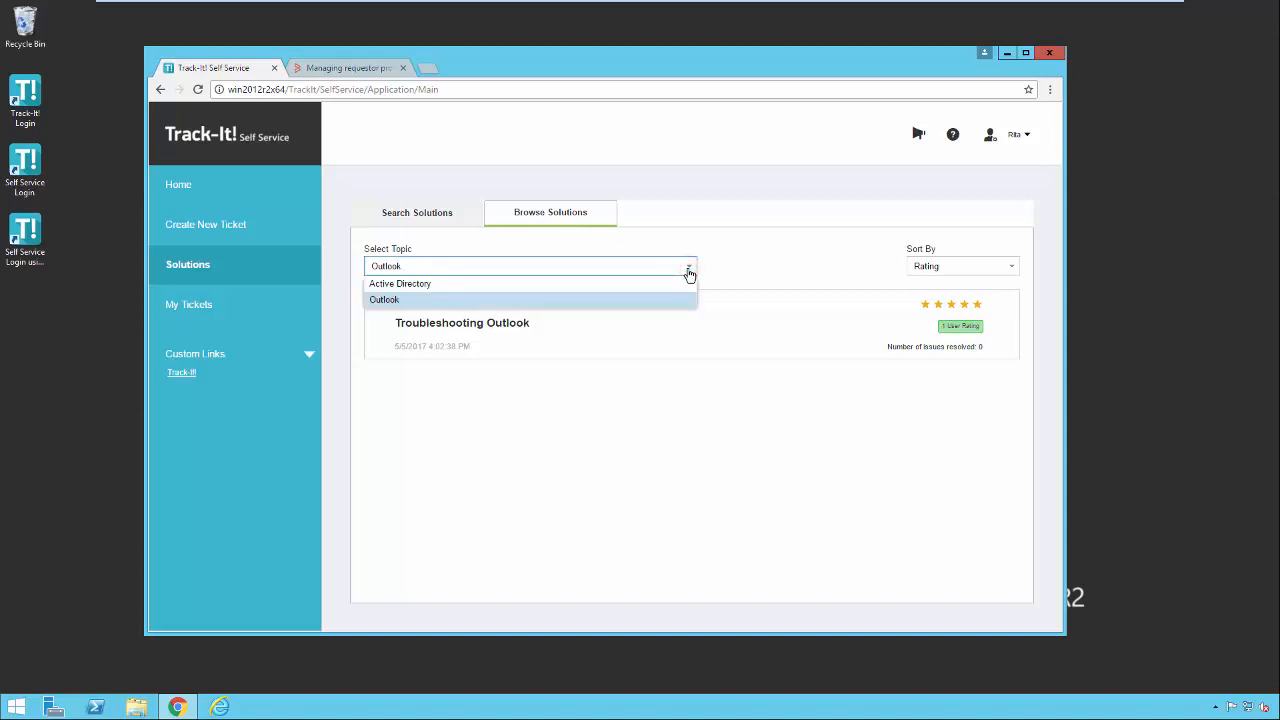
pyautogui.moveTo(620, 290)
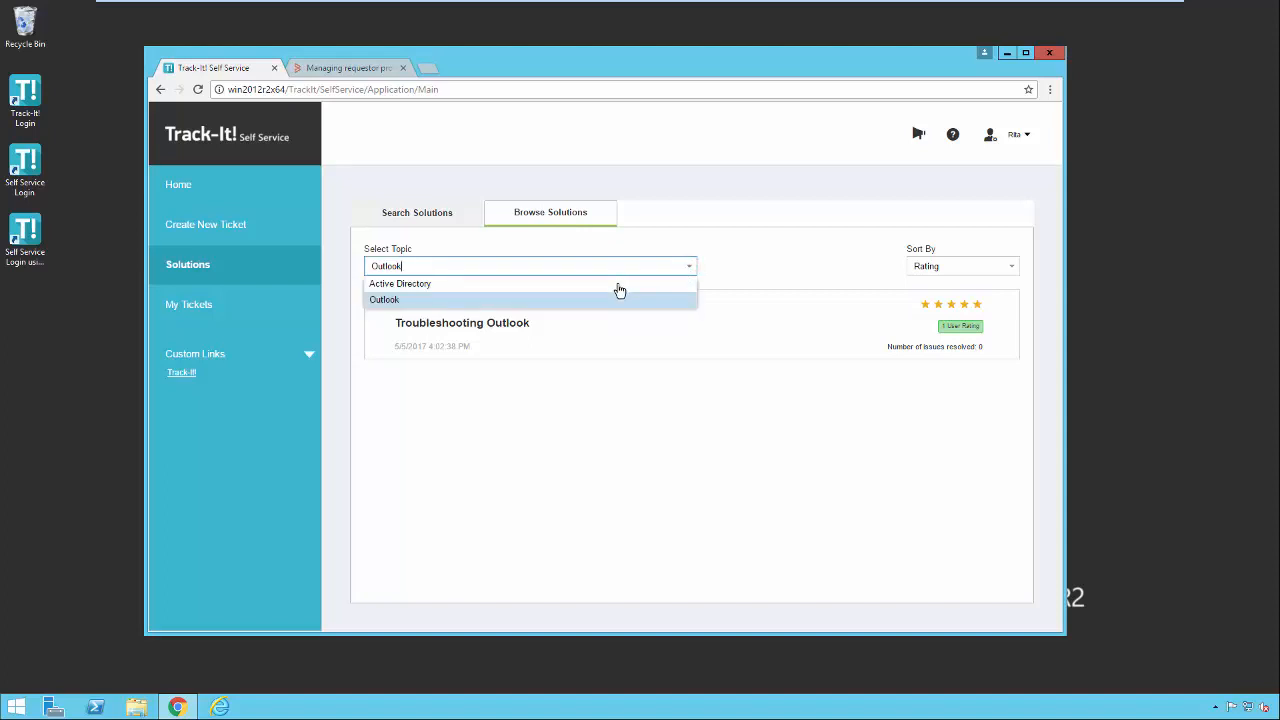
pyautogui.click(400, 283)
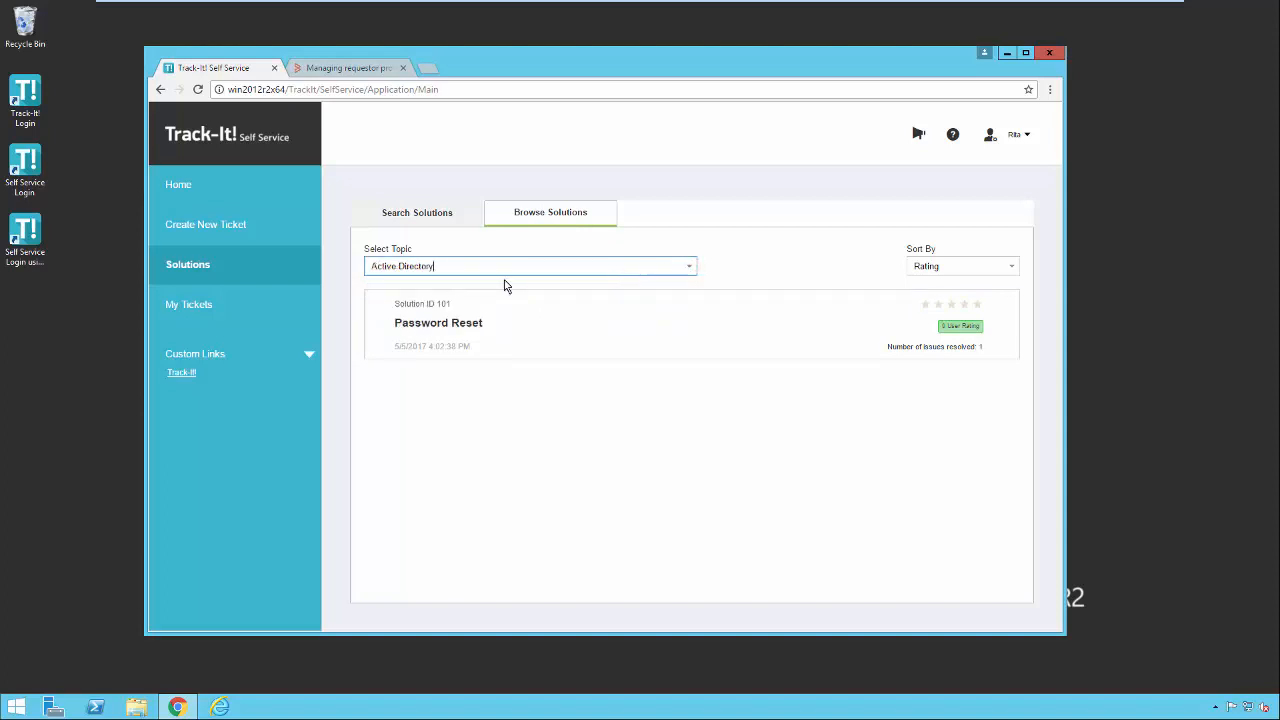
pyautogui.moveTo(530, 283)
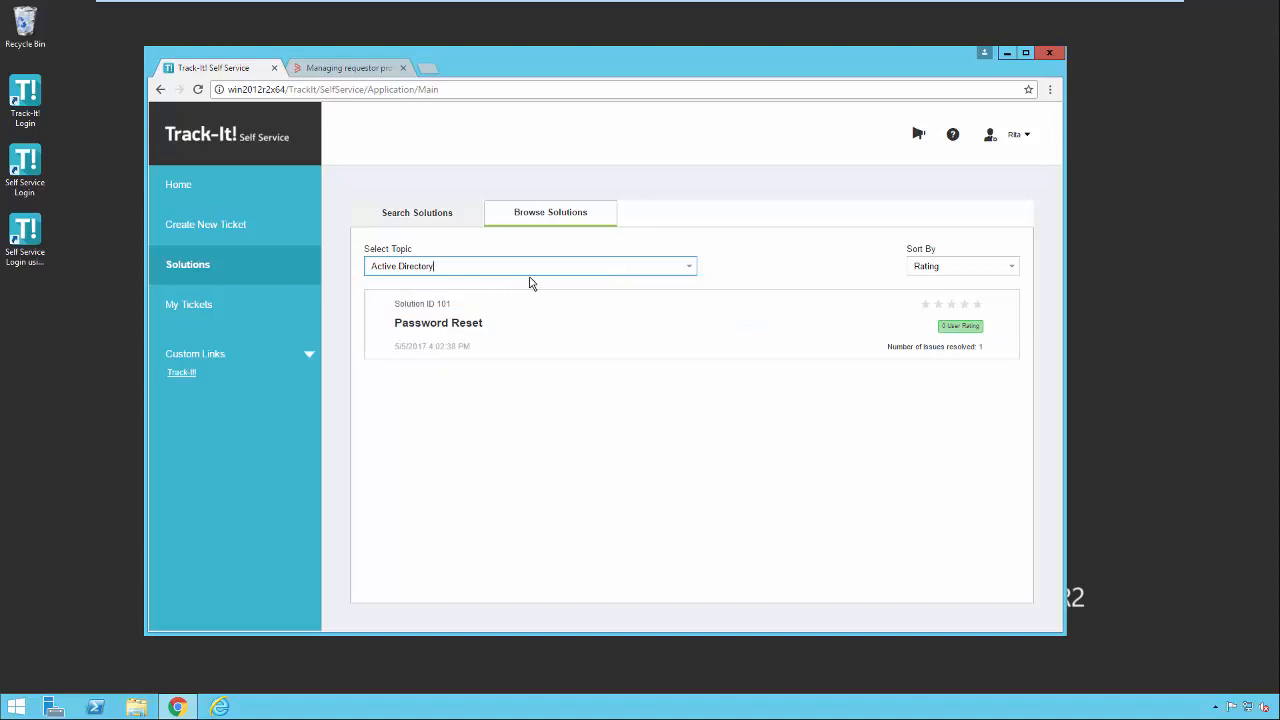
pyautogui.click(1011, 266)
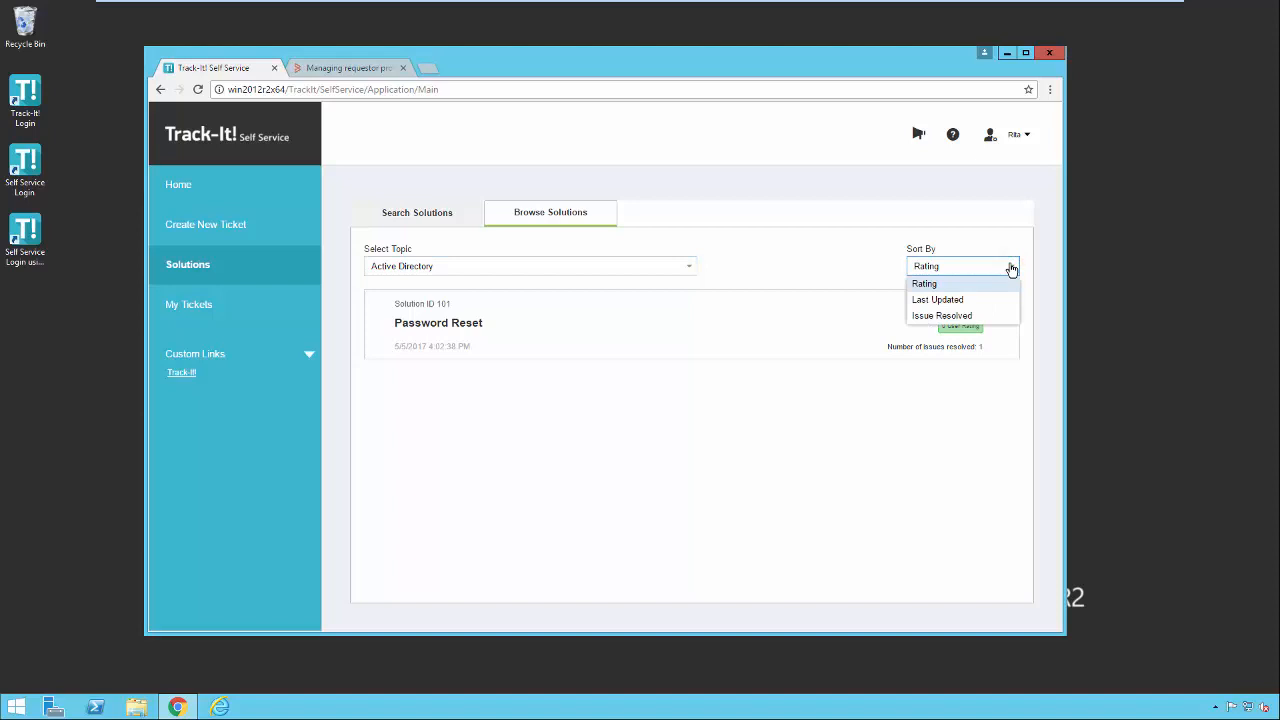
pyautogui.click(924, 283)
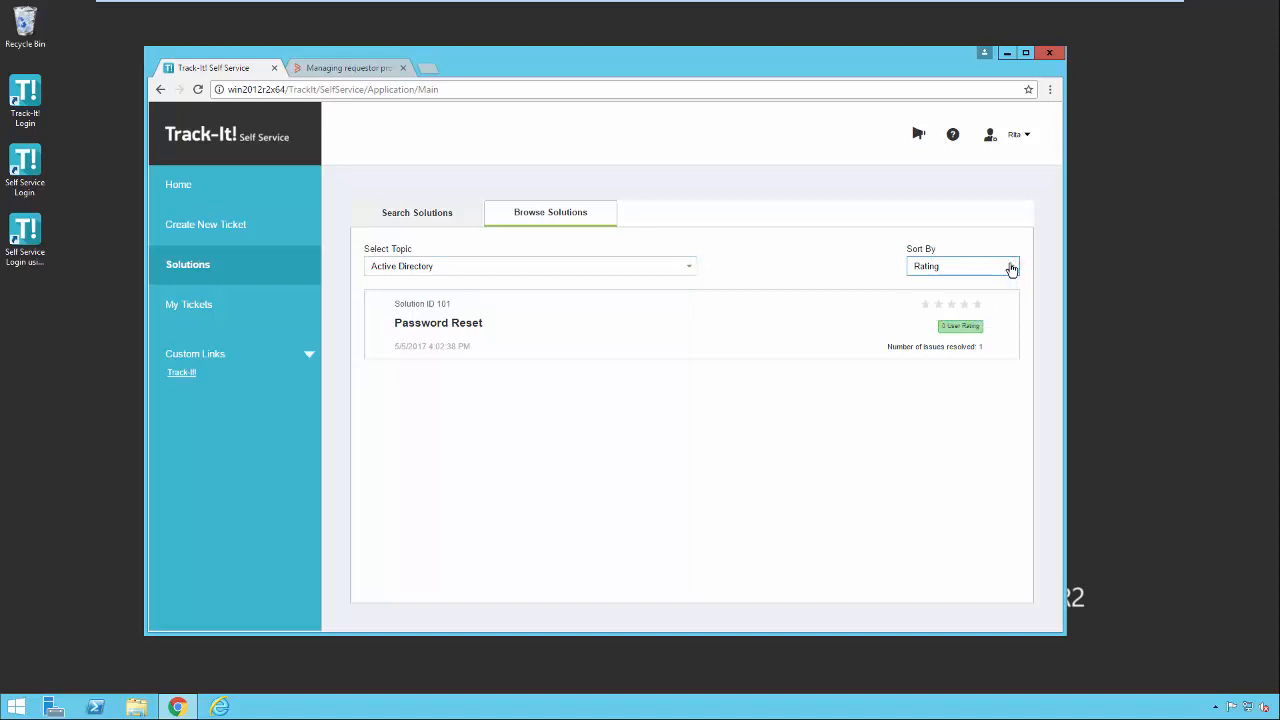
pyautogui.moveTo(250, 203)
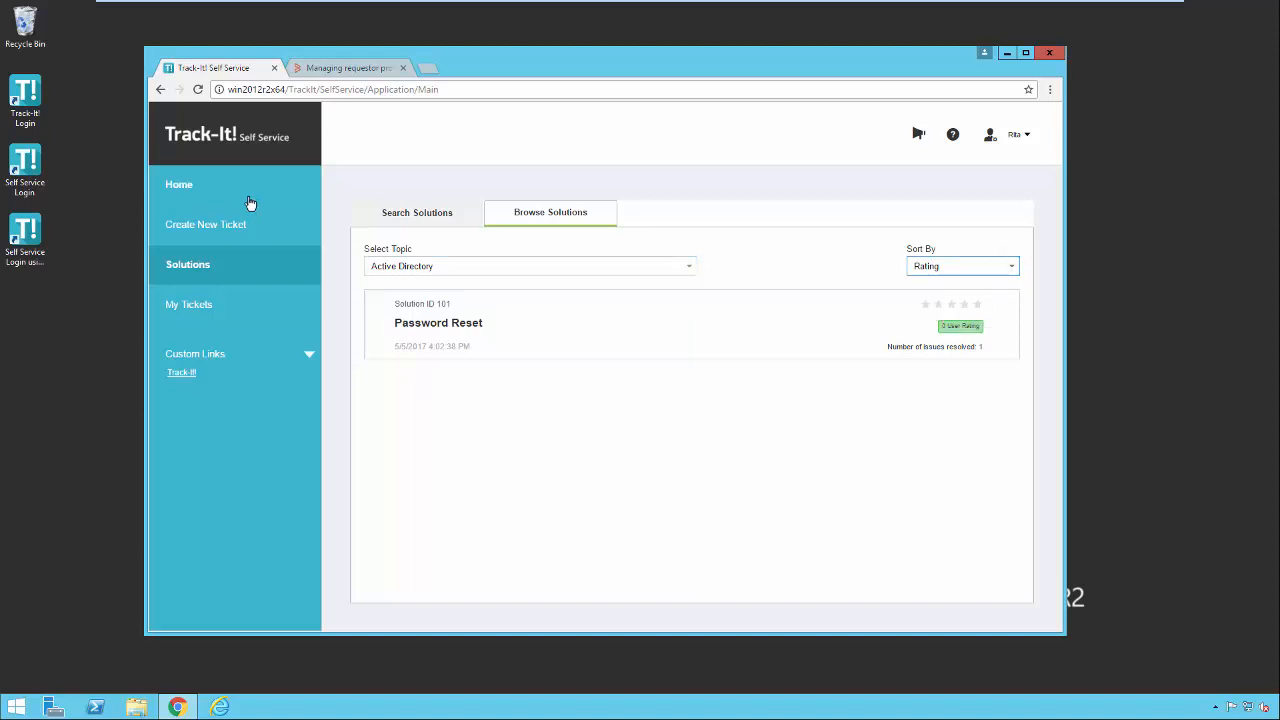
# Go from Home to View my Tickets and show tickets of all statuses
pyautogui.click(179, 184)
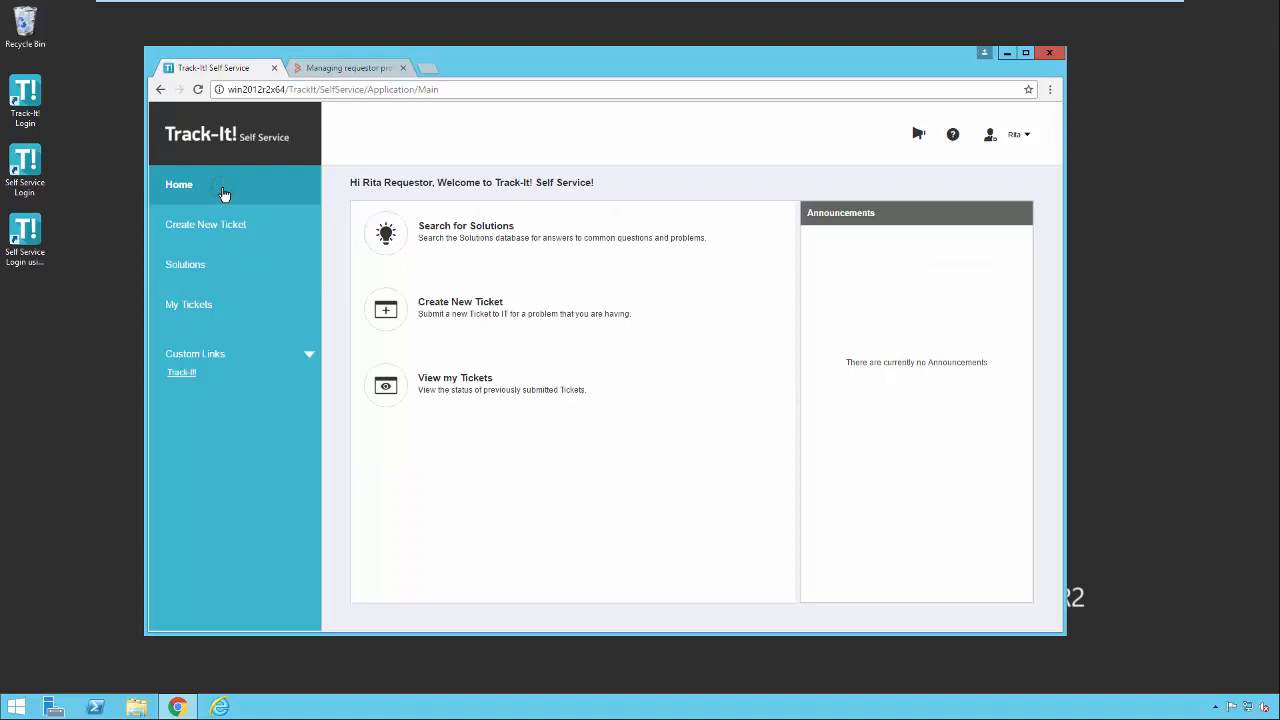
pyautogui.moveTo(455, 378)
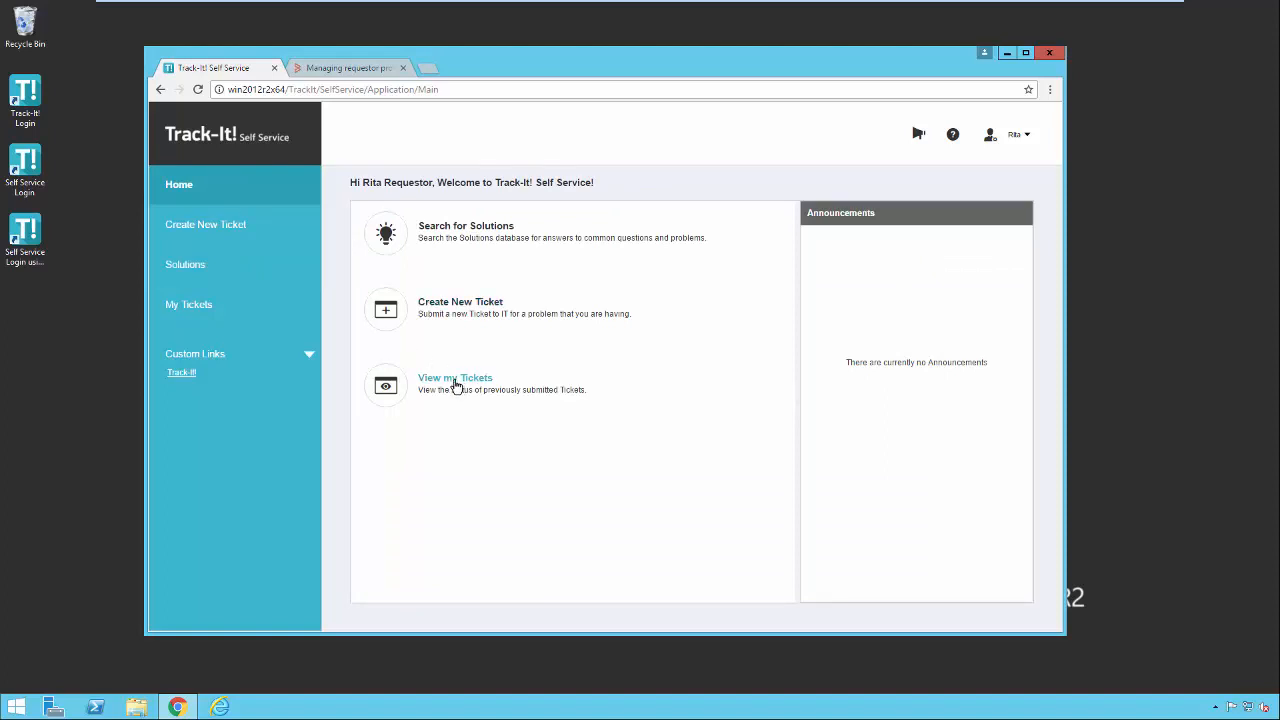
pyautogui.click(455, 377)
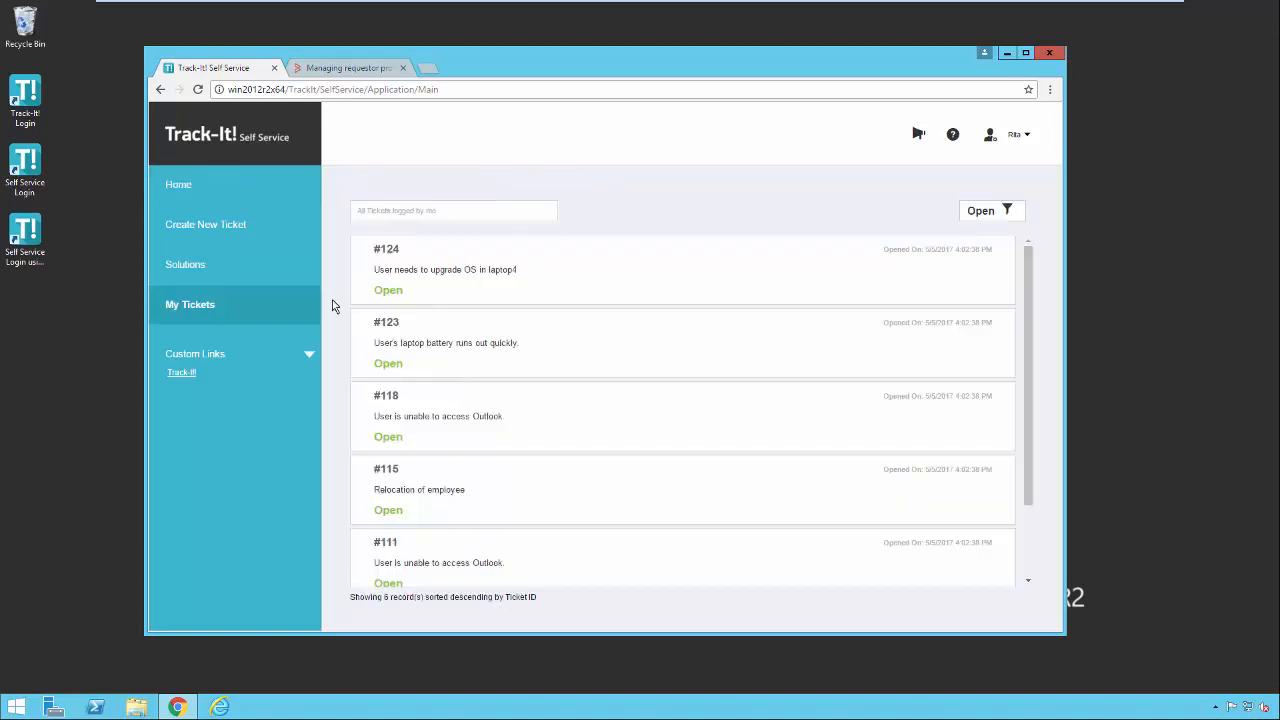
pyautogui.moveTo(436, 330)
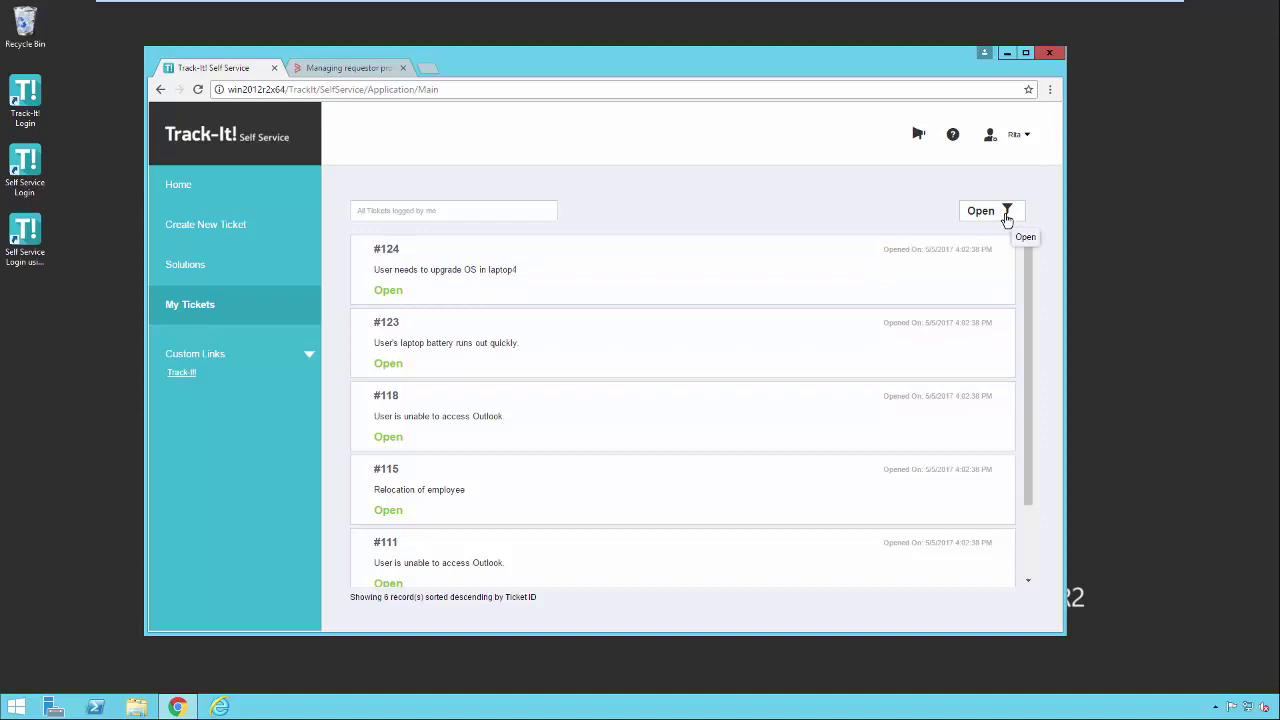
pyautogui.click(990, 210)
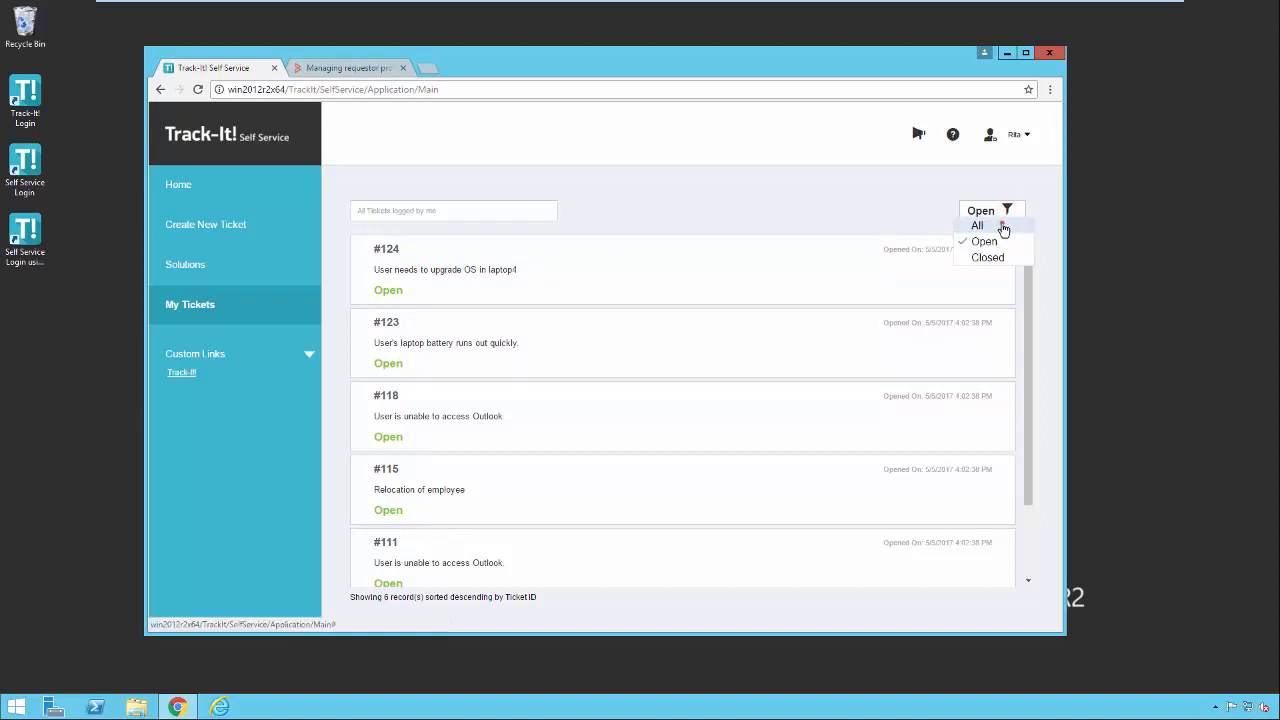
pyautogui.click(977, 224)
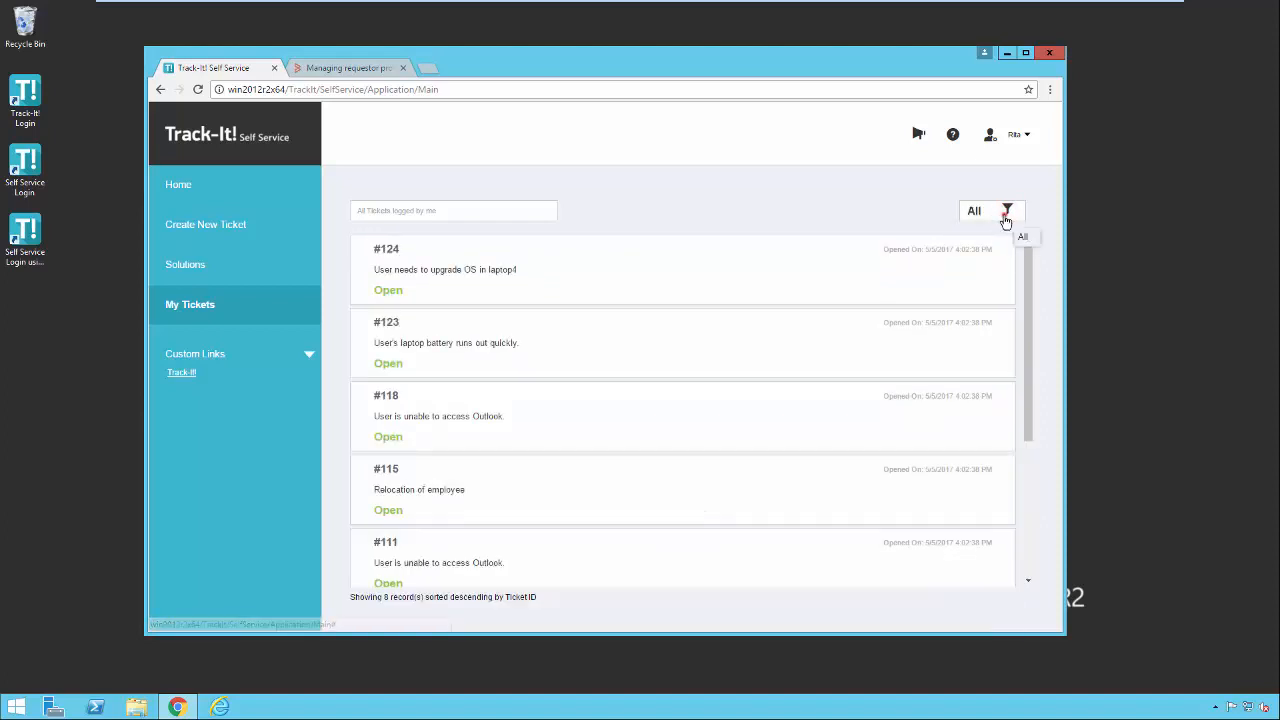
# Filter the tickets to Closed, then Open, then All, and scroll the list
pyautogui.click(1021, 236)
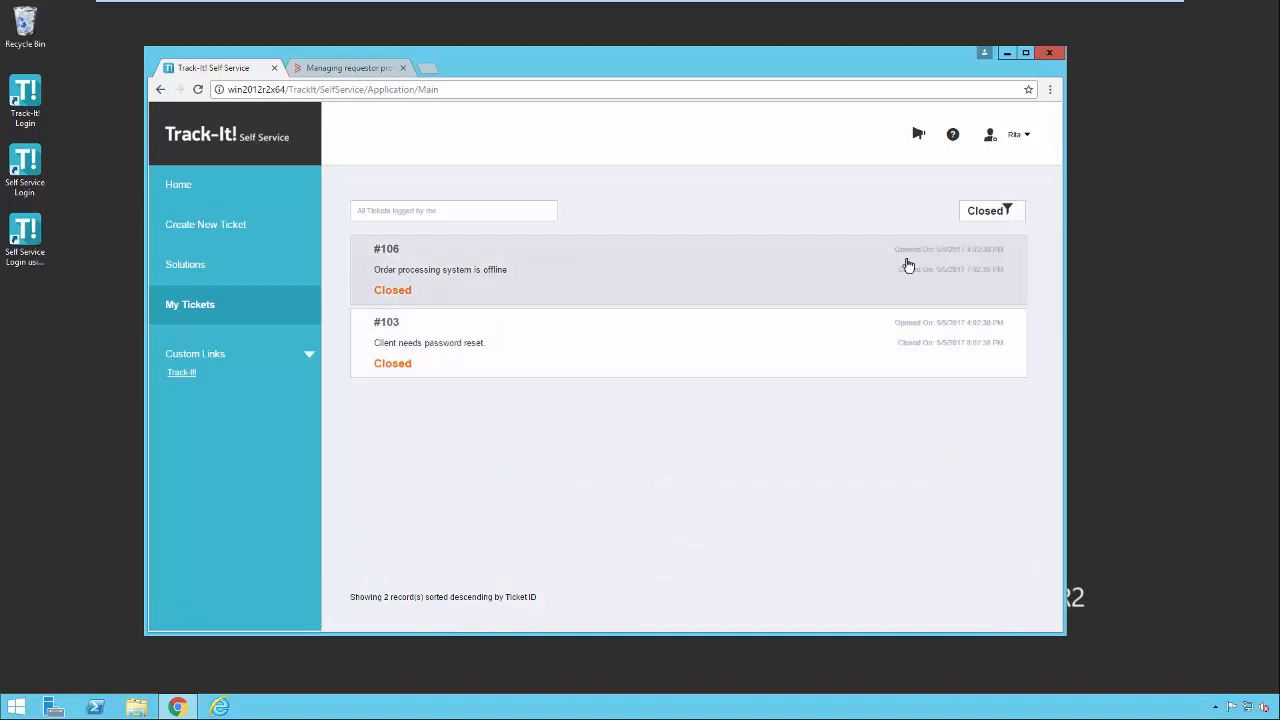
pyautogui.click(992, 210)
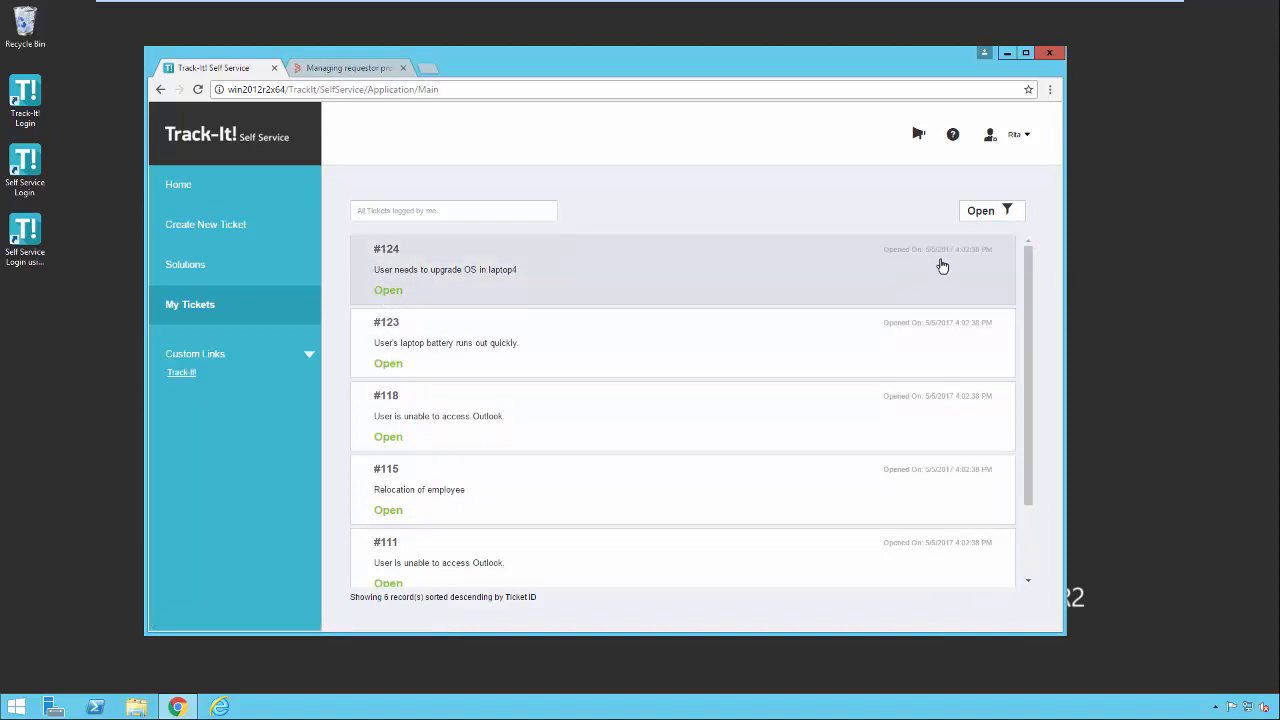
pyautogui.click(990, 210)
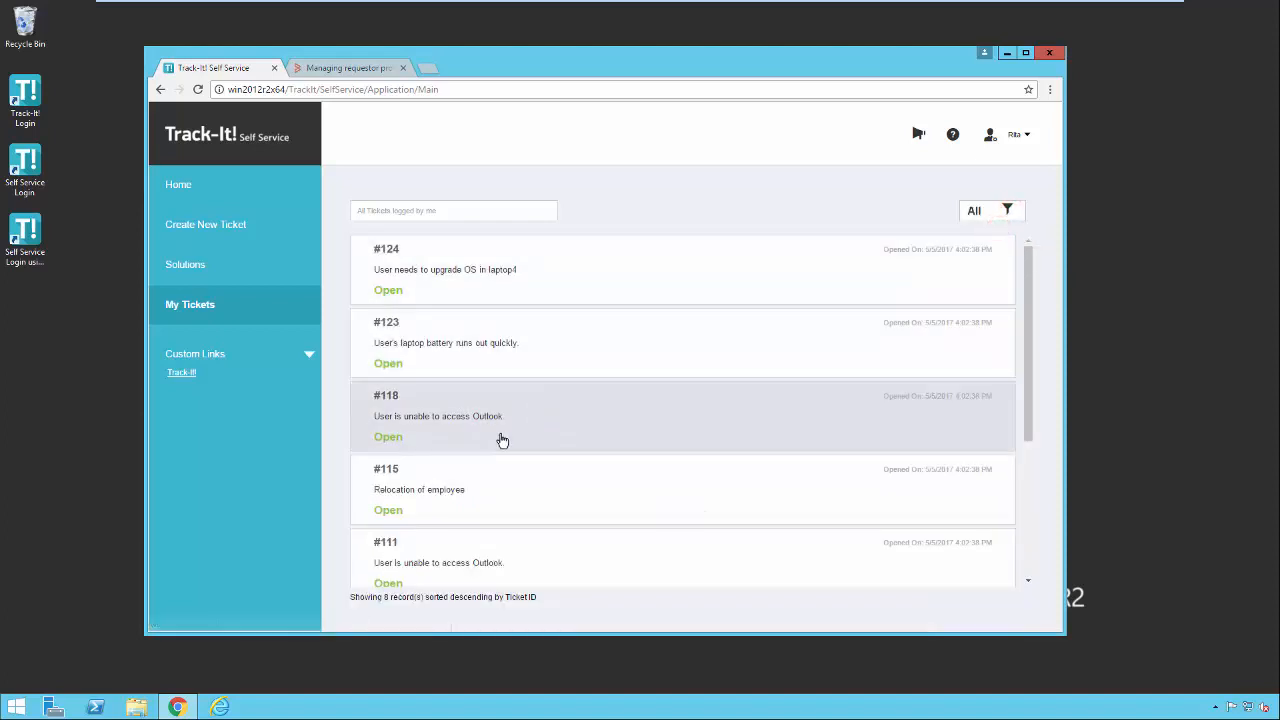
pyautogui.scroll(-3)
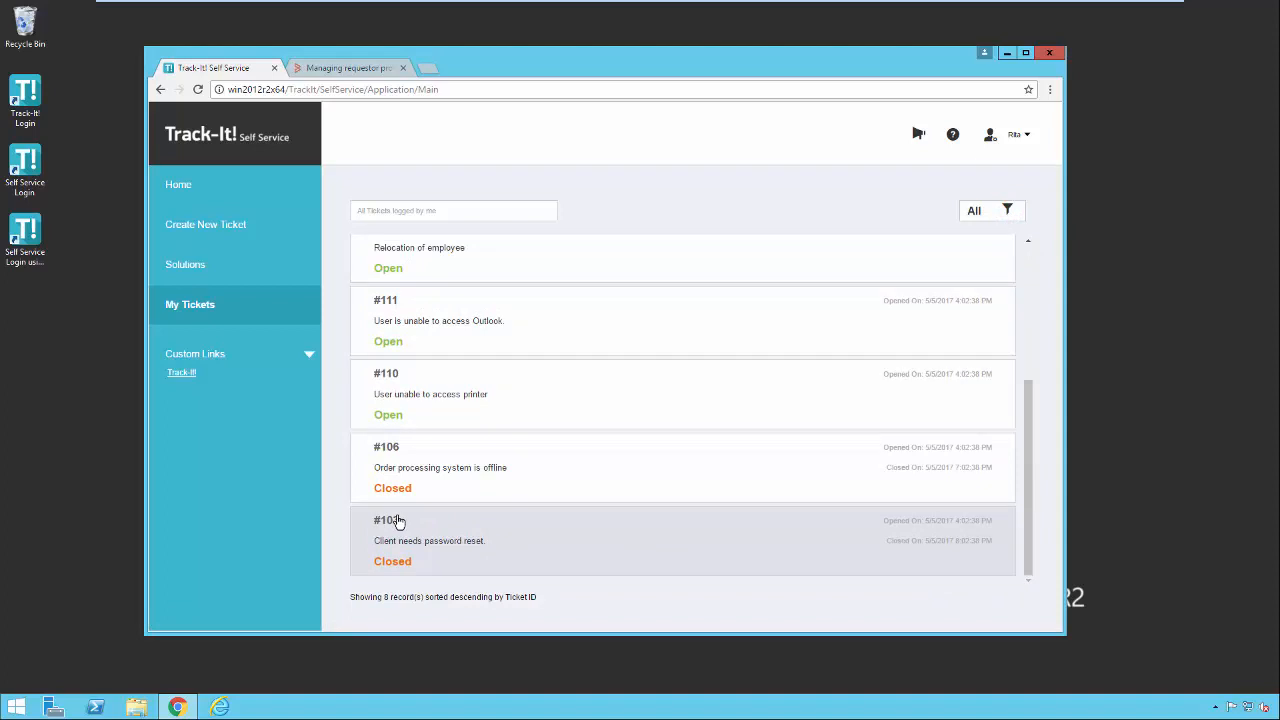
pyautogui.scroll(3)
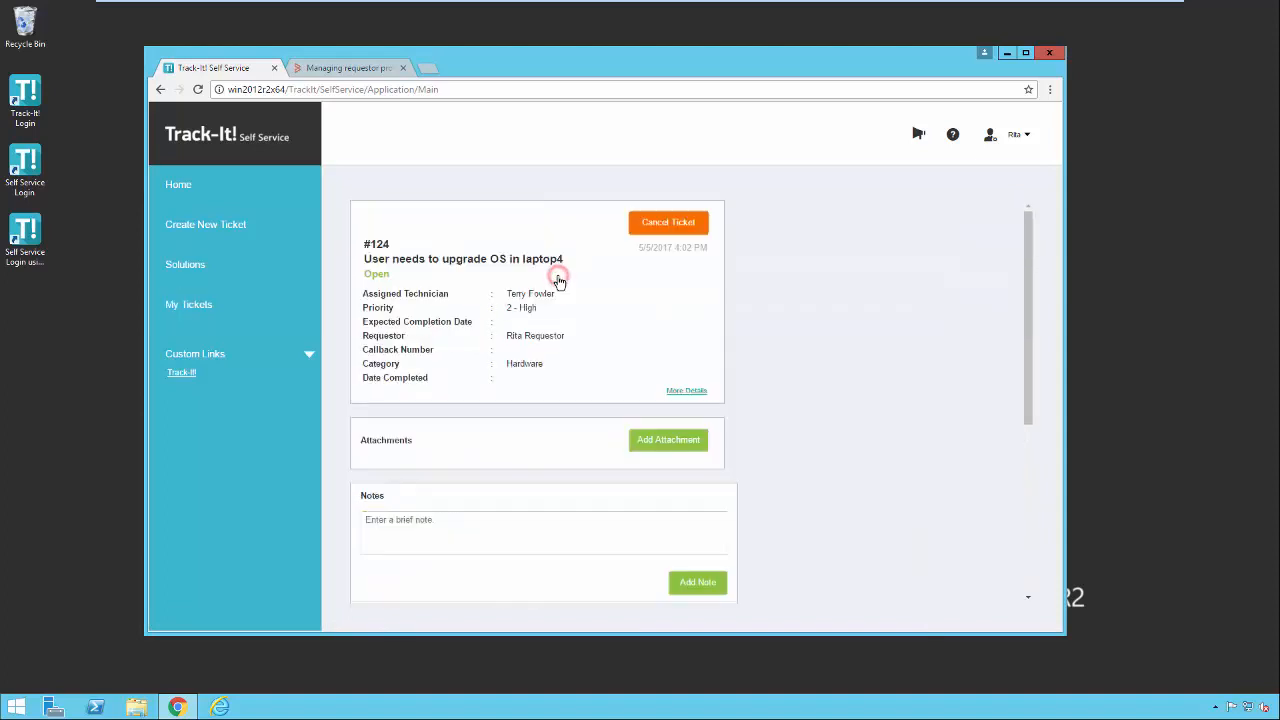
pyautogui.moveTo(668, 222)
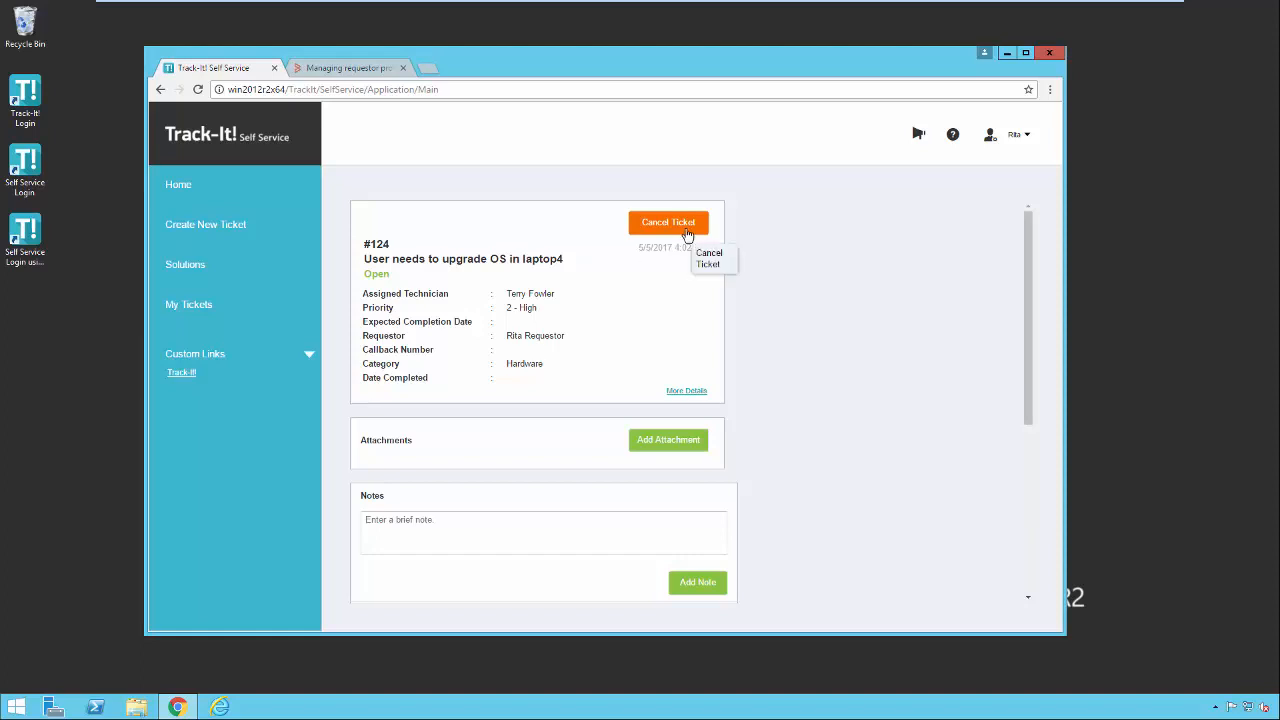
pyautogui.moveTo(665, 238)
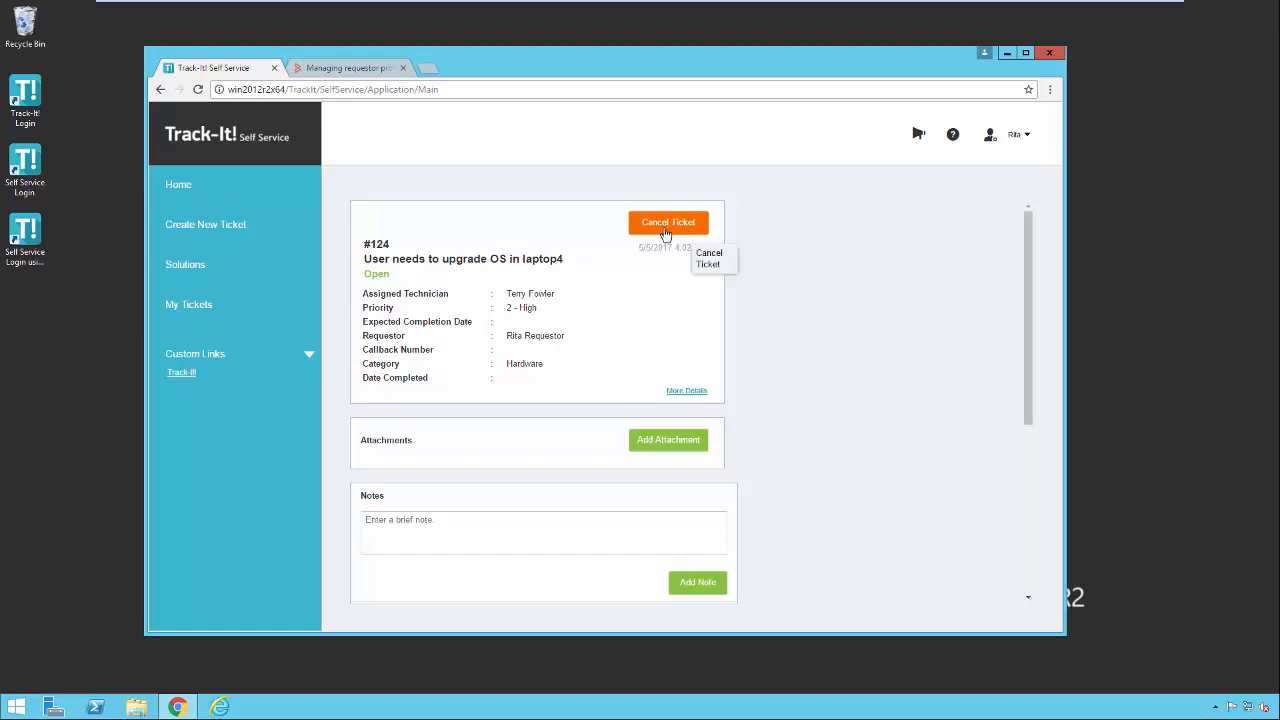
# Expand ticket #124's More Details and scroll down to its notes history
pyautogui.click(686, 390)
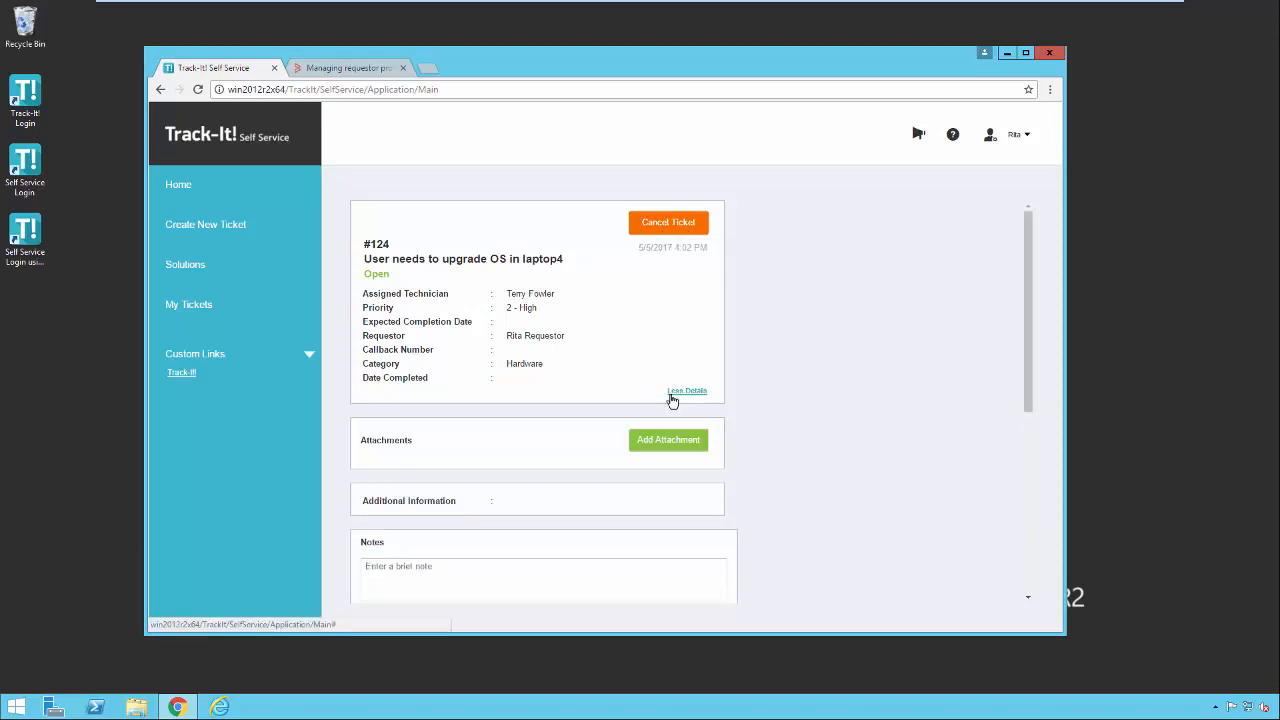
pyautogui.scroll(-3)
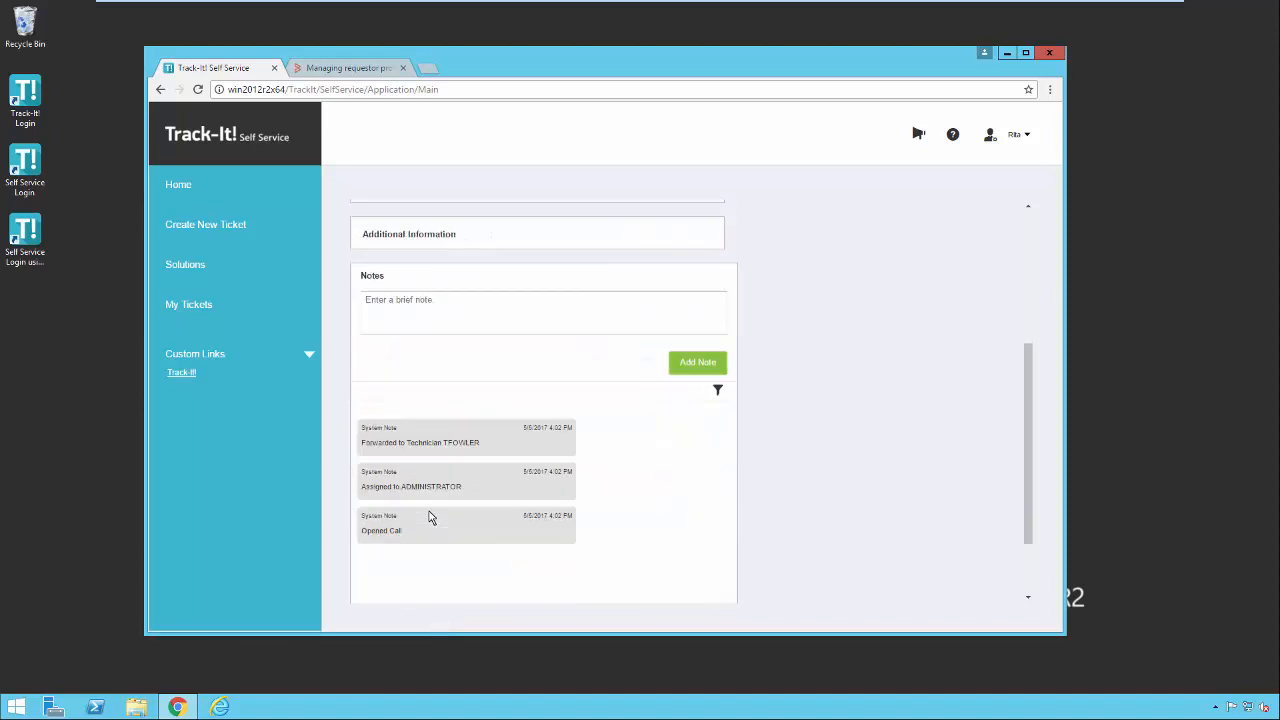
pyautogui.moveTo(1026, 53)
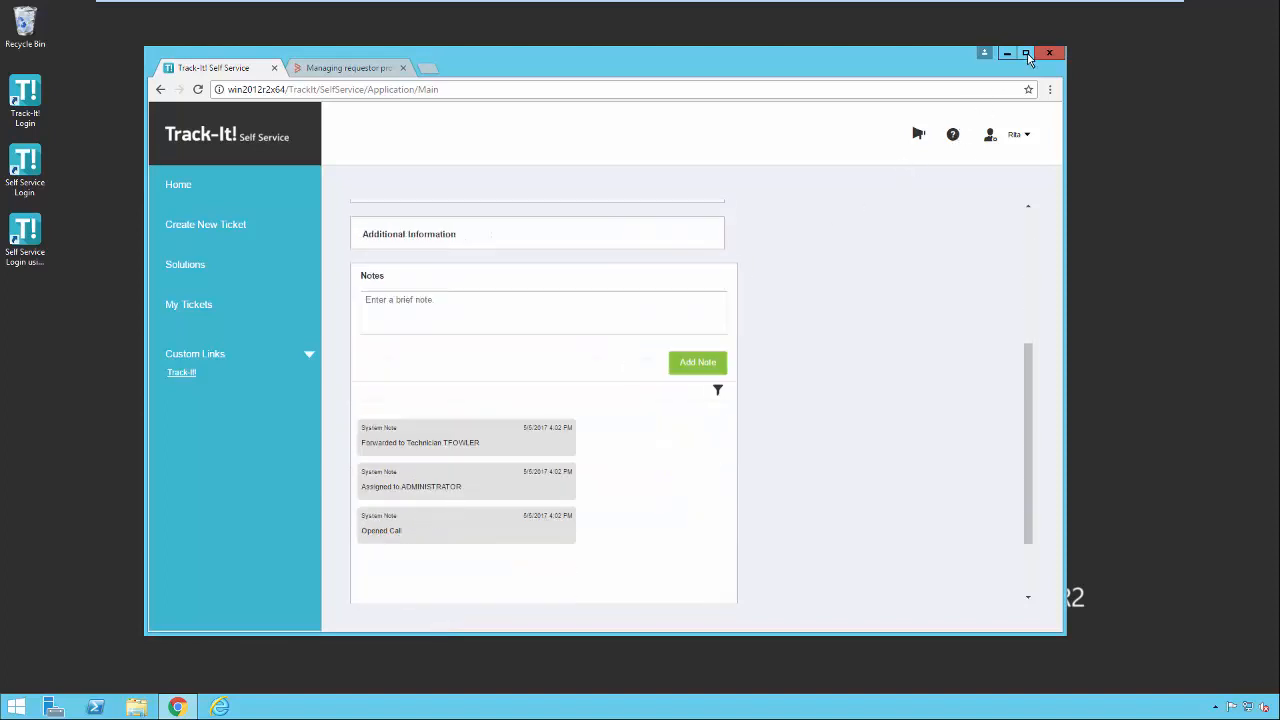
# Maximize the browser and add the note 'additional notes' to ticket #124
pyautogui.click(1026, 53)
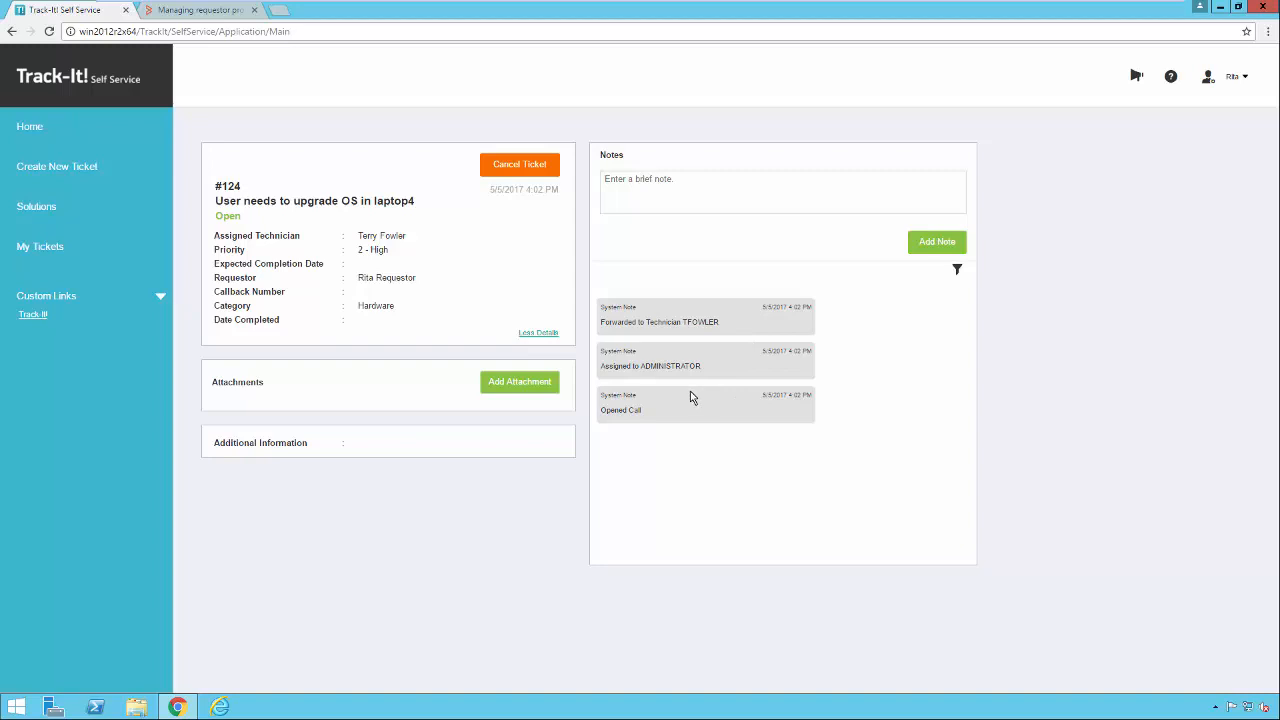
pyautogui.write('ad')
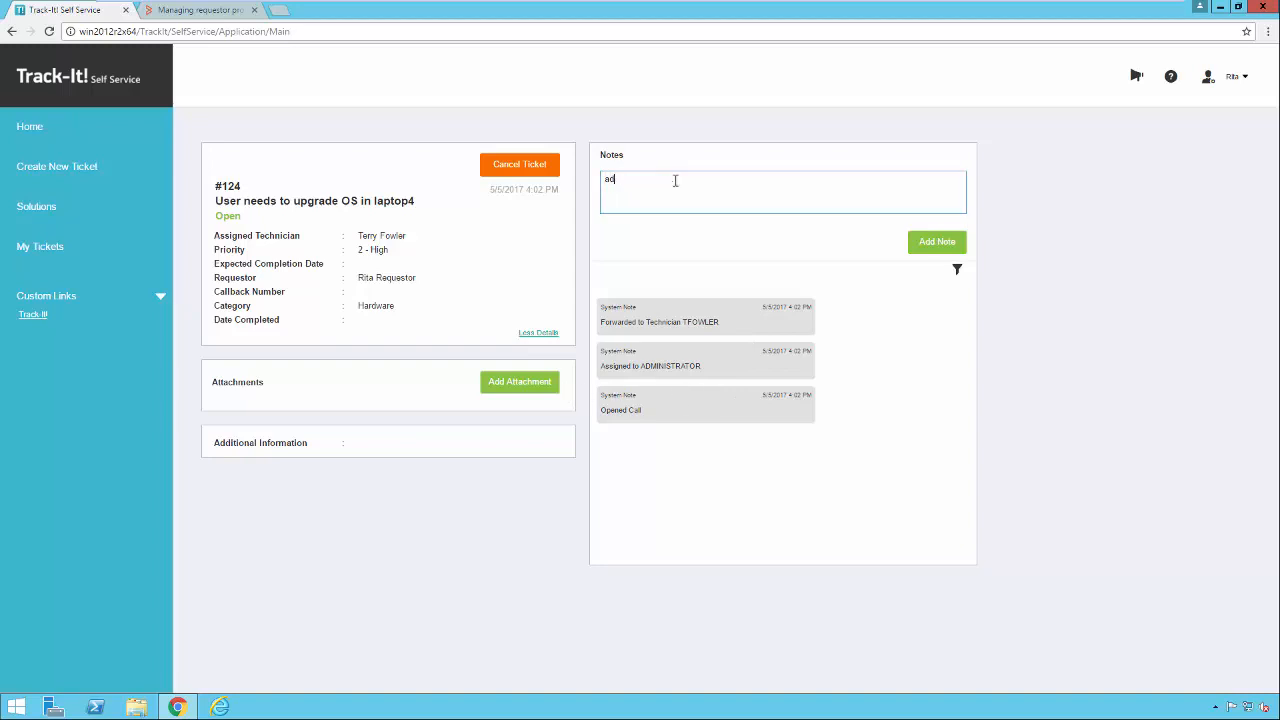
pyautogui.click(936, 242)
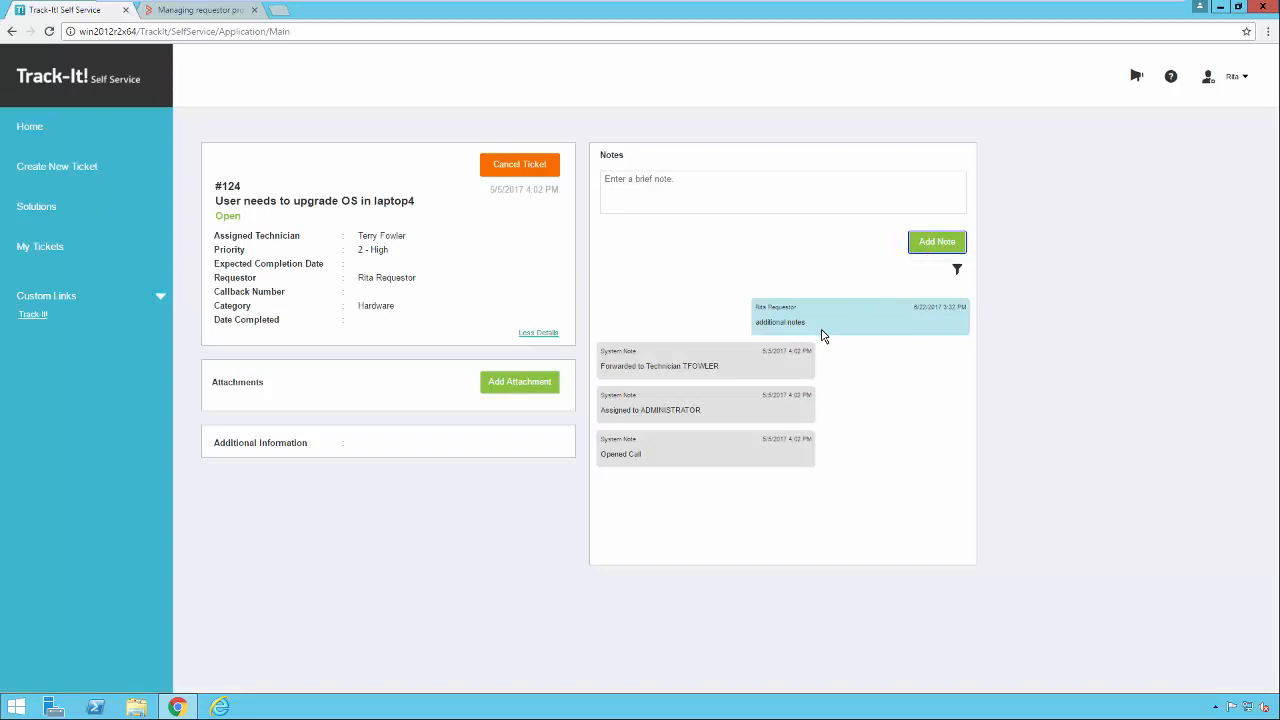
pyautogui.moveTo(672, 312)
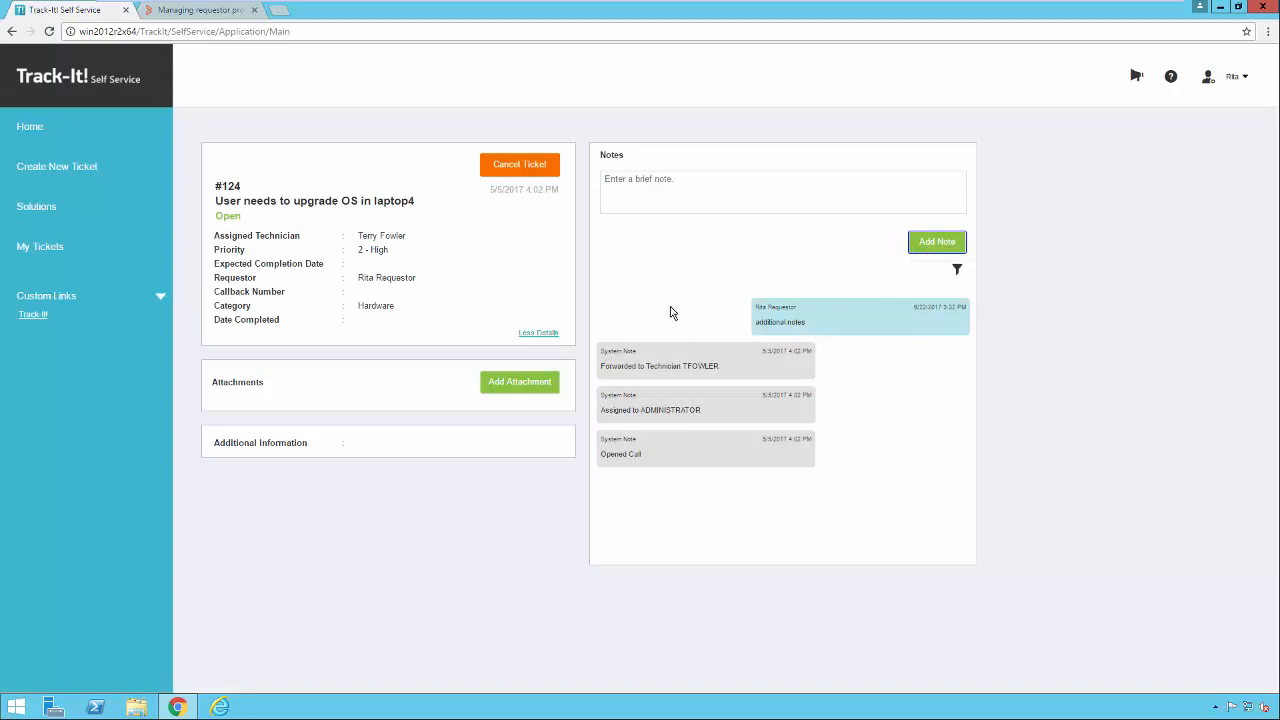
pyautogui.moveTo(714, 303)
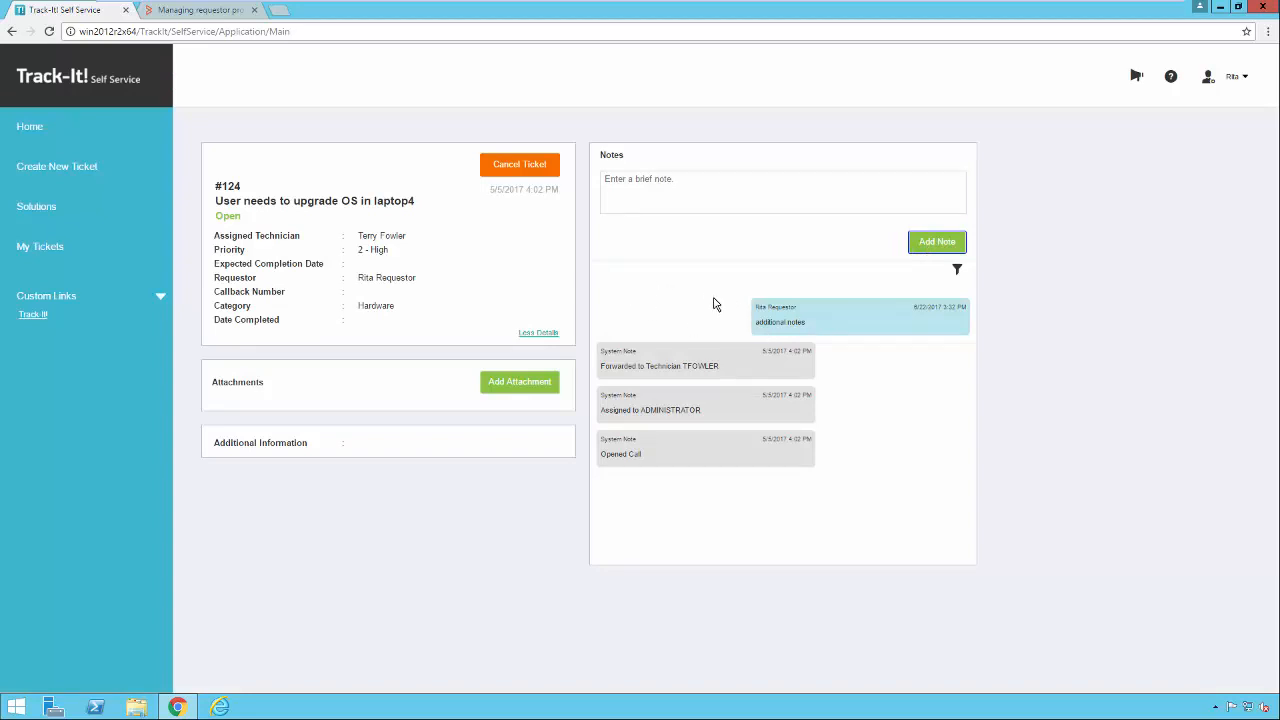
pyautogui.moveTo(687, 298)
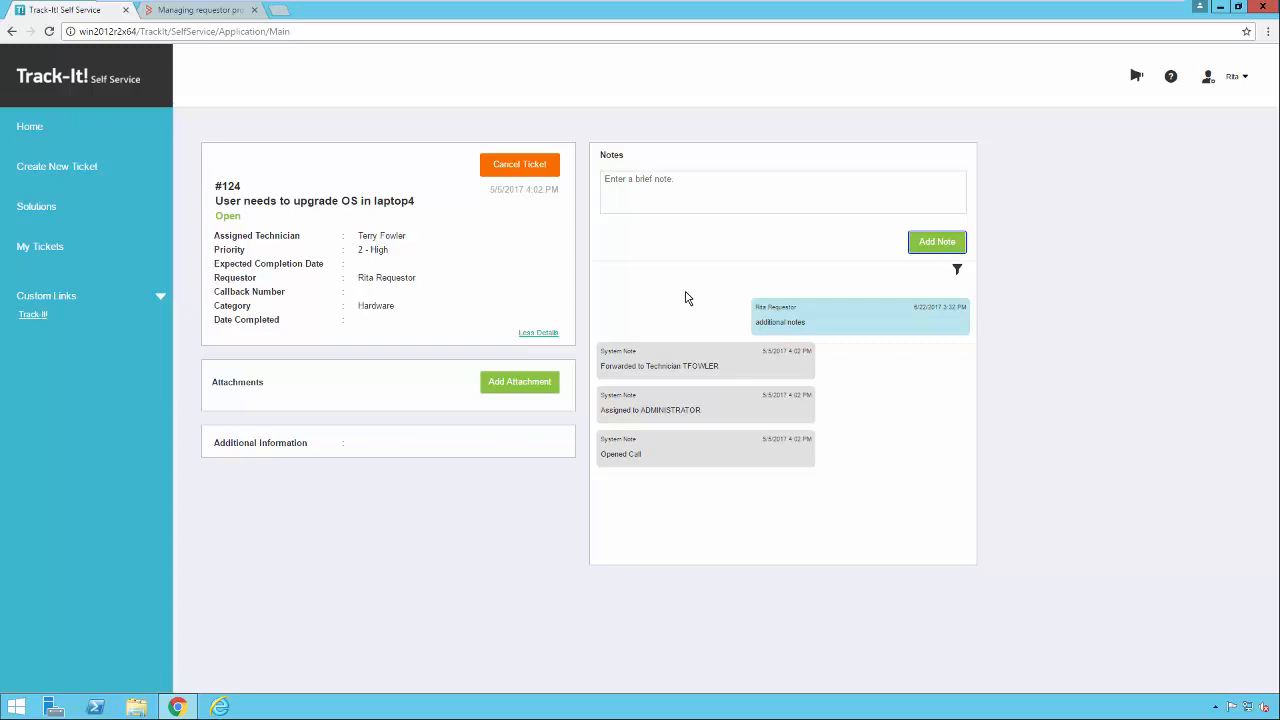
pyautogui.moveTo(692, 360)
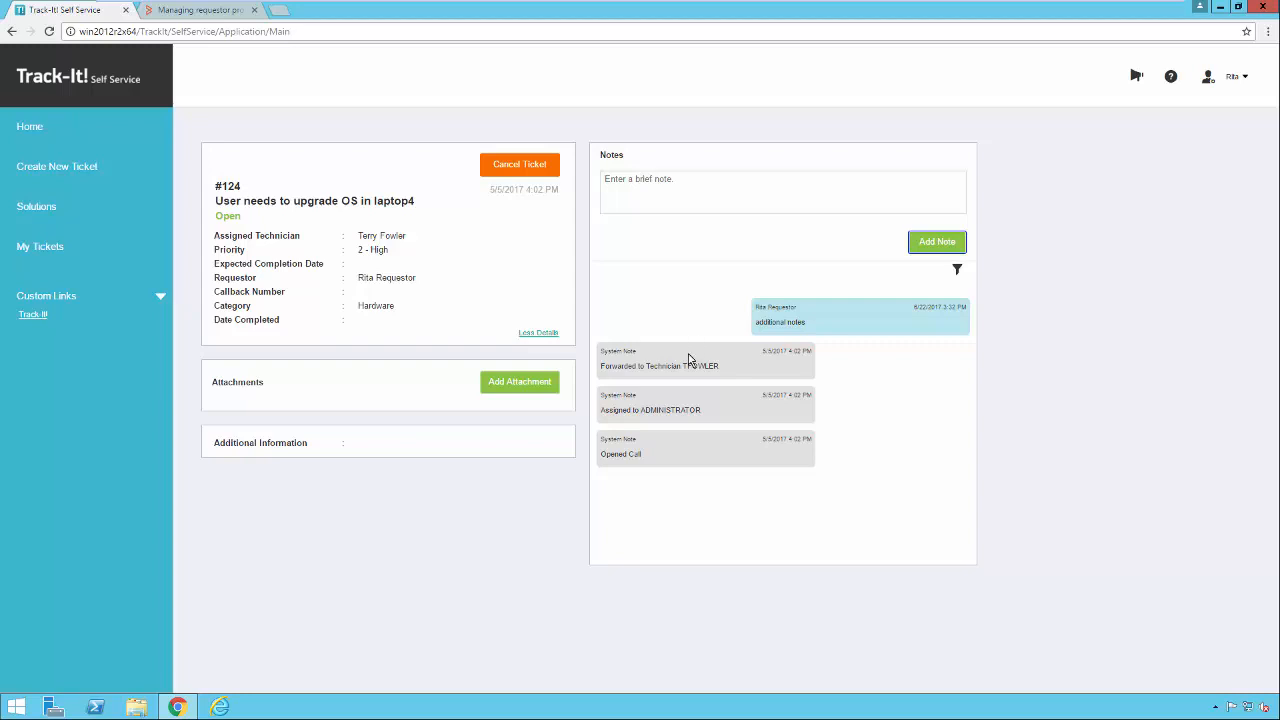
pyautogui.moveTo(708, 408)
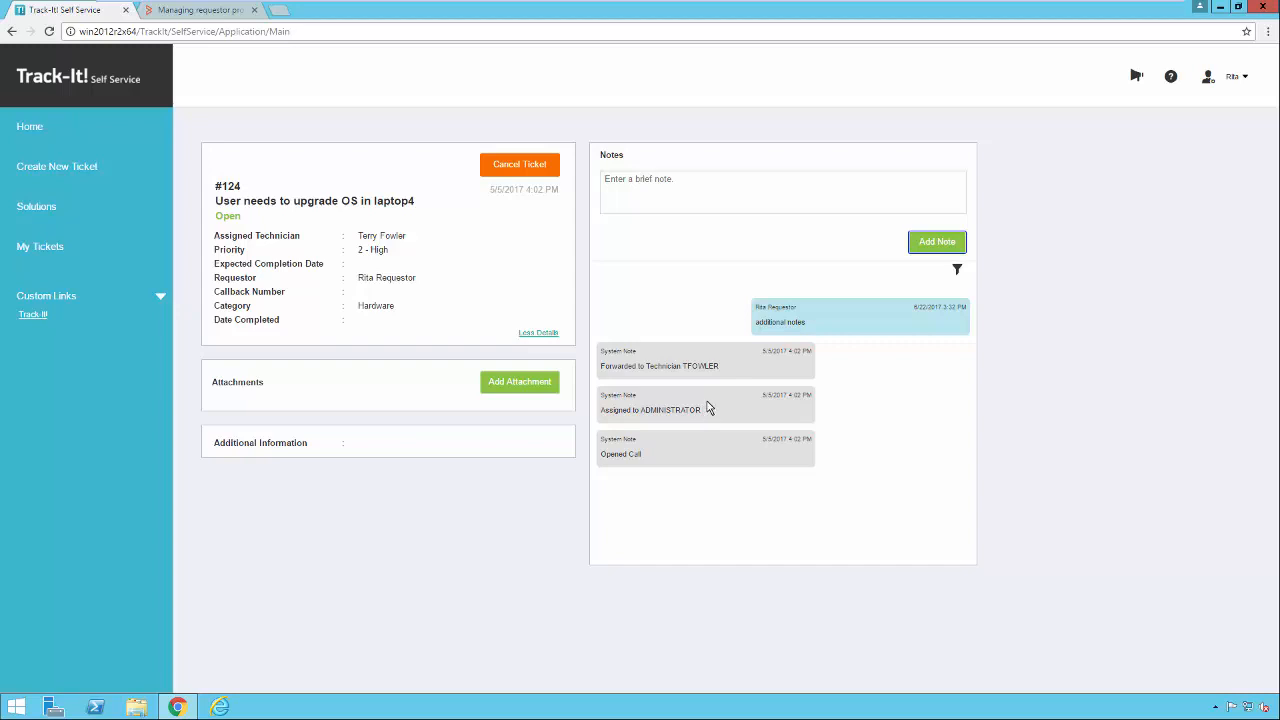
pyautogui.moveTo(708, 421)
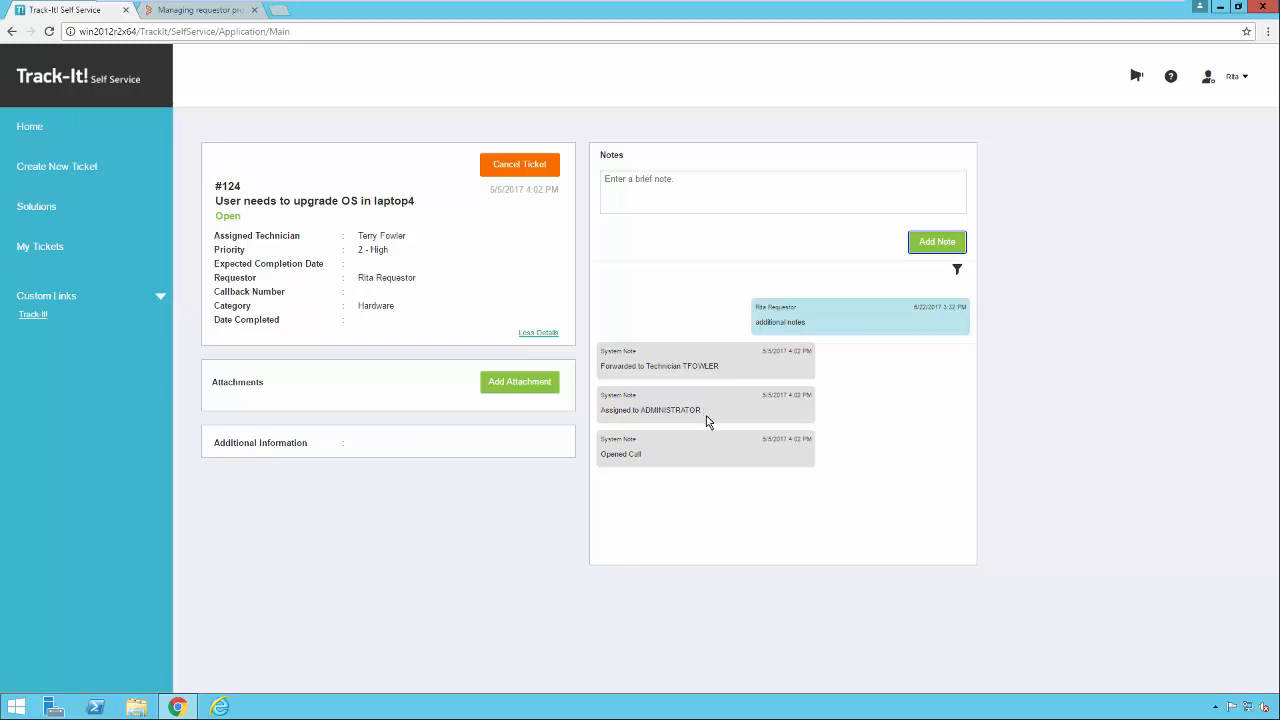
pyautogui.moveTo(938, 282)
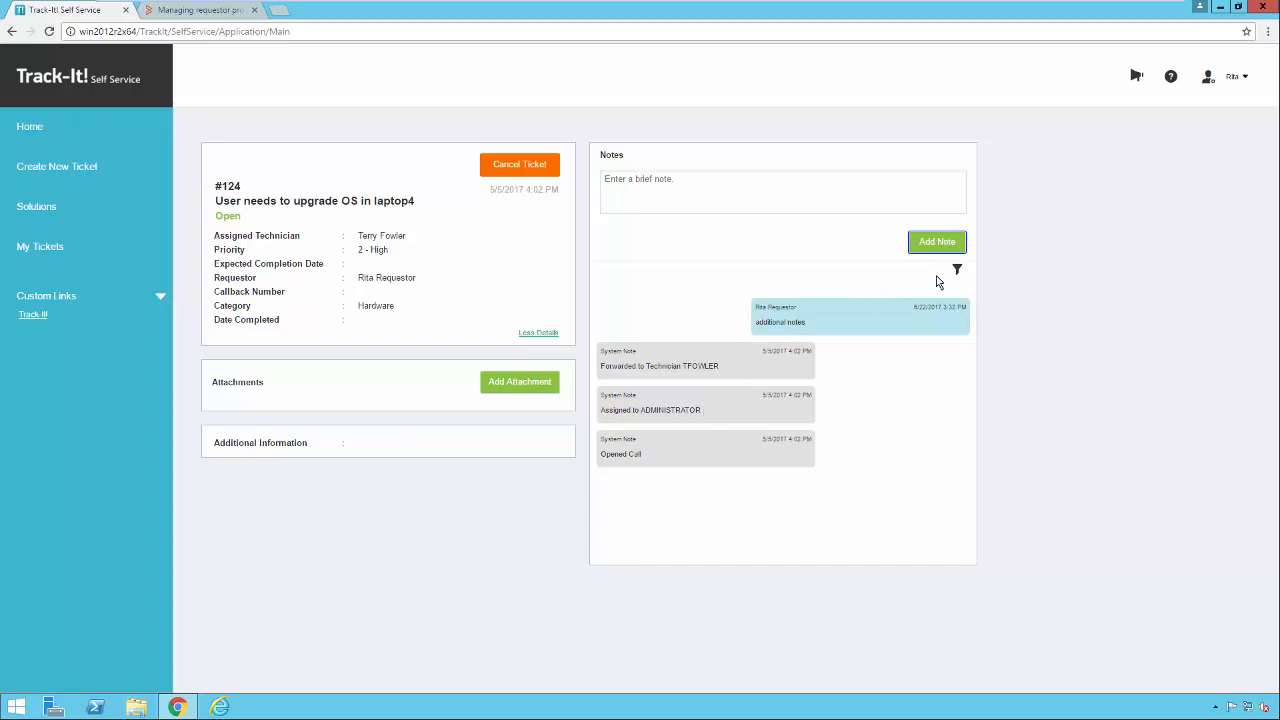
# Filter ticket #124's notes history to hide System notes
pyautogui.click(956, 269)
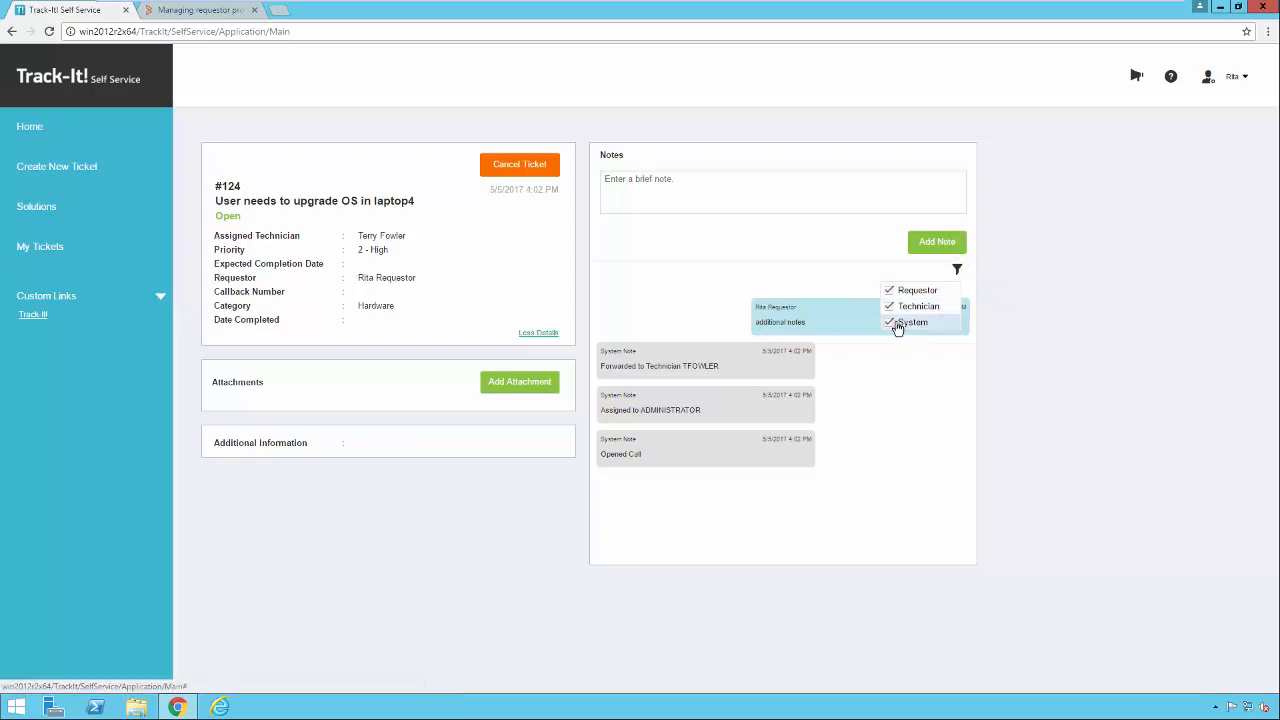
pyautogui.click(889, 322)
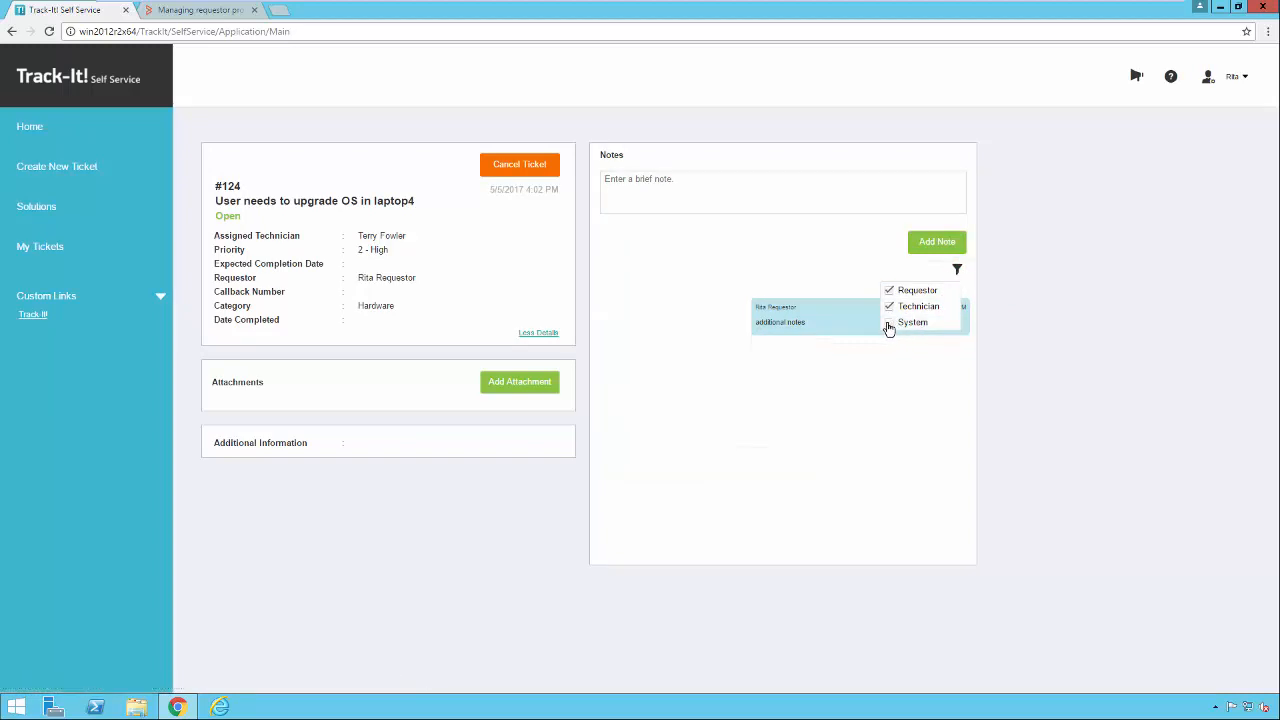
pyautogui.click(888, 322)
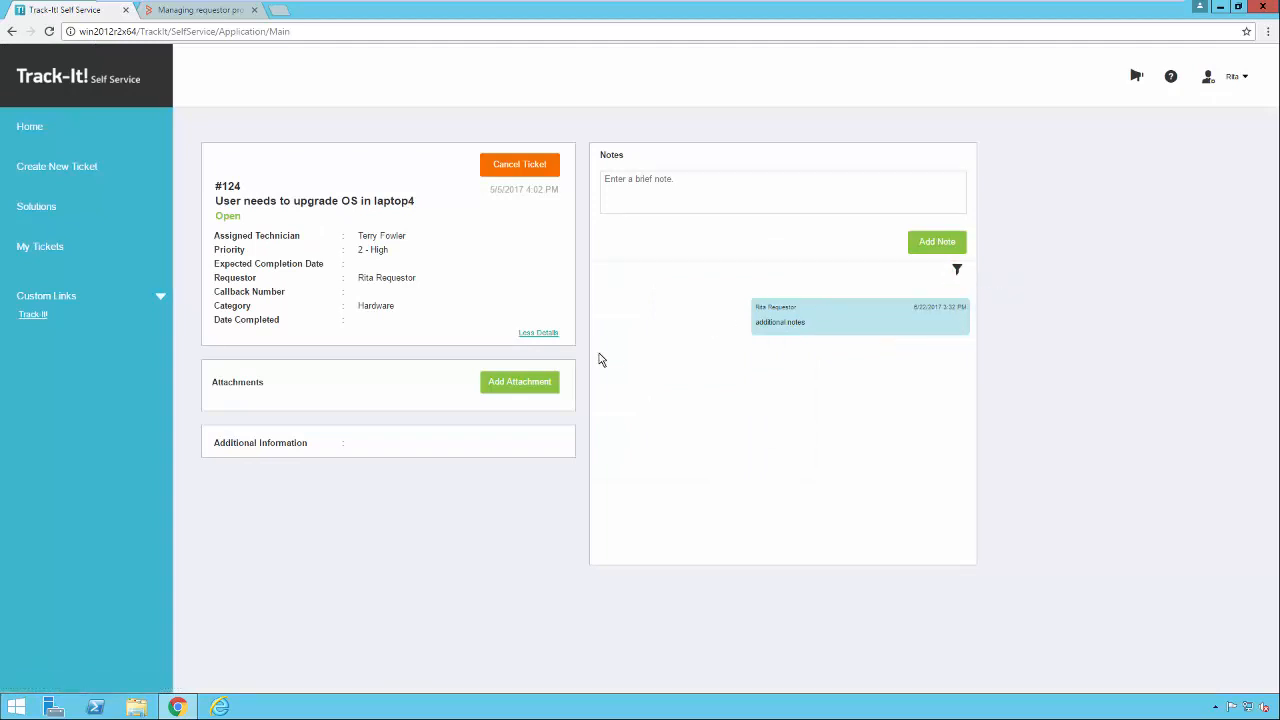
# Start adding an attachment to the ticket, then cancel it
pyautogui.click(519, 381)
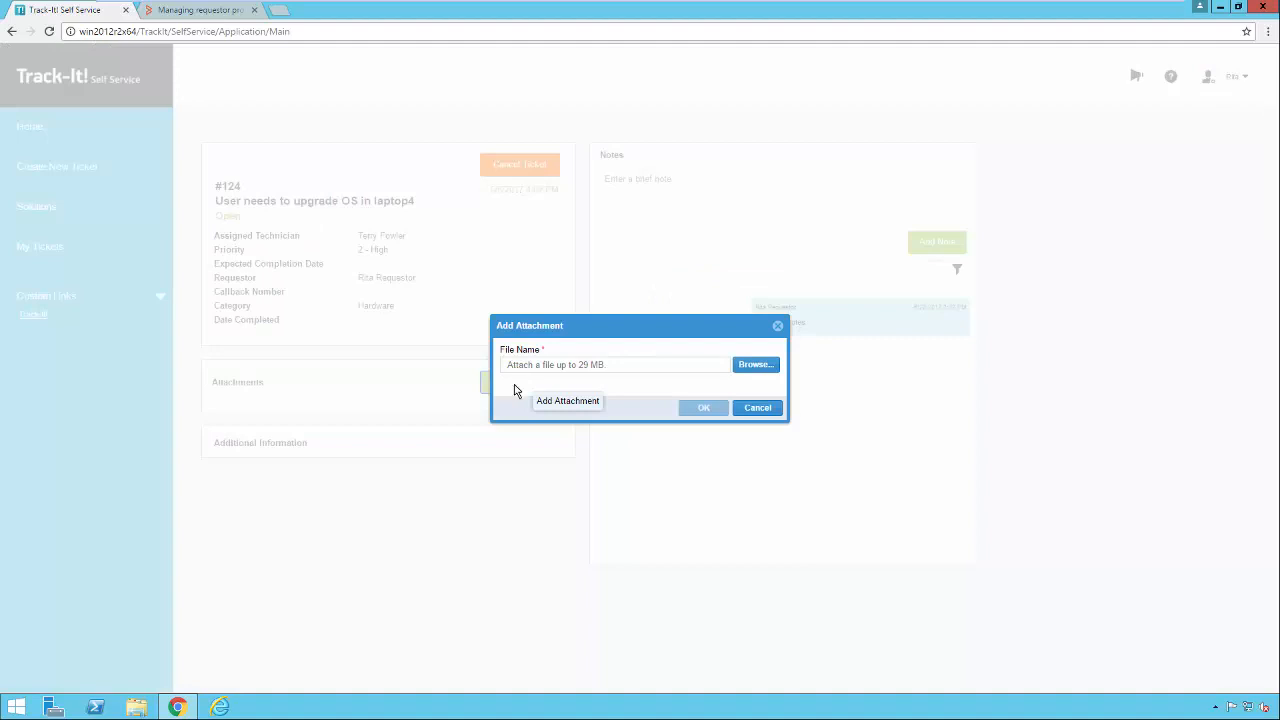
pyautogui.click(757, 407)
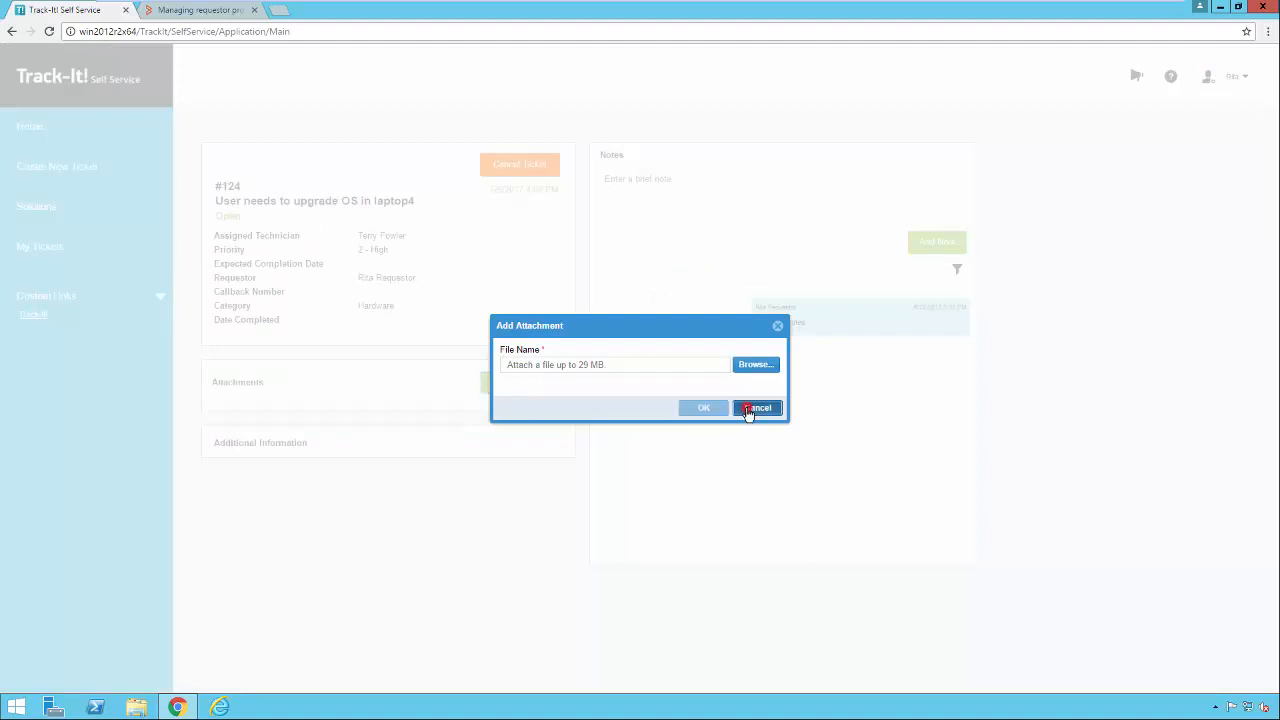
pyautogui.click(757, 408)
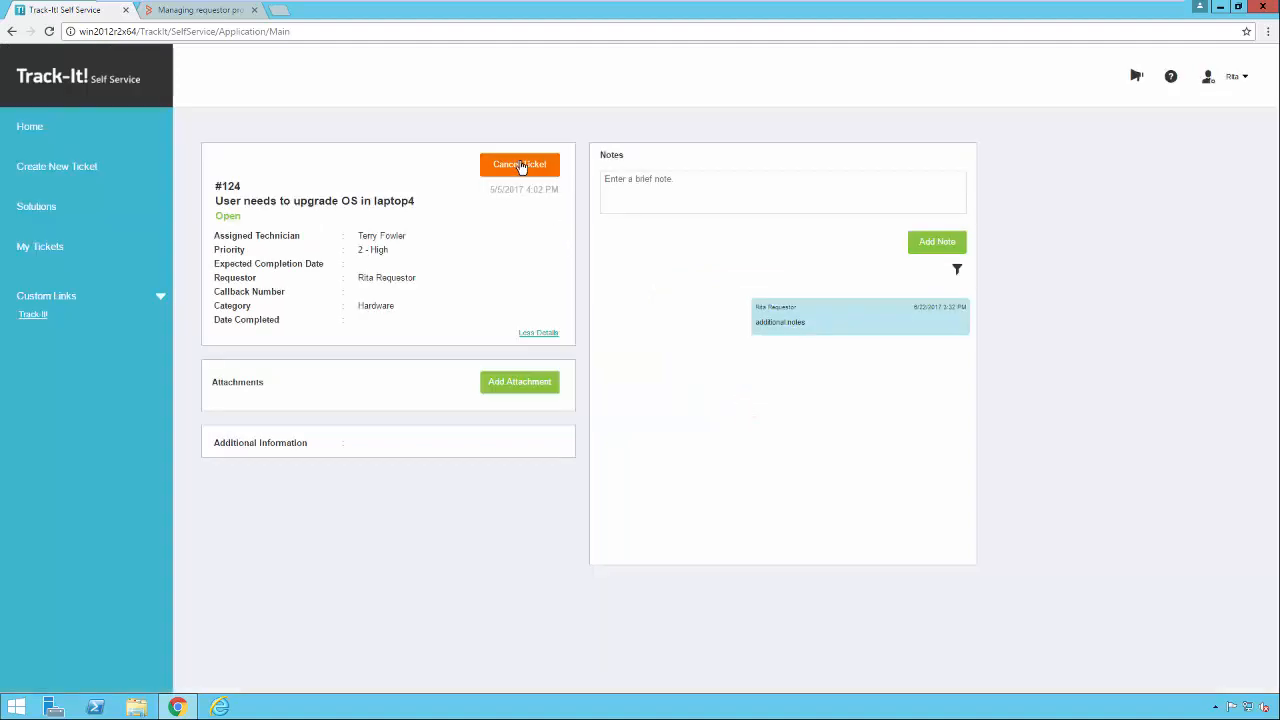
# Cancel ticket #124 with the resolution 'I dont need help anymore.'
pyautogui.click(519, 164)
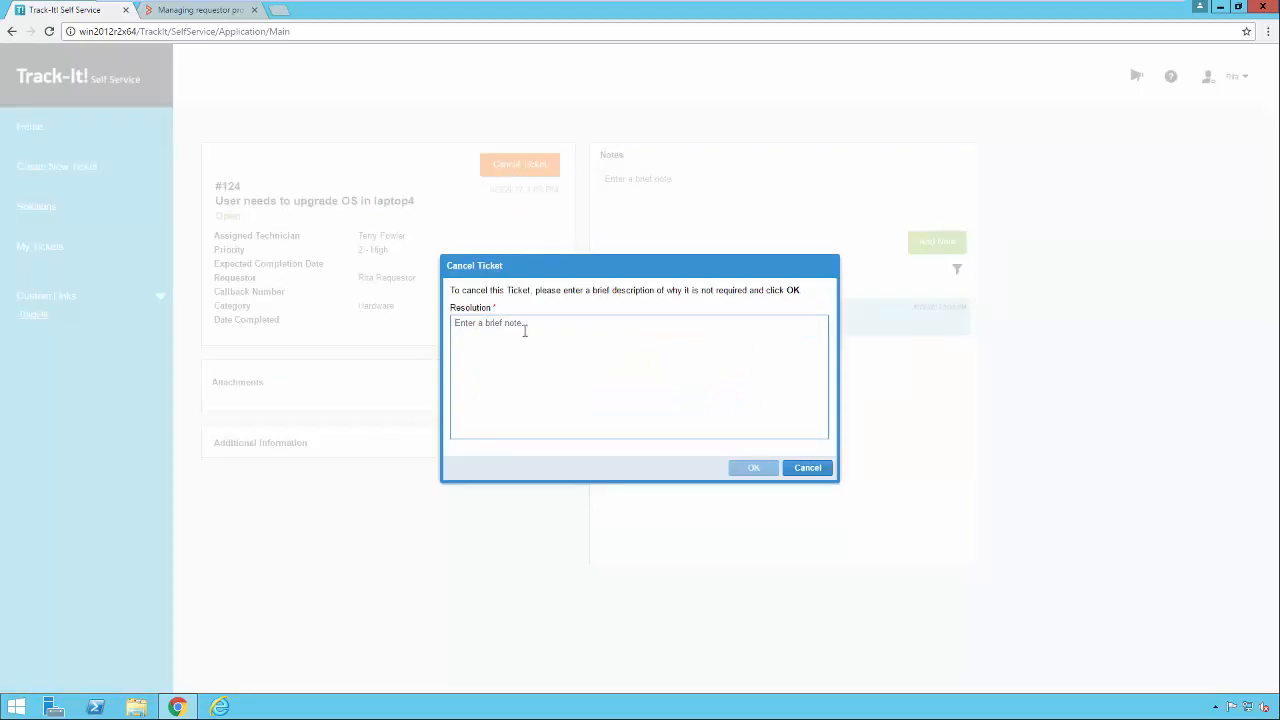
pyautogui.write('I dont need help anymore.')
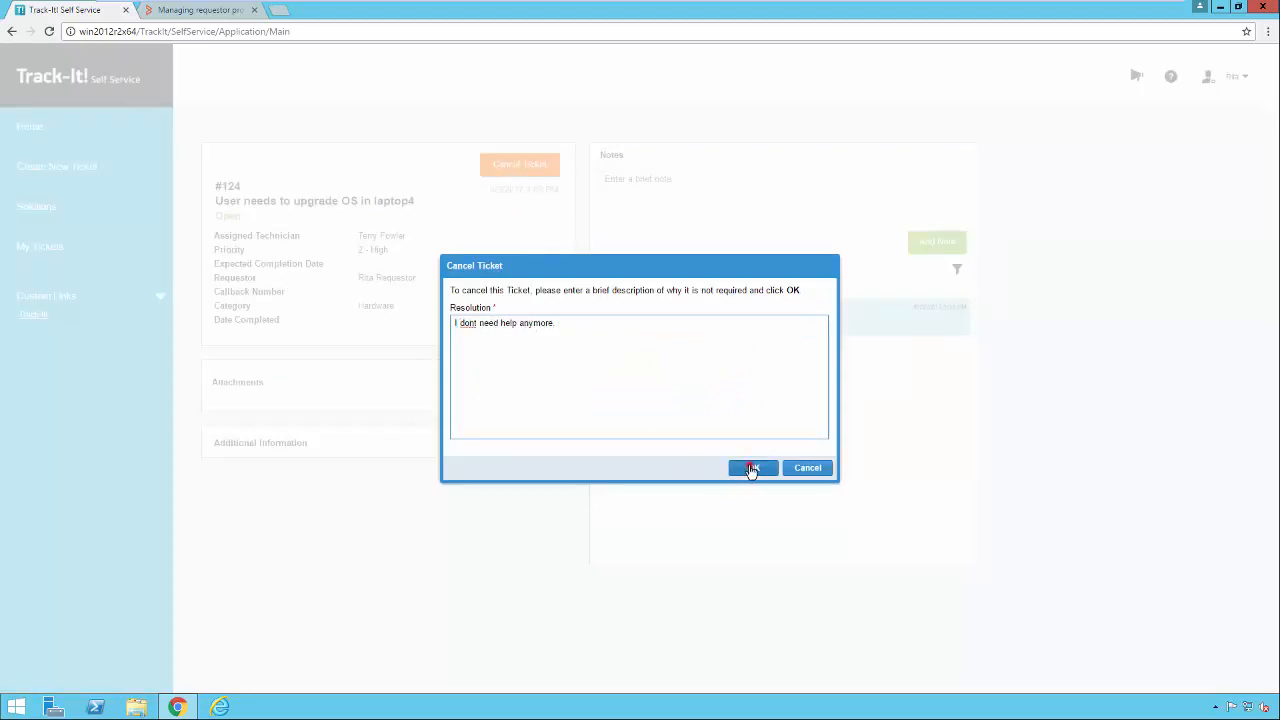
pyautogui.click(752, 468)
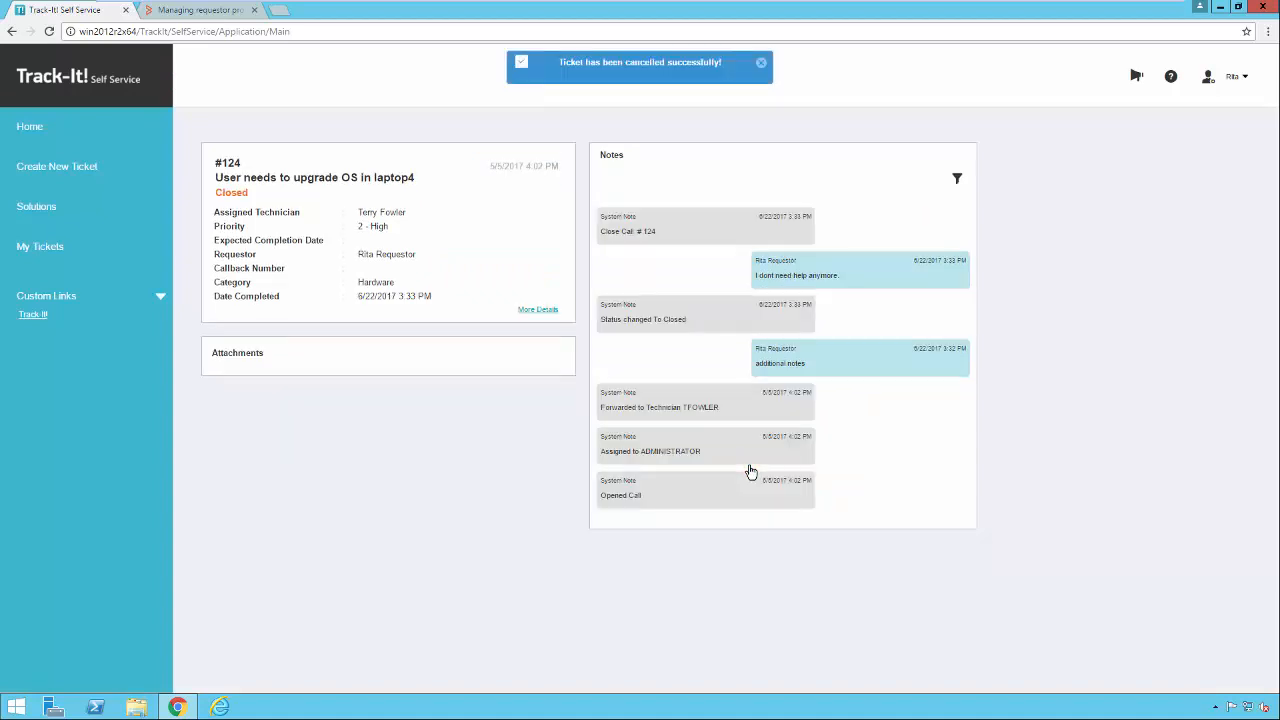
pyautogui.moveTo(313, 192)
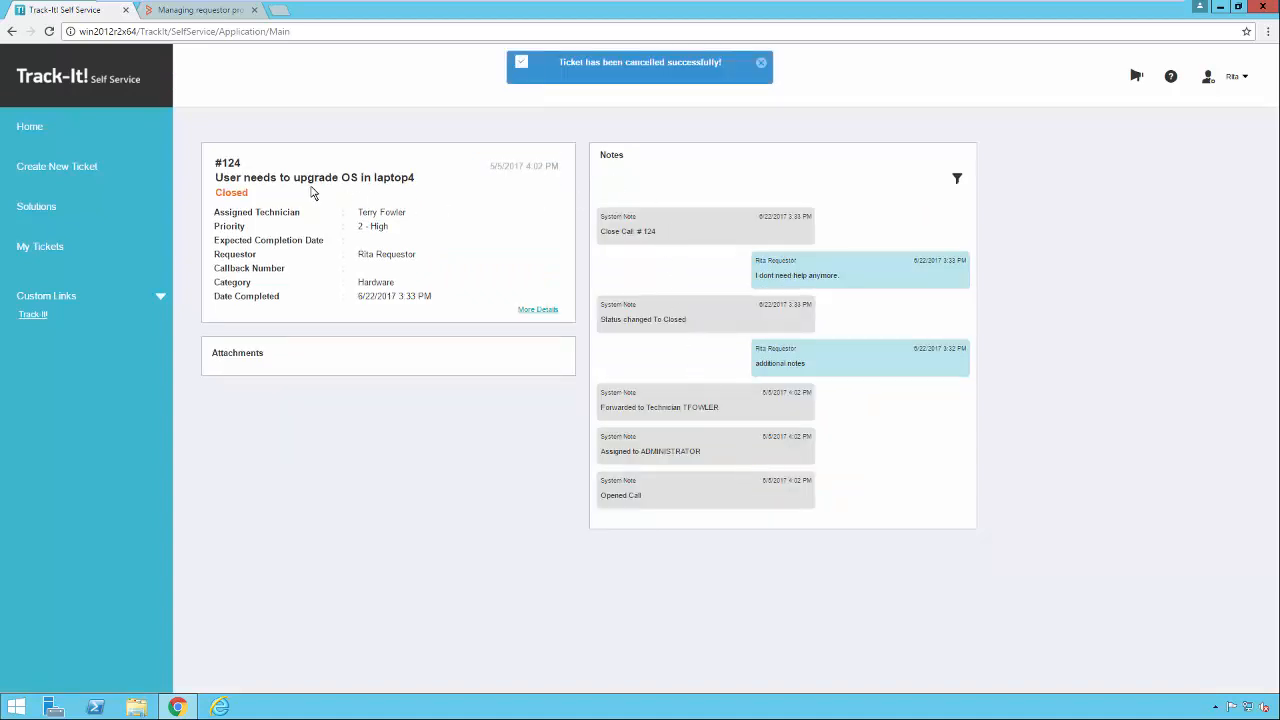
pyautogui.click(760, 62)
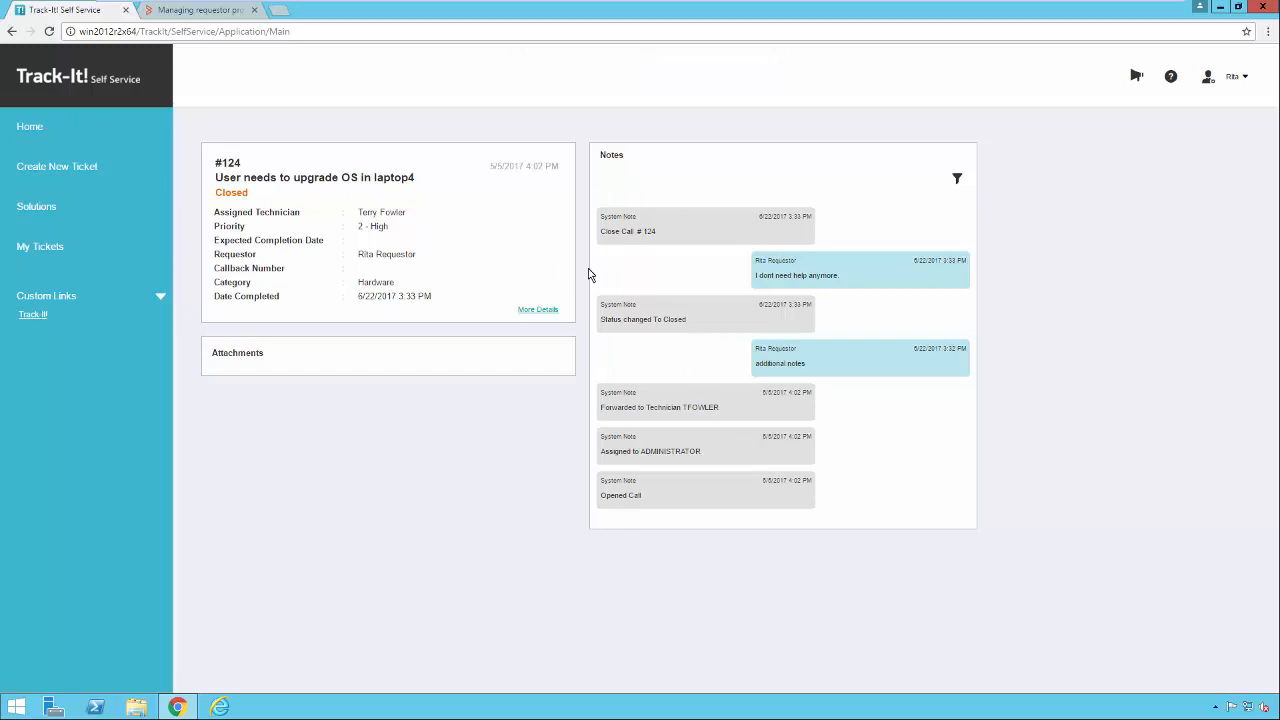
pyautogui.moveTo(815, 287)
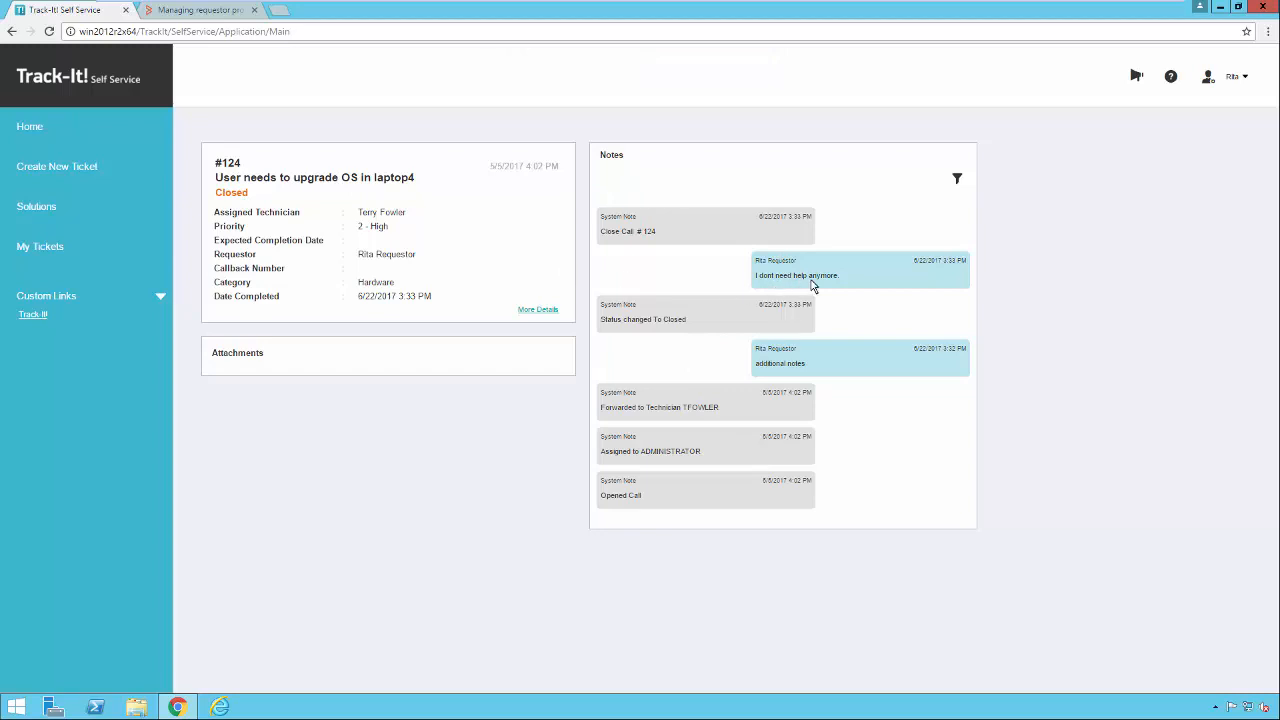
pyautogui.moveTo(768, 288)
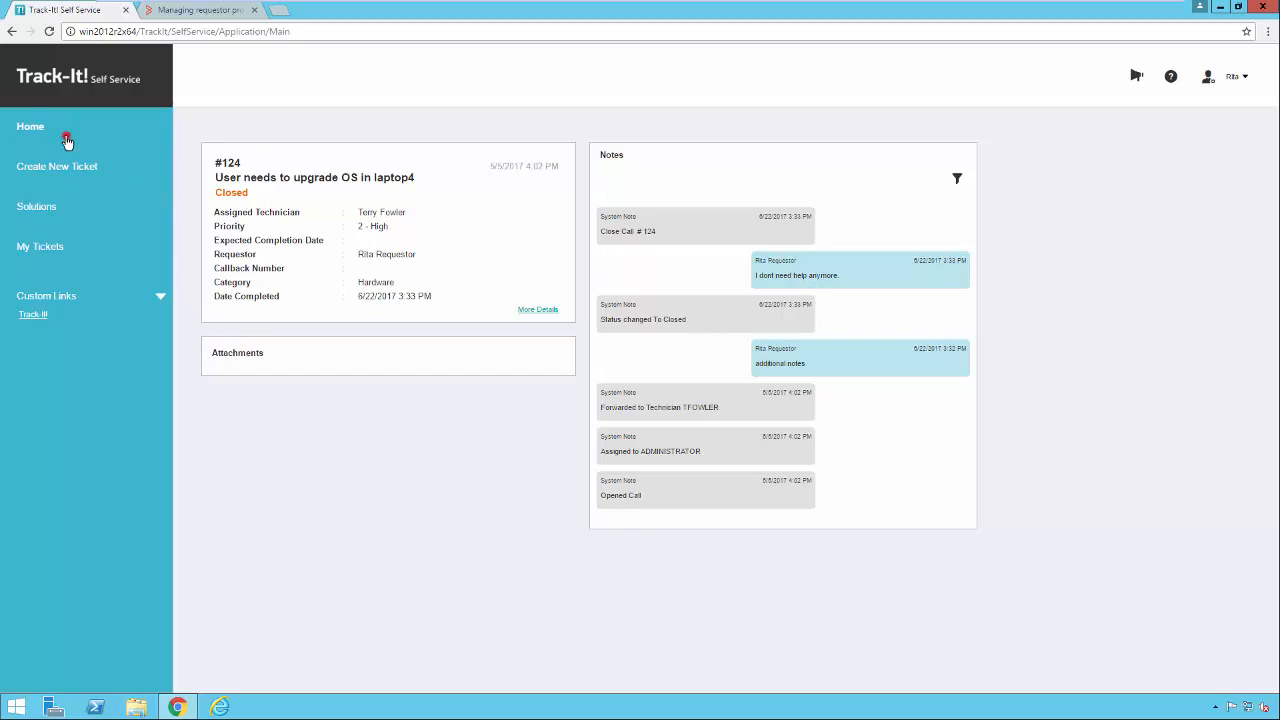
# From Home, start a new ticket and close the empty Common Requests list
pyautogui.click(30, 126)
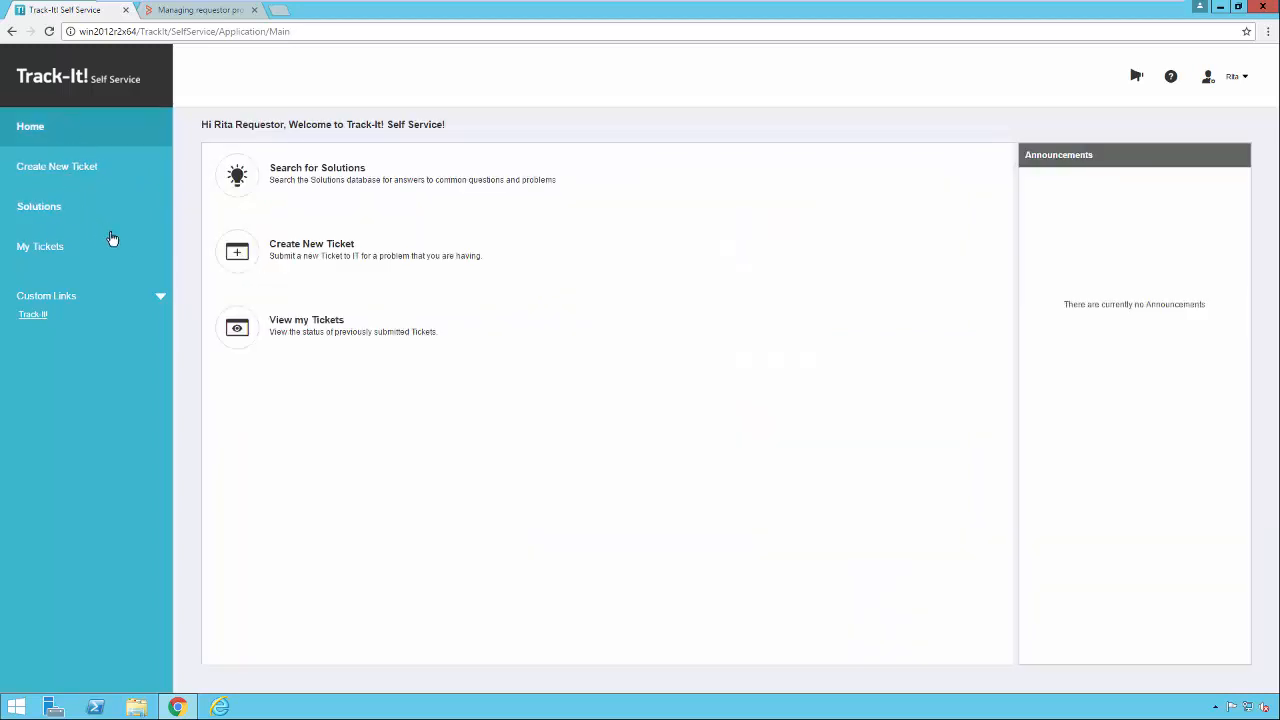
pyautogui.moveTo(311, 243)
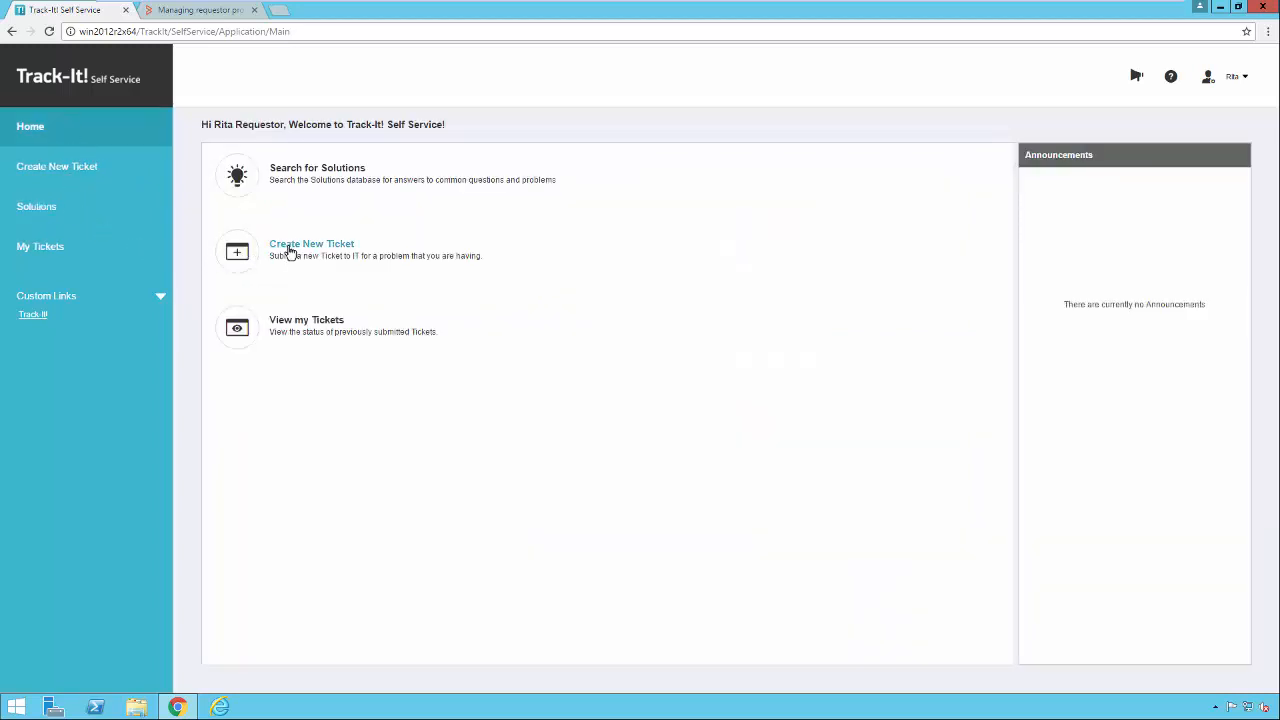
pyautogui.click(311, 243)
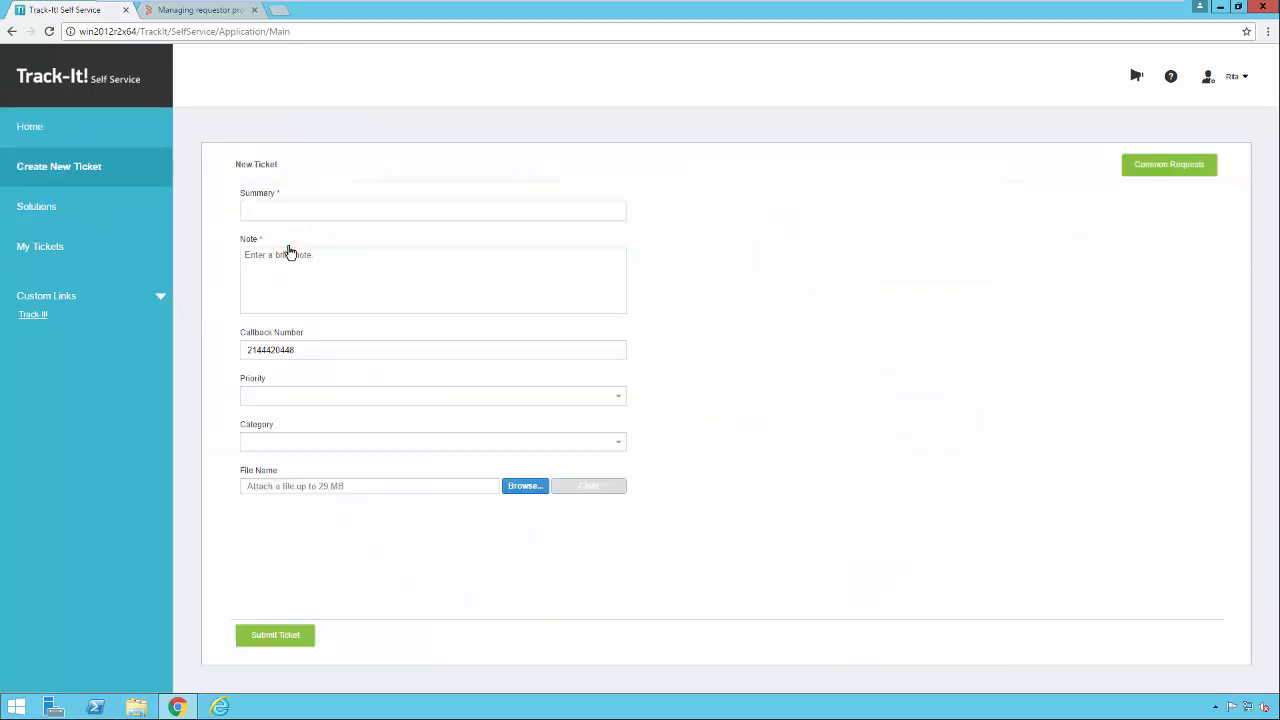
pyautogui.moveTo(1126, 190)
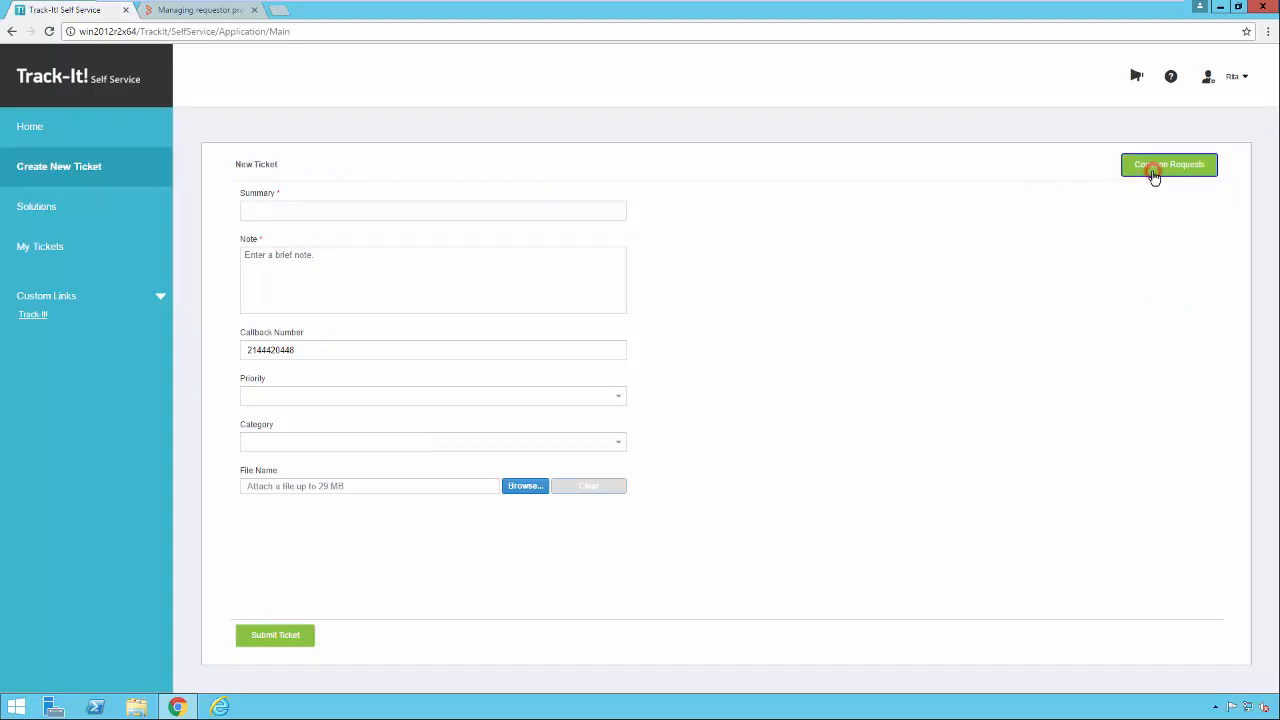
pyautogui.click(1169, 164)
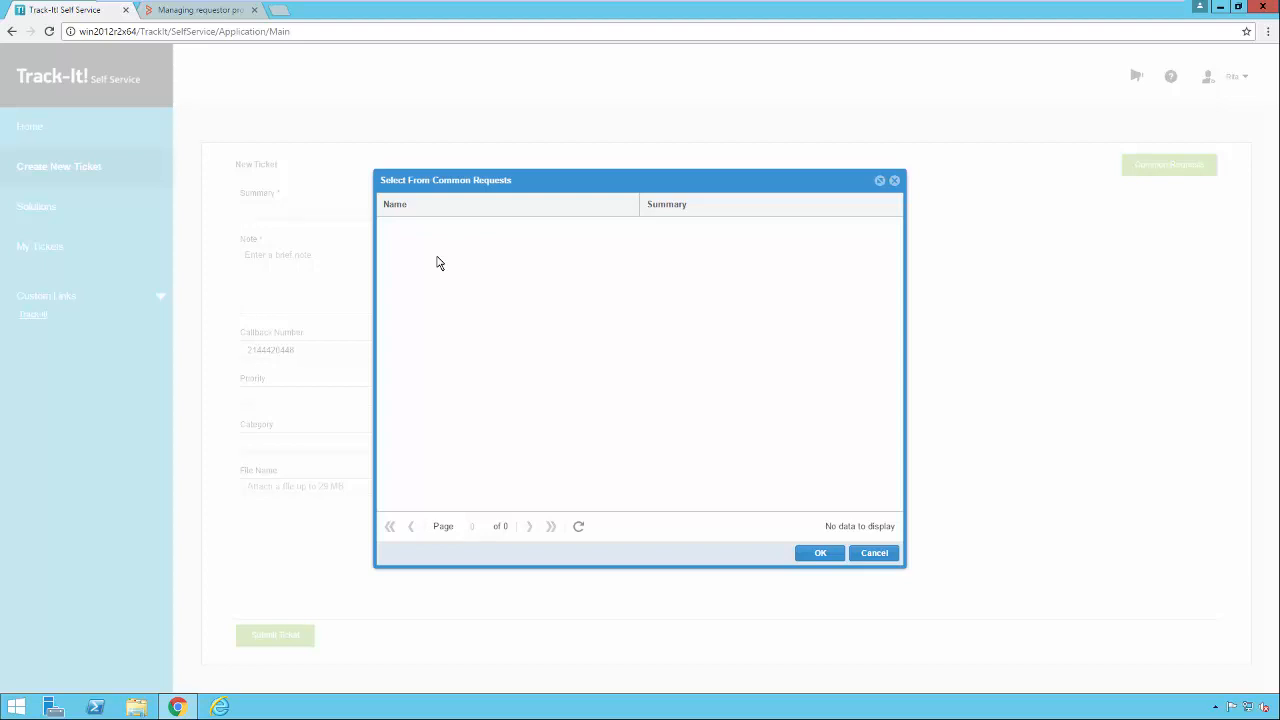
pyautogui.moveTo(519, 301)
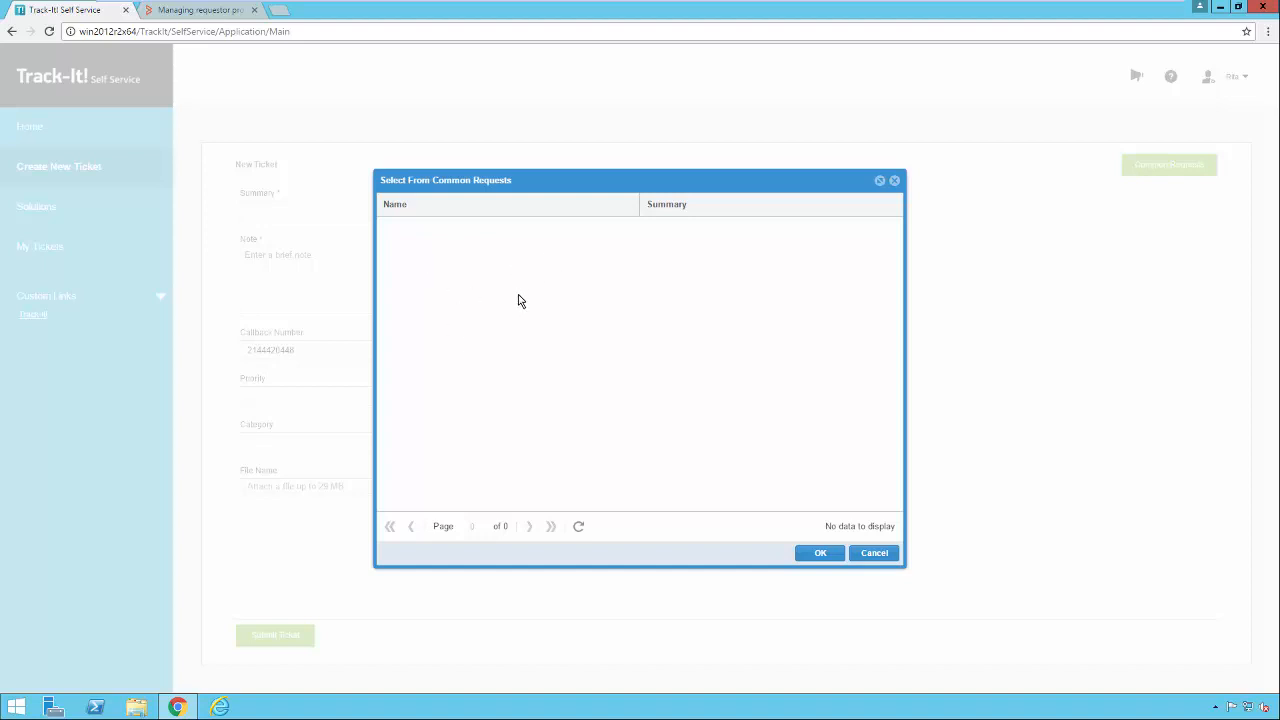
pyautogui.click(873, 552)
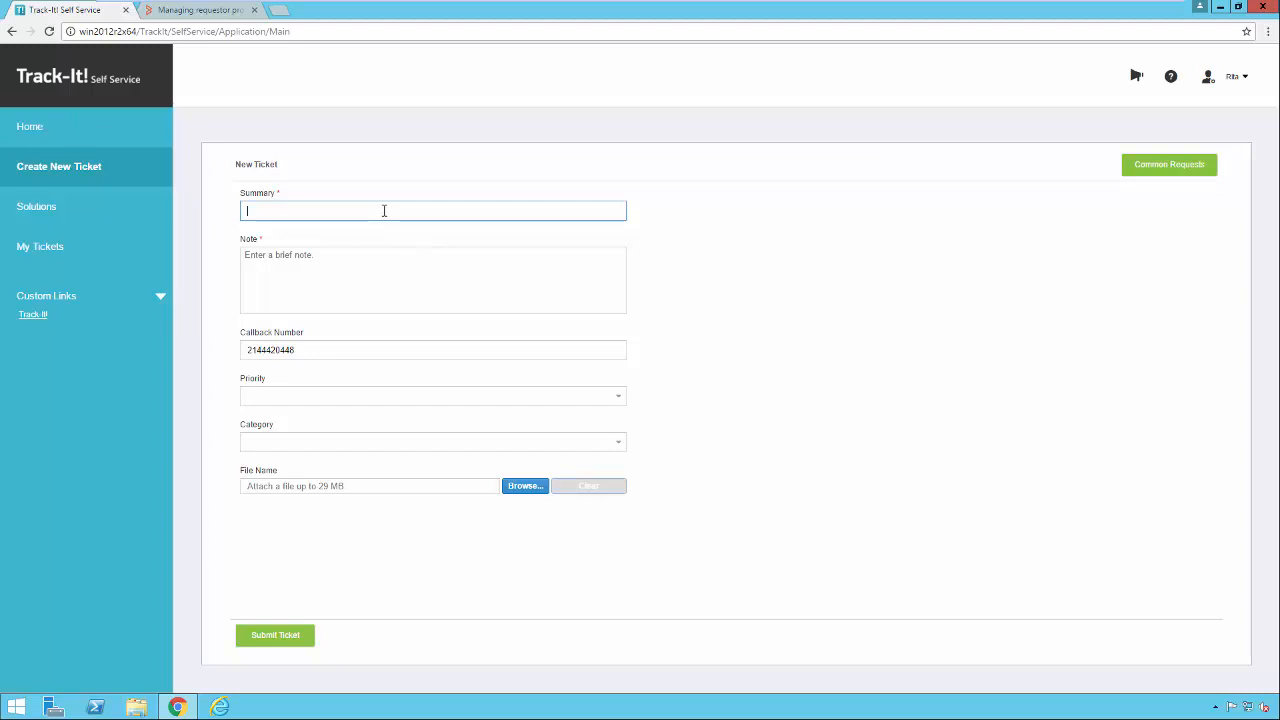
# Fill the printer ticket's summary and note, with Priority 3 - Medium and Category Hardware
pyautogui.write('Printer is not working')
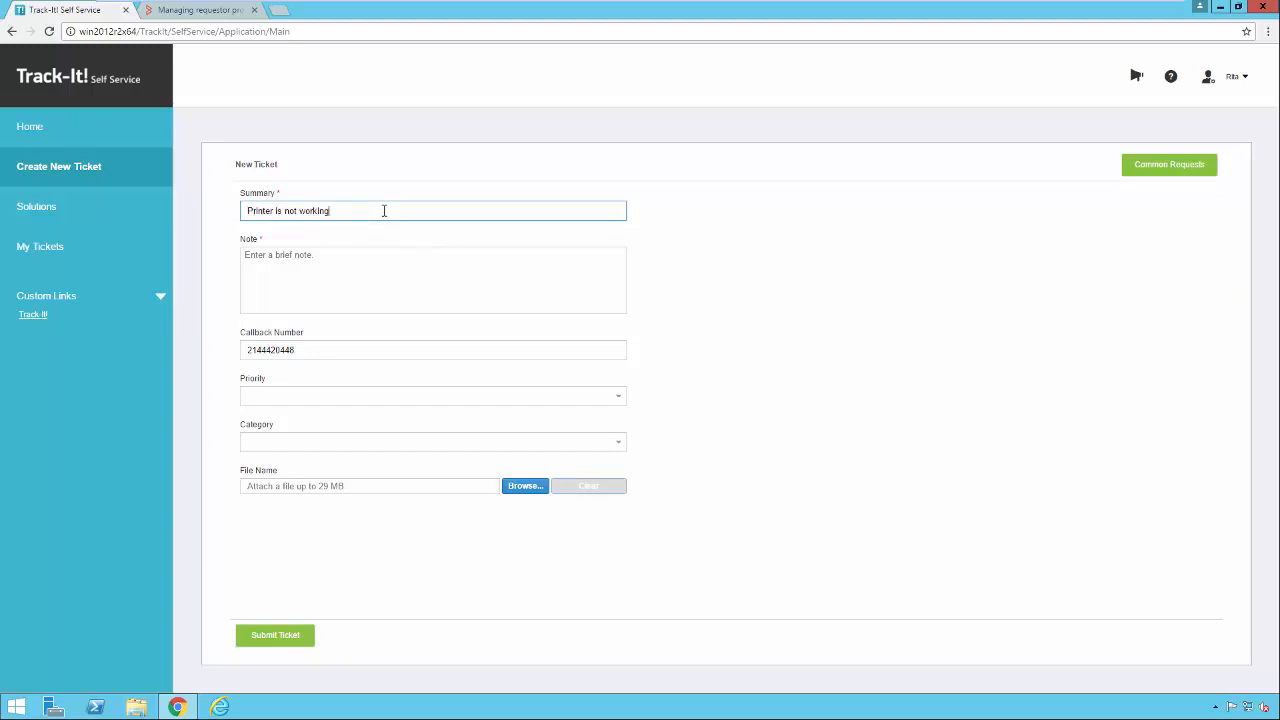
pyautogui.write('When I click print in any application, nothing happens.')
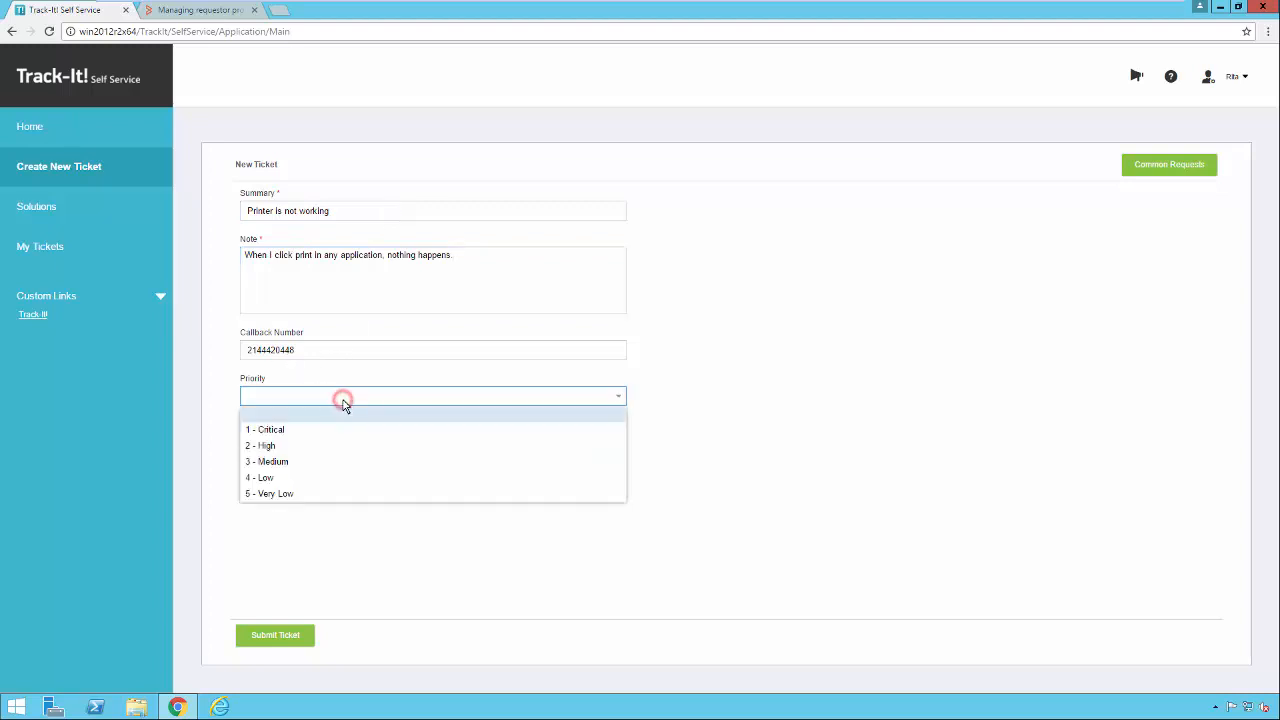
pyautogui.click(266, 461)
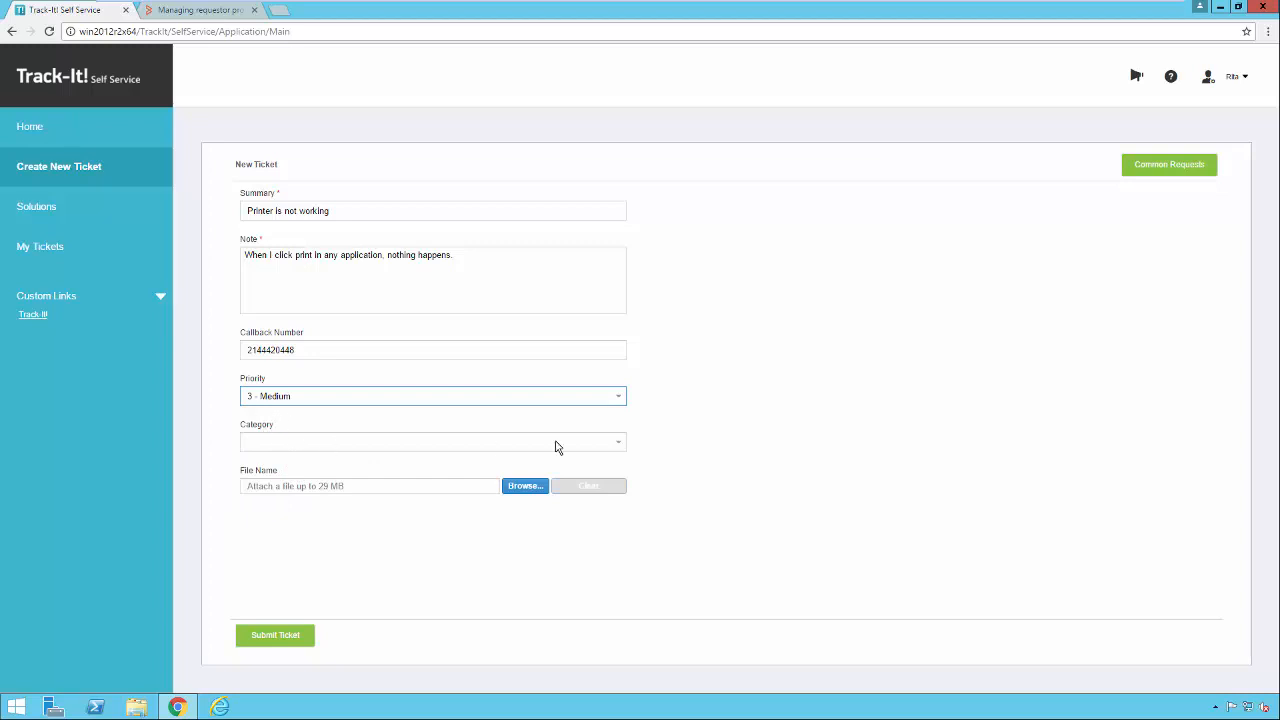
pyautogui.click(432, 441)
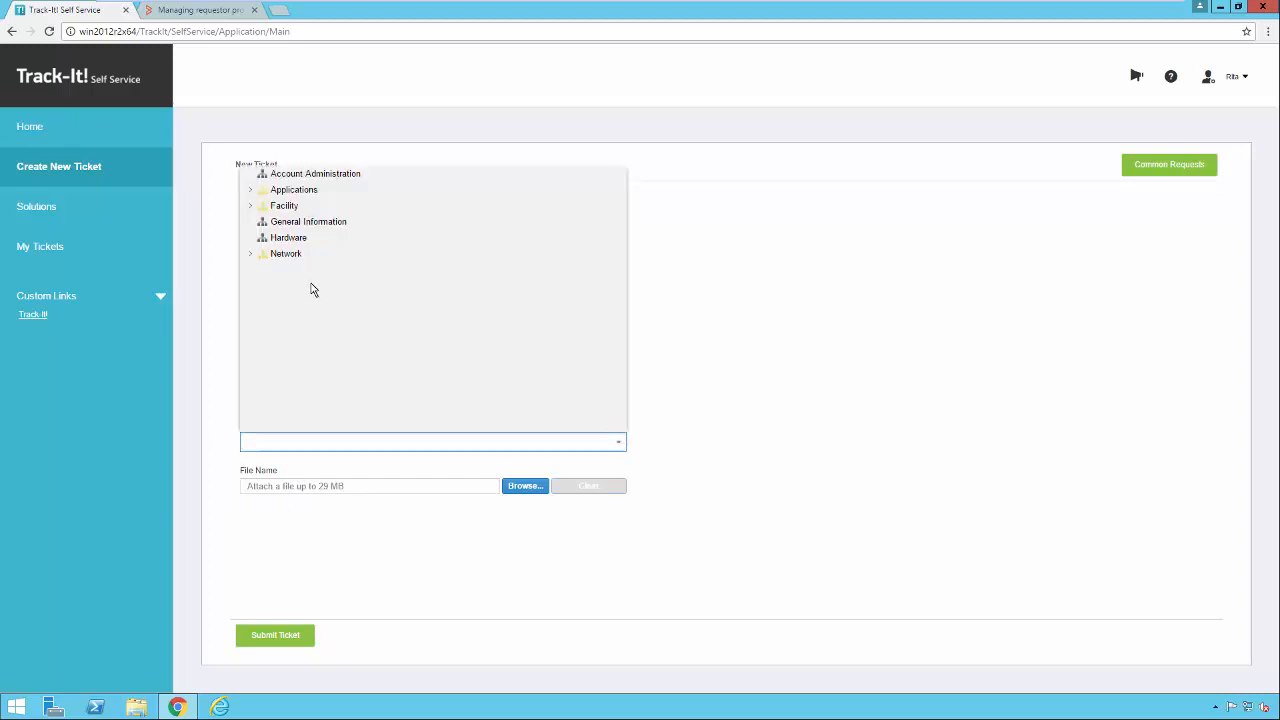
pyautogui.click(289, 237)
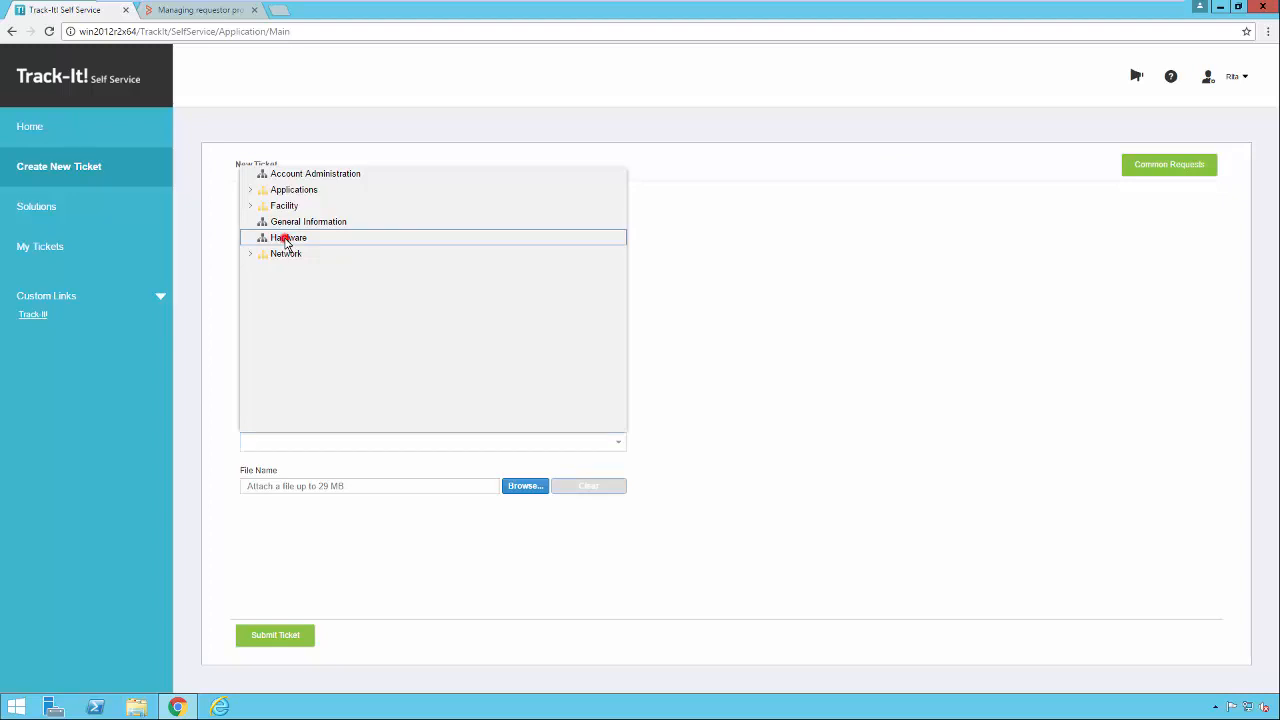
# Submit the ticket and return to the home page
pyautogui.click(289, 237)
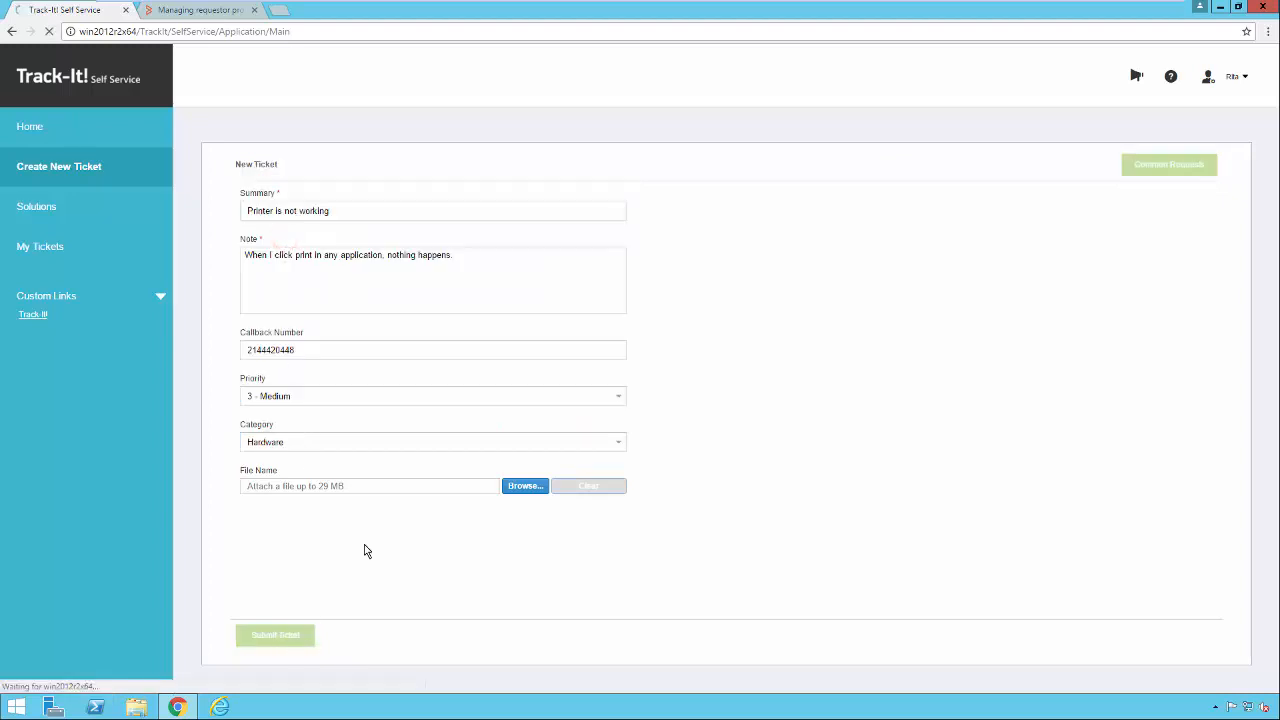
pyautogui.click(275, 635)
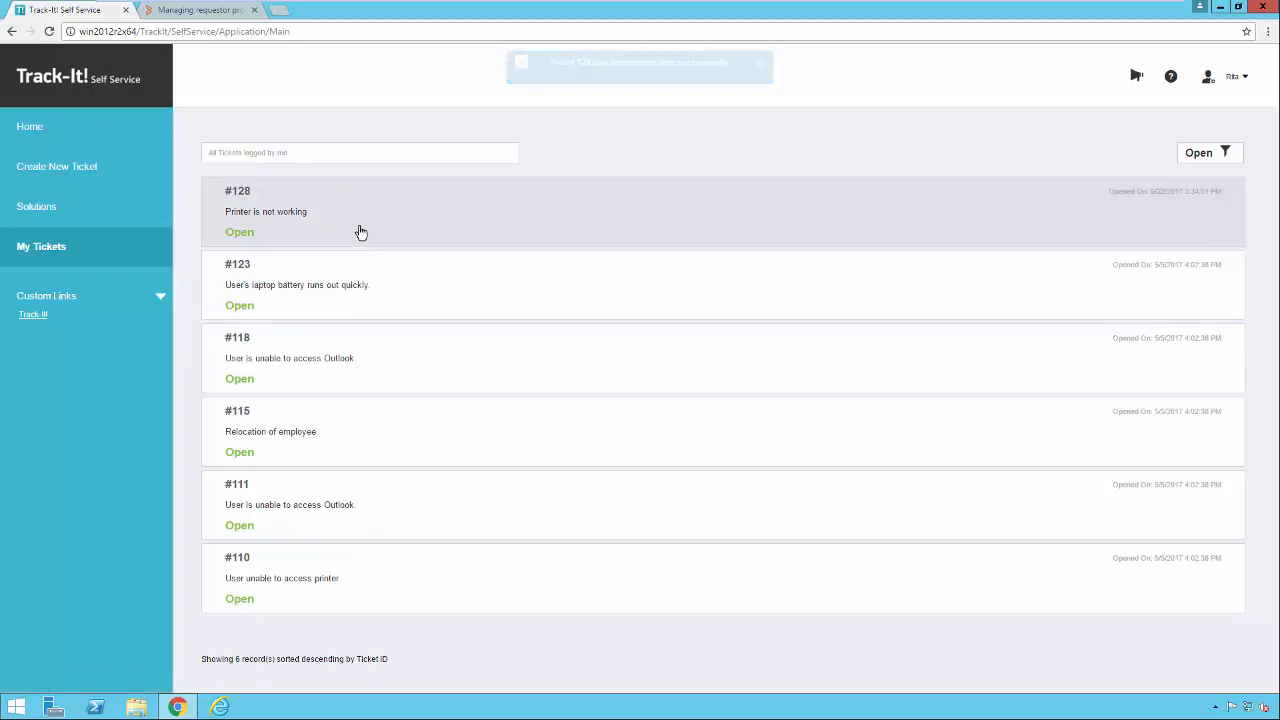
pyautogui.click(30, 126)
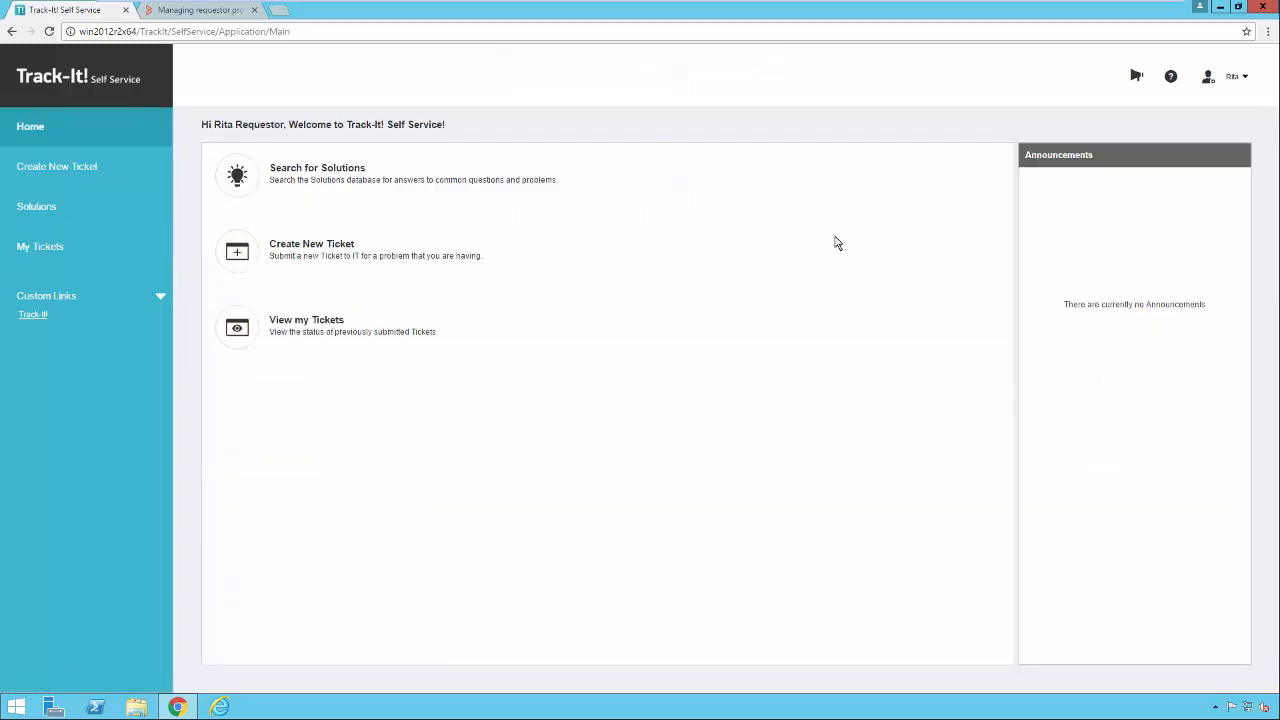